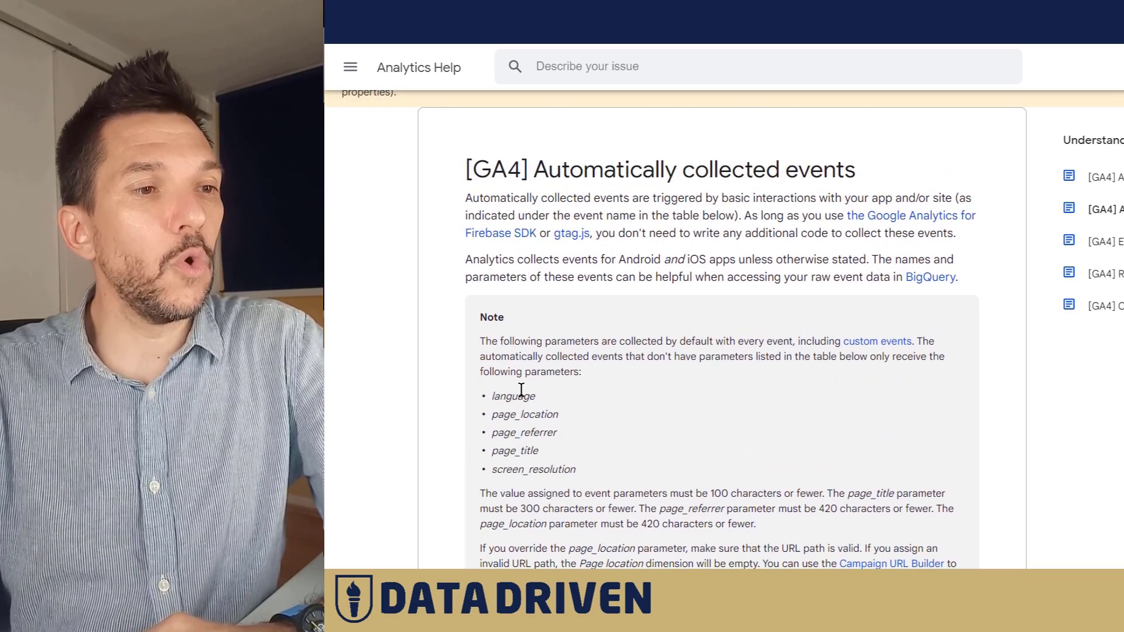
Step: Scroll through the automatically collected events help article before returning to the Events report
{"action": "scroll", "scroll_direction": "down", "scroll_amount": 3}
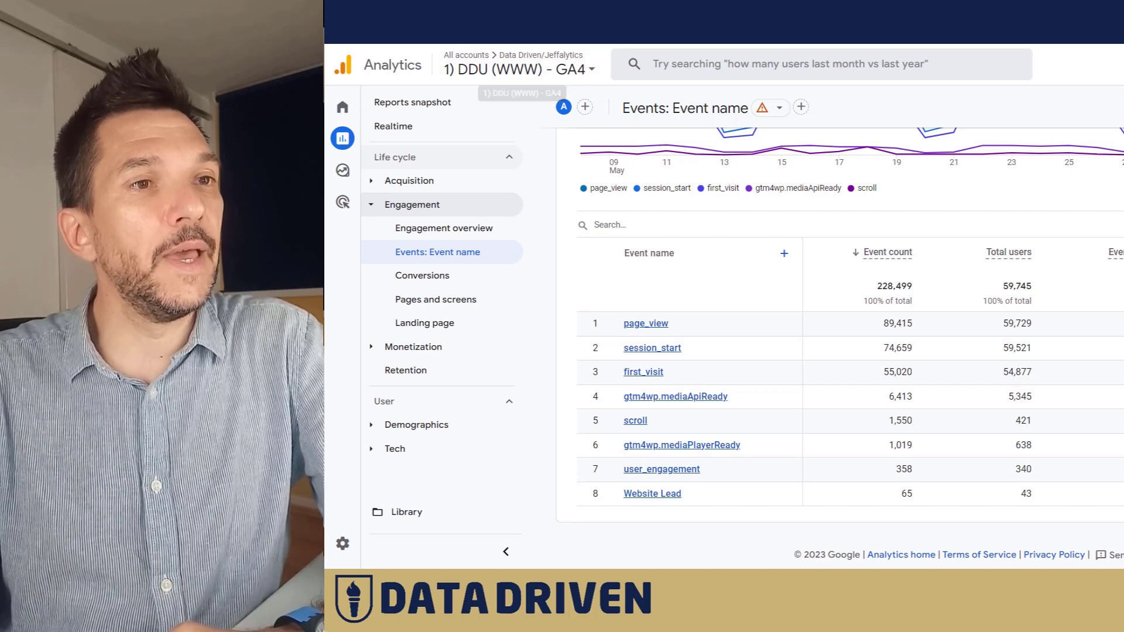
Step: Filter the Events table search to 'start' so only session_start remains
{"action": "left_click", "coordinate": [518, 69]}
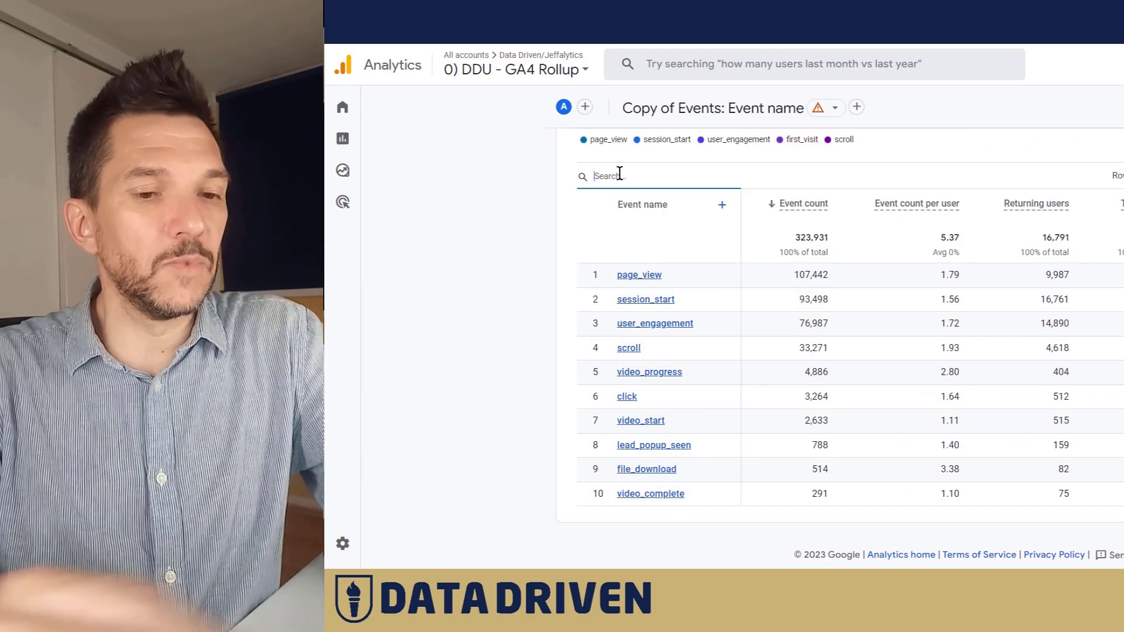
{"action": "type", "text": "page"}
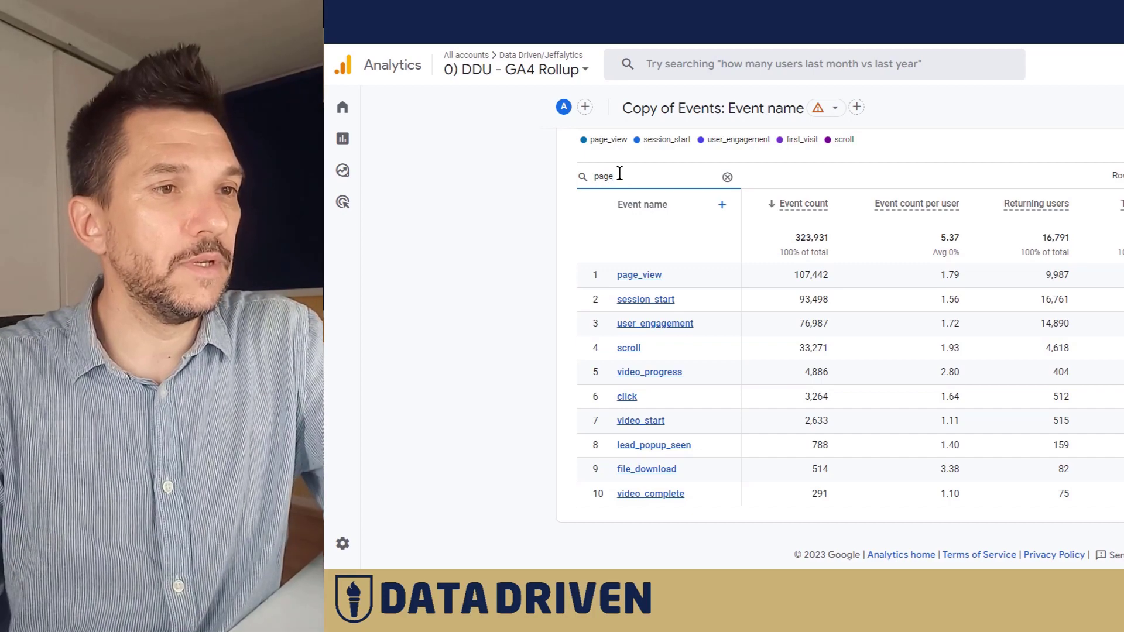
{"action": "type", "text": "s"}
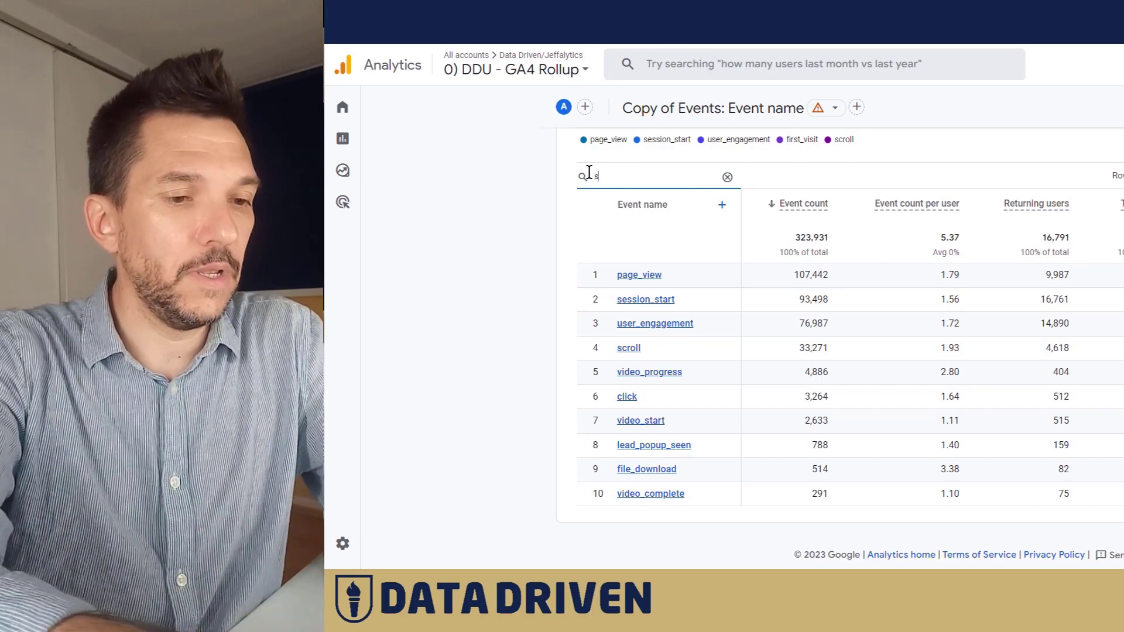
{"action": "type", "text": "tart"}
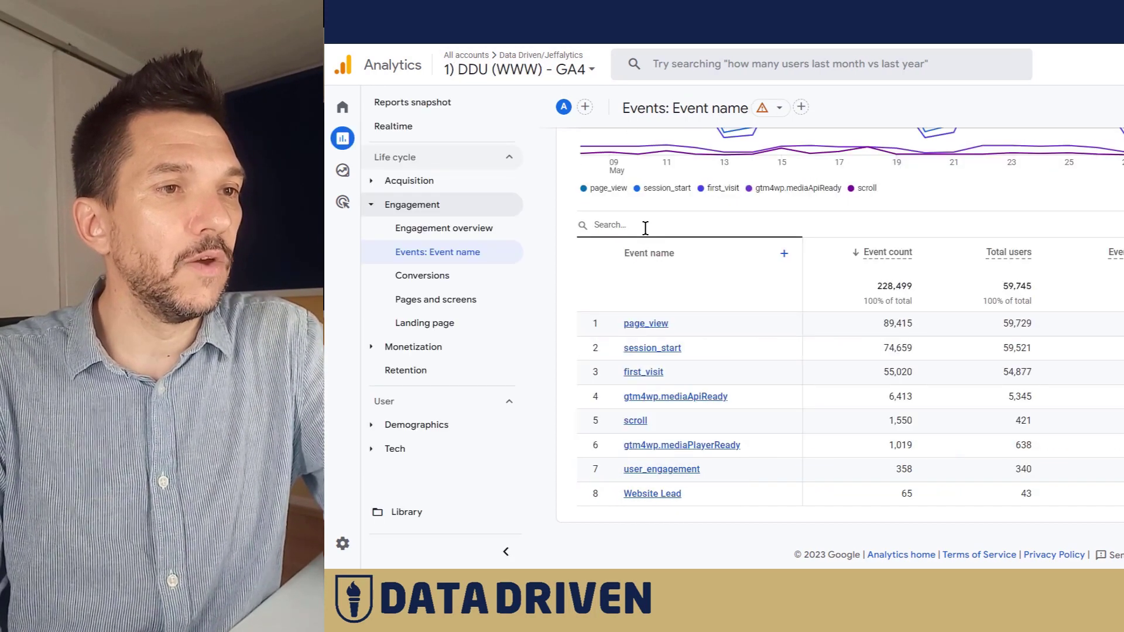
{"action": "type", "text": "start"}
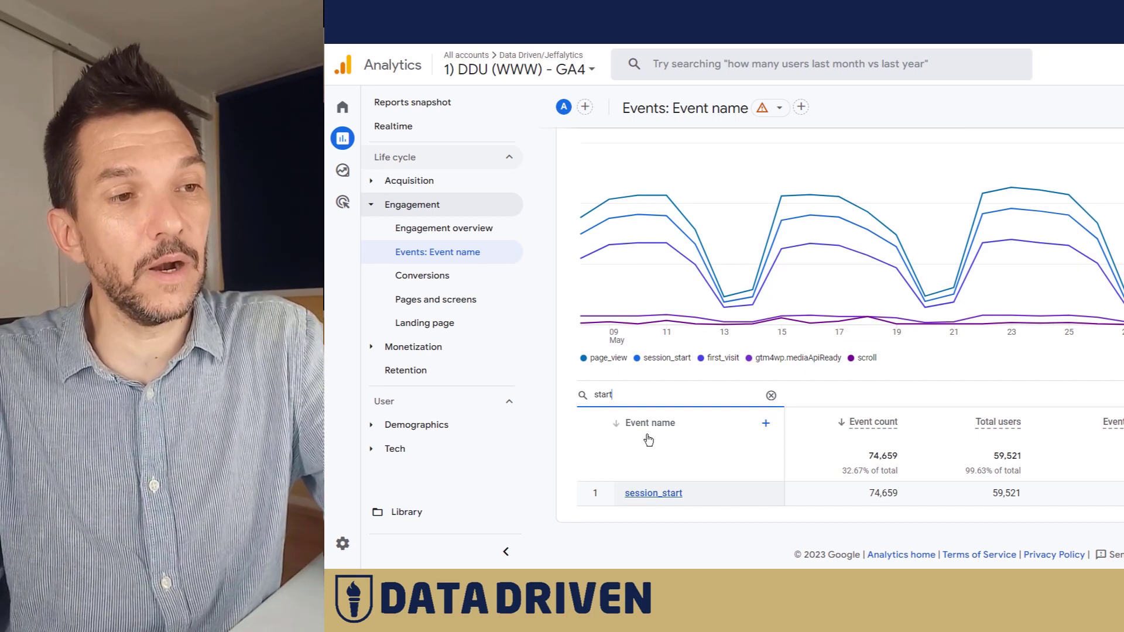
{"action": "mouse_move", "coordinate": [767, 432]}
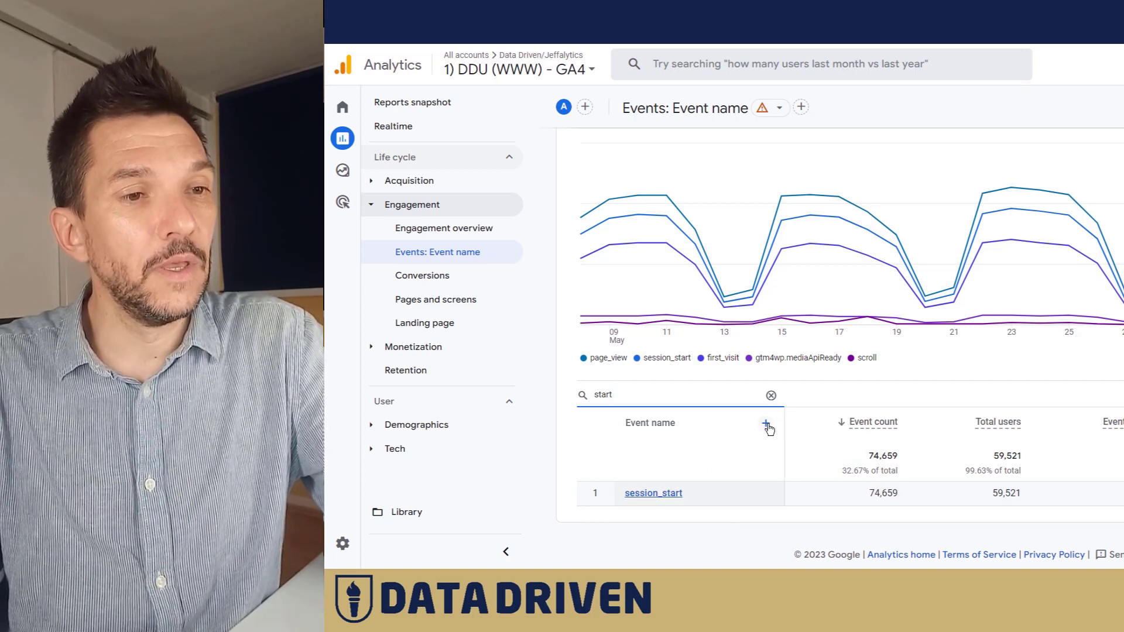
Step: Add page_location as a secondary dimension splitting session_start rows by landing URL
{"action": "left_click", "coordinate": [766, 425]}
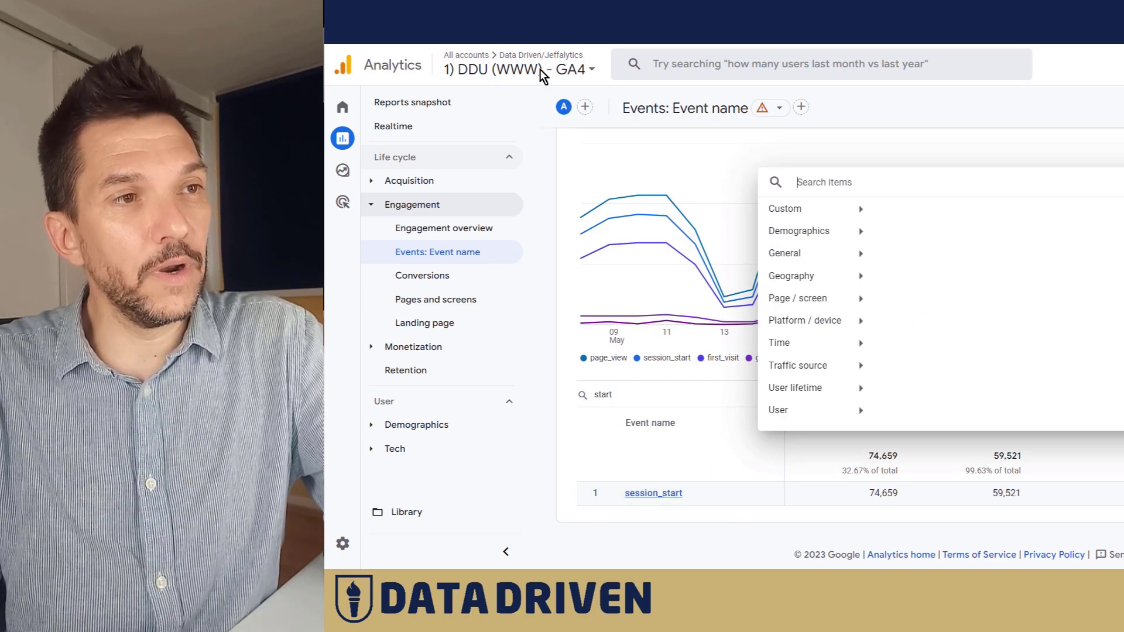
{"action": "mouse_move", "coordinate": [875, 195]}
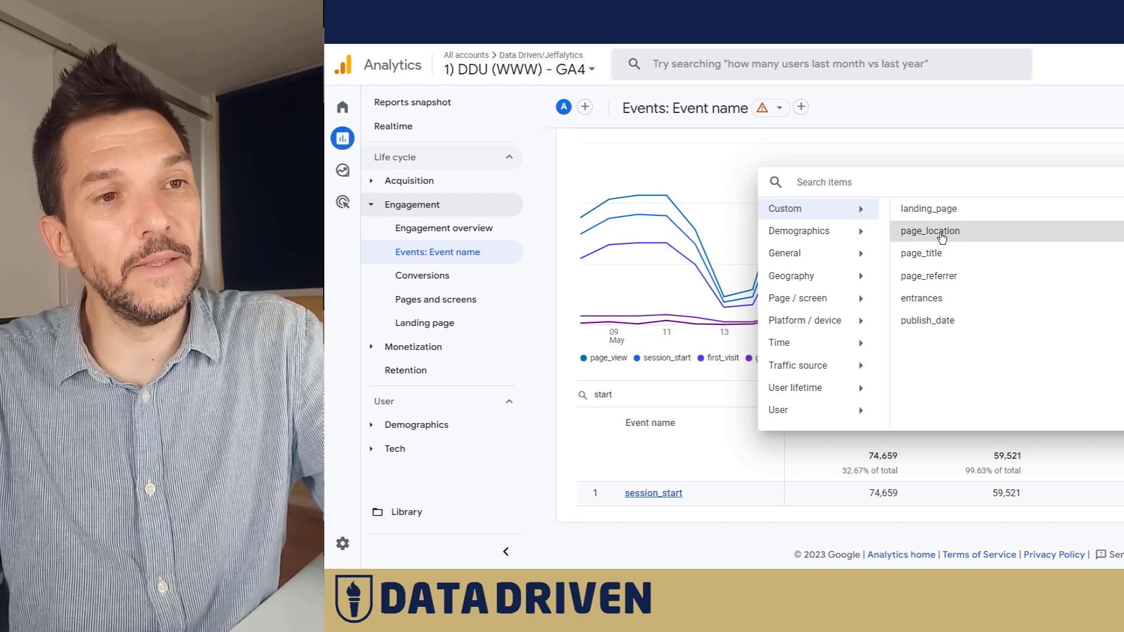
{"action": "left_click", "coordinate": [929, 231]}
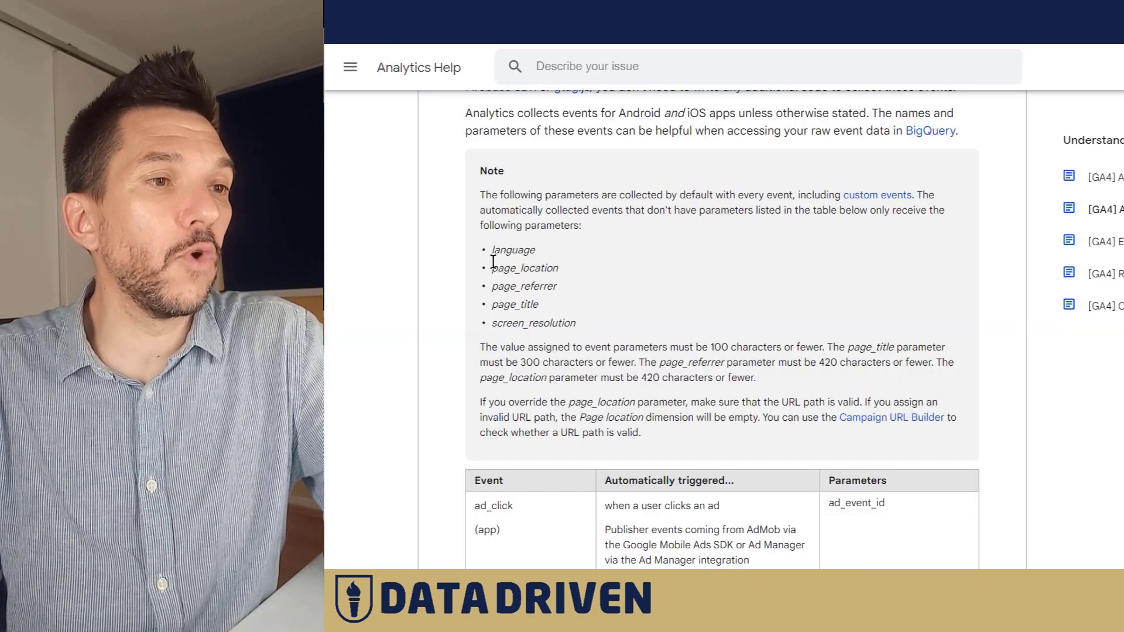
{"action": "double_click", "coordinate": [525, 267]}
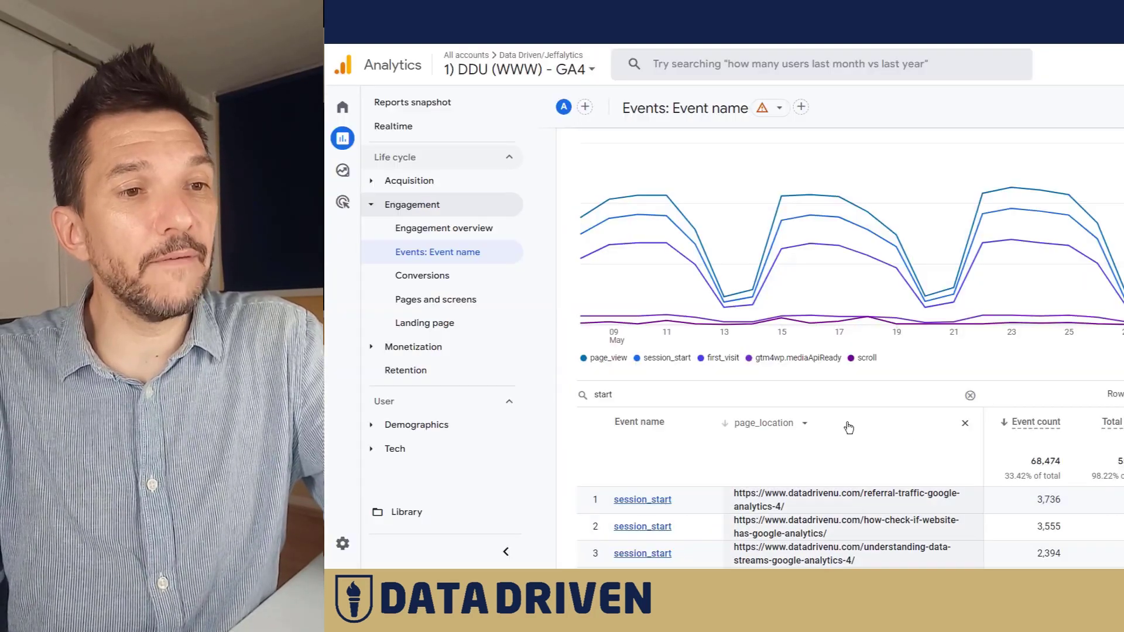
{"action": "scroll", "scroll_direction": "down", "scroll_amount": 3}
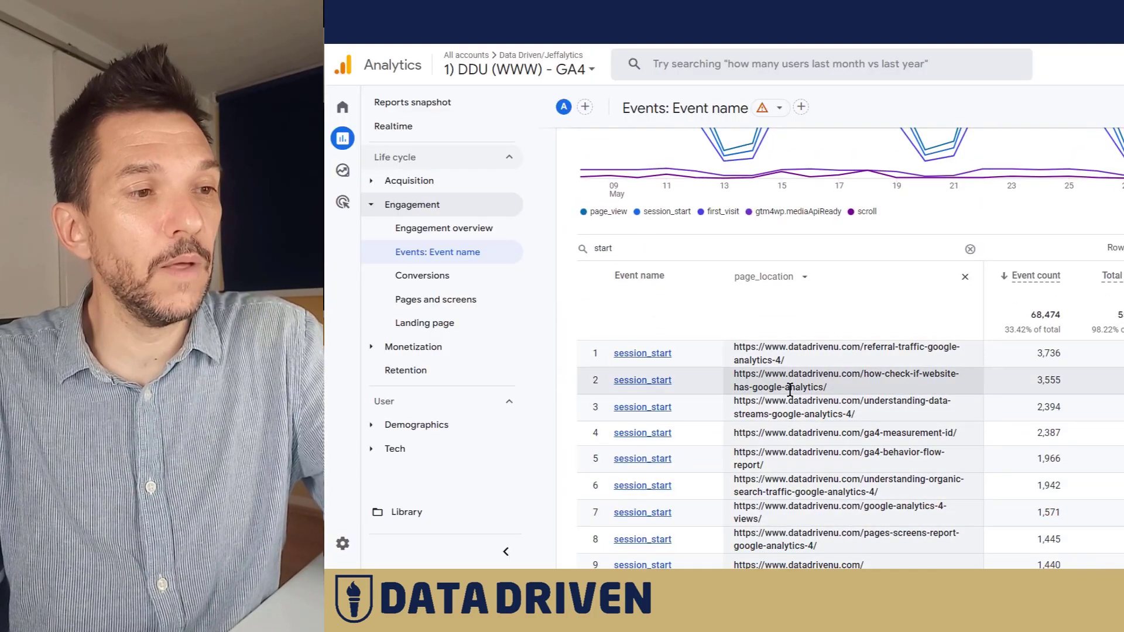
Step: Confirm in Admin > Custom definitions that page_location is an event-scoped dimension
{"action": "left_click", "coordinate": [343, 138]}
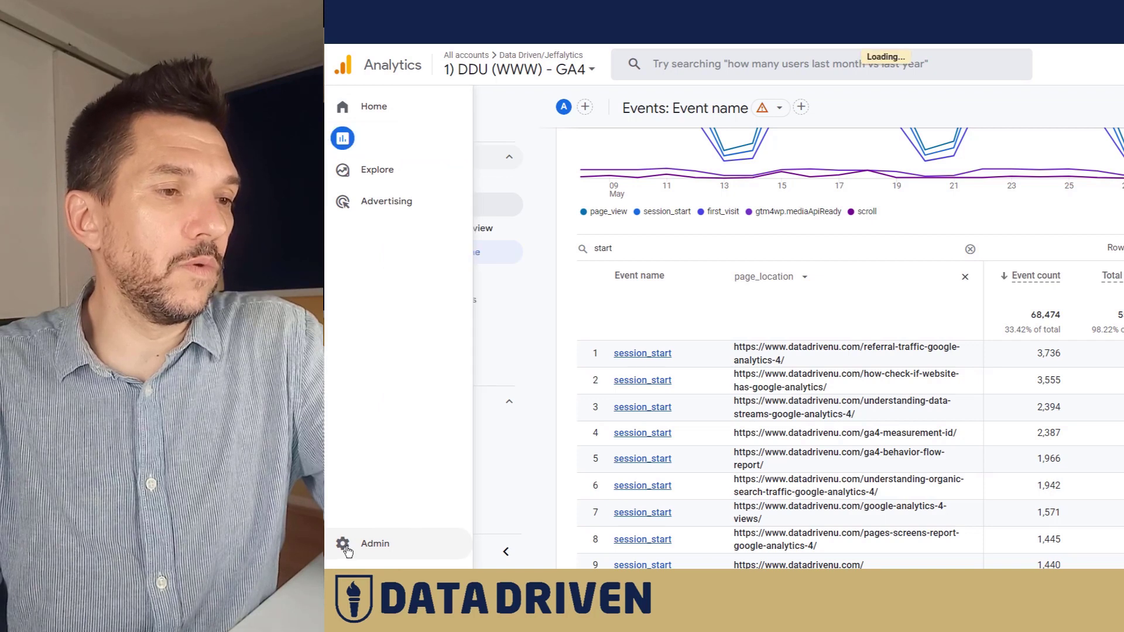
{"action": "left_click", "coordinate": [375, 543]}
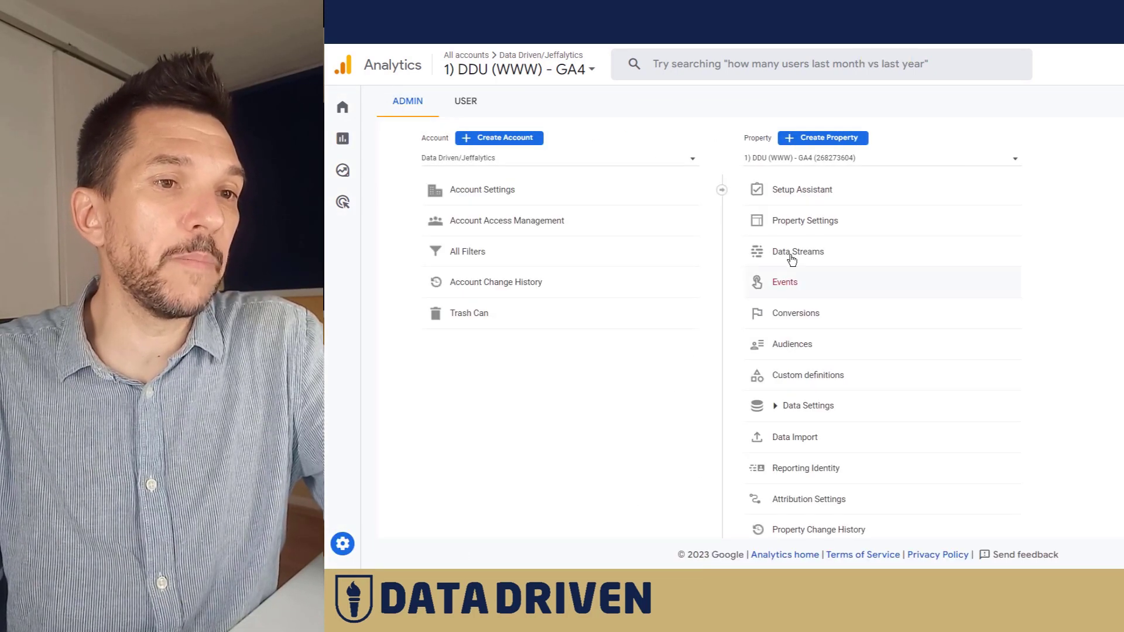
{"action": "left_click", "coordinate": [807, 375]}
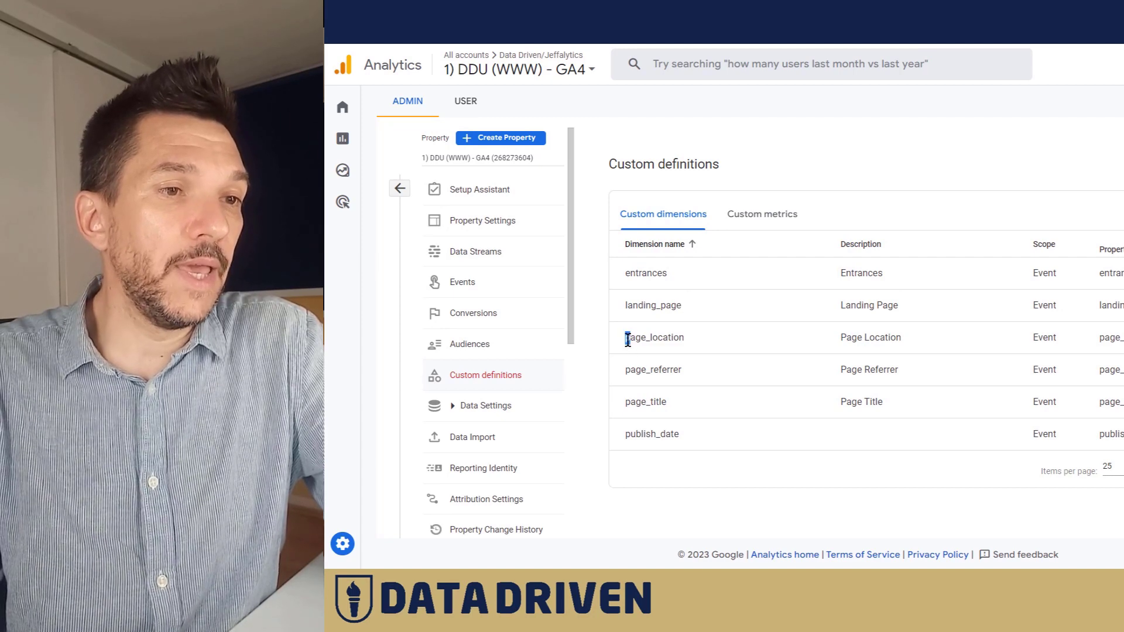
{"action": "double_click", "coordinate": [654, 337]}
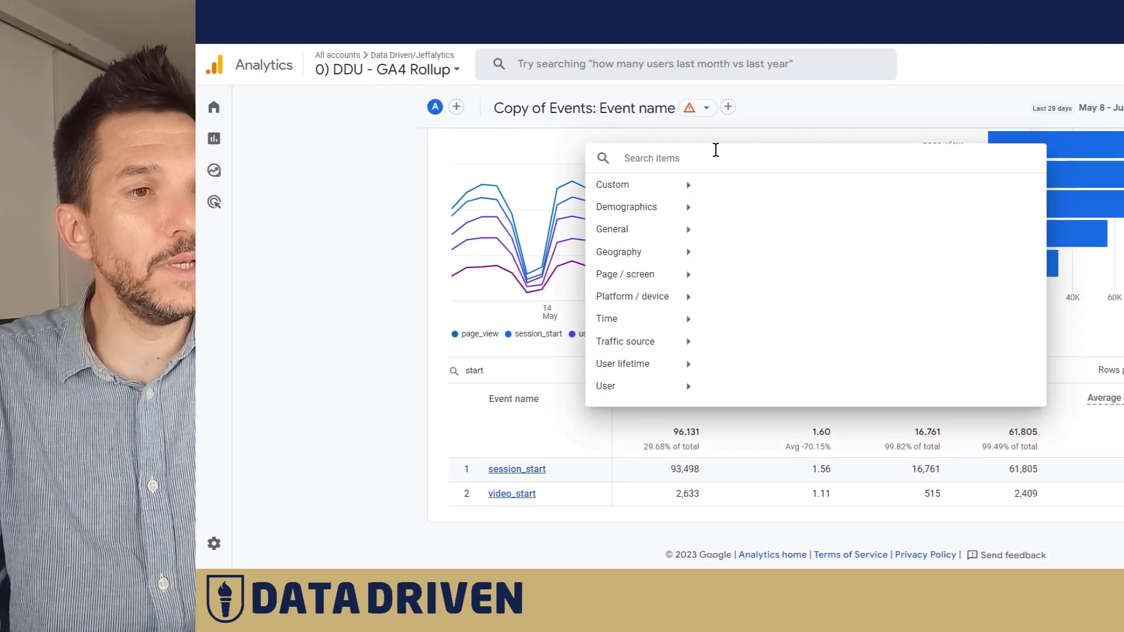
Step: Dismiss the dimension picker, leaving the Rollup report filtered to session_start and video_start
{"action": "type", "text": "l"}
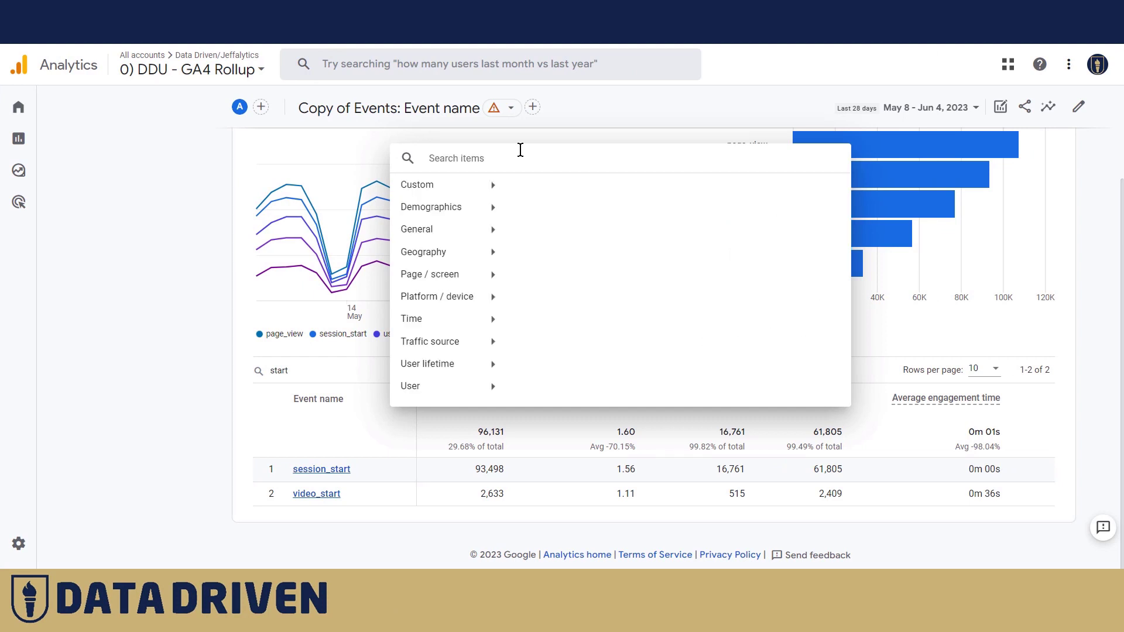
{"action": "mouse_move", "coordinate": [478, 184]}
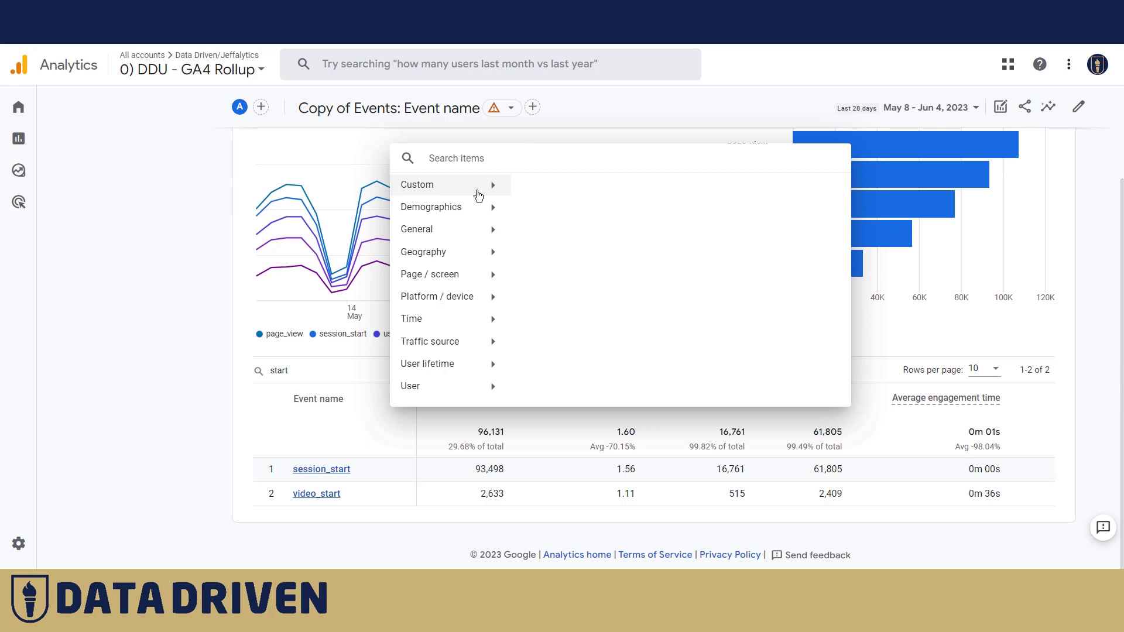
{"action": "left_click", "coordinate": [189, 203]}
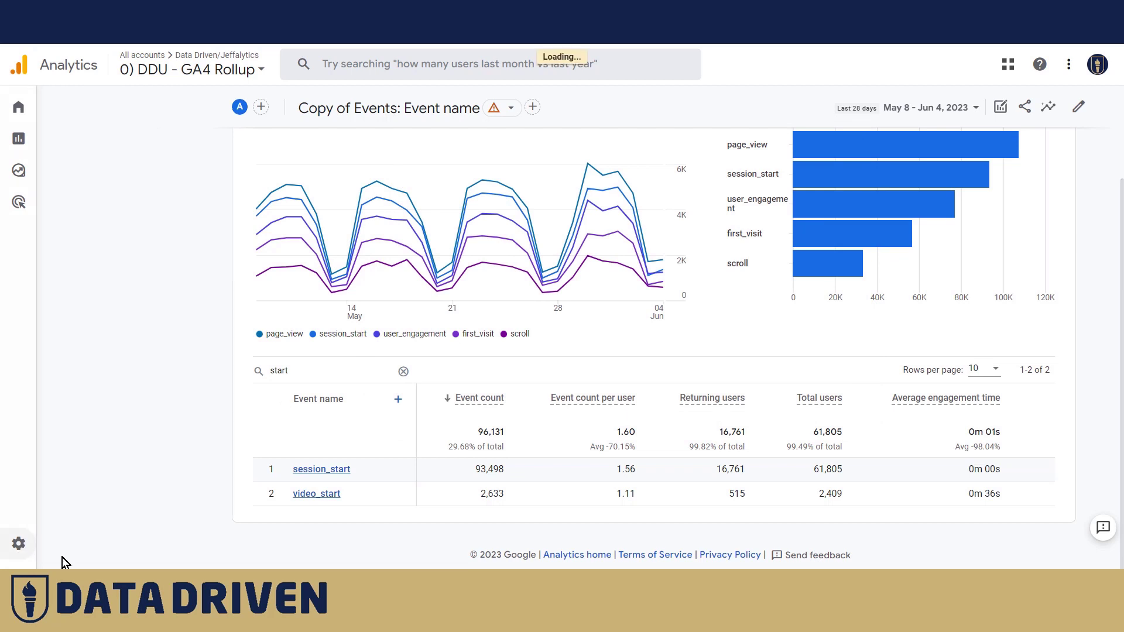
Step: Start a new custom dimension in the Rollup property with description 'Page location'
{"action": "left_click", "coordinate": [18, 545]}
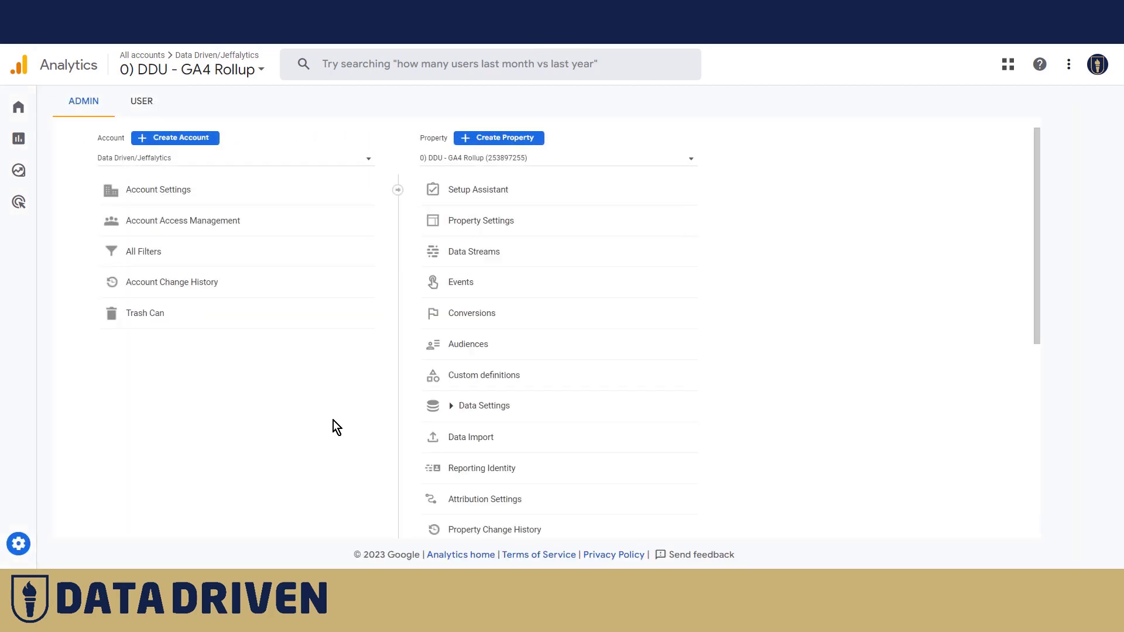
{"action": "left_click", "coordinate": [484, 375]}
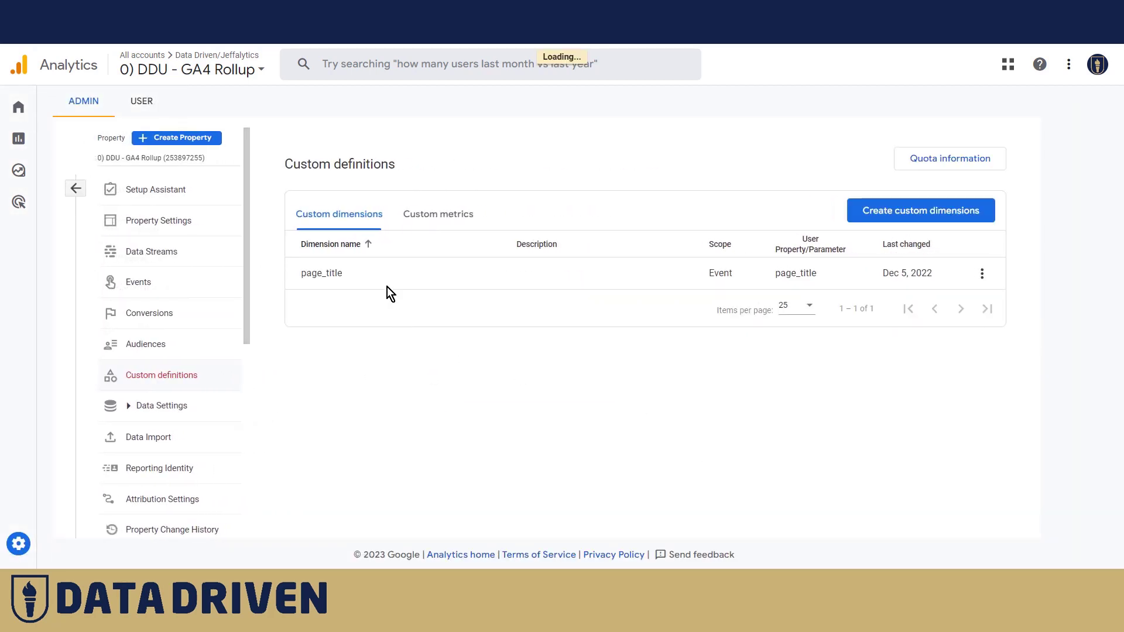
{"action": "left_click", "coordinate": [920, 210]}
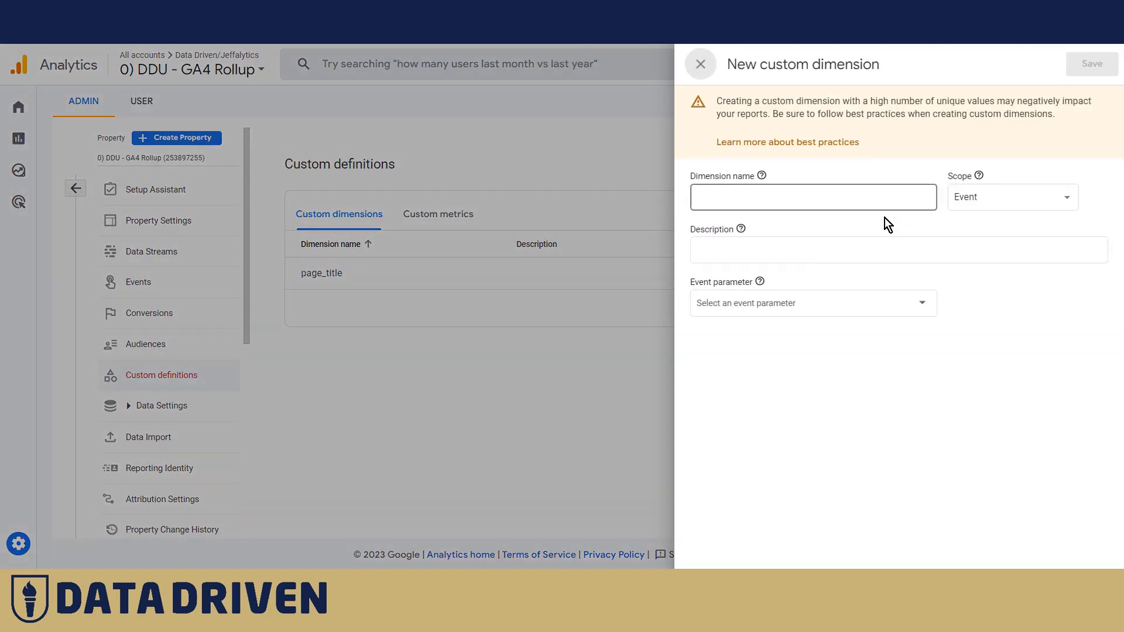
{"action": "left_click", "coordinate": [810, 302]}
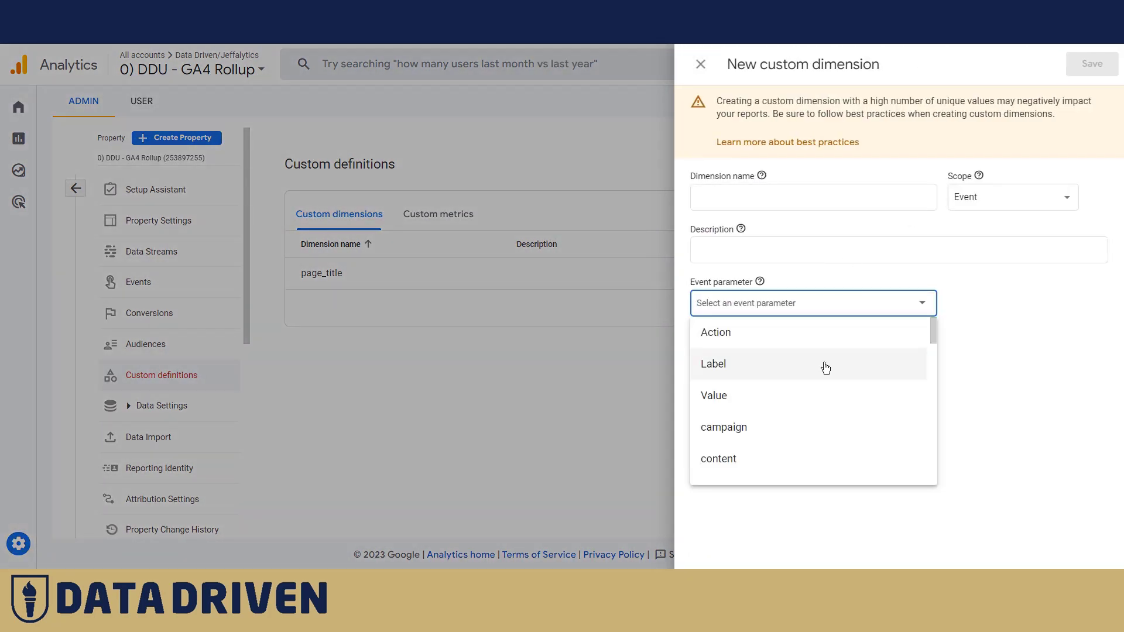
{"action": "scroll", "scroll_direction": "down", "scroll_amount": 3}
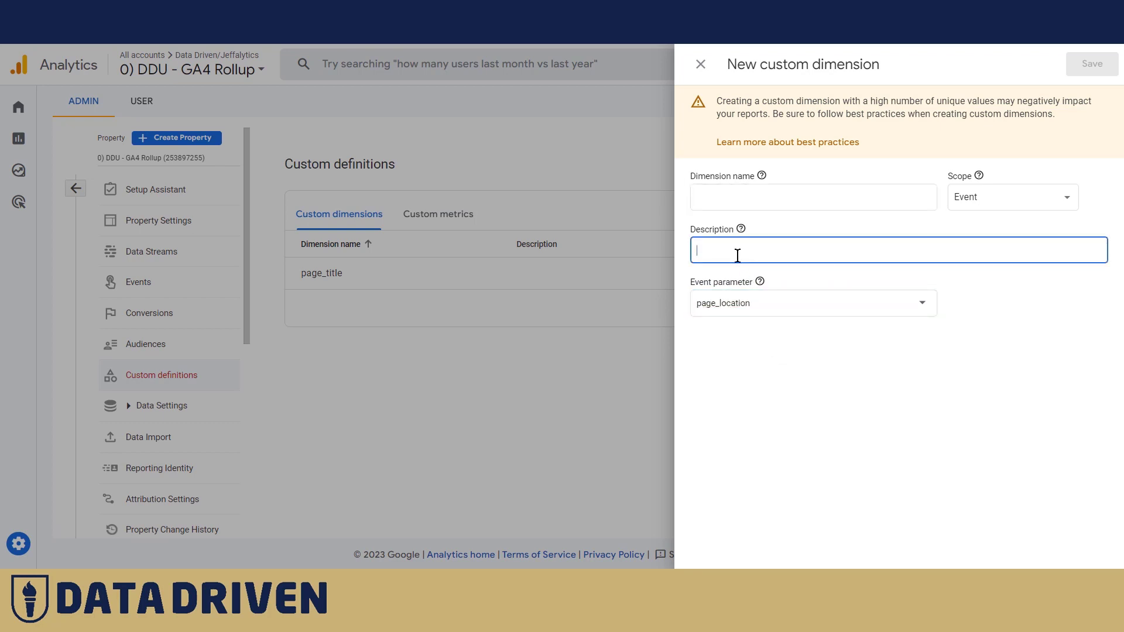
{"action": "type", "text": "Page location"}
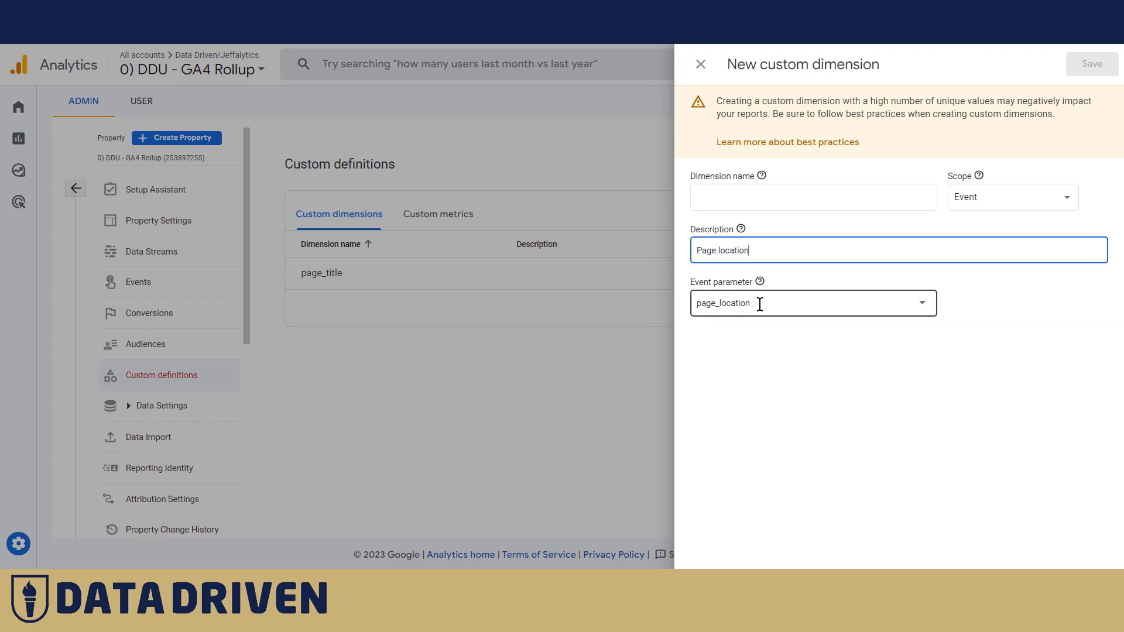
Step: Map it to the page_location parameter, name it page_location_dimension and save
{"action": "left_click", "coordinate": [788, 302]}
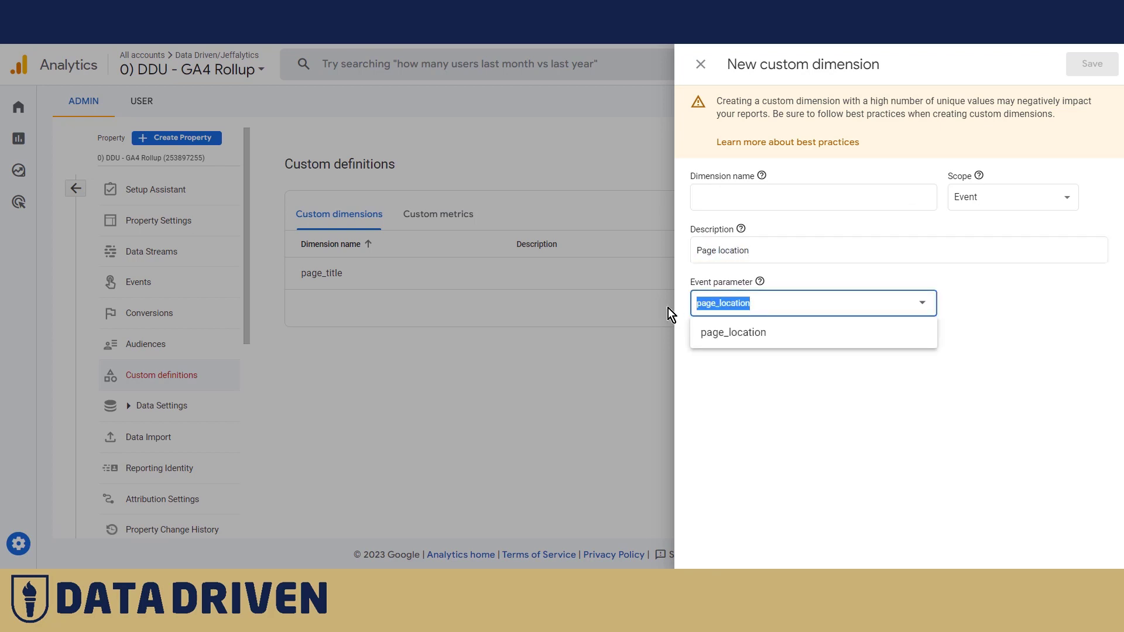
{"action": "left_click", "coordinate": [813, 197]}
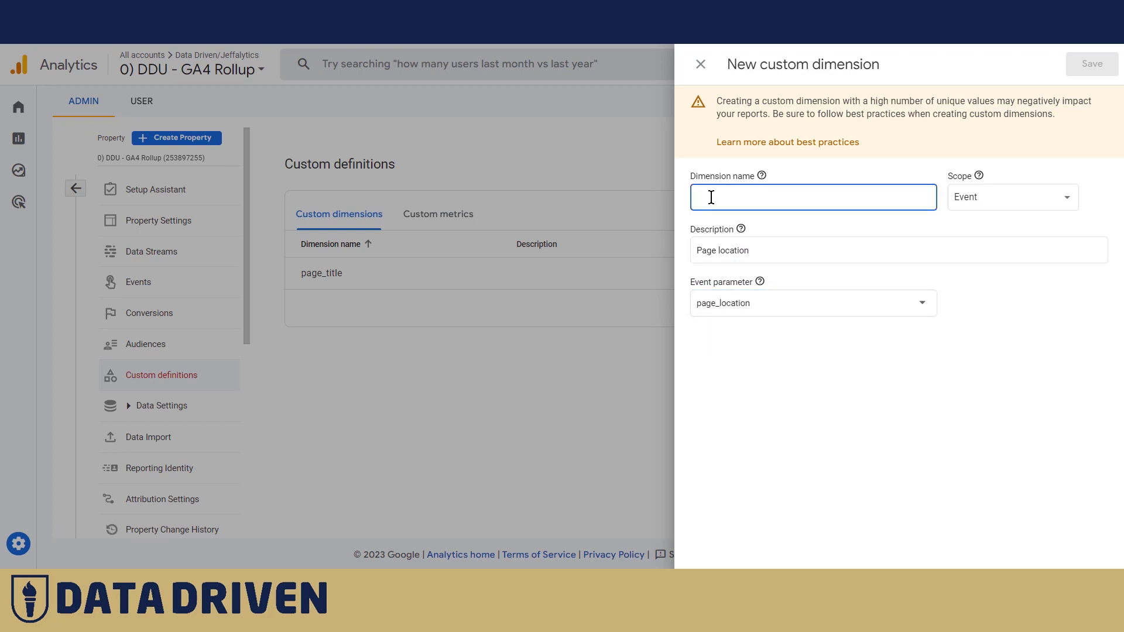
{"action": "type", "text": "page_location_dimension"}
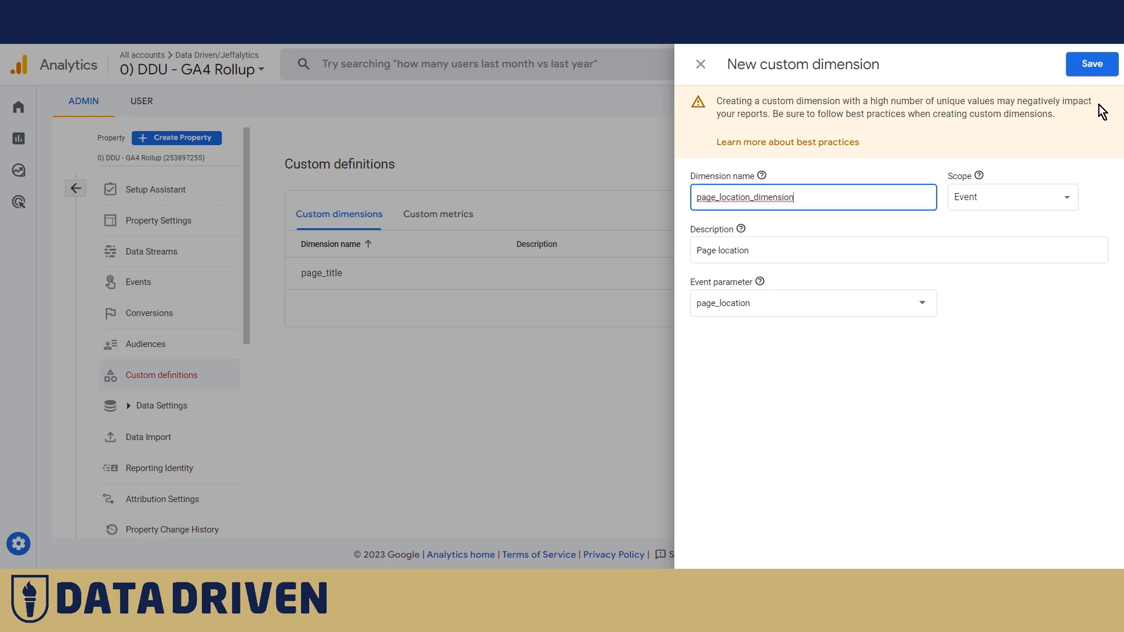
{"action": "left_click", "coordinate": [1092, 63]}
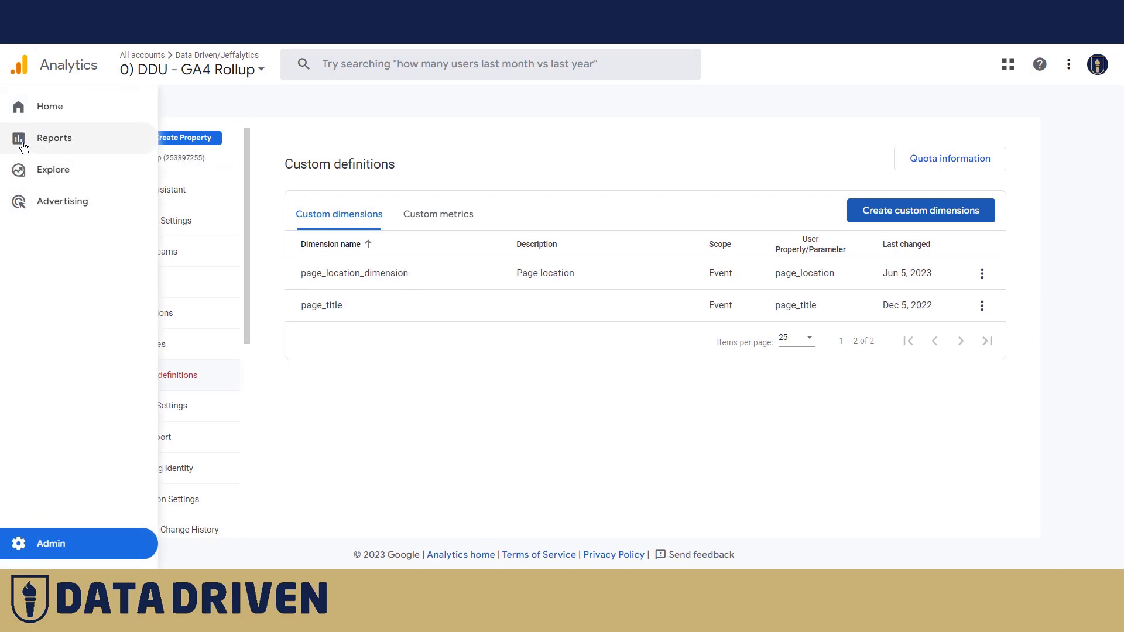
Step: Filter the Rollup Events report to 'st' and add page_location_dimension as secondary dimension
{"action": "left_click", "coordinate": [54, 138]}
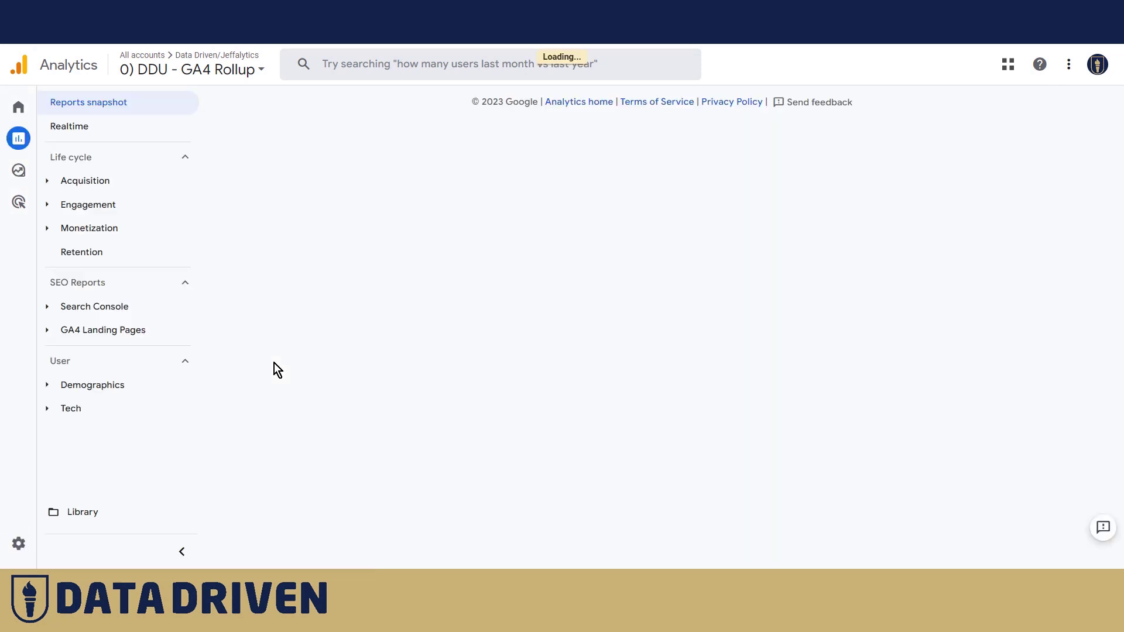
{"action": "left_click", "coordinate": [88, 204]}
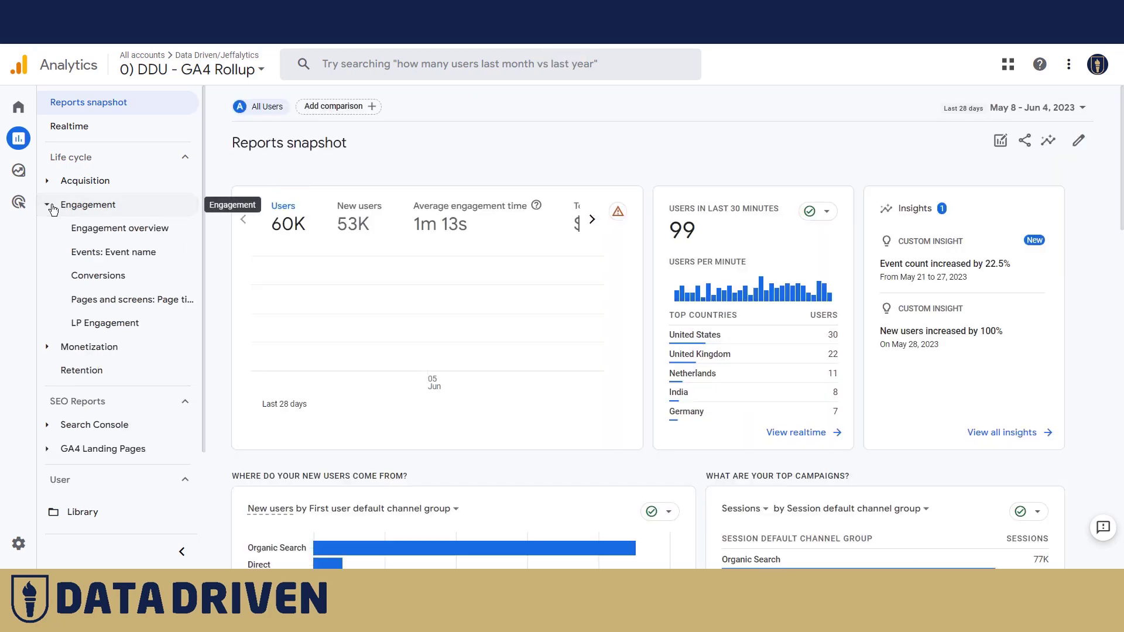
{"action": "left_click", "coordinate": [113, 252]}
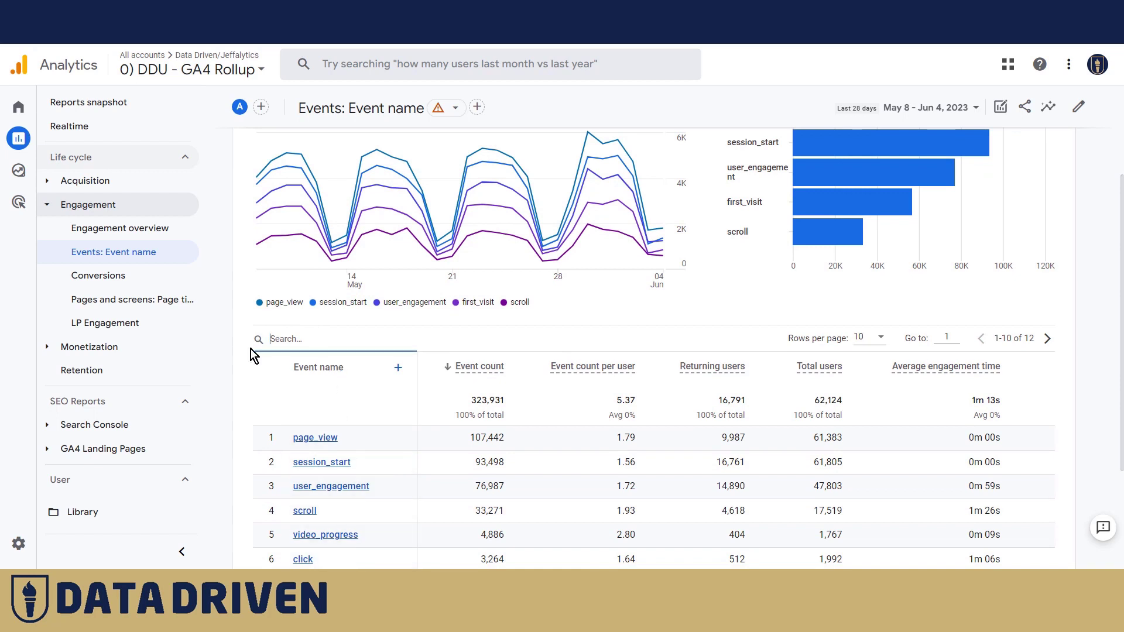
{"action": "type", "text": "start"}
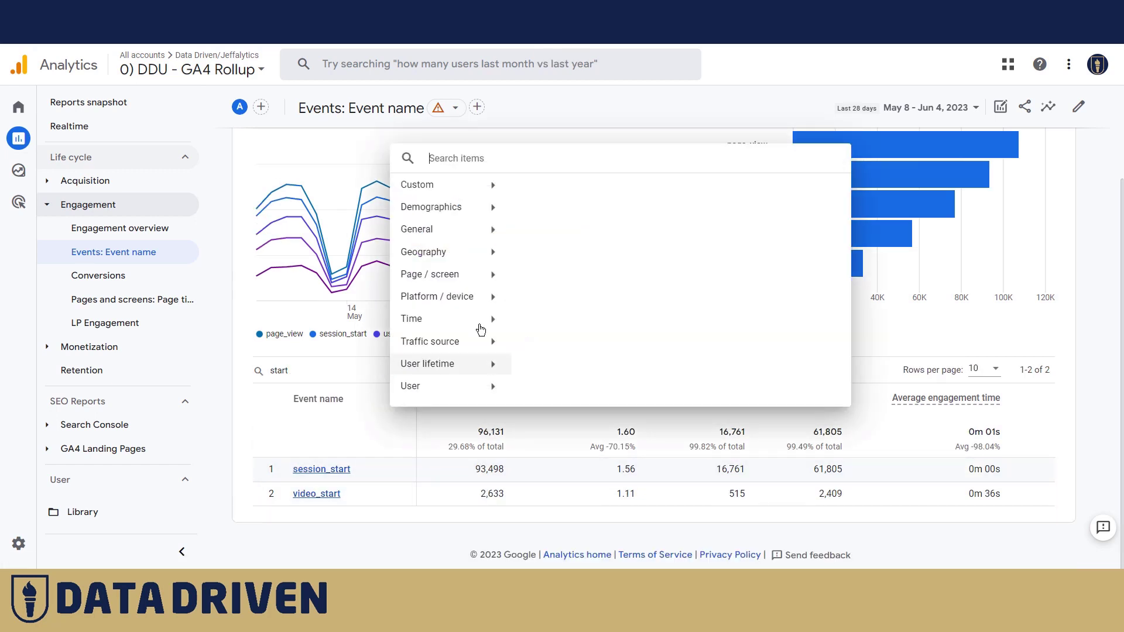
{"action": "mouse_move", "coordinate": [417, 183]}
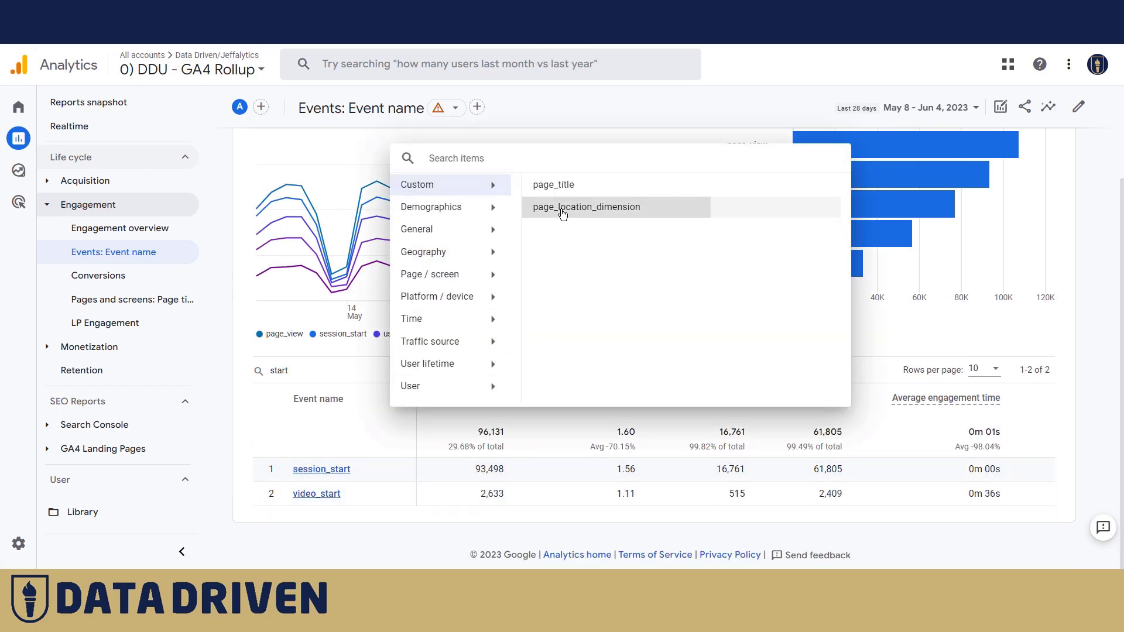
{"action": "left_click", "coordinate": [585, 206]}
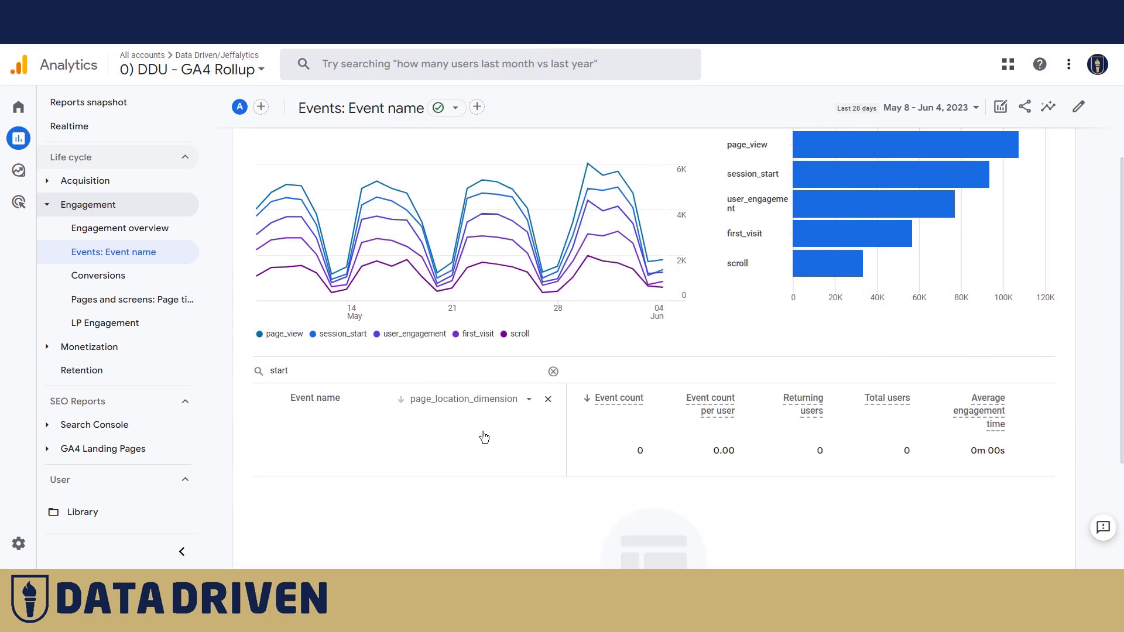
{"action": "scroll", "scroll_direction": "down", "scroll_amount": 3}
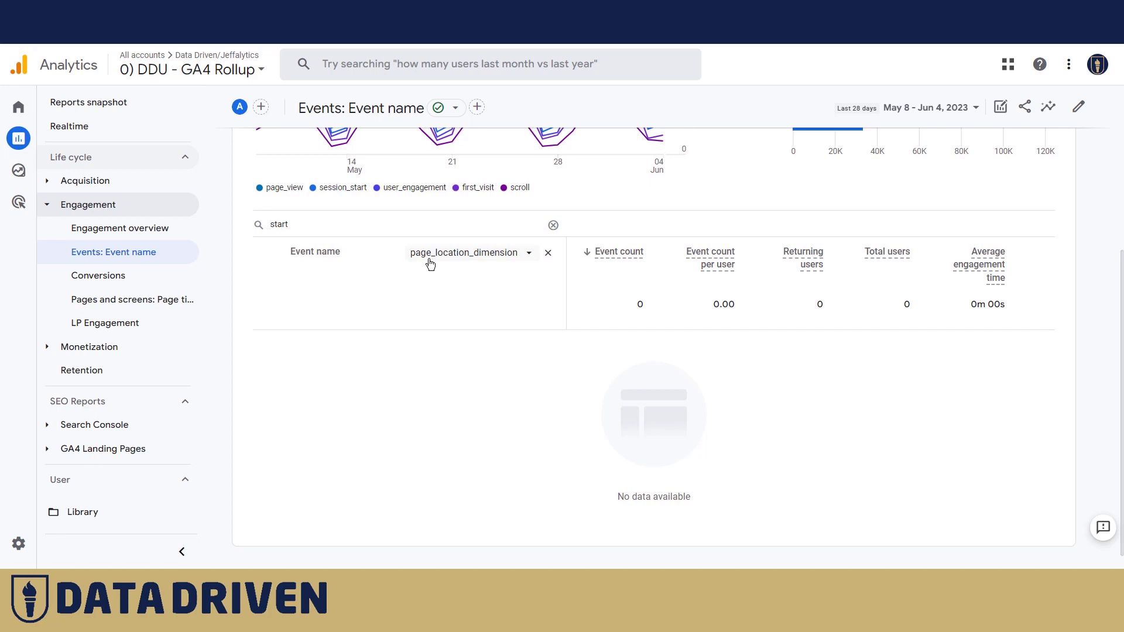
{"action": "mouse_move", "coordinate": [528, 312]}
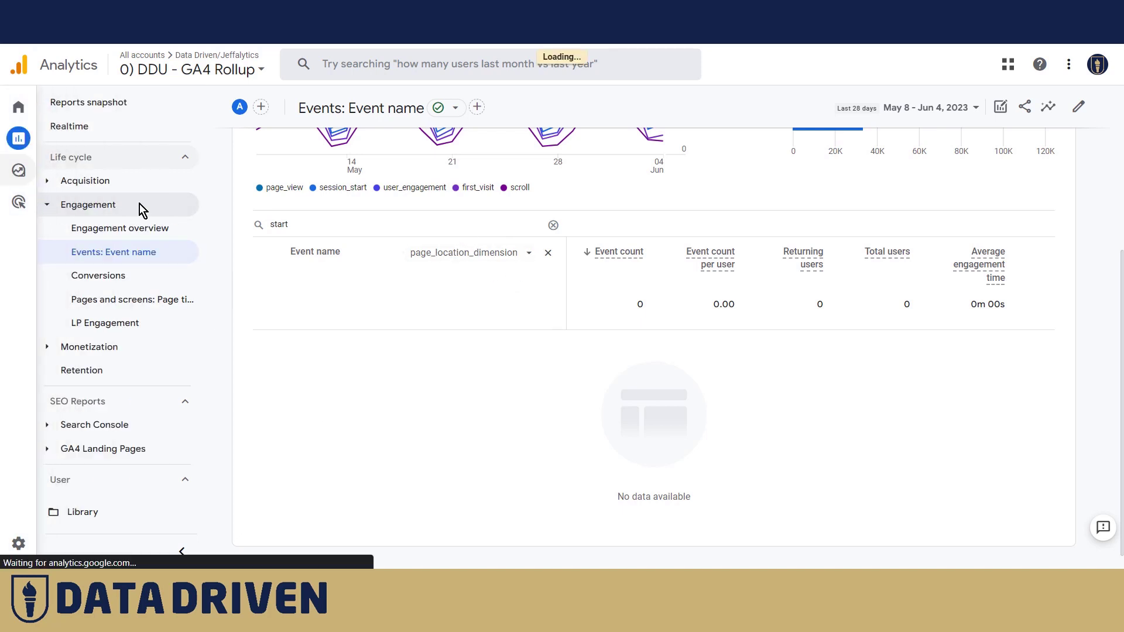
Step: Start a blank exploration and import the Page location dimension
{"action": "left_click", "coordinate": [18, 170]}
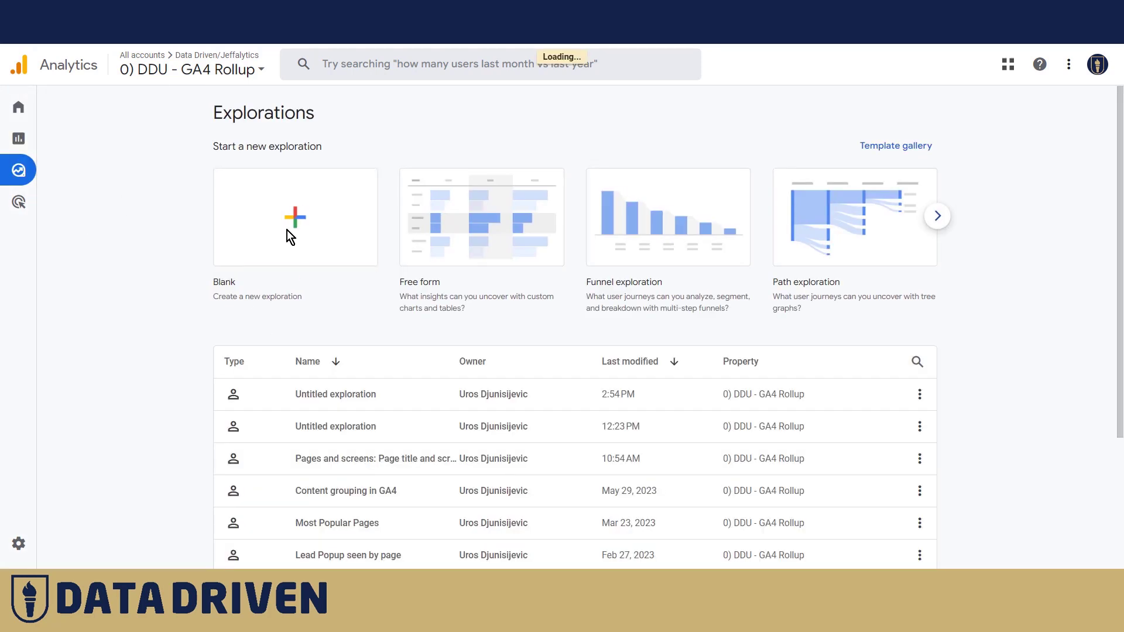
{"action": "mouse_move", "coordinate": [323, 305]}
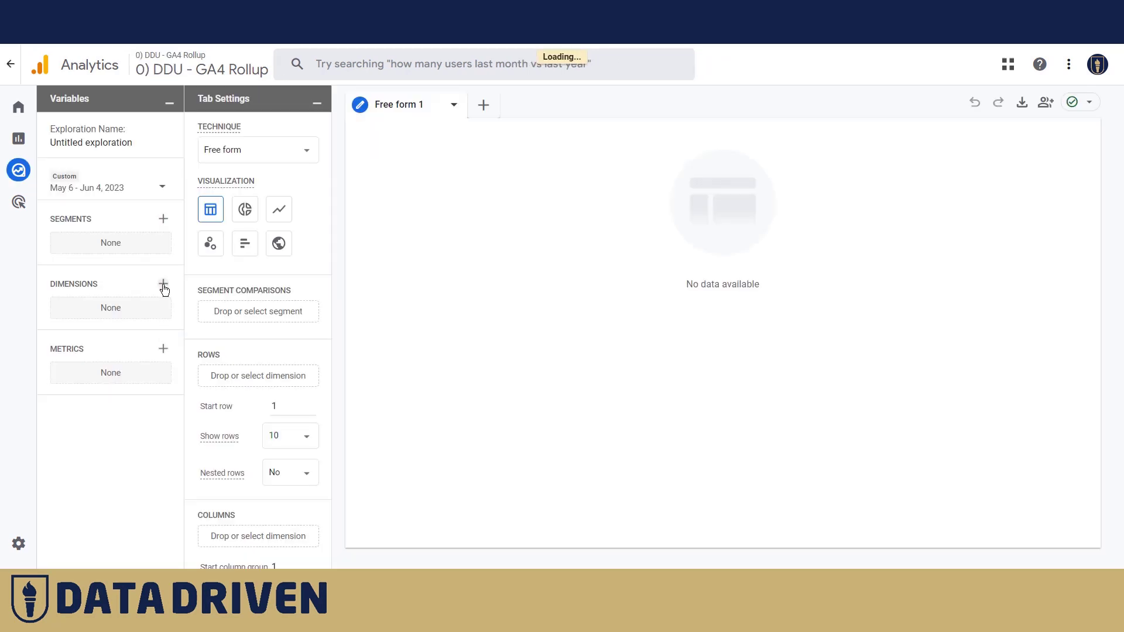
{"action": "left_click", "coordinate": [163, 283]}
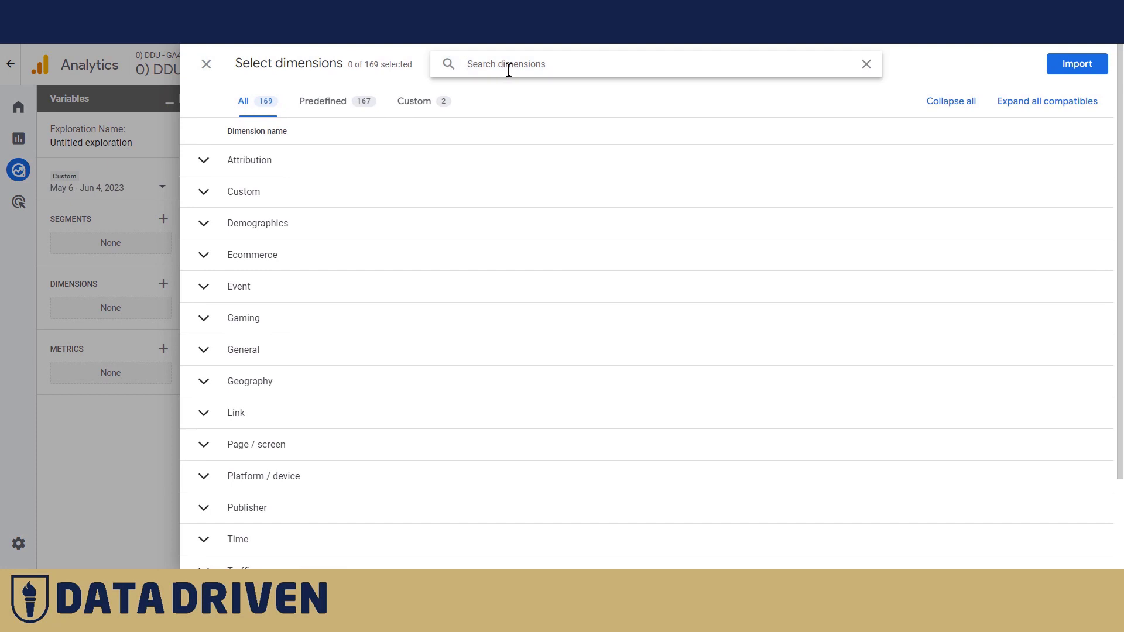
{"action": "type", "text": "page"}
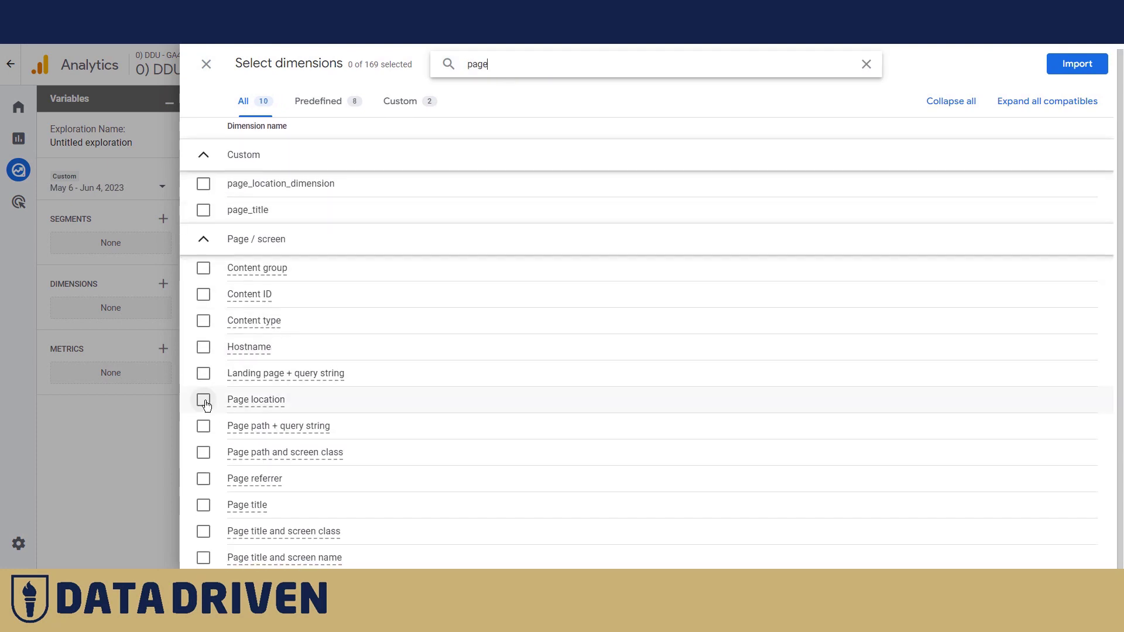
{"action": "left_click", "coordinate": [202, 399]}
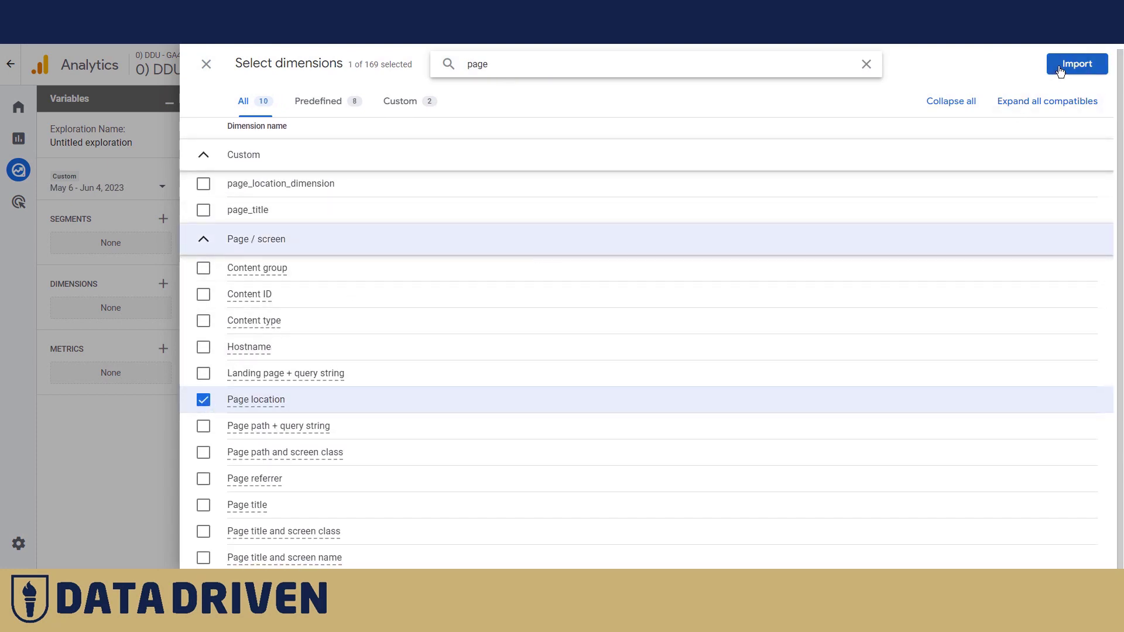
{"action": "left_click", "coordinate": [1075, 63]}
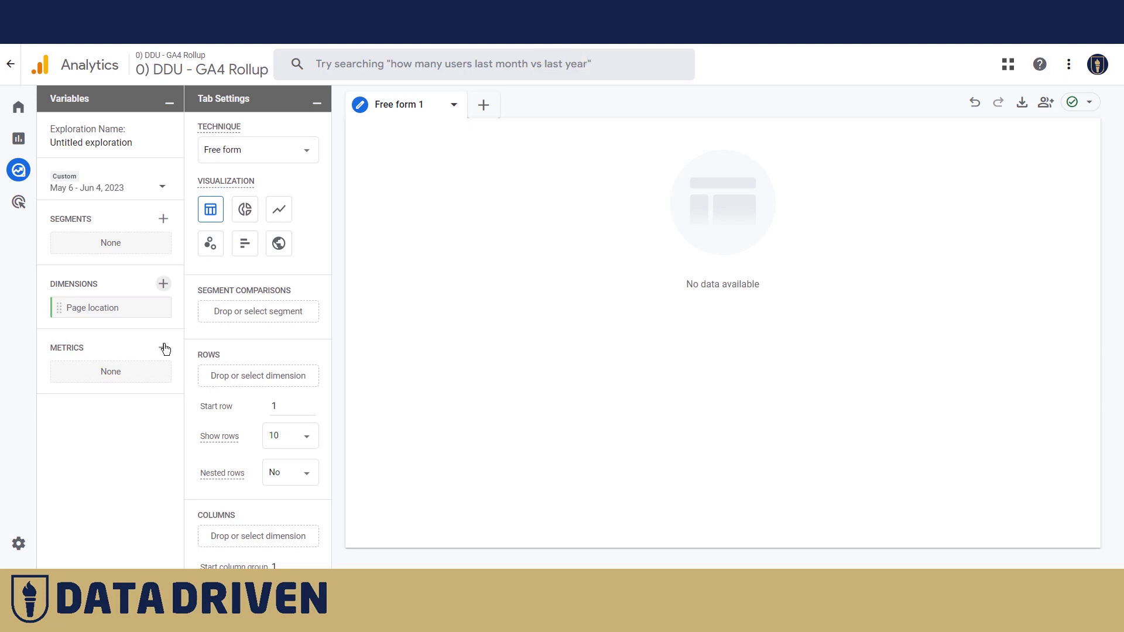
Step: Import the Event count metric into the exploration
{"action": "left_click", "coordinate": [162, 347]}
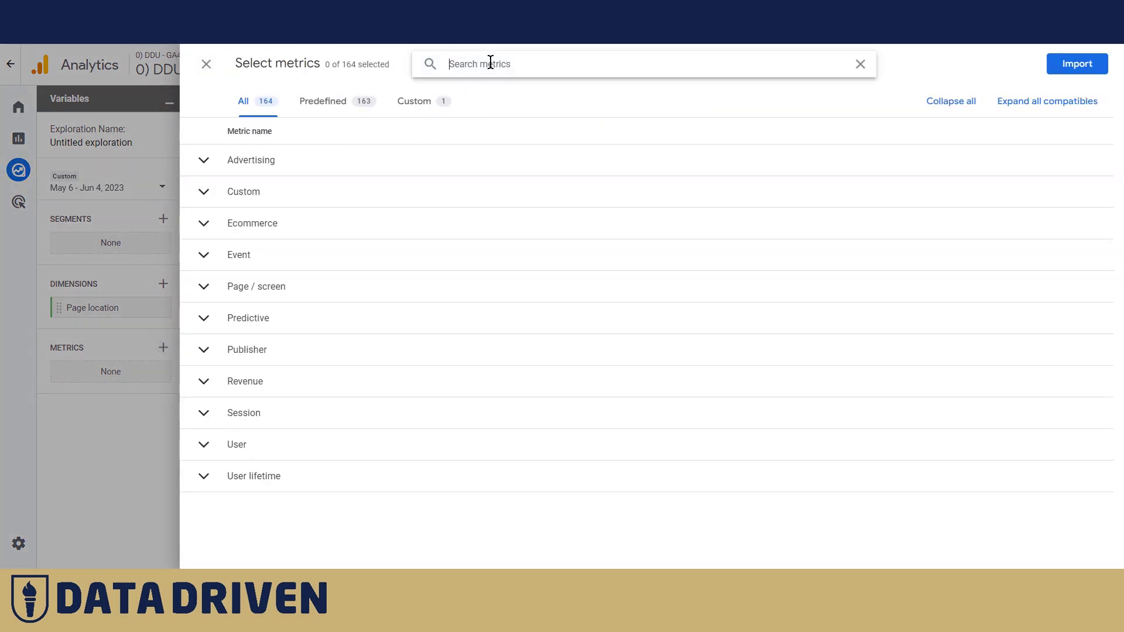
{"action": "type", "text": "count"}
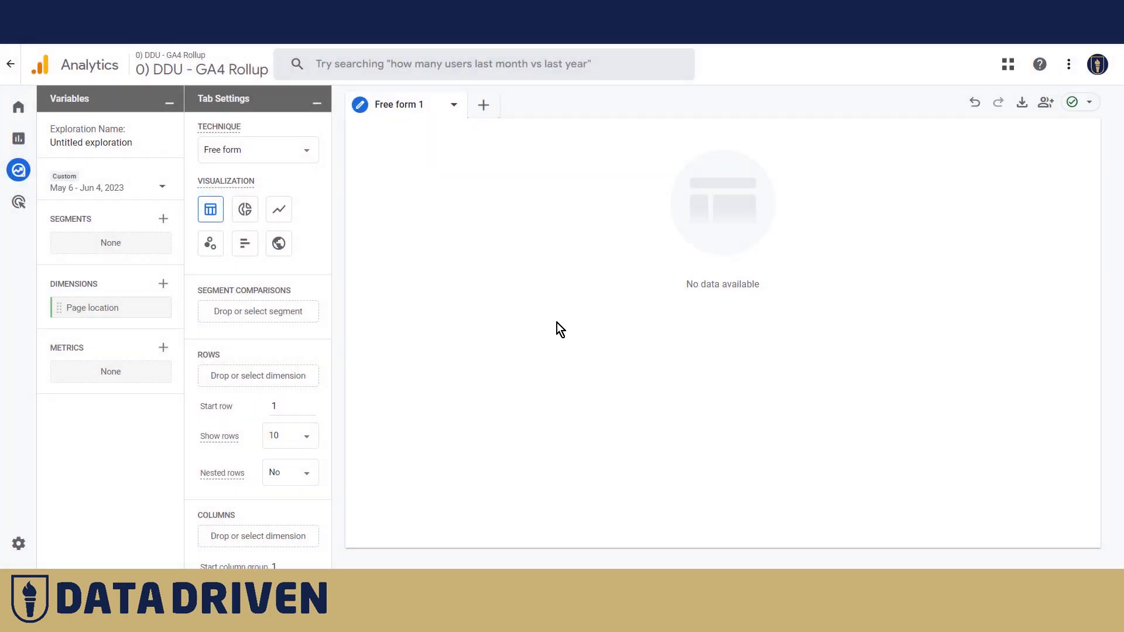
{"action": "left_click", "coordinate": [162, 348]}
{"action": "type", "text": "event"}
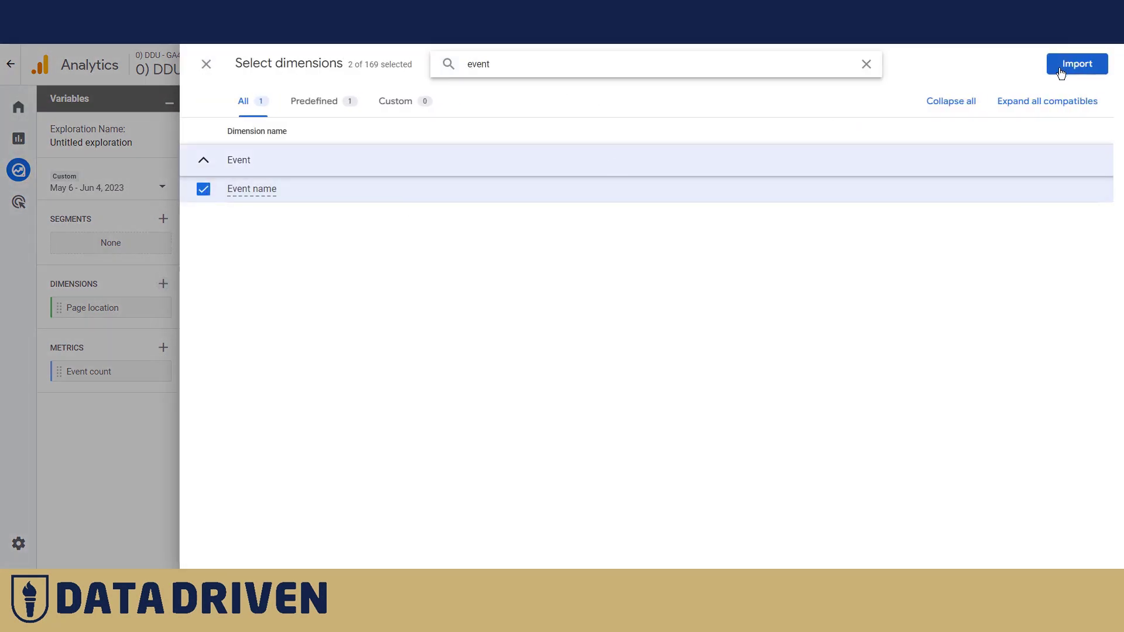
Step: Import Event name and filter the table to Event name exactly matching session_start
{"action": "left_click", "coordinate": [1078, 63]}
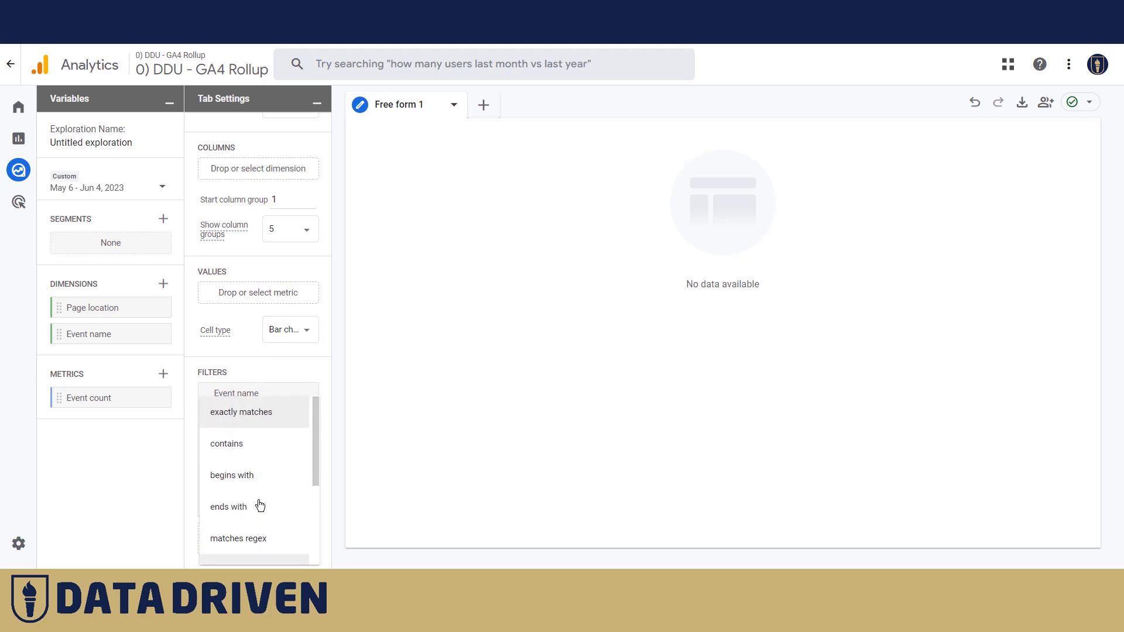
{"action": "left_click", "coordinate": [241, 411]}
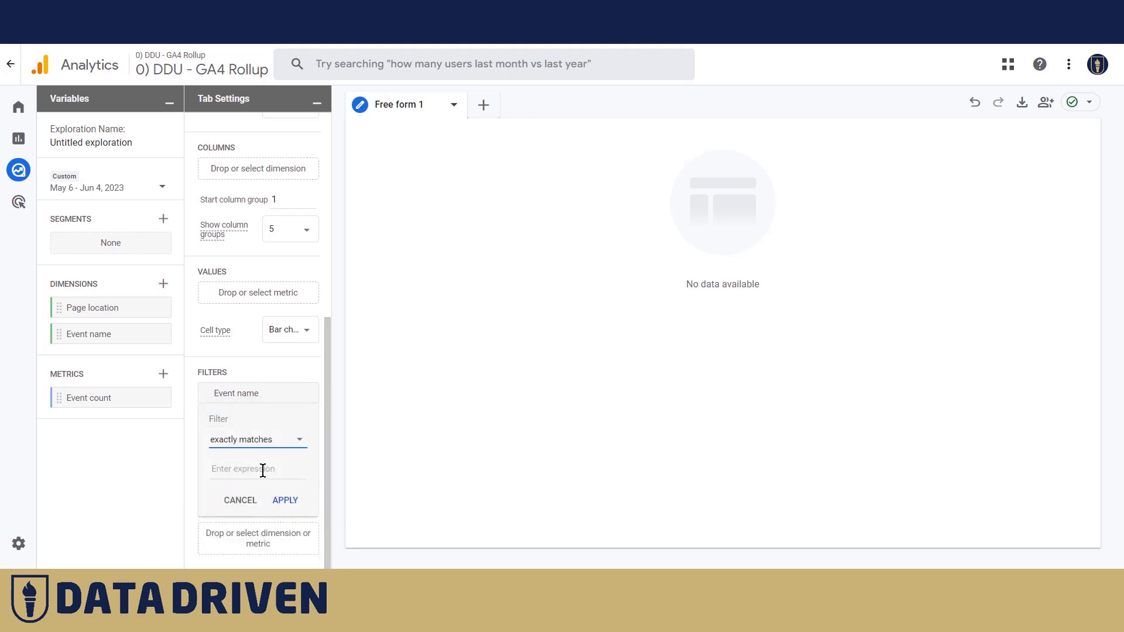
{"action": "left_click", "coordinate": [256, 469]}
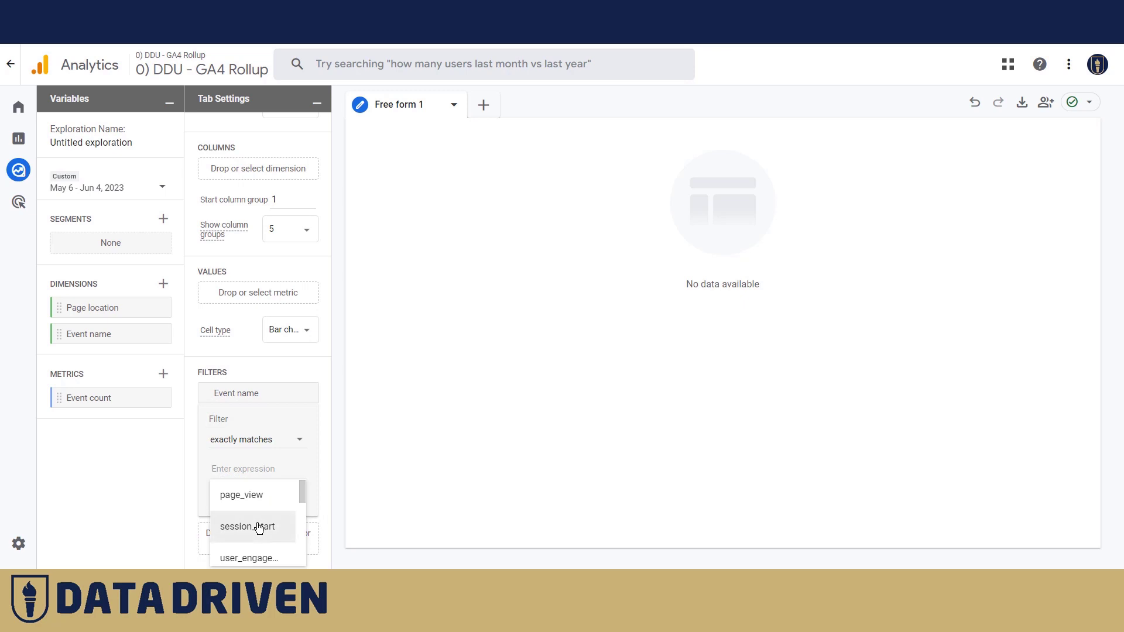
{"action": "left_click", "coordinate": [247, 526]}
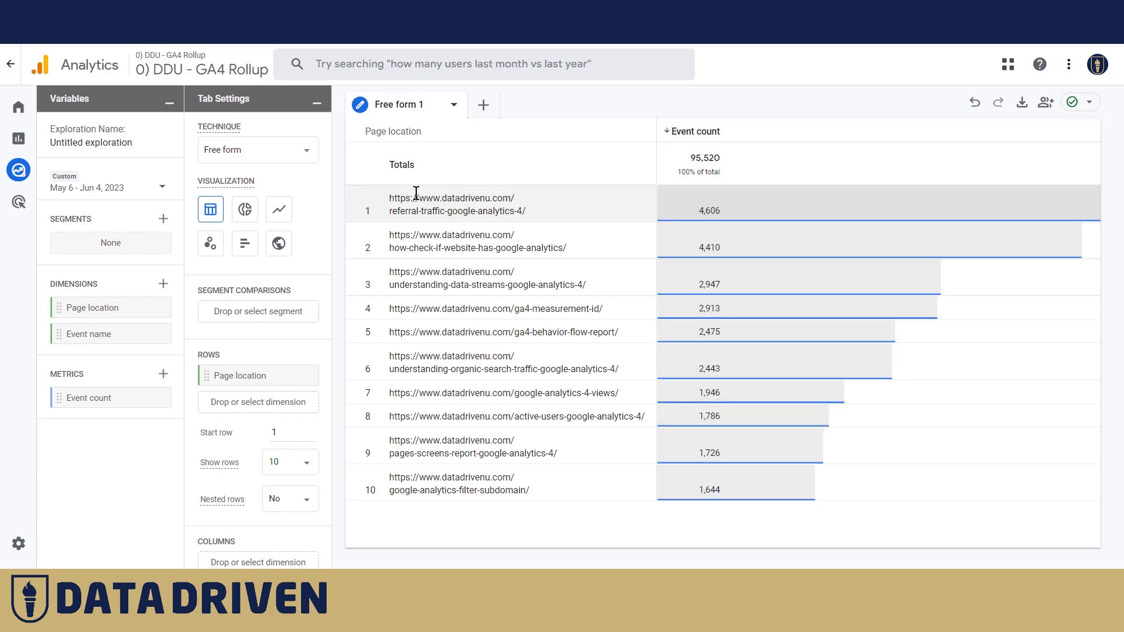
{"action": "double_click", "coordinate": [411, 197]}
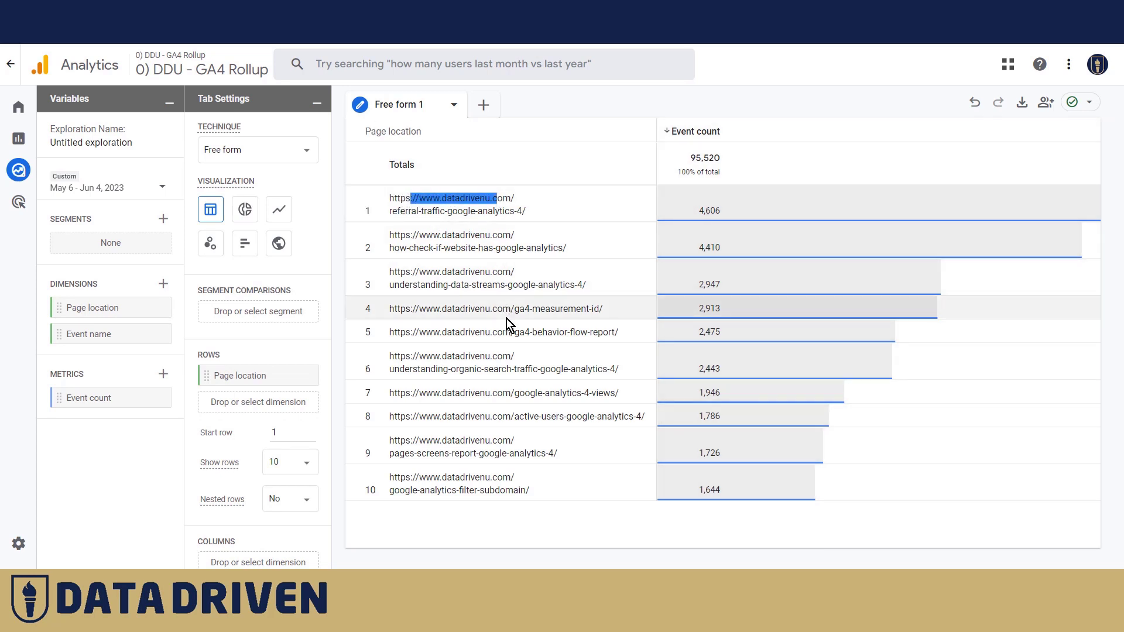
{"action": "mouse_move", "coordinate": [521, 369]}
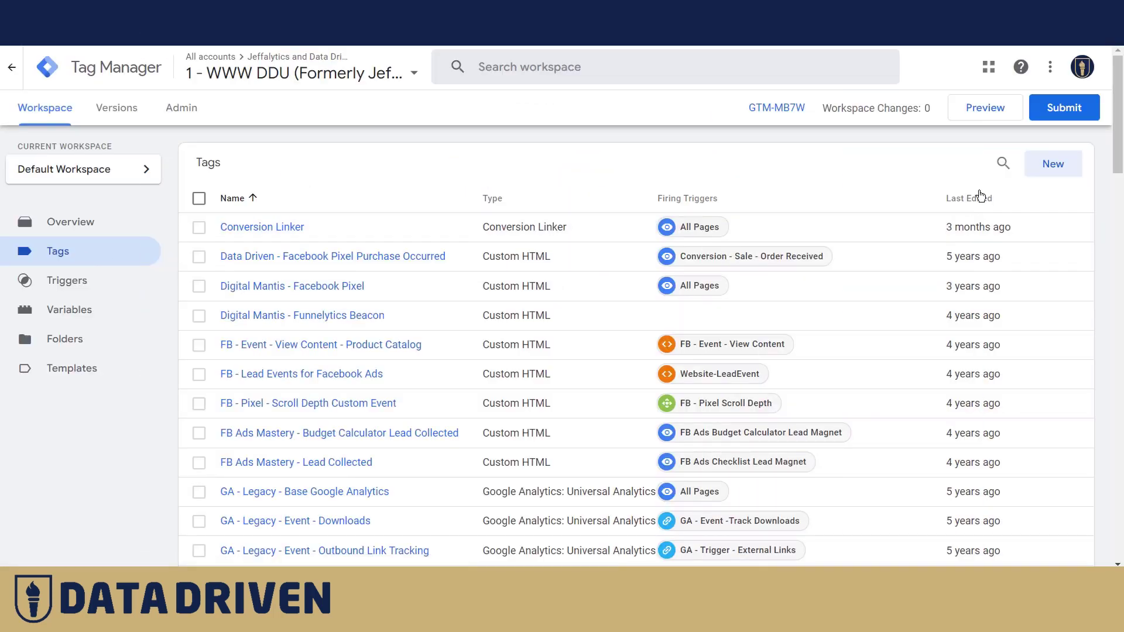
Step: Create a GA4 Event tag linked to the GA4 - Roll Up - DDU (WWW) configuration
{"action": "left_click", "coordinate": [1053, 164]}
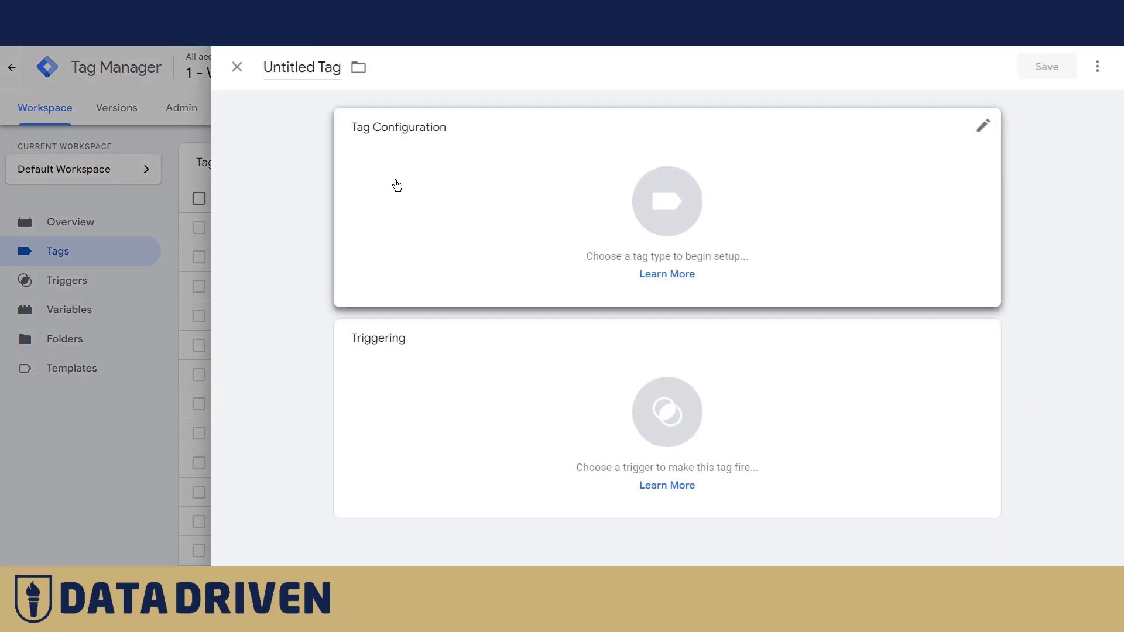
{"action": "left_click", "coordinate": [983, 125]}
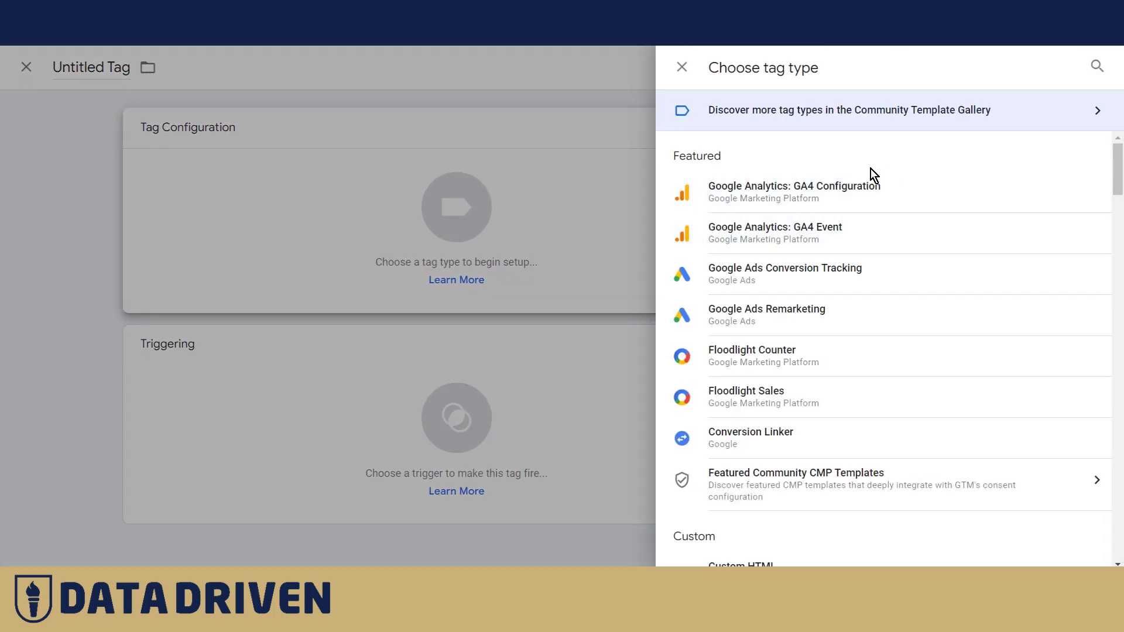
{"action": "left_click", "coordinate": [774, 232]}
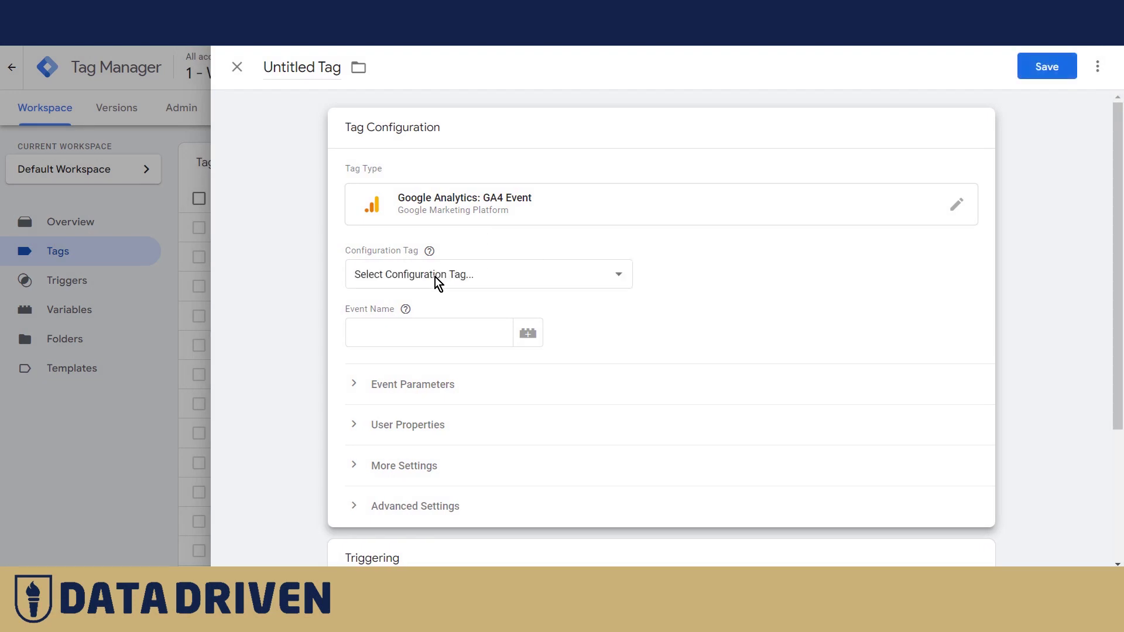
{"action": "left_click", "coordinate": [488, 274]}
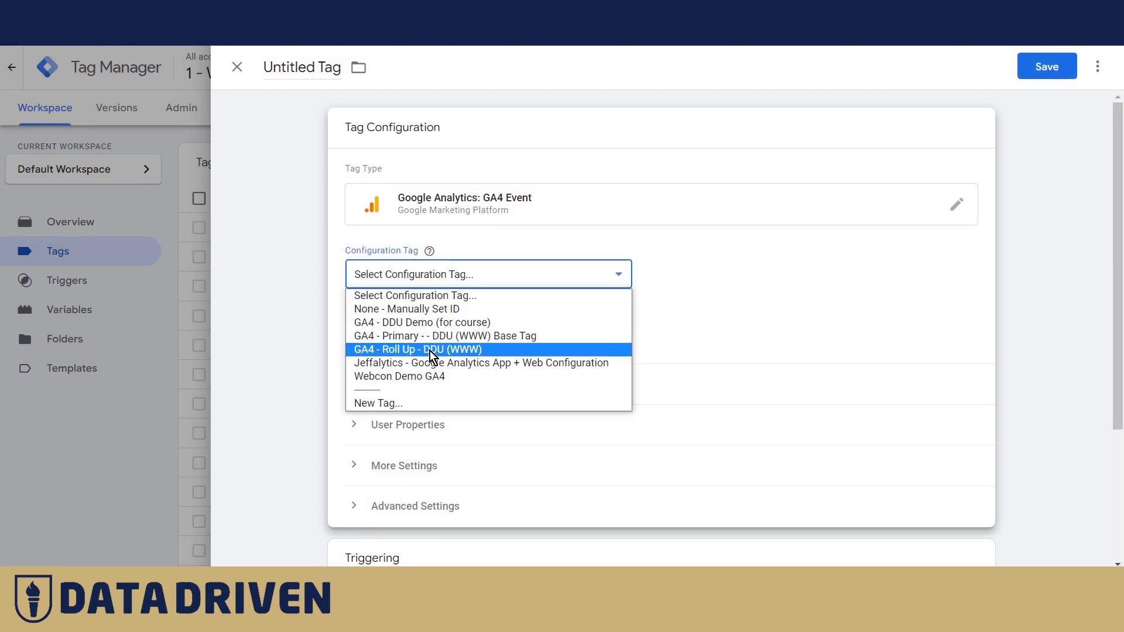
{"action": "left_click", "coordinate": [416, 349]}
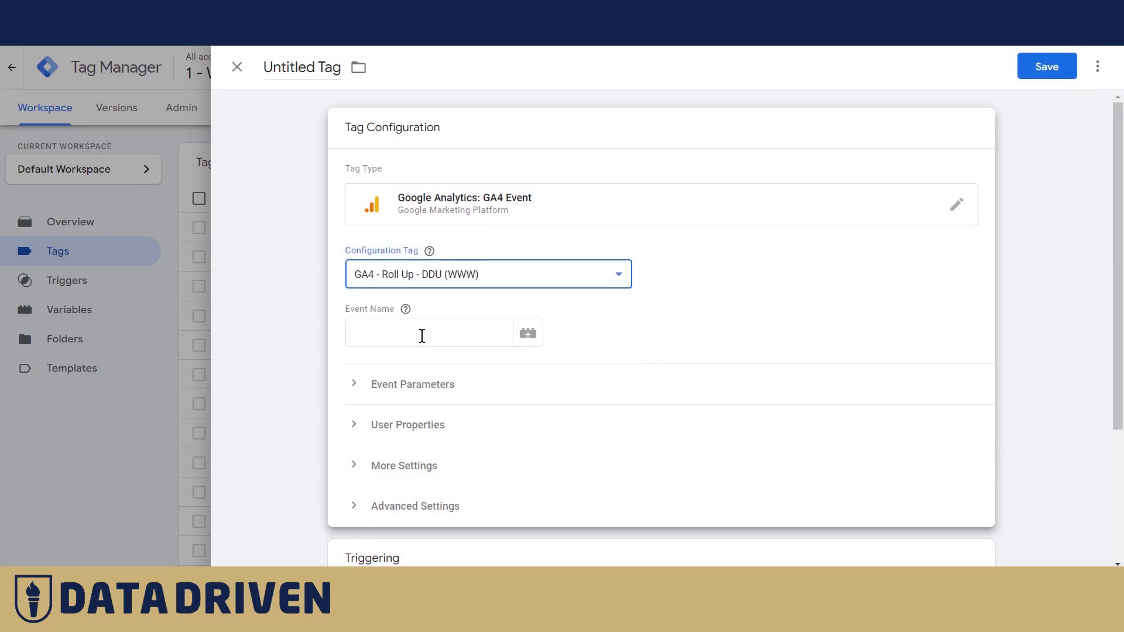
Step: Set event name 'click' and name the tag 'GA4 Event click'
{"action": "type", "text": "c"}
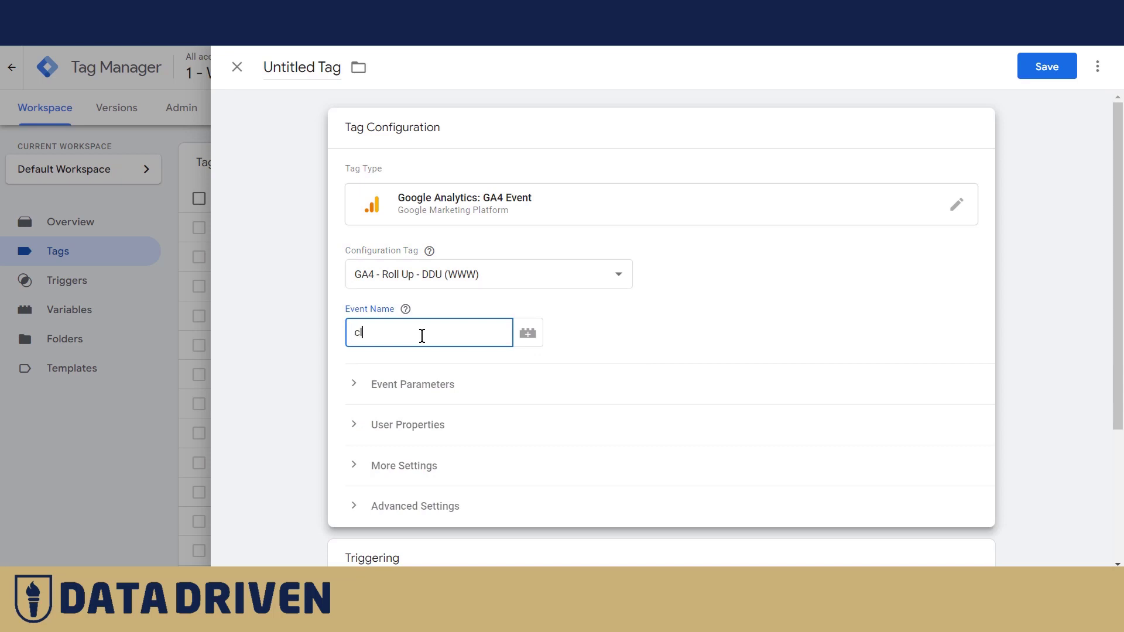
{"action": "type", "text": "lick"}
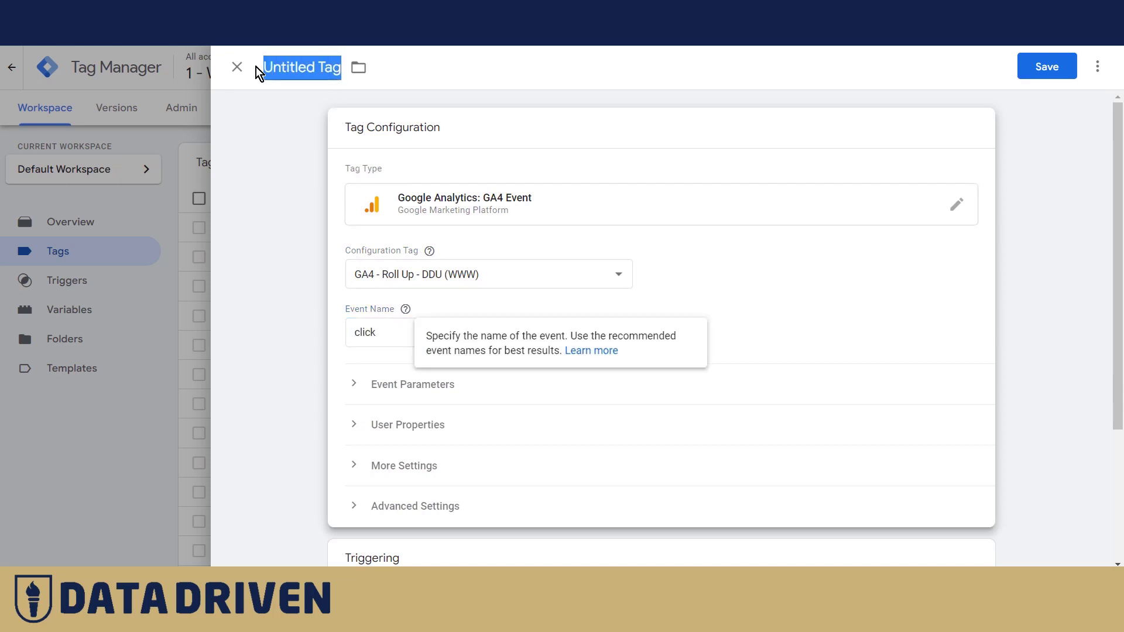
{"action": "type", "text": "GA4 E"}
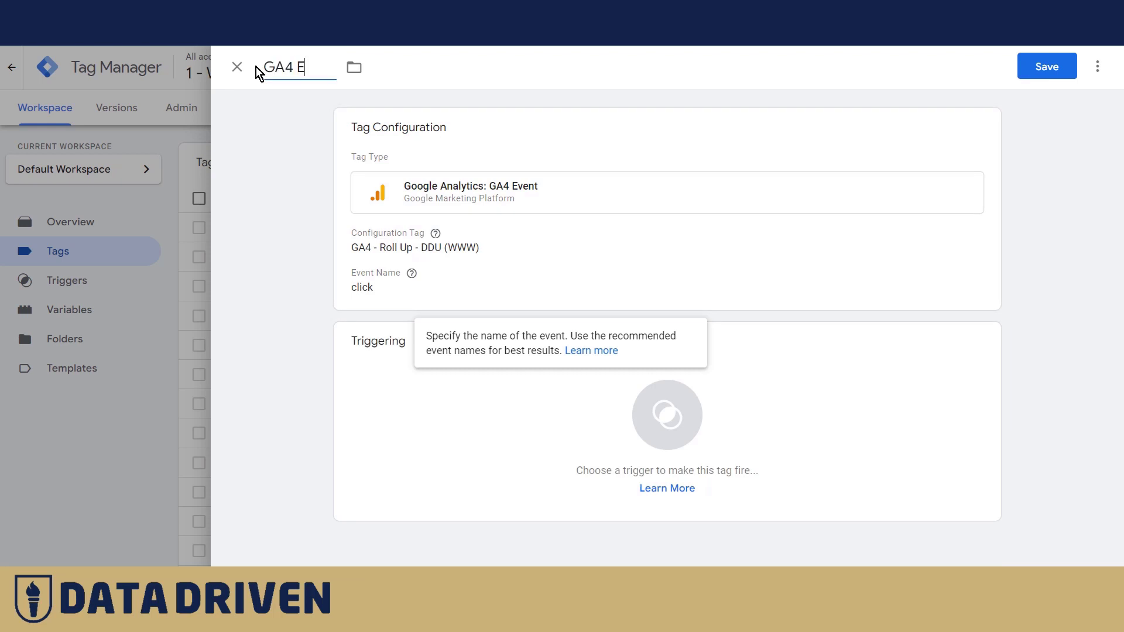
{"action": "type", "text": "vent click"}
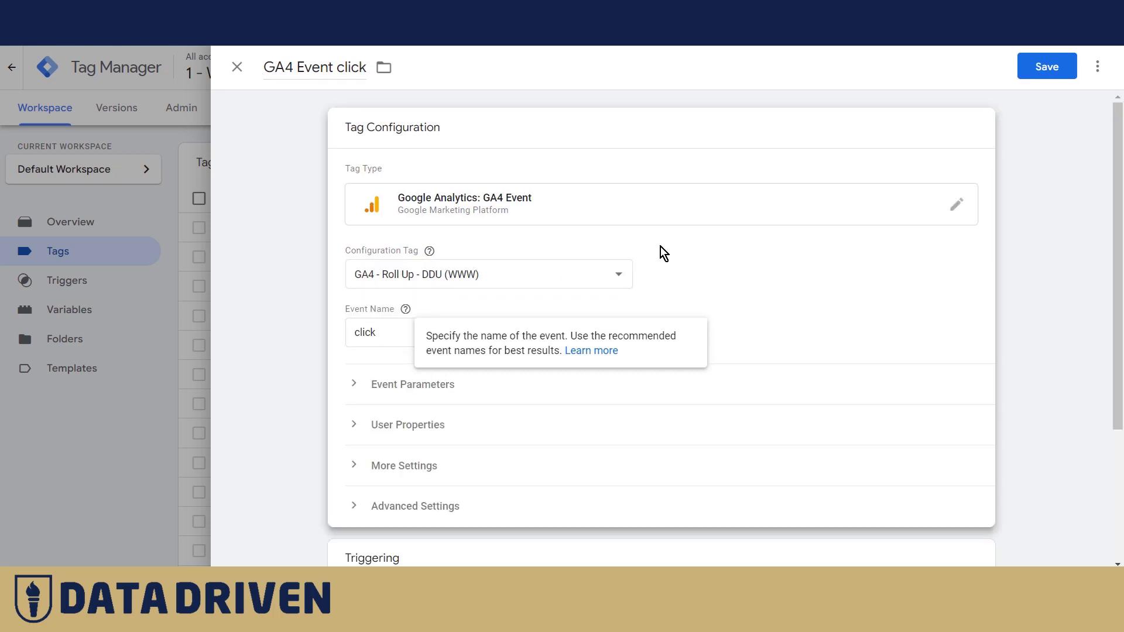
Step: Add event parameter click_text with value {{Click Text}}
{"action": "left_click", "coordinate": [413, 384]}
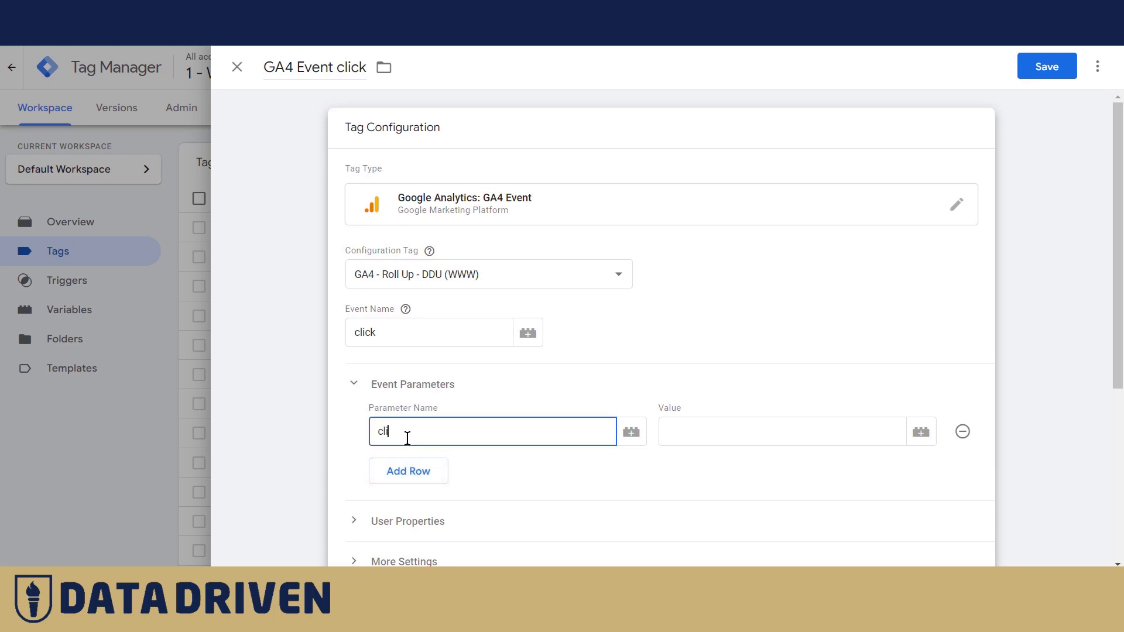
{"action": "type", "text": "click_text"}
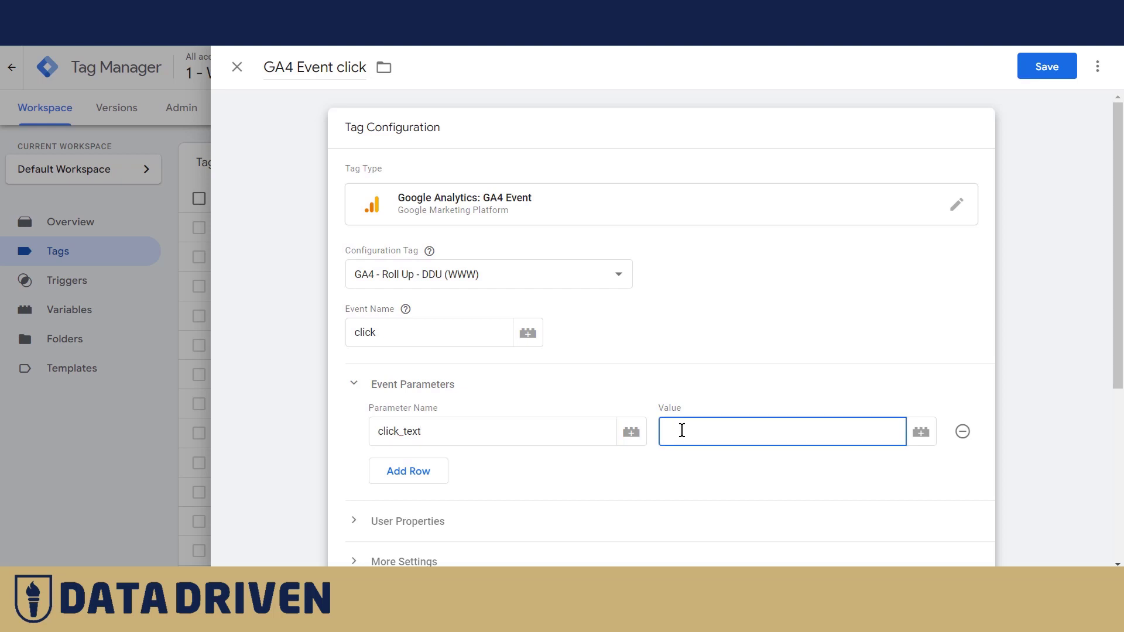
{"action": "type", "text": "{{"}
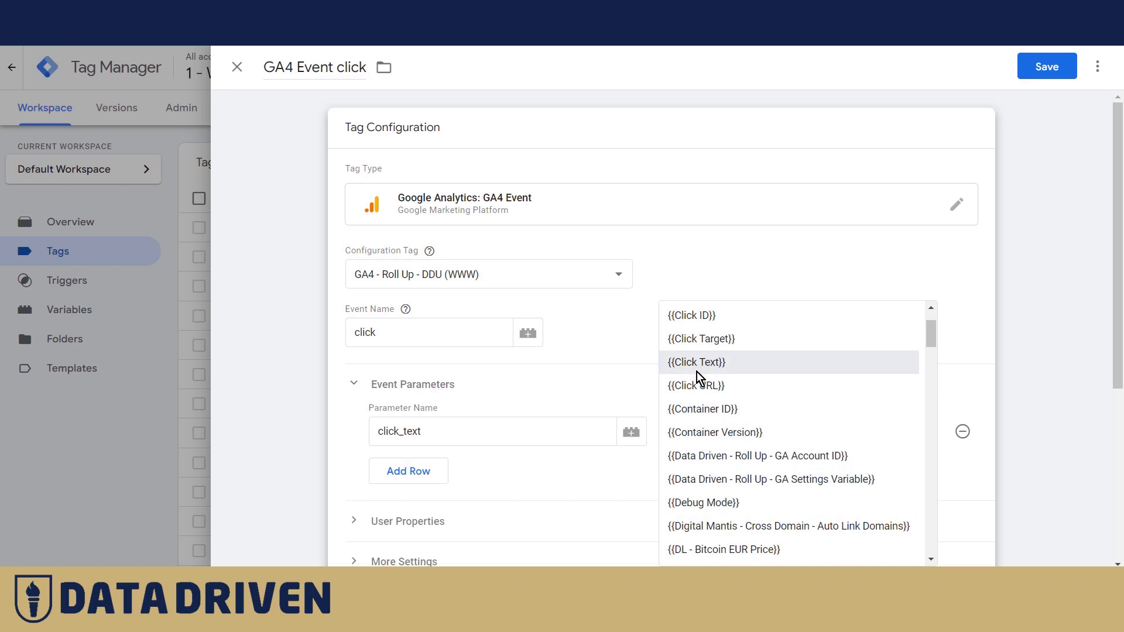
{"action": "left_click", "coordinate": [696, 361]}
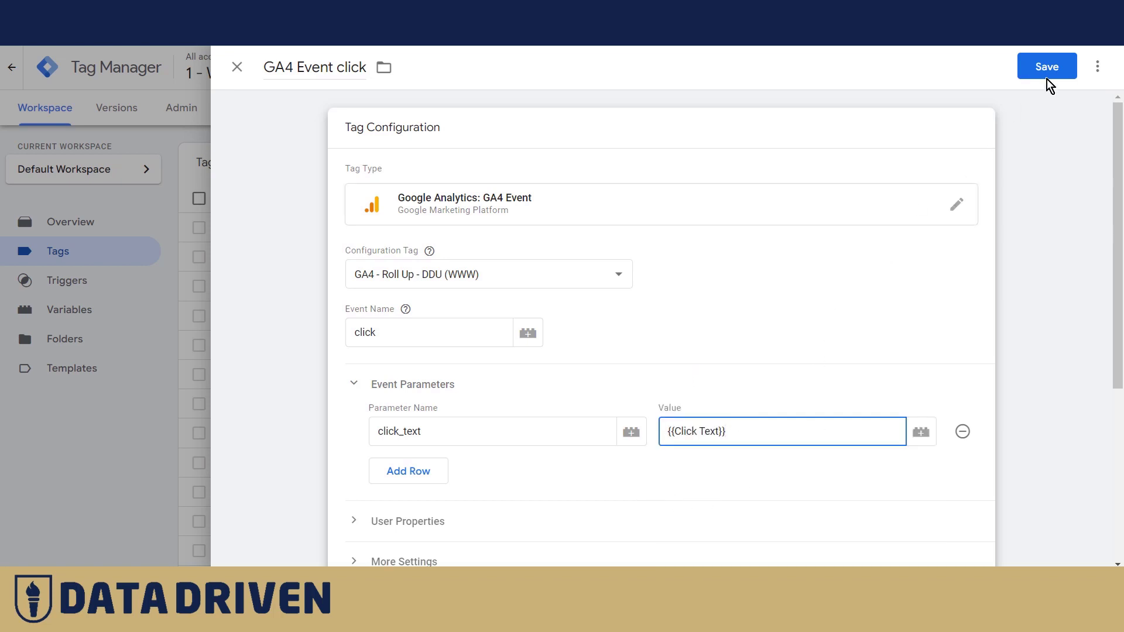
{"action": "scroll", "scroll_direction": "down", "scroll_amount": 3}
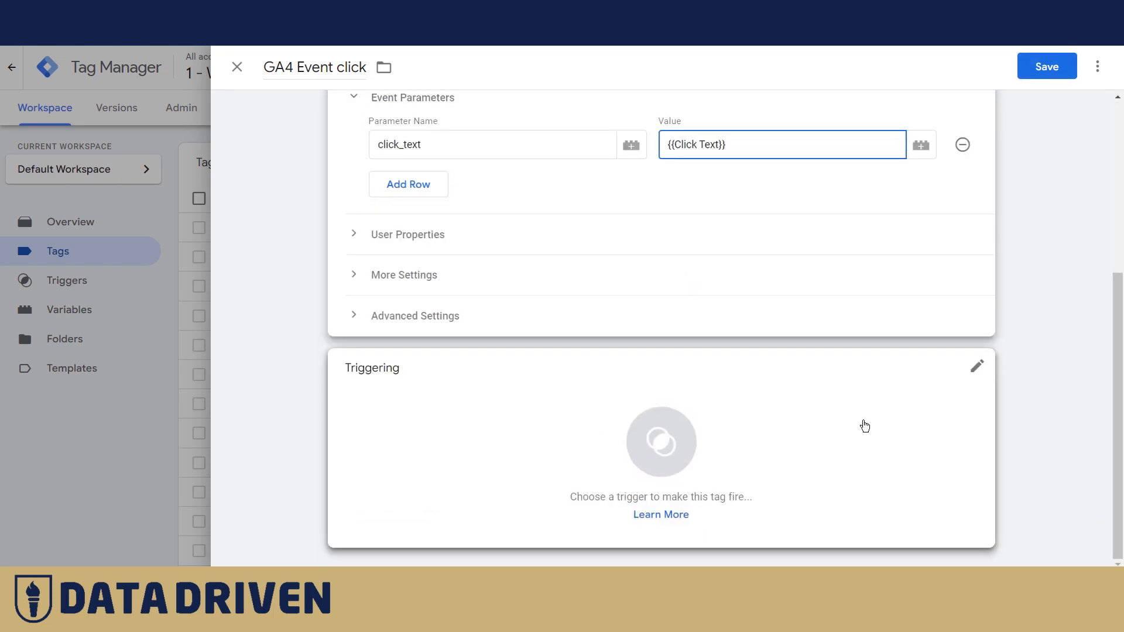
Step: Add a new Click - All Elements trigger to the tag, firing on all clicks
{"action": "left_click", "coordinate": [976, 365]}
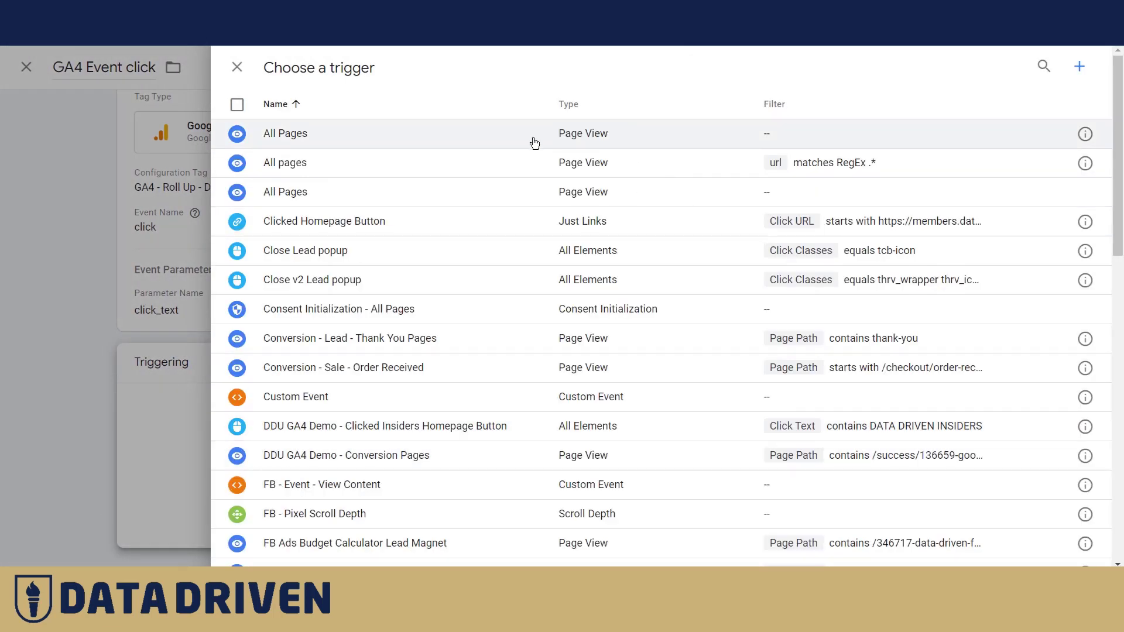
{"action": "left_click", "coordinate": [1078, 66]}
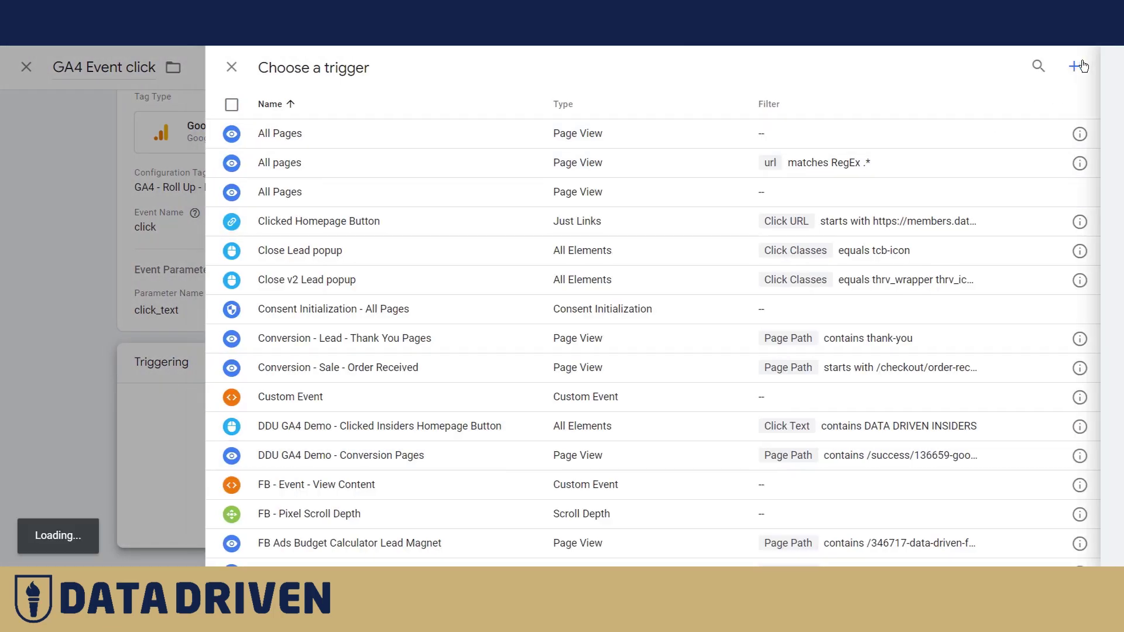
{"action": "left_click", "coordinate": [1082, 66]}
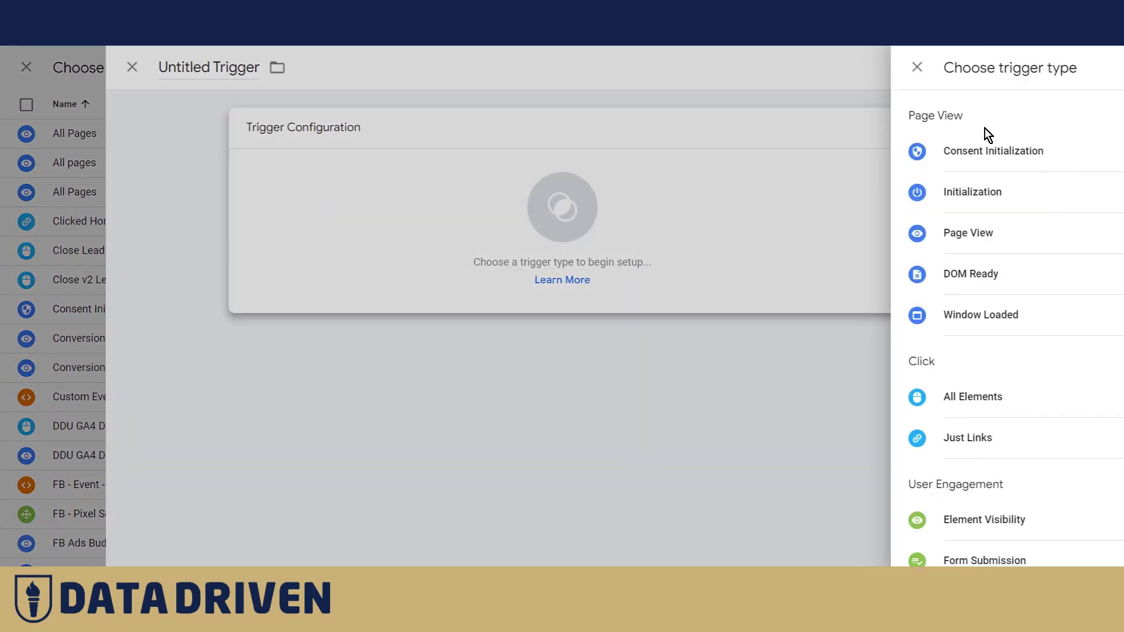
{"action": "left_click", "coordinate": [973, 397]}
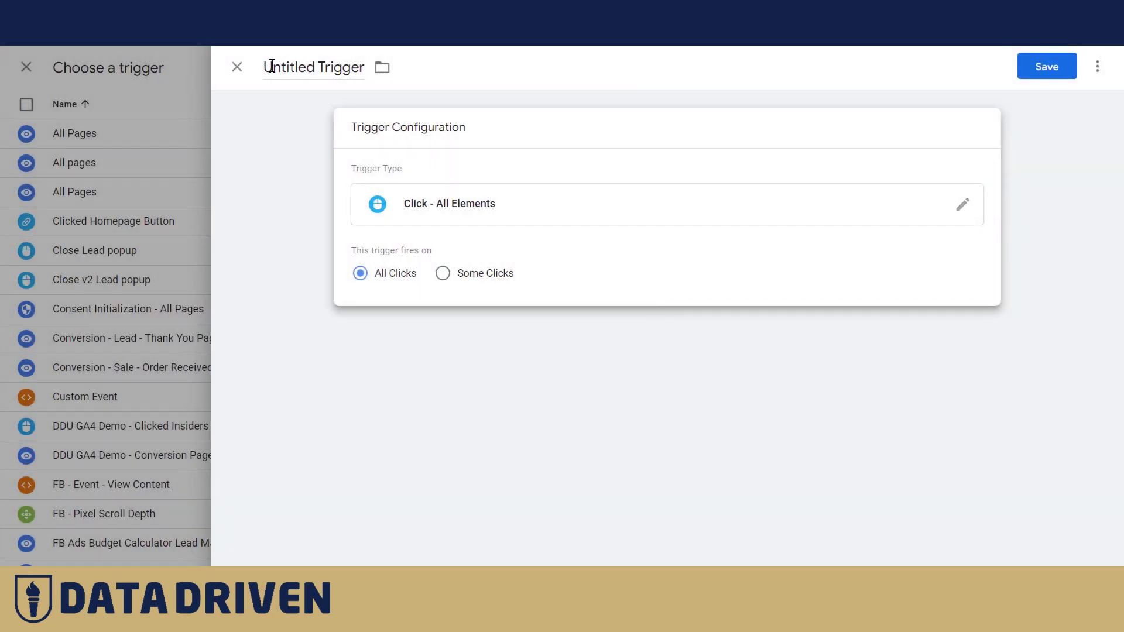
Step: Rename the trigger to 'click Trigger' and save it
{"action": "double_click", "coordinate": [314, 67]}
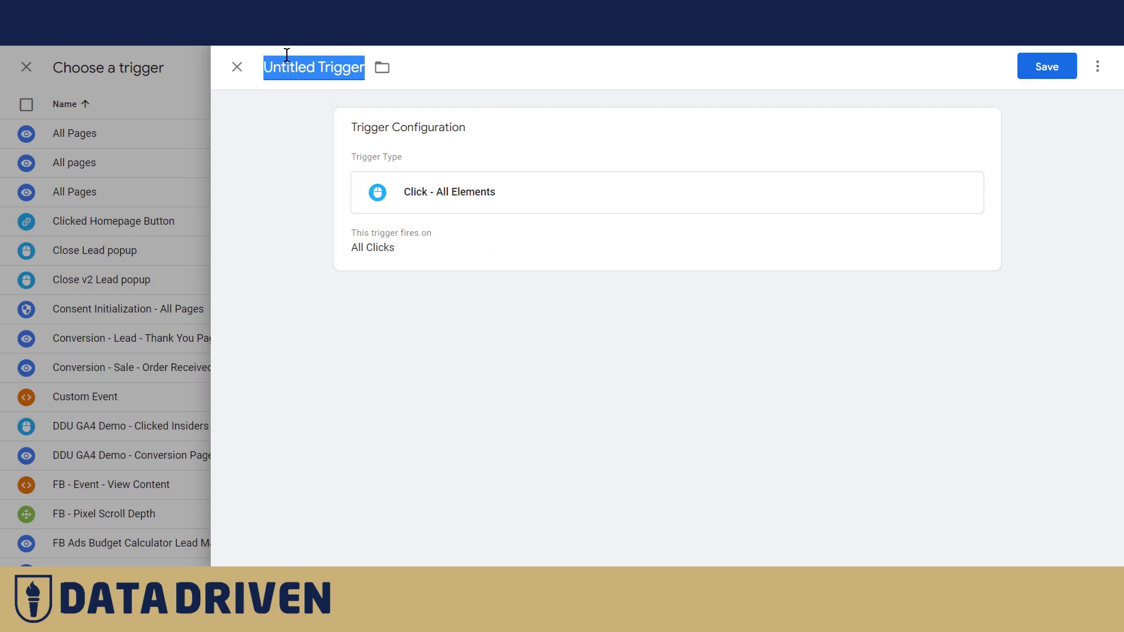
{"action": "double_click", "coordinate": [282, 68]}
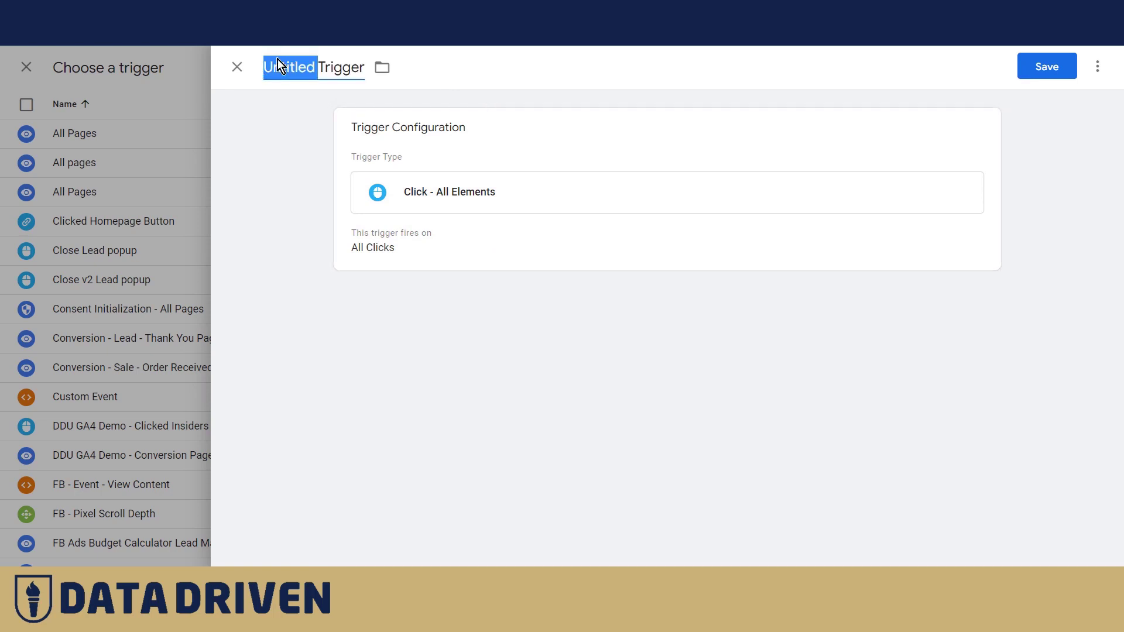
{"action": "type", "text": "click"}
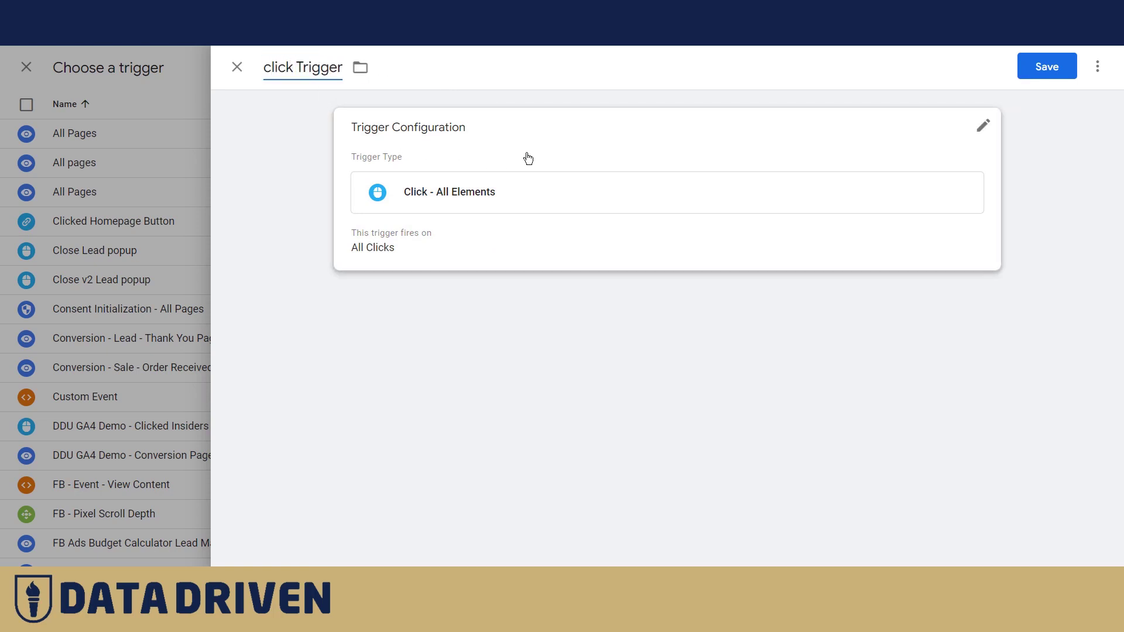
{"action": "left_click", "coordinate": [1045, 65]}
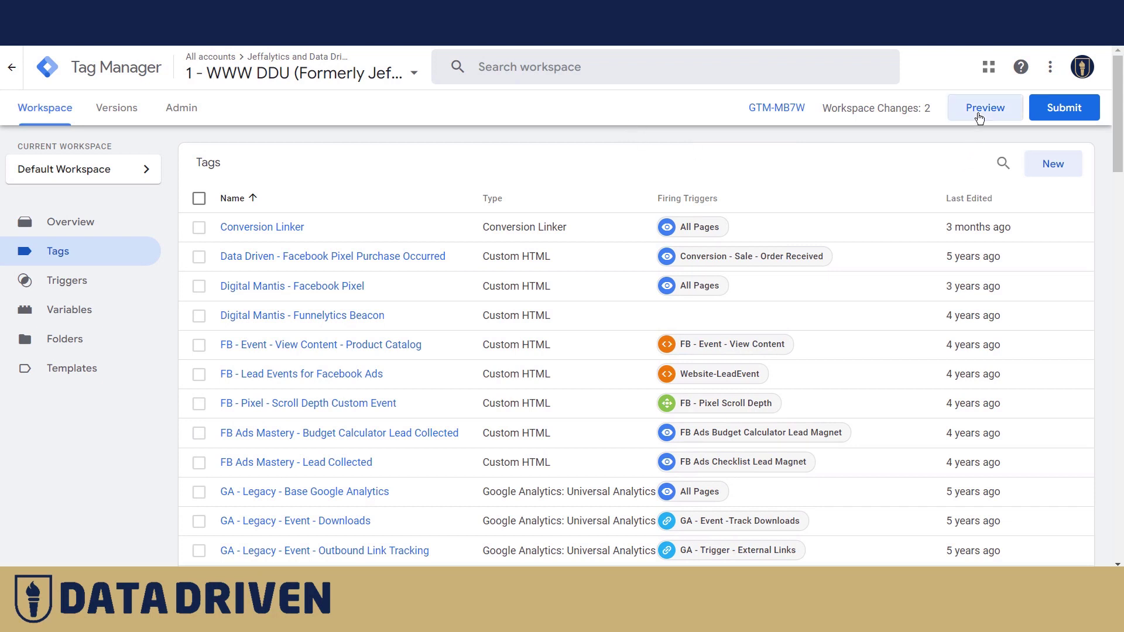
{"action": "left_click", "coordinate": [984, 108]}
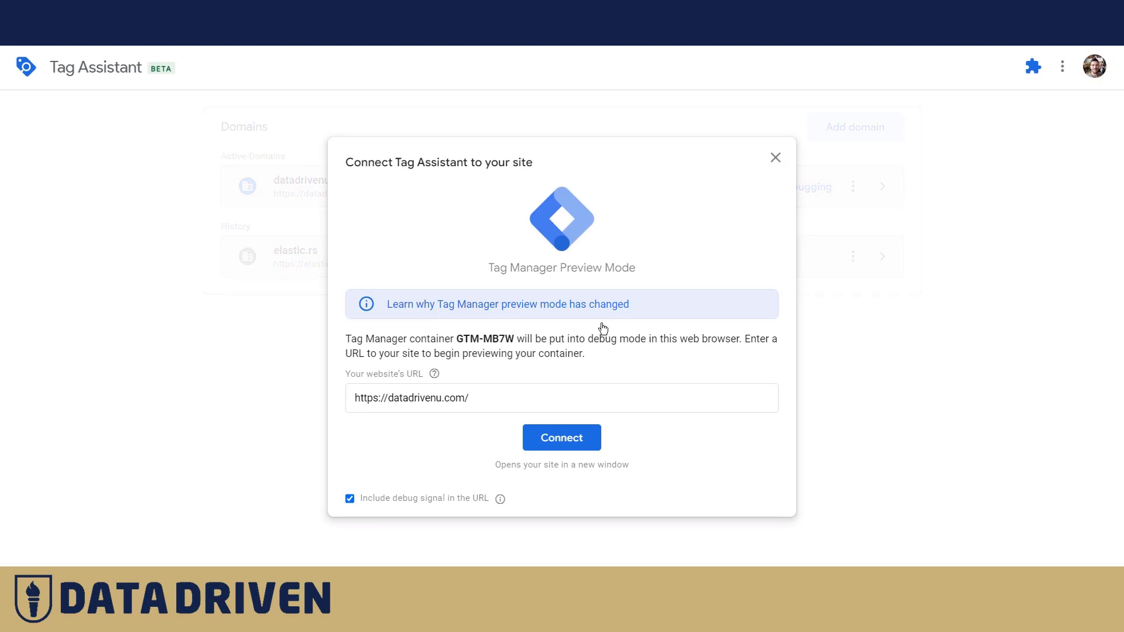
{"action": "left_click", "coordinate": [561, 437]}
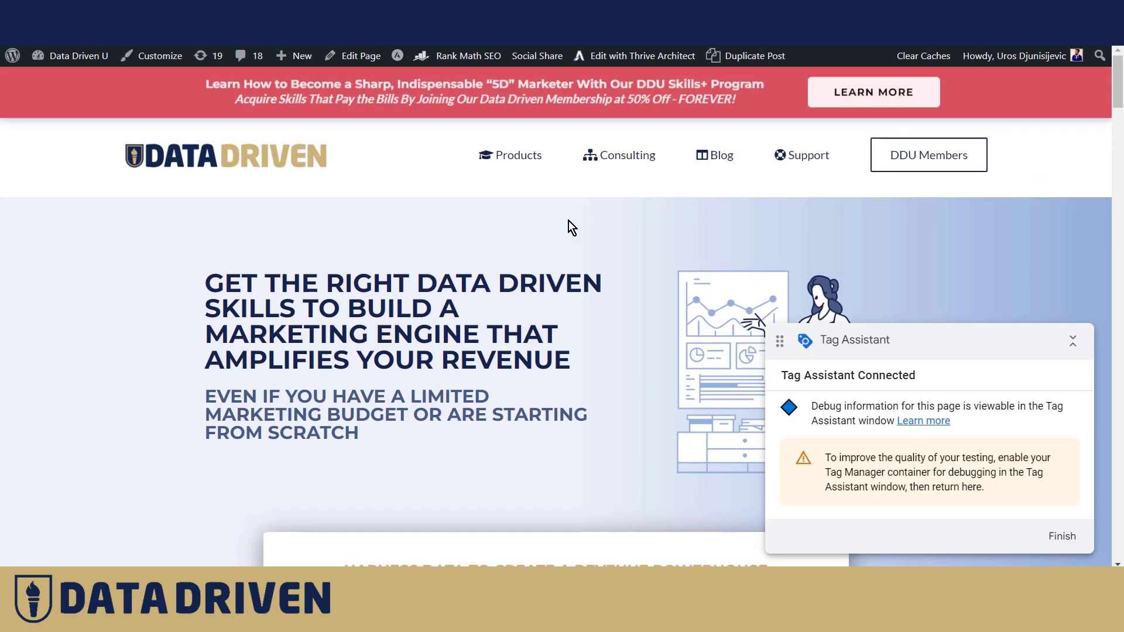
{"action": "mouse_move", "coordinate": [517, 155]}
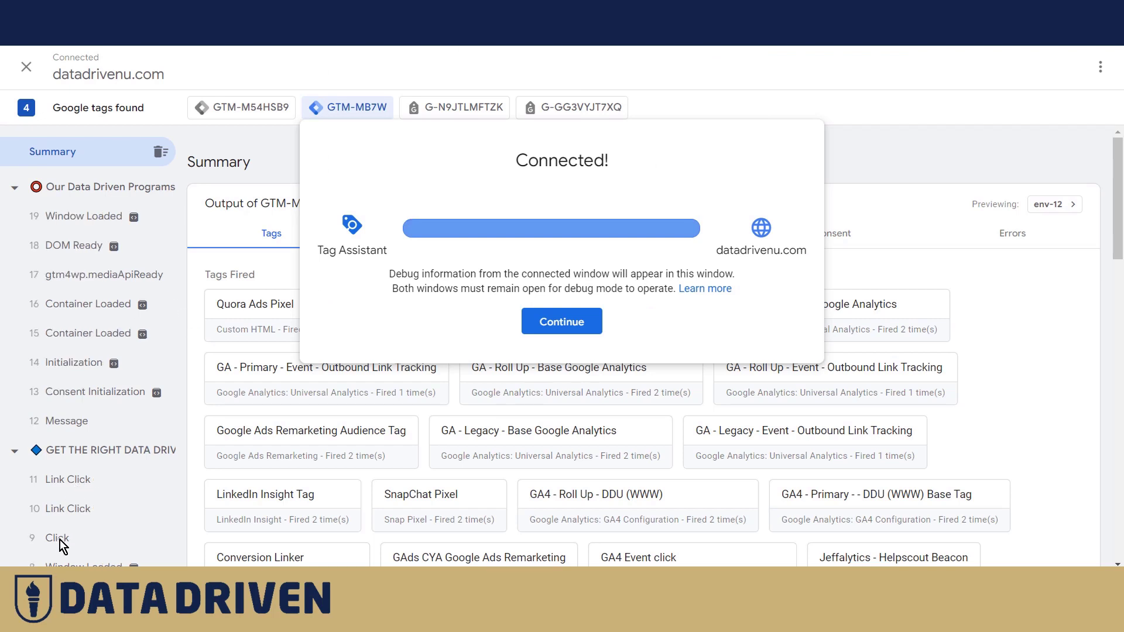
Step: Dismiss the connected notice and highlight the click tag's sent click_text value Products
{"action": "left_click", "coordinate": [561, 321]}
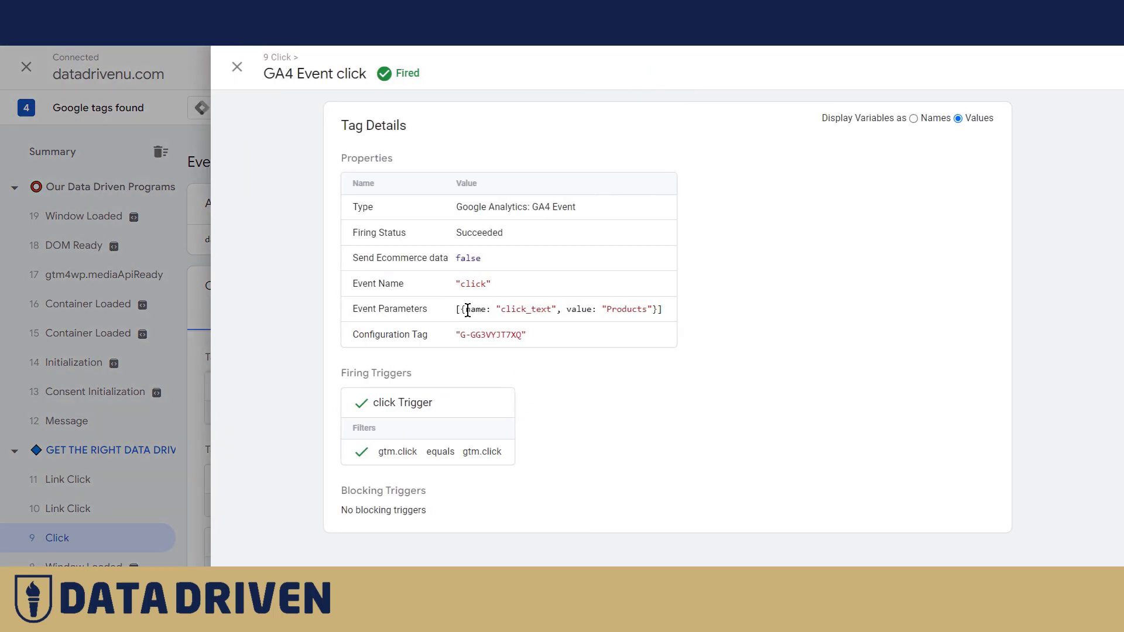
{"action": "double_click", "coordinate": [525, 309]}
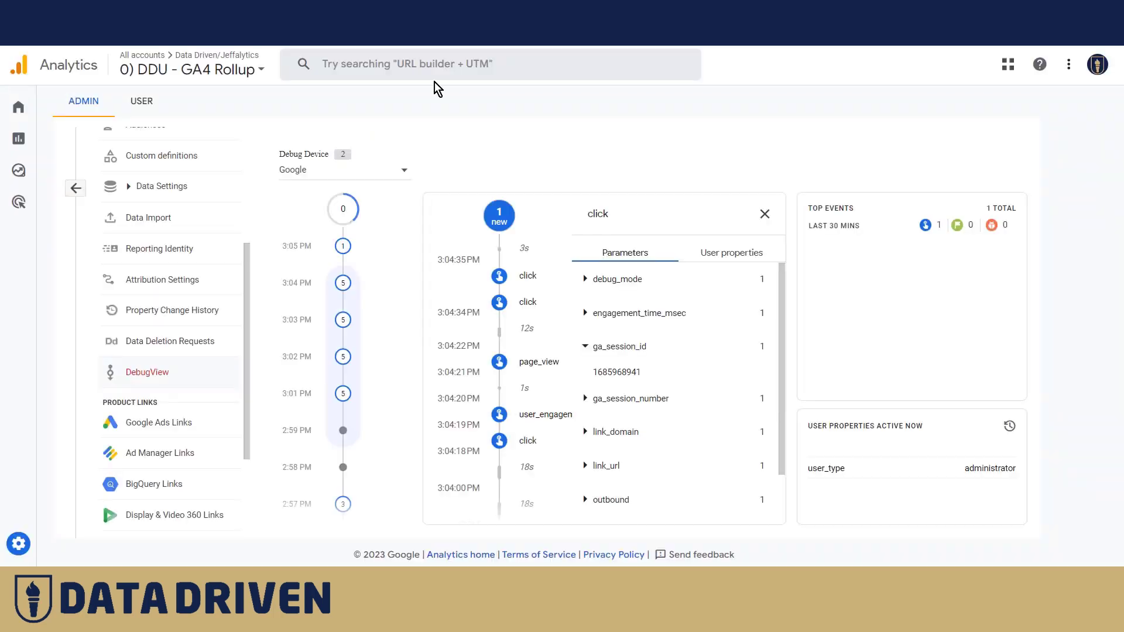
Step: Close the earlier event and expand click_text on the latest click event, showing Products
{"action": "left_click", "coordinate": [764, 213]}
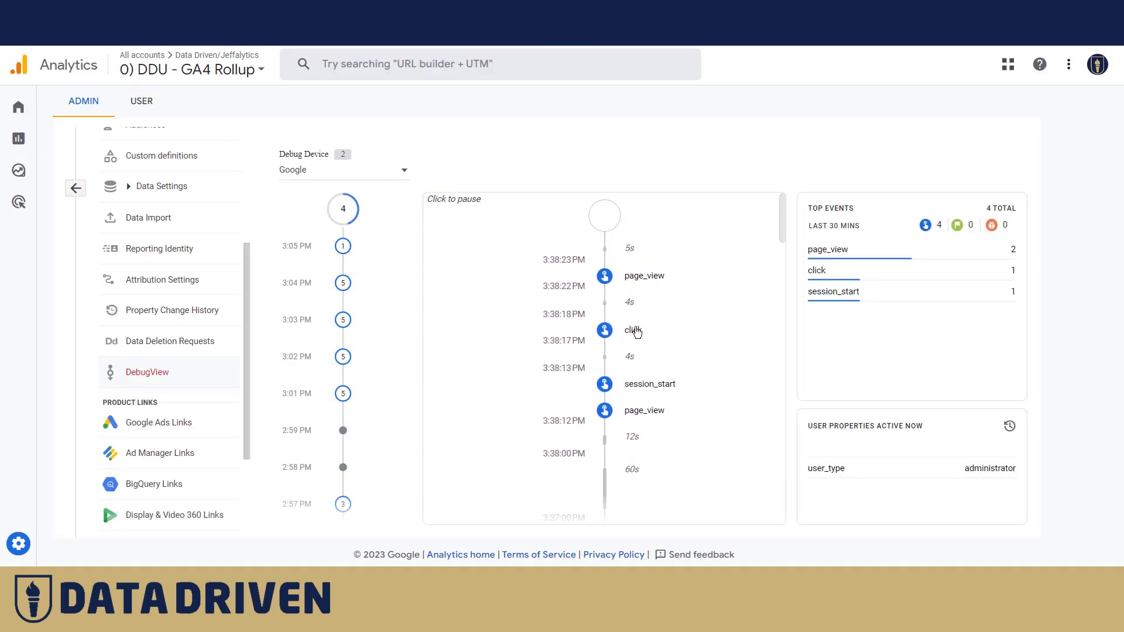
{"action": "left_click", "coordinate": [633, 330]}
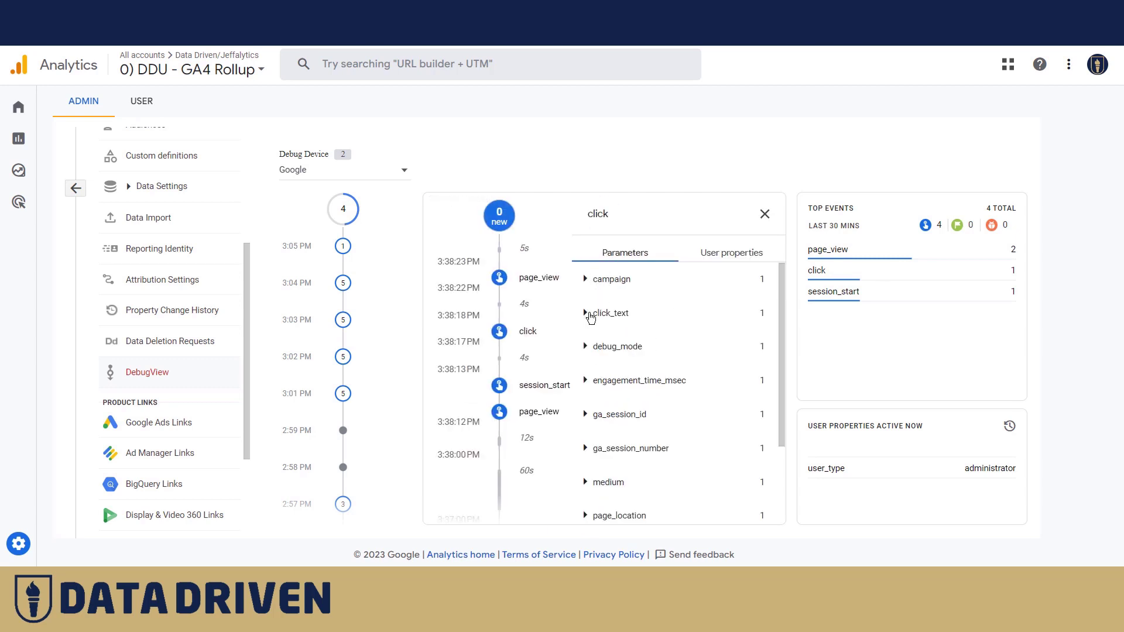
{"action": "left_click", "coordinate": [609, 314]}
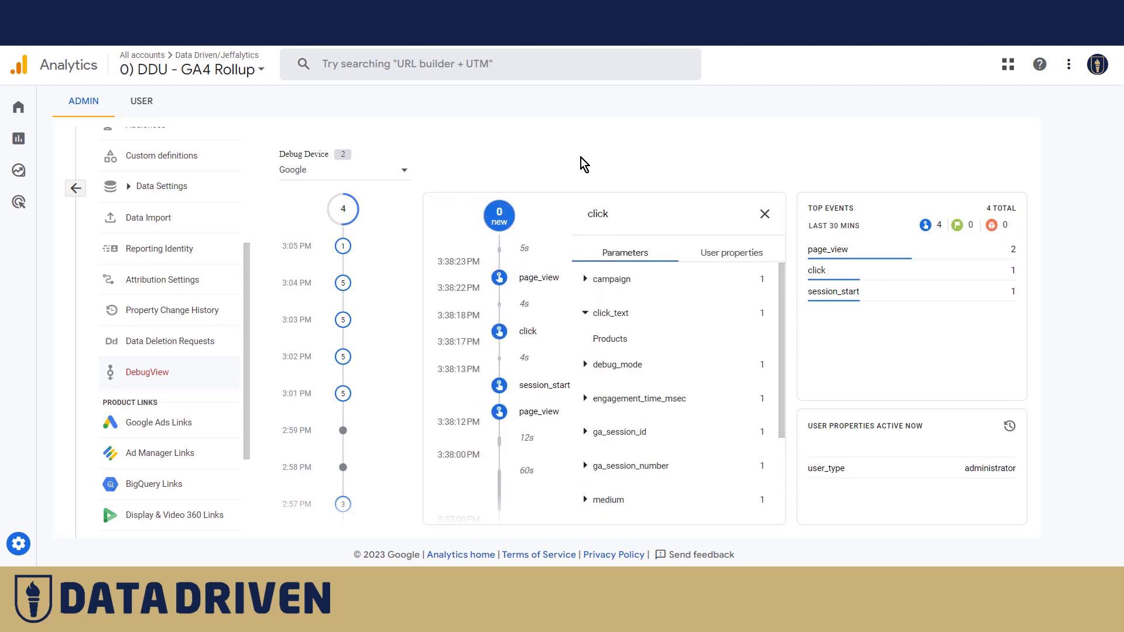
{"action": "mouse_move", "coordinate": [215, 56]}
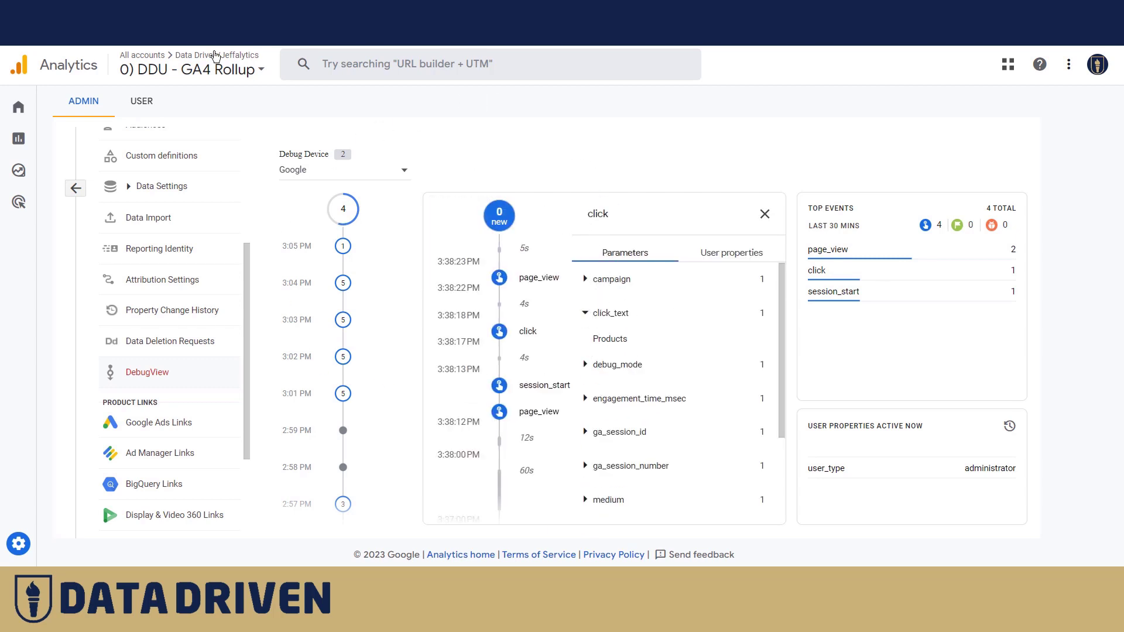
{"action": "mouse_move", "coordinate": [237, 120]}
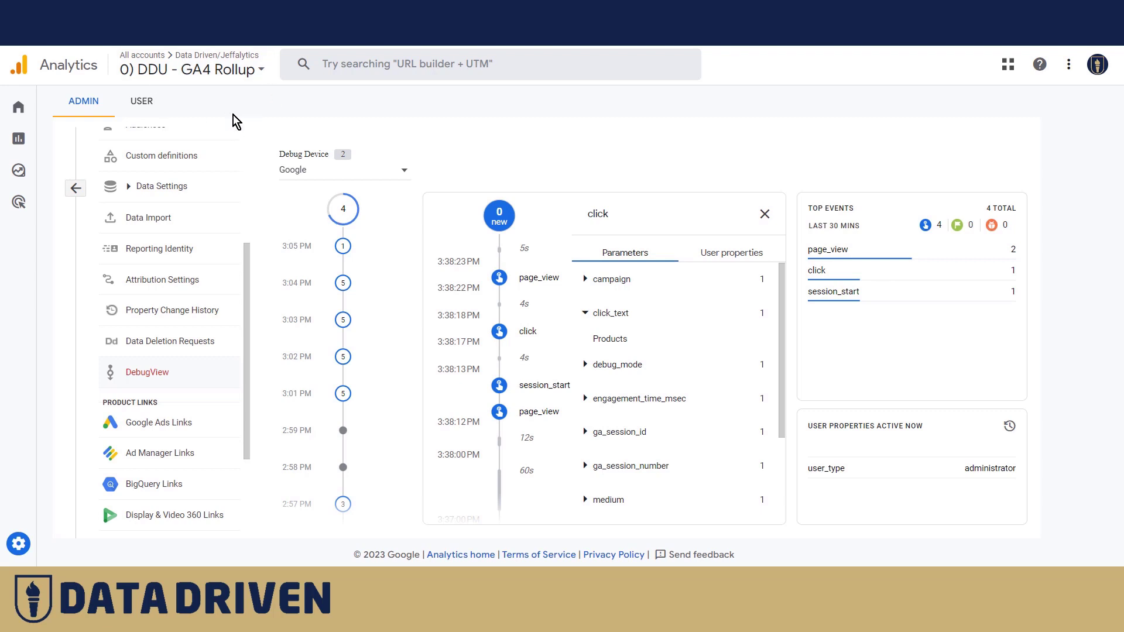
{"action": "mouse_move", "coordinate": [247, 110]}
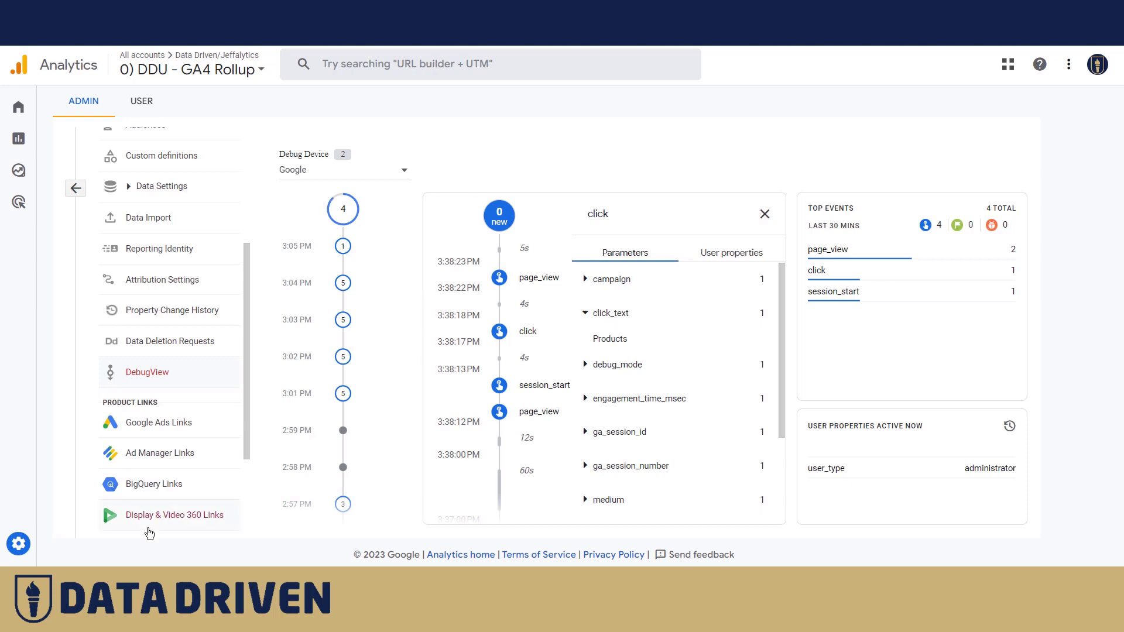
Step: Go to Admin > Custom definitions and start a new custom dimension from event parameters
{"action": "left_click", "coordinate": [18, 543]}
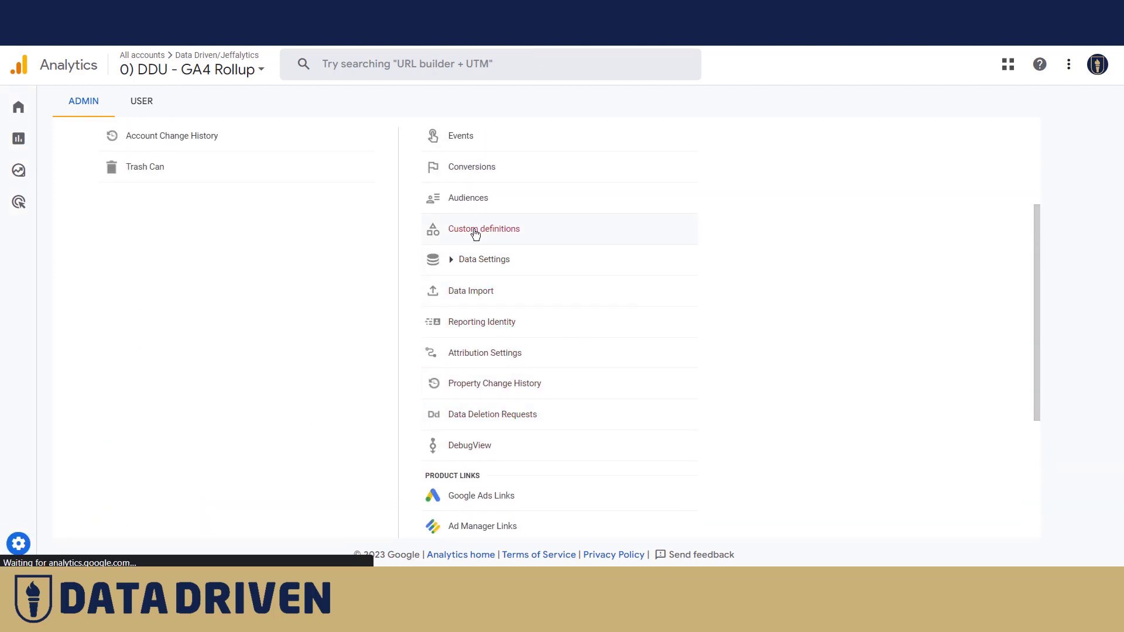
{"action": "left_click", "coordinate": [483, 229]}
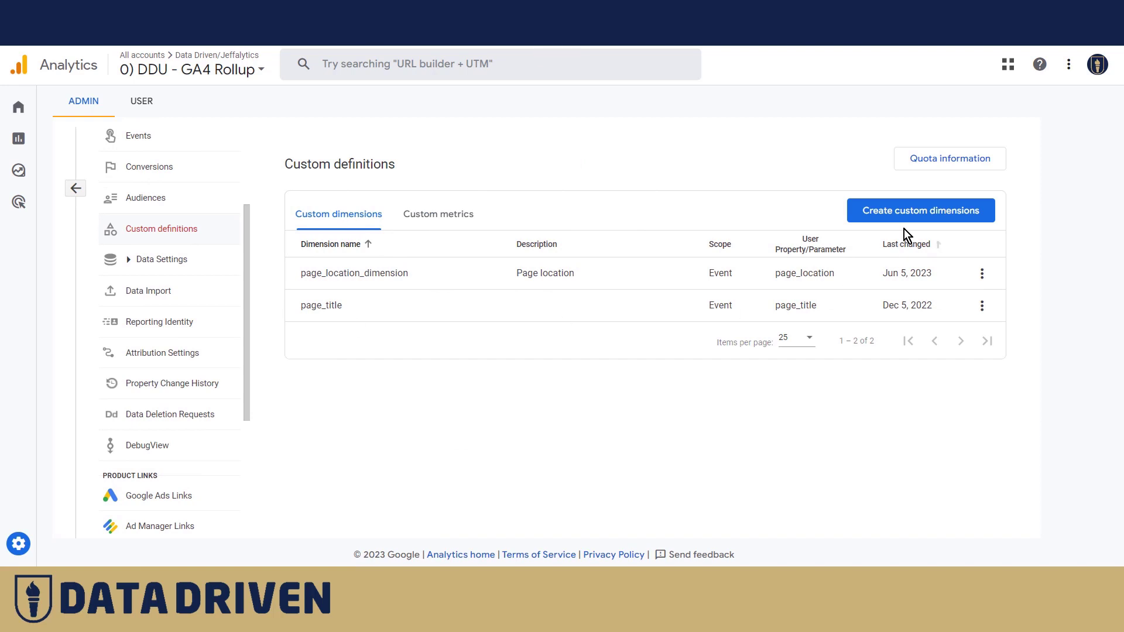
{"action": "left_click", "coordinate": [921, 209]}
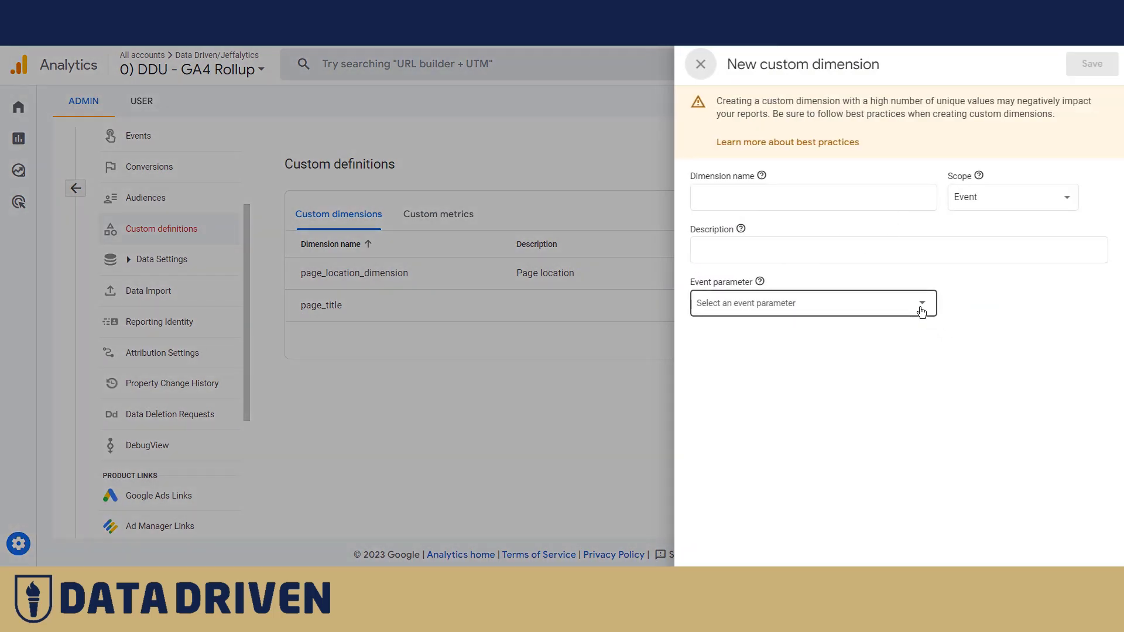
{"action": "left_click", "coordinate": [813, 303]}
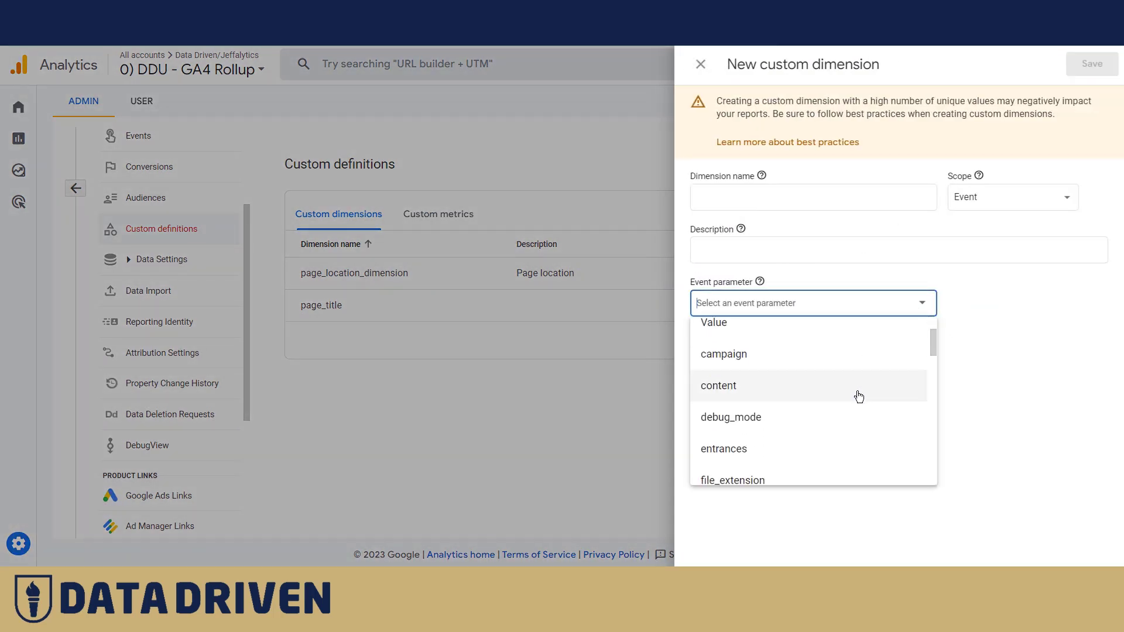
{"action": "scroll", "scroll_direction": "down", "scroll_amount": 3}
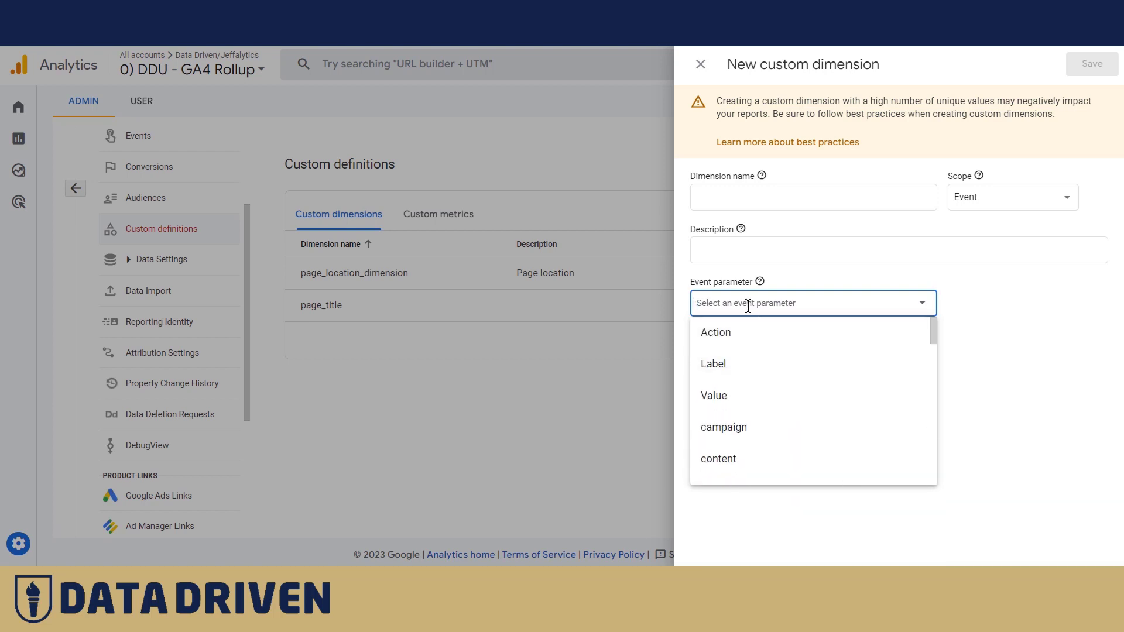
Step: Name the dimension click_text on the click_text parameter, event-scoped, and save it
{"action": "type", "text": "cl"}
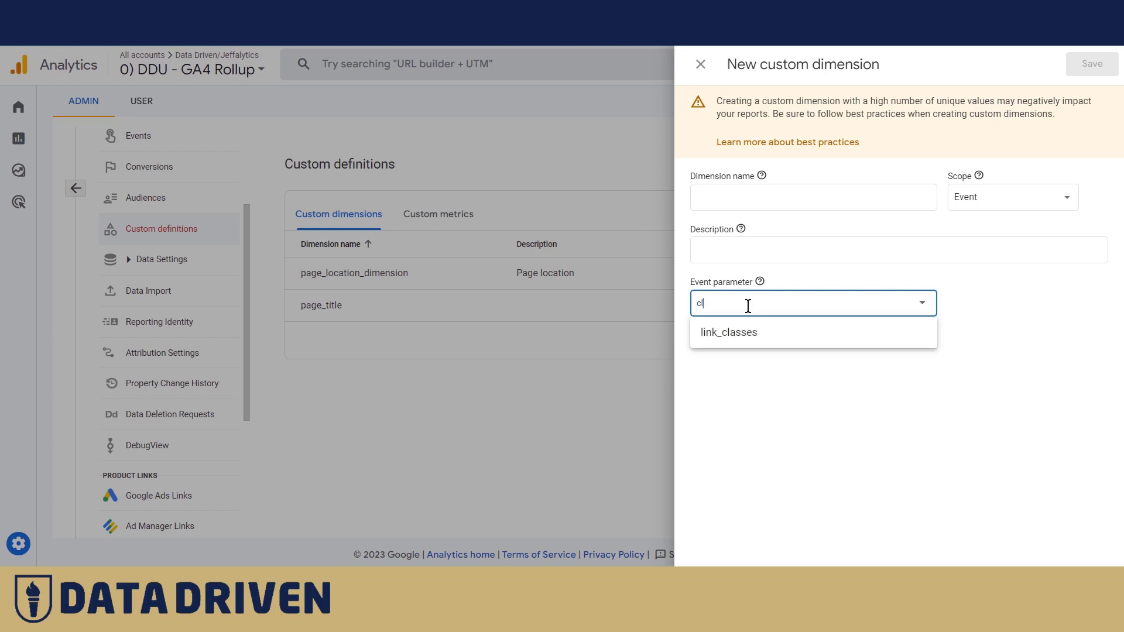
{"action": "type", "text": "click_text"}
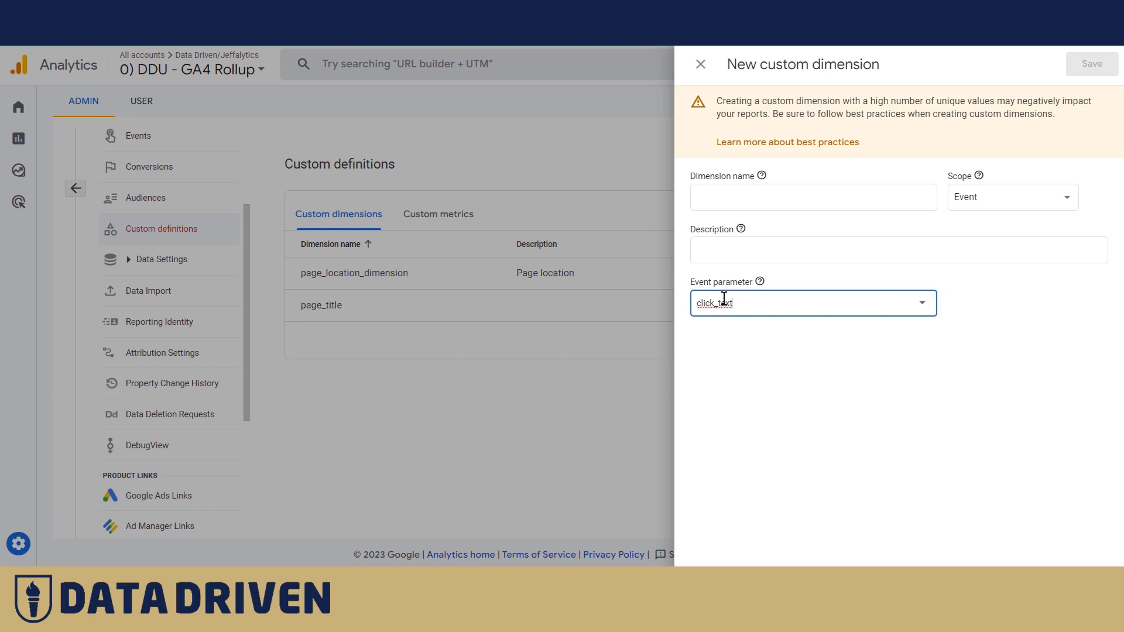
{"action": "type", "text": "click_text"}
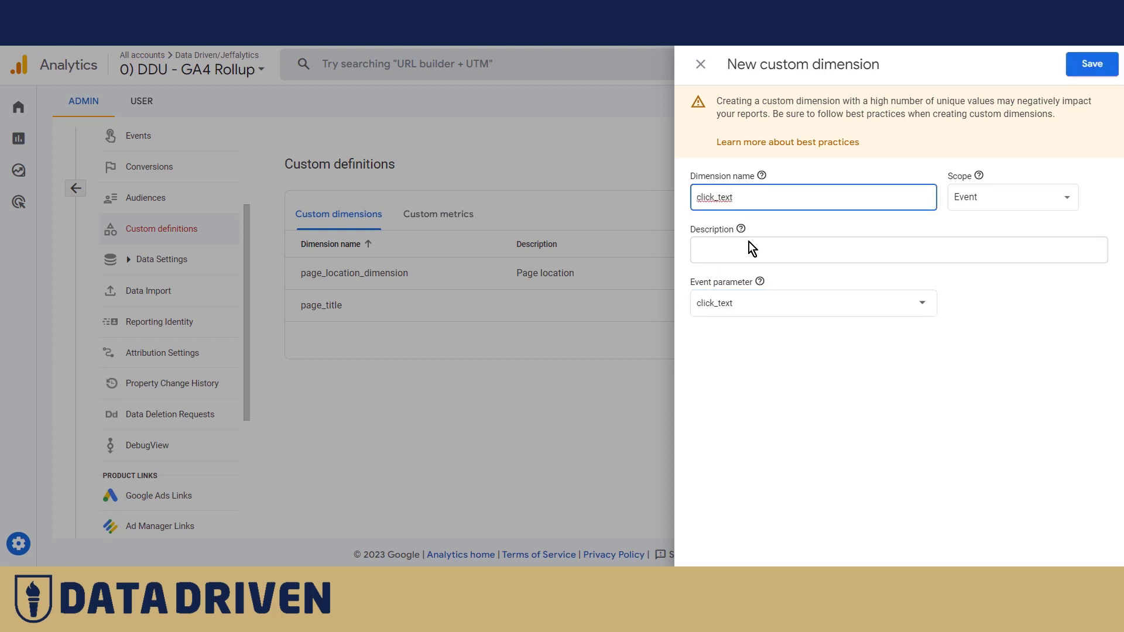
{"action": "left_click", "coordinate": [898, 249]}
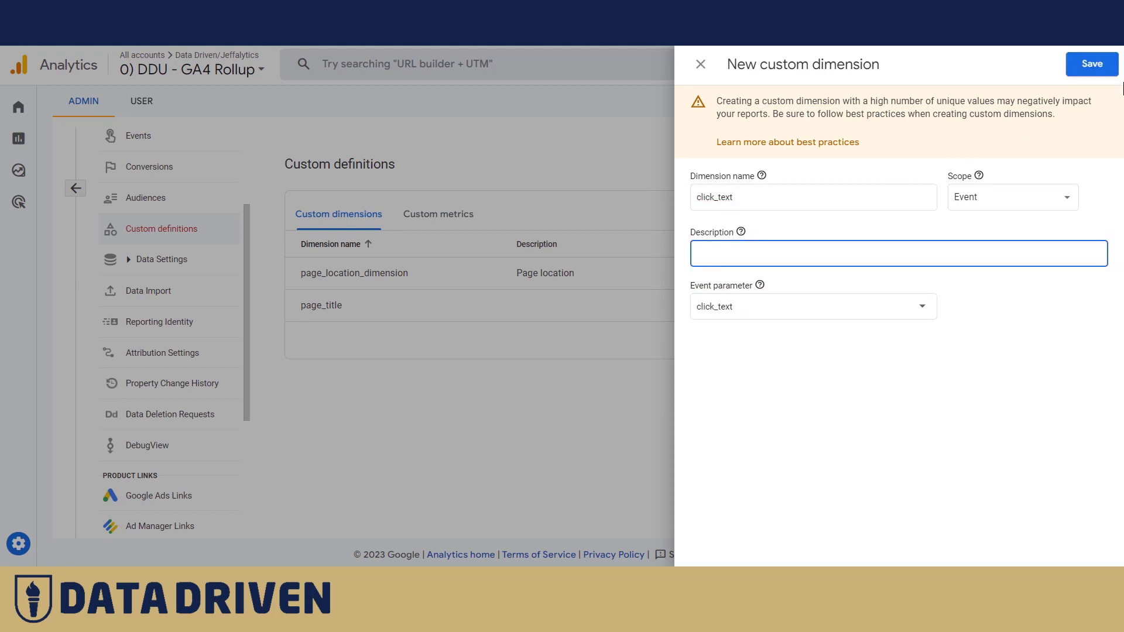
{"action": "left_click", "coordinate": [1090, 63]}
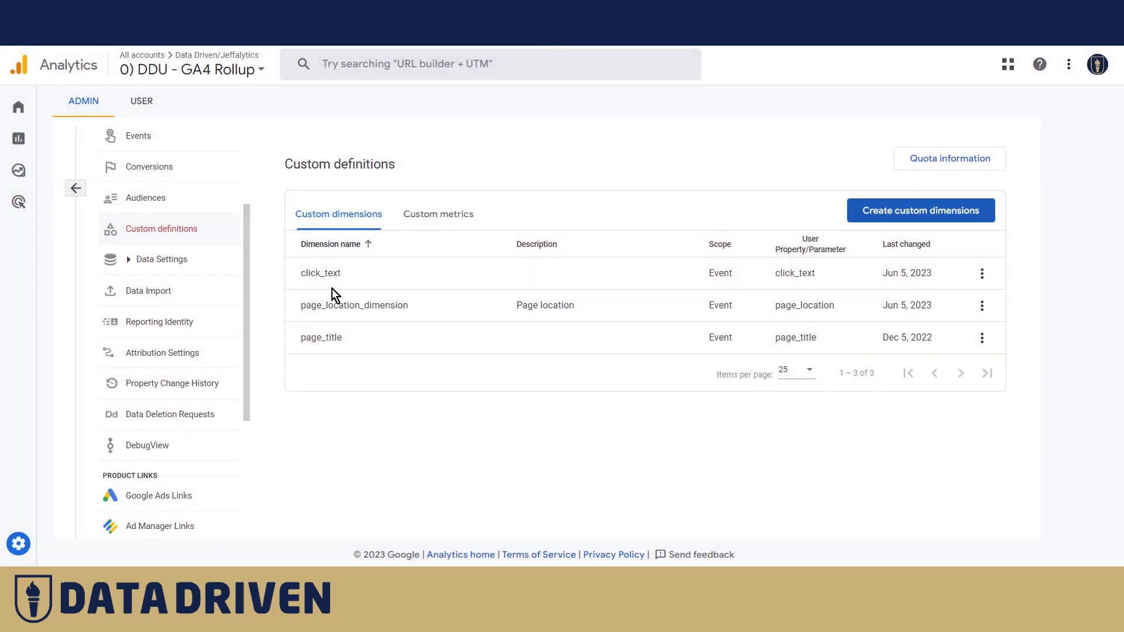
{"action": "mouse_move", "coordinate": [791, 273]}
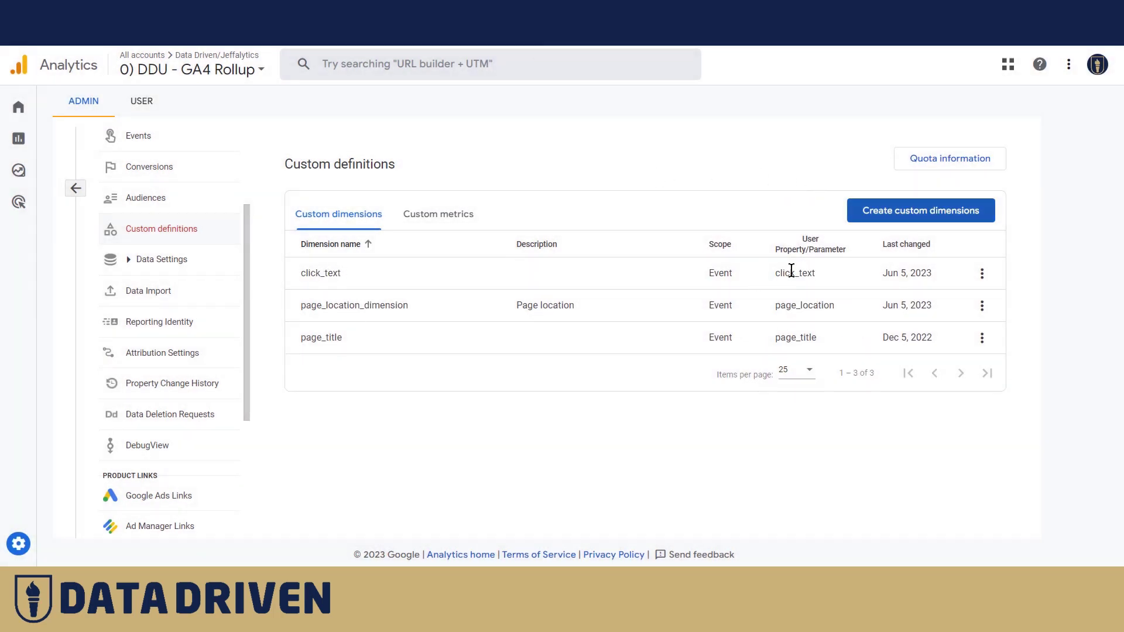
{"action": "mouse_move", "coordinate": [345, 291]}
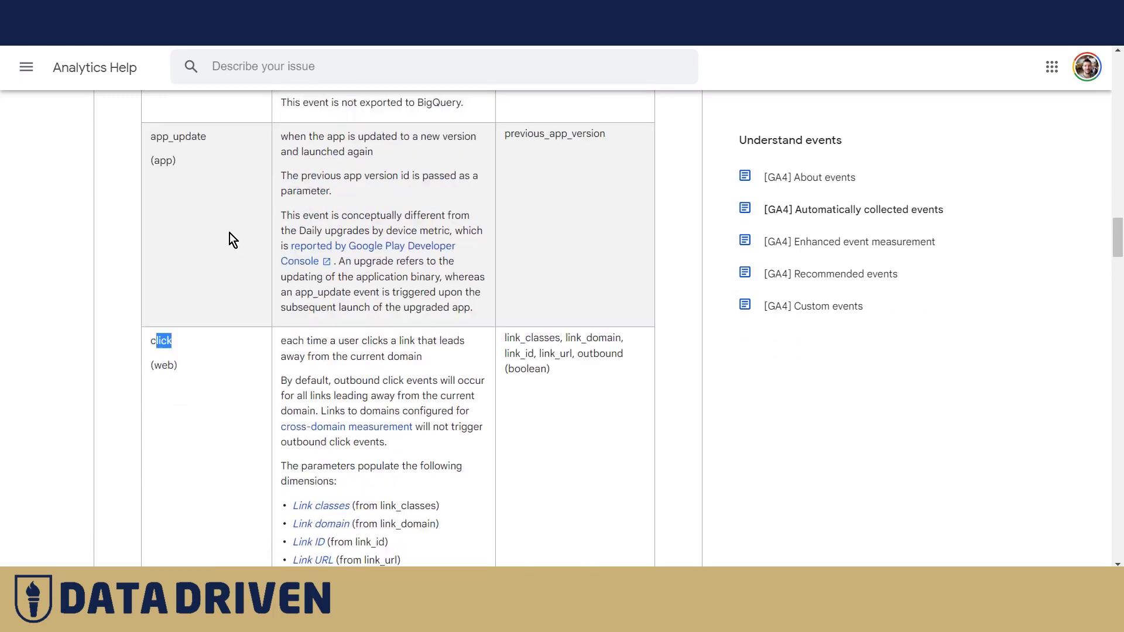
Step: Scroll the Automatically collected events article down to the web click event row
{"action": "scroll", "scroll_direction": "down", "scroll_amount": 3}
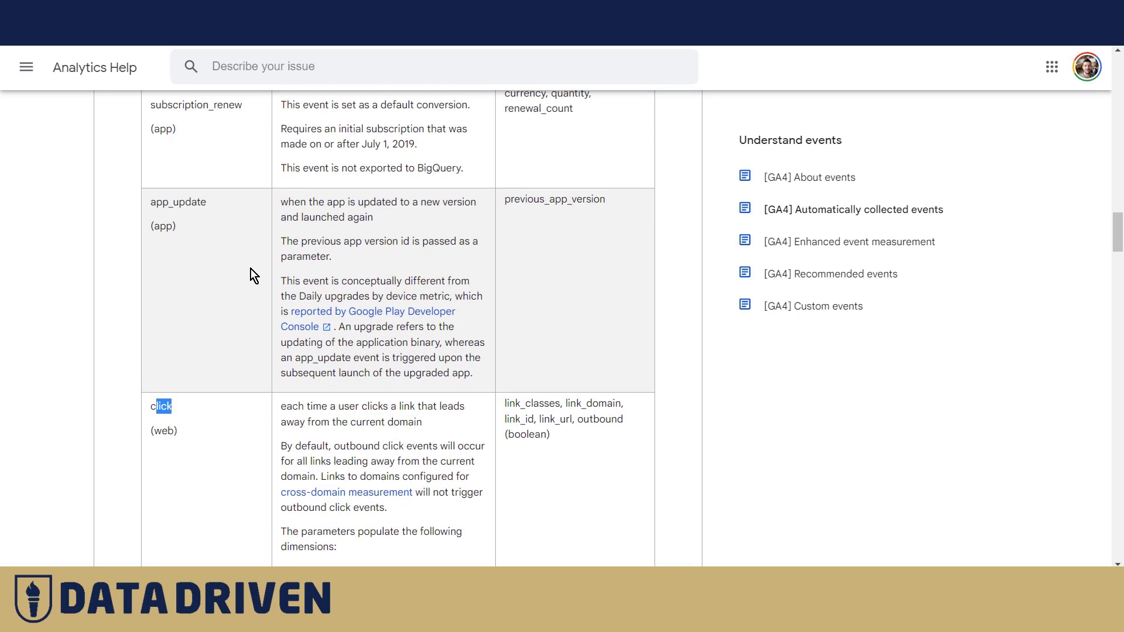
{"action": "scroll", "scroll_direction": "down", "scroll_amount": 3}
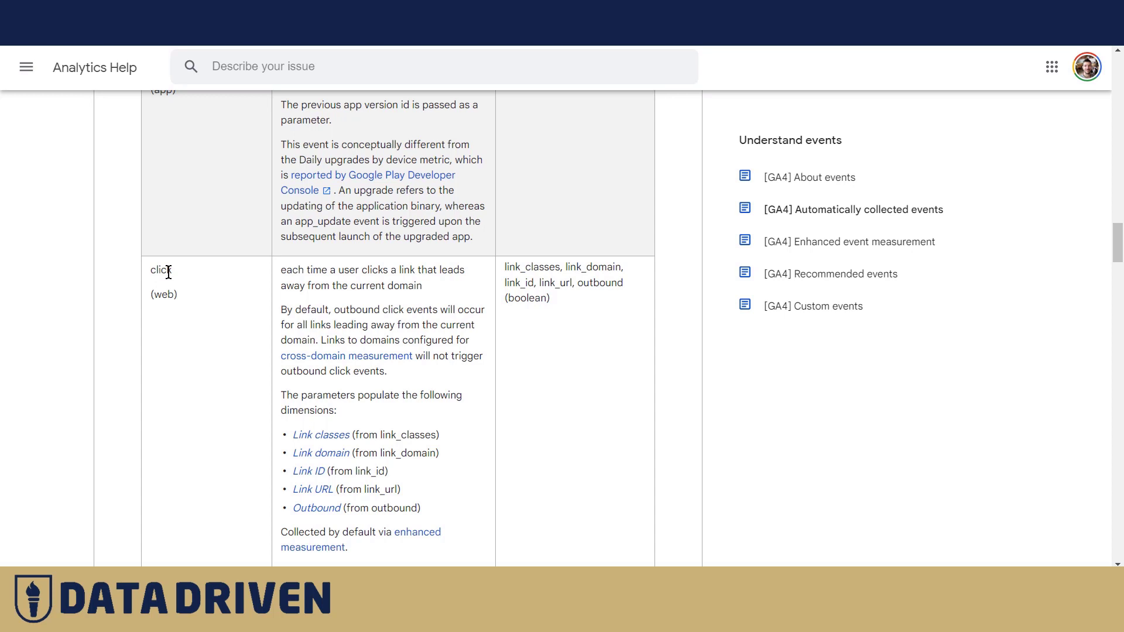
{"action": "mouse_move", "coordinate": [184, 283]}
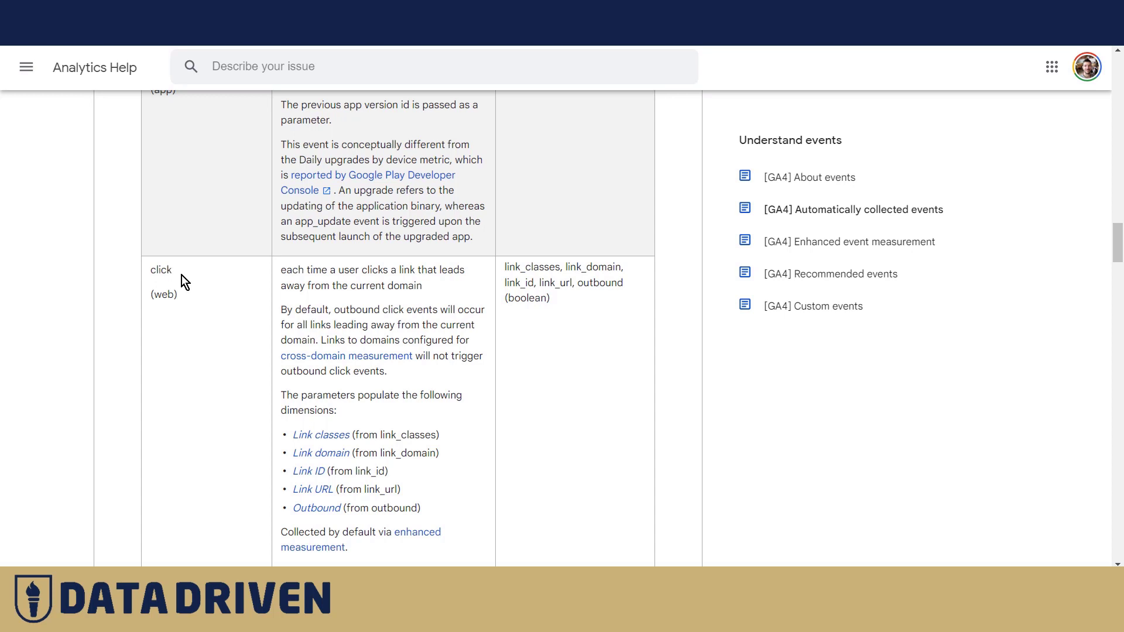
{"action": "scroll", "scroll_direction": "down", "scroll_amount": 3}
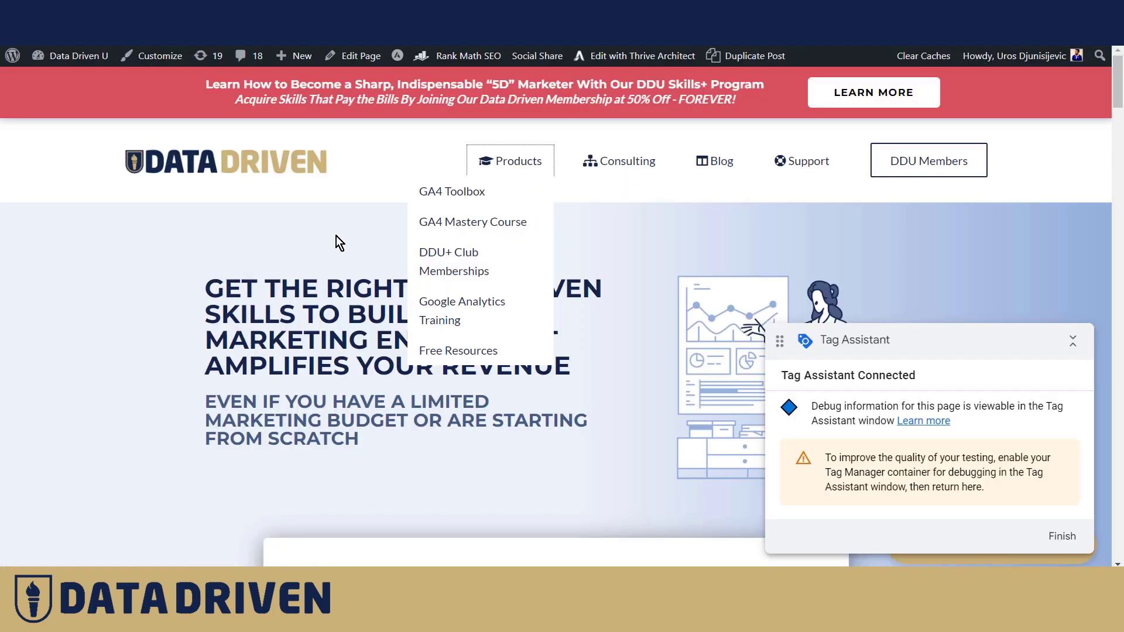
Step: Scroll to the footer and inspect the Google Ads Mastery link's HTML in DevTools
{"action": "scroll", "scroll_direction": "down", "scroll_amount": 3}
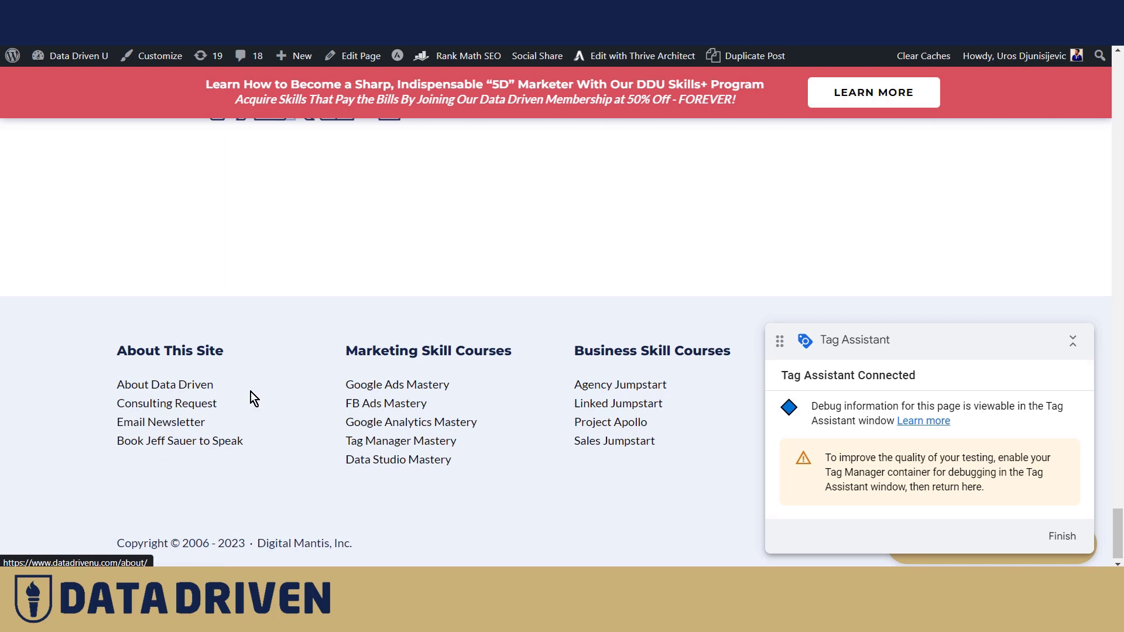
{"action": "right_click", "coordinate": [397, 384]}
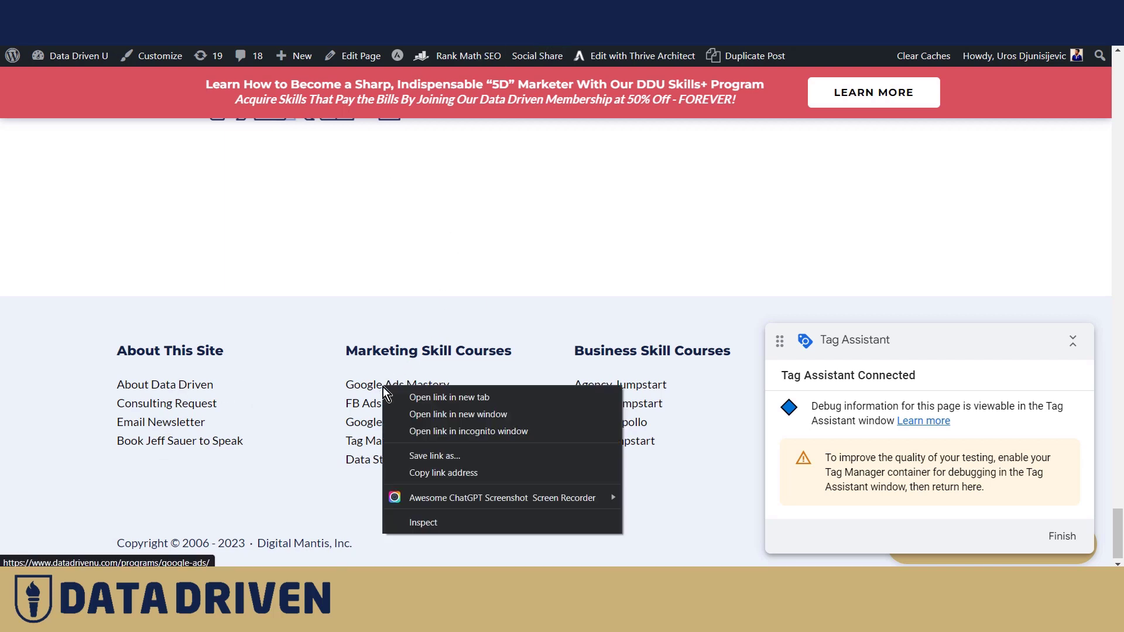
{"action": "mouse_move", "coordinate": [423, 522]}
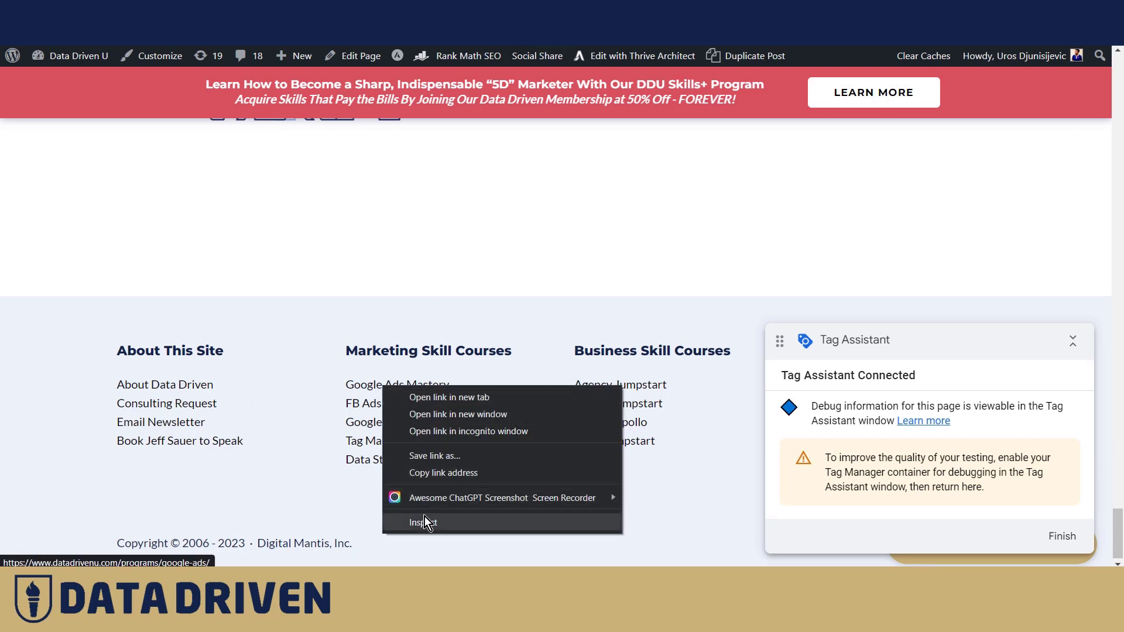
{"action": "left_click", "coordinate": [422, 522]}
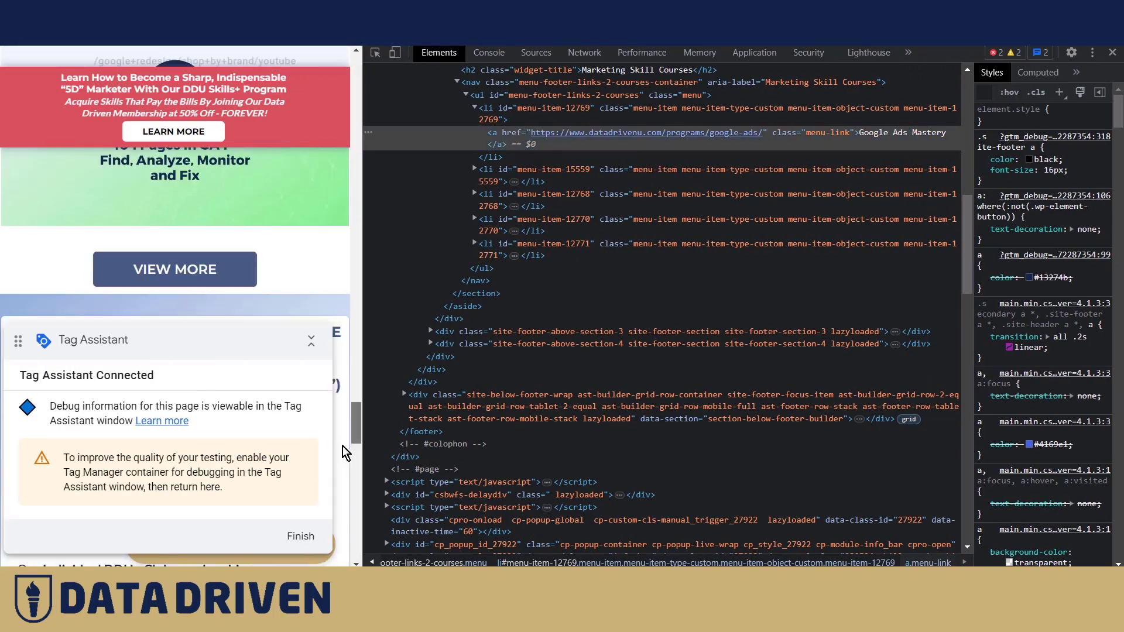
{"action": "right_click", "coordinate": [56, 239]}
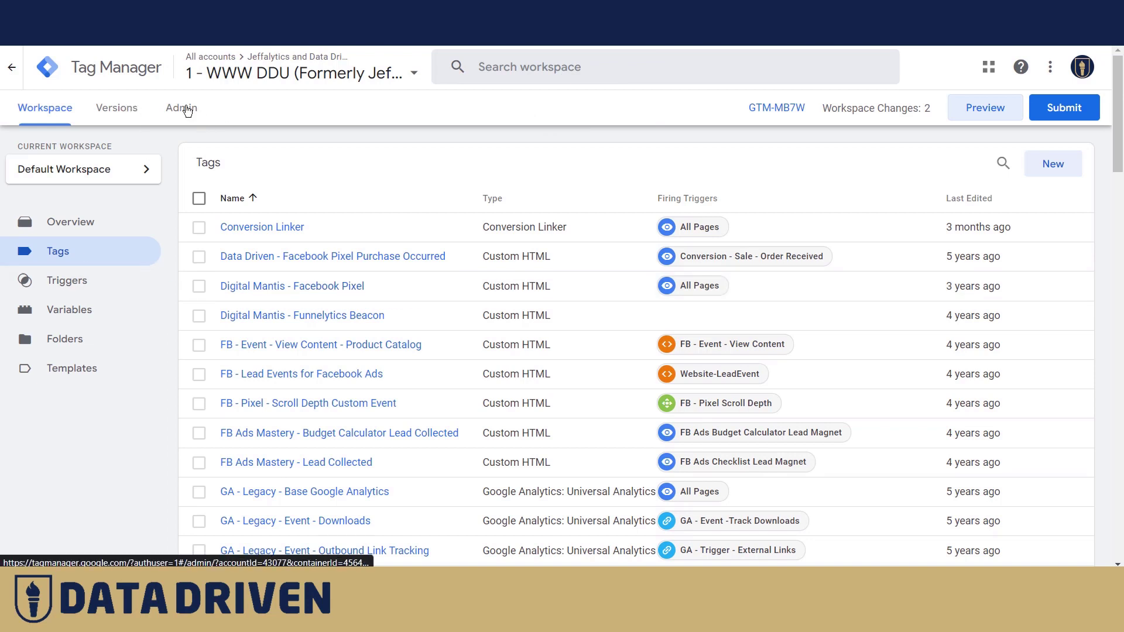
Step: Create a GA4 Event tag on GA4 - Roll Up - DDU (WWW) and start naming it GA4 Event Footer Click
{"action": "left_click", "coordinate": [70, 222]}
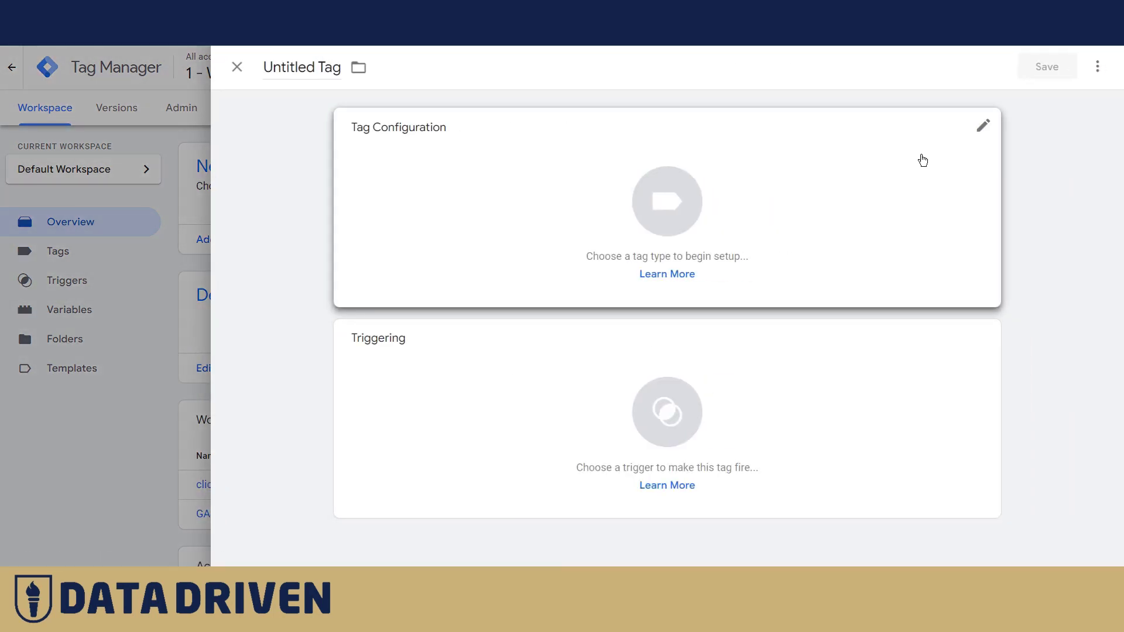
{"action": "left_click", "coordinate": [982, 125]}
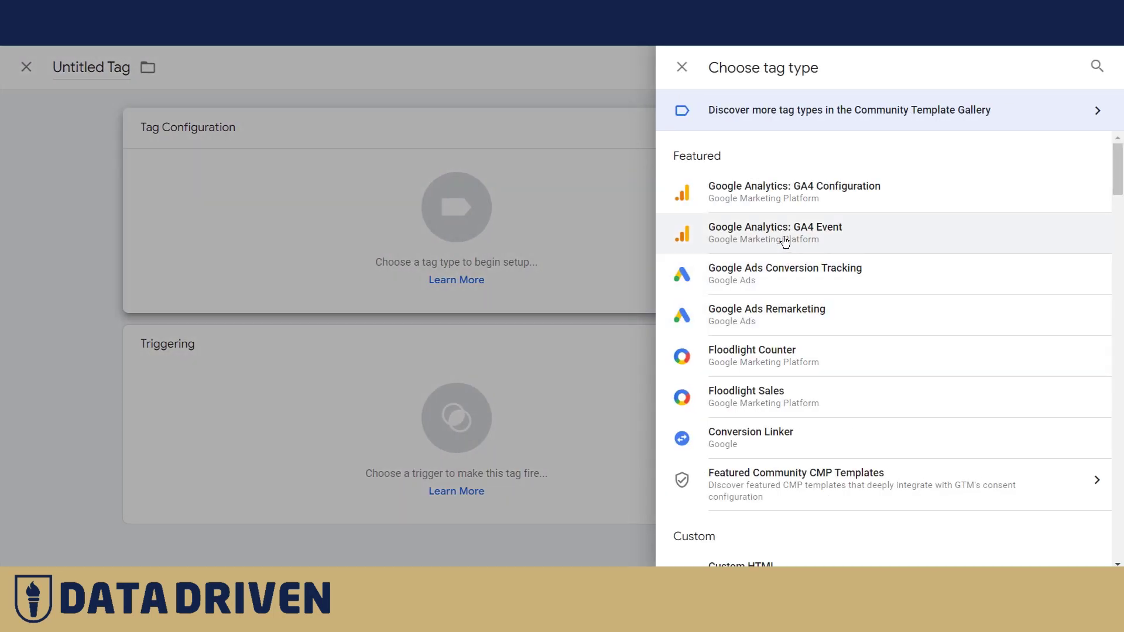
{"action": "left_click", "coordinate": [774, 232]}
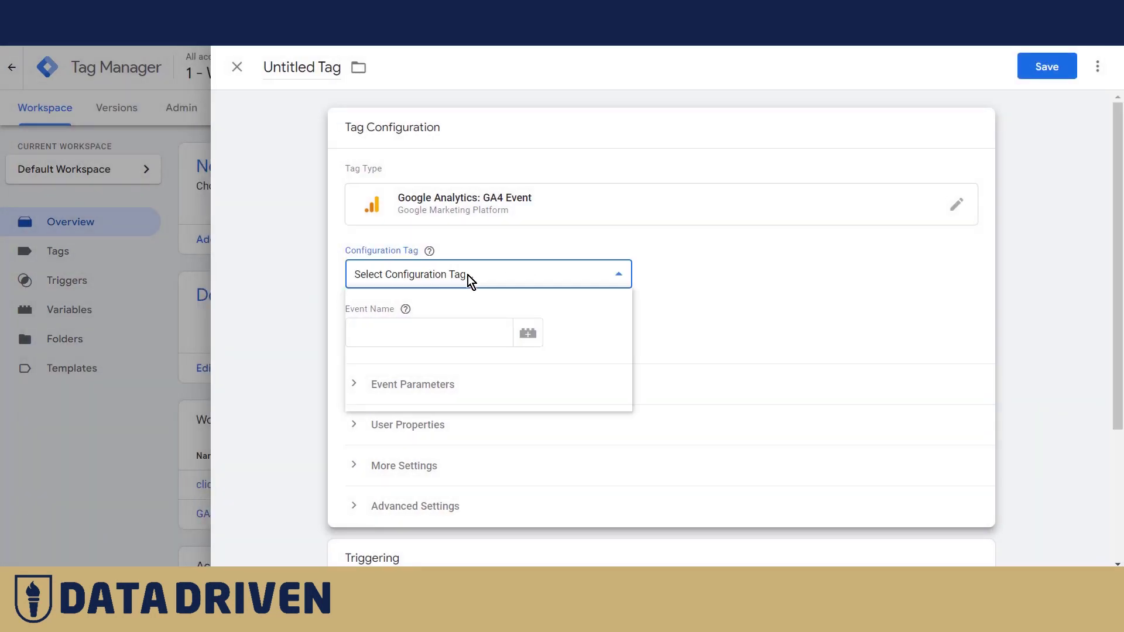
{"action": "left_click", "coordinate": [487, 274]}
{"action": "type", "text": "GA4 Event"}
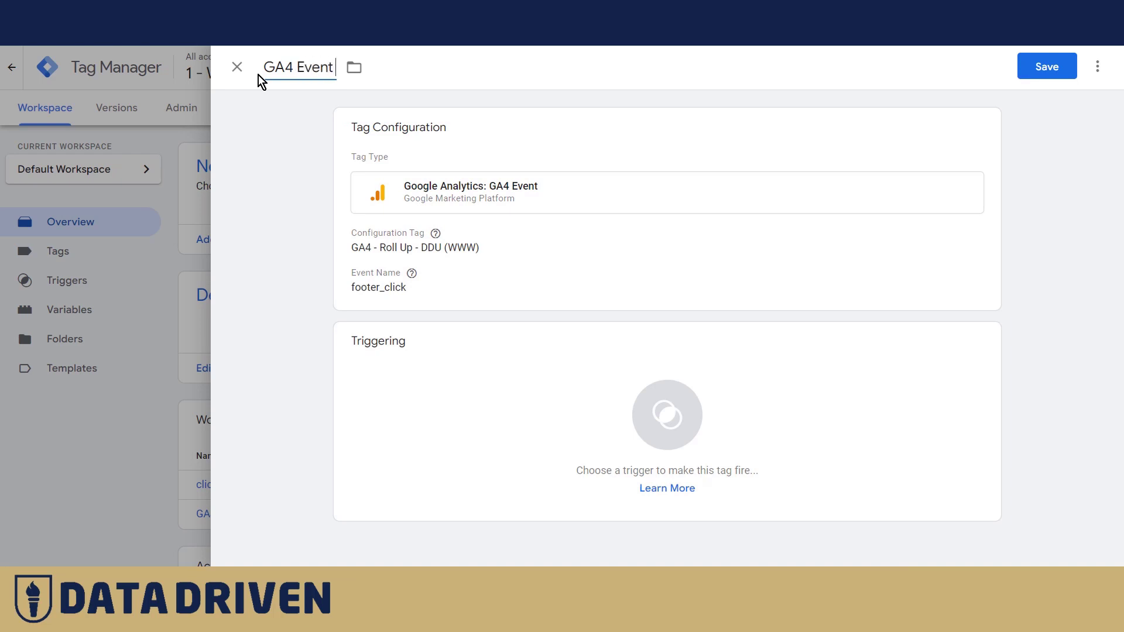
{"action": "type", "text": "Footer Click"}
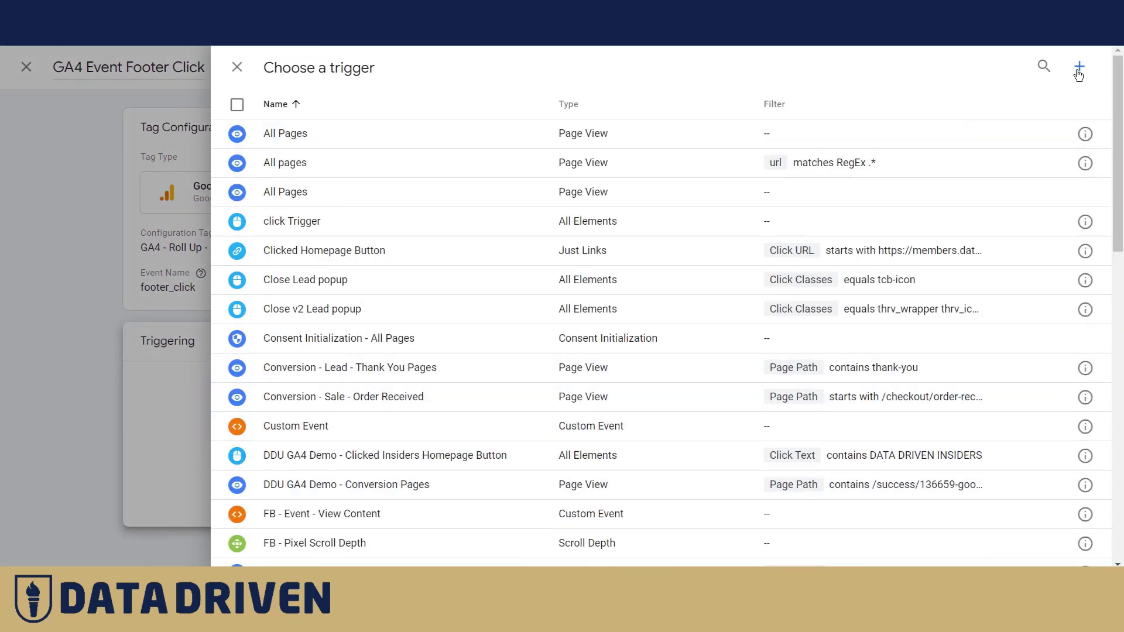
Step: Create a Click - Just Links trigger for Some Link Clicks where Click Classes contains menu-link
{"action": "left_click", "coordinate": [1079, 68]}
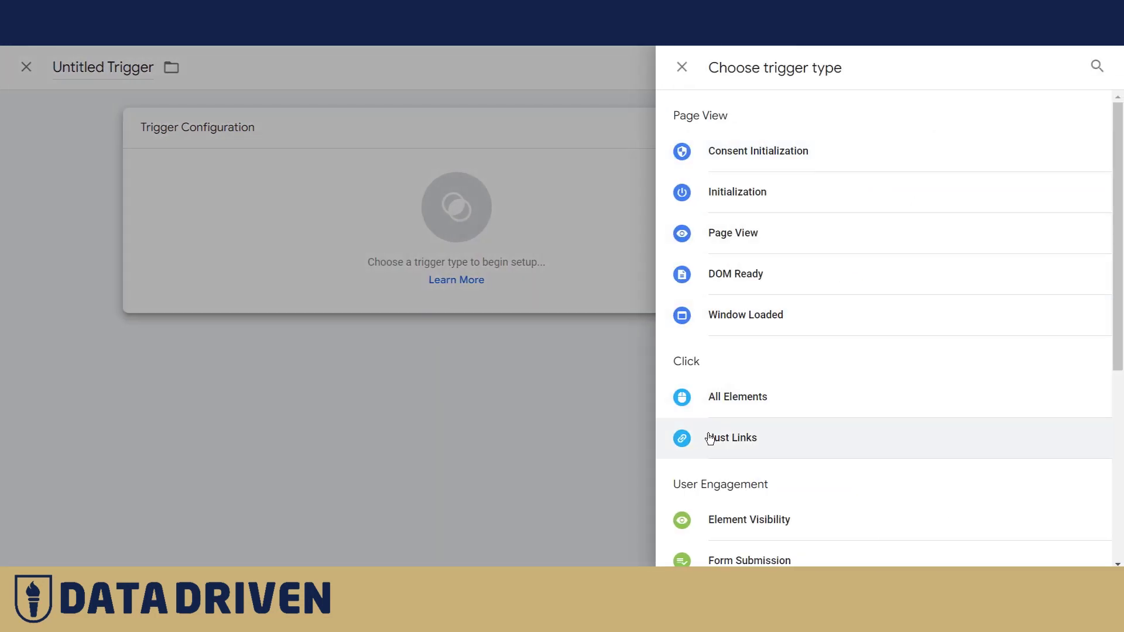
{"action": "left_click", "coordinate": [730, 438]}
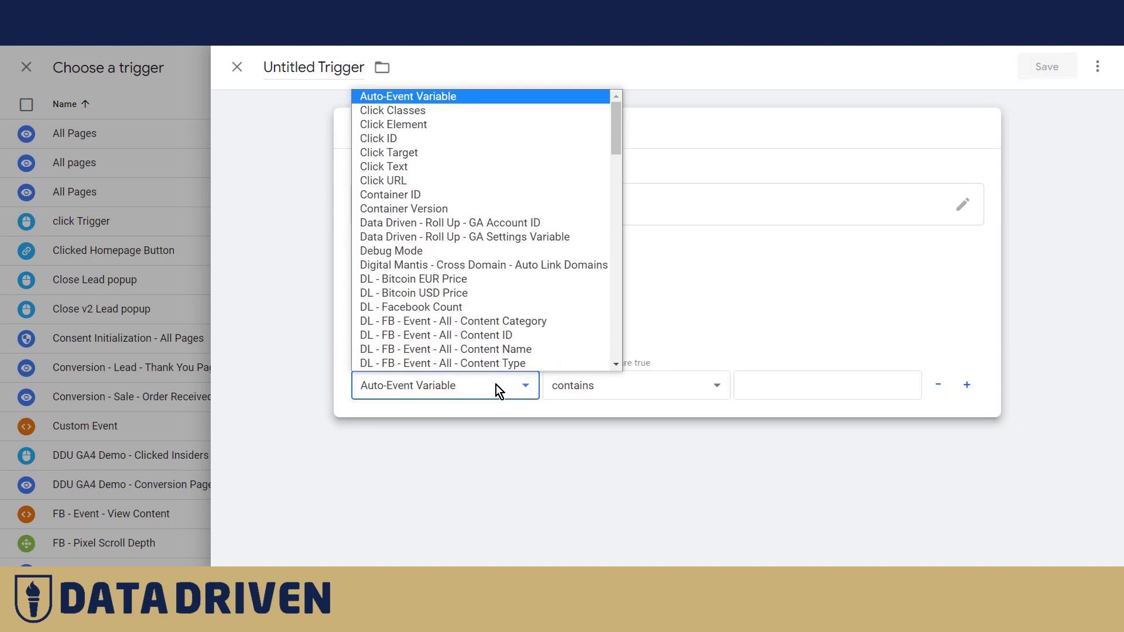
{"action": "left_click", "coordinate": [392, 110]}
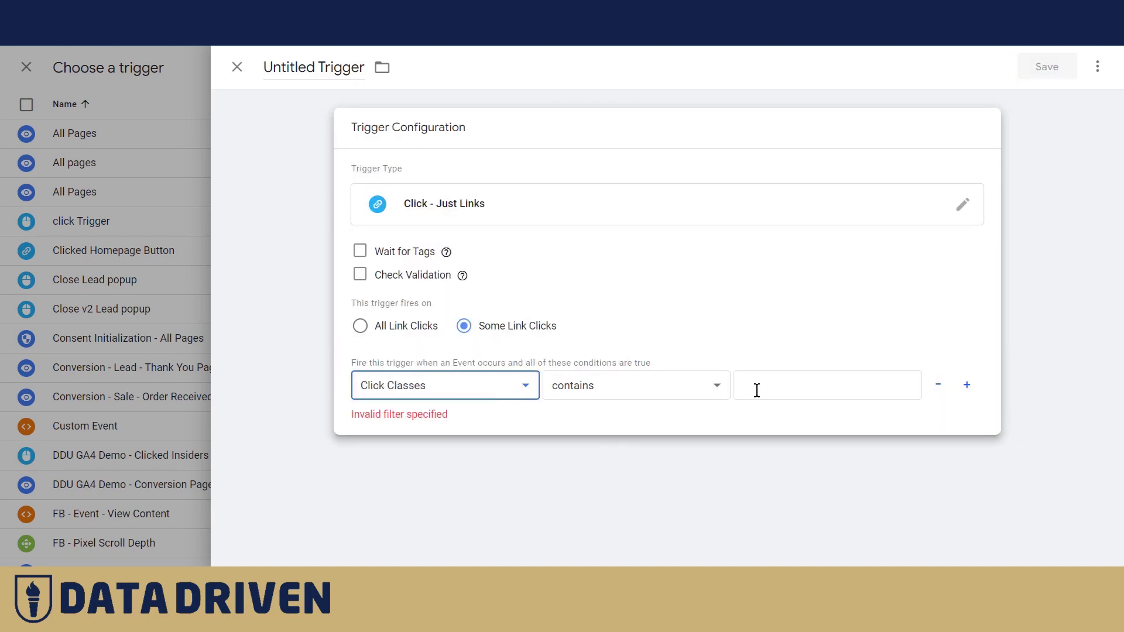
{"action": "type", "text": "menu"}
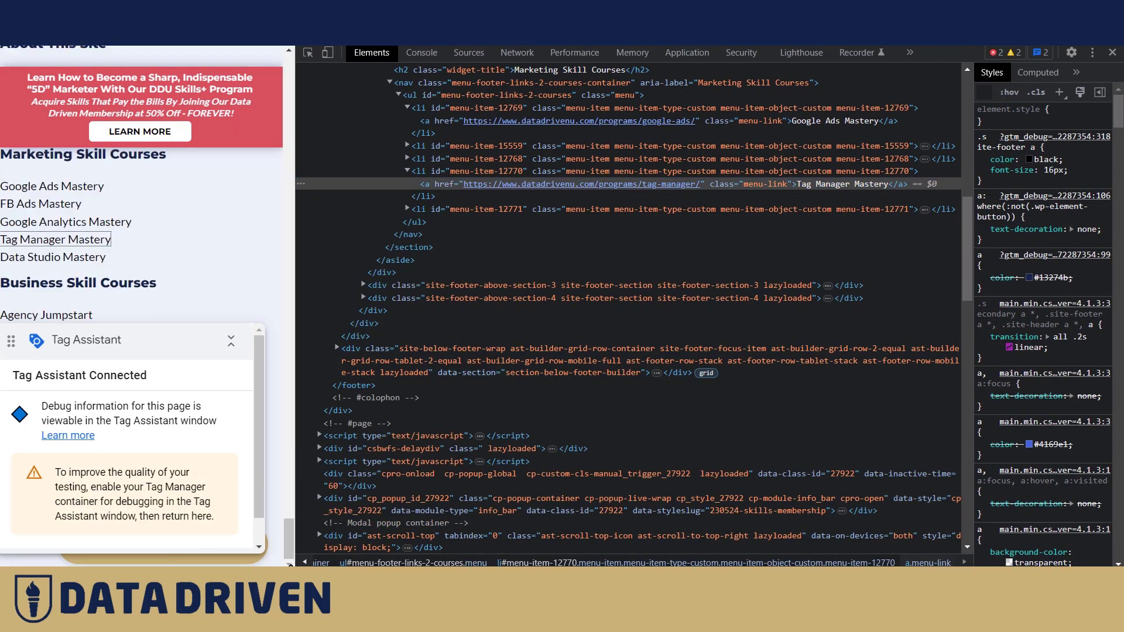
{"action": "right_click", "coordinate": [55, 239]}
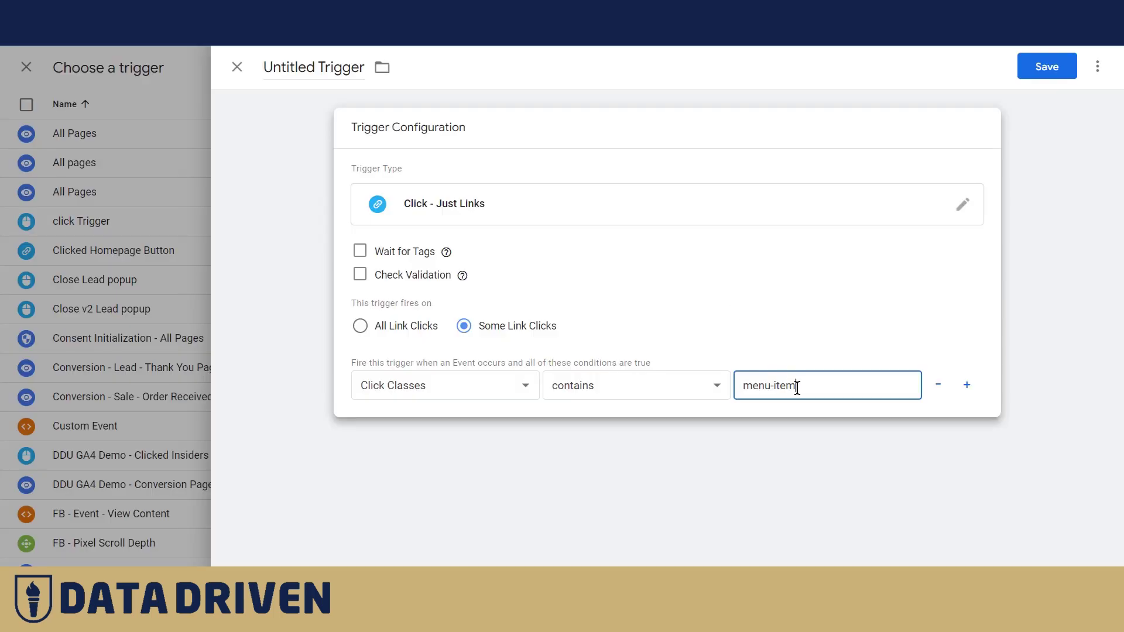
{"action": "key", "text": "Backspace"}
{"action": "type", "text": "link"}
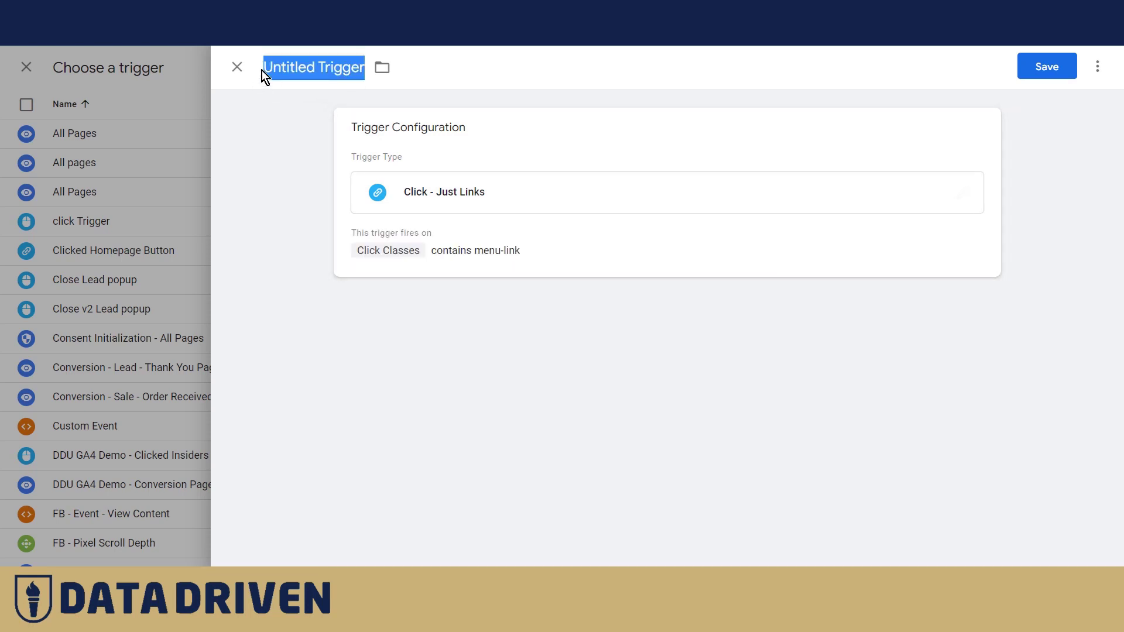
Step: Name the trigger 'Footer click Trigger' and save it
{"action": "type", "text": "Footer c"}
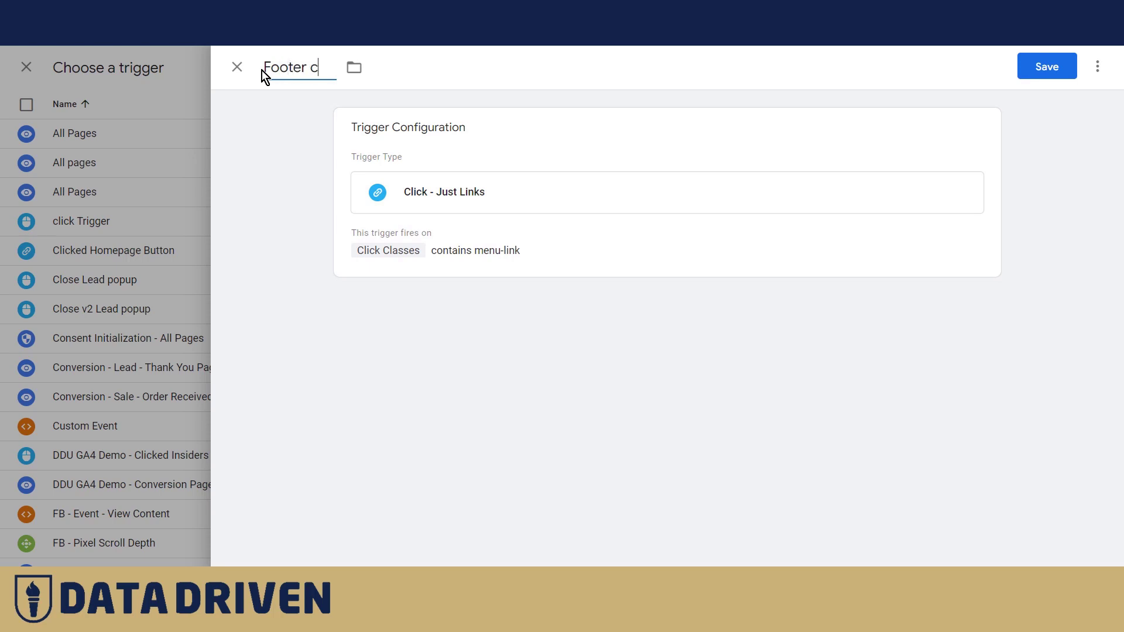
{"action": "type", "text": "lick Tri"}
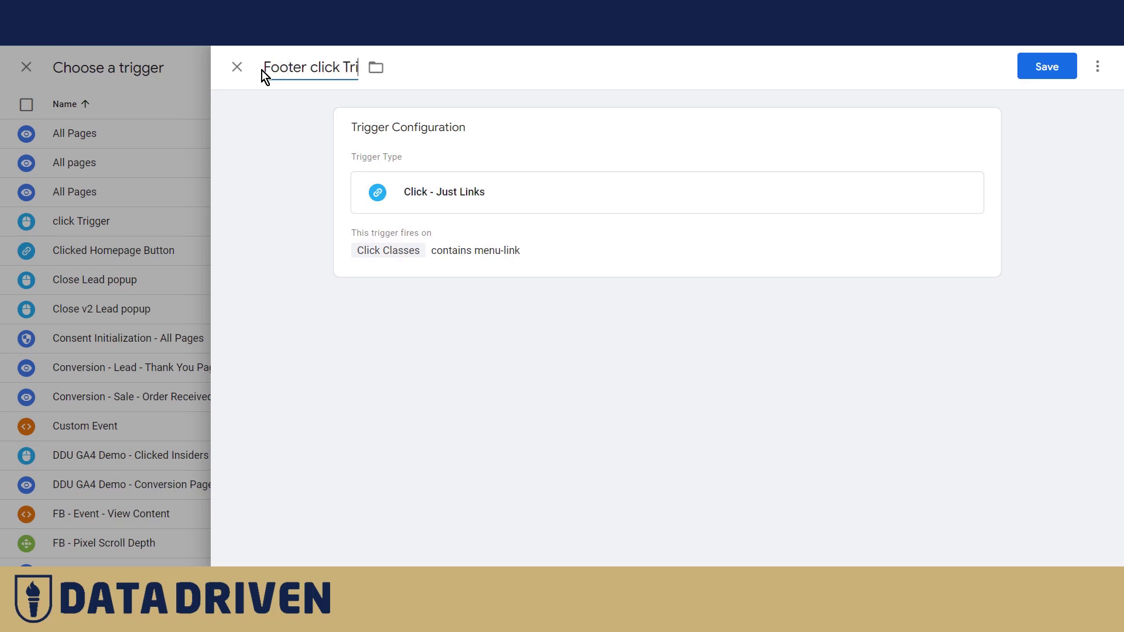
{"action": "type", "text": "gger"}
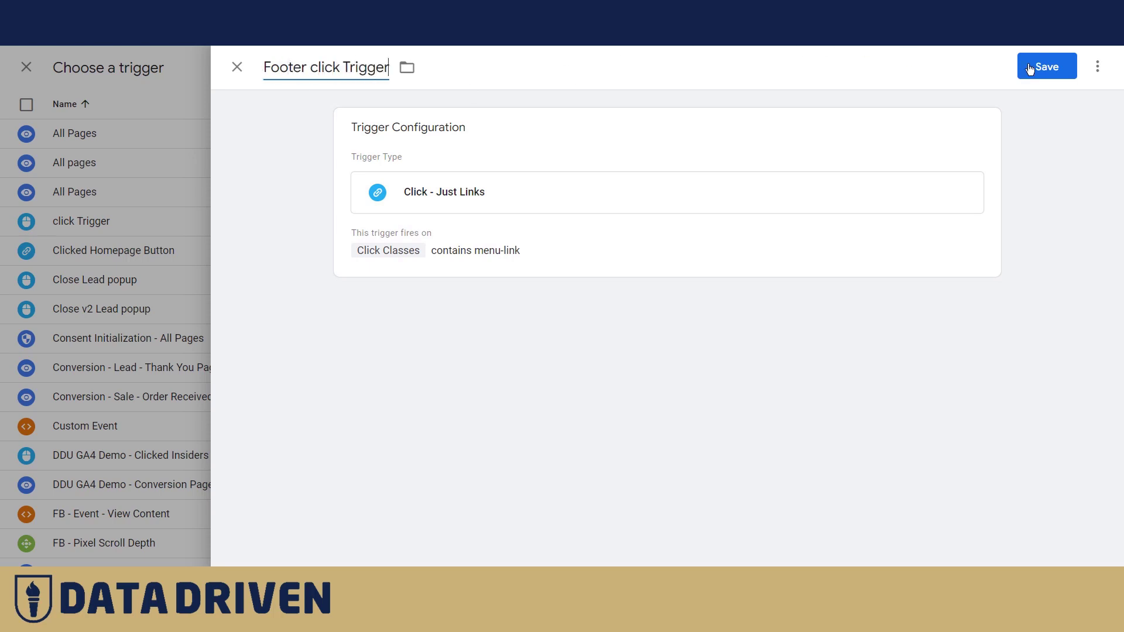
{"action": "left_click", "coordinate": [1045, 65]}
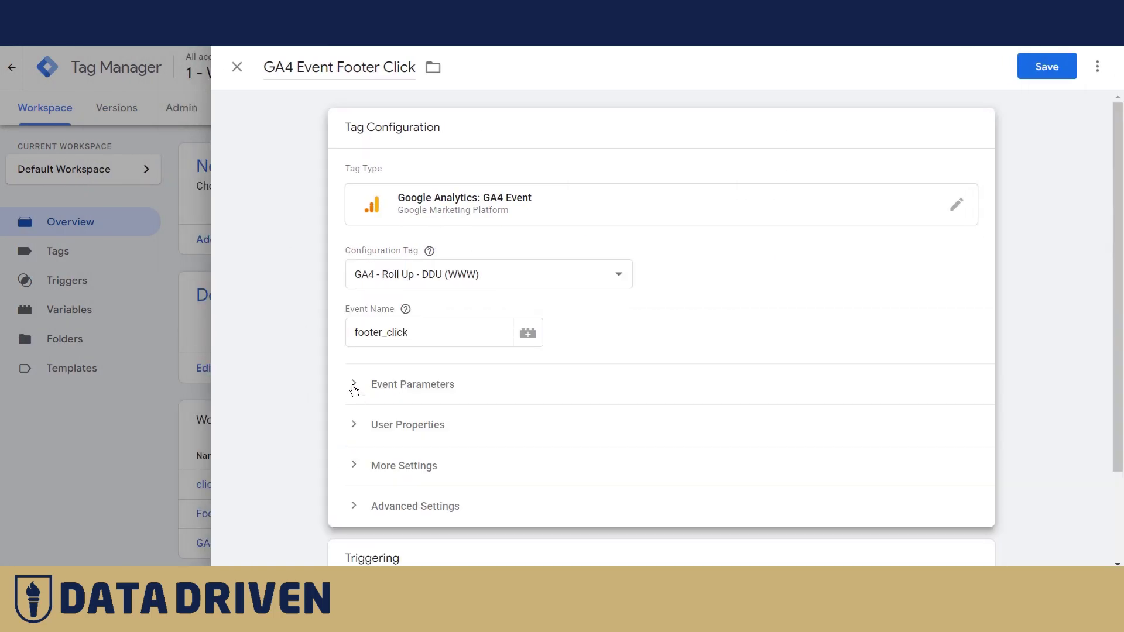
Step: Add an event parameter row named footer_txt_clicked
{"action": "left_click", "coordinate": [354, 384]}
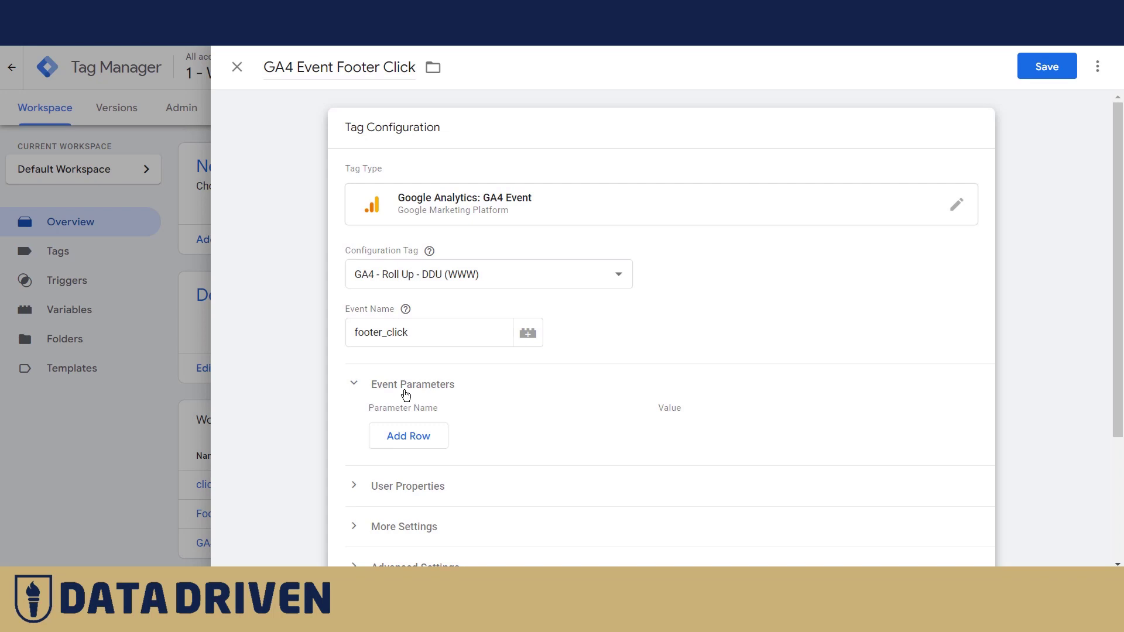
{"action": "left_click", "coordinate": [408, 436]}
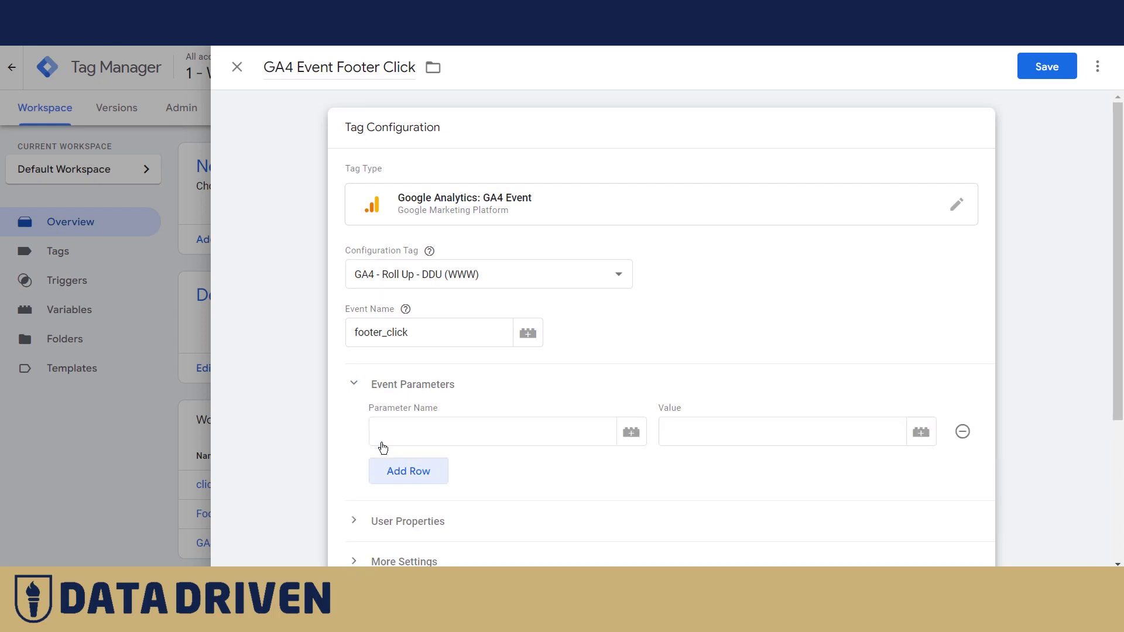
{"action": "left_click", "coordinate": [492, 431]}
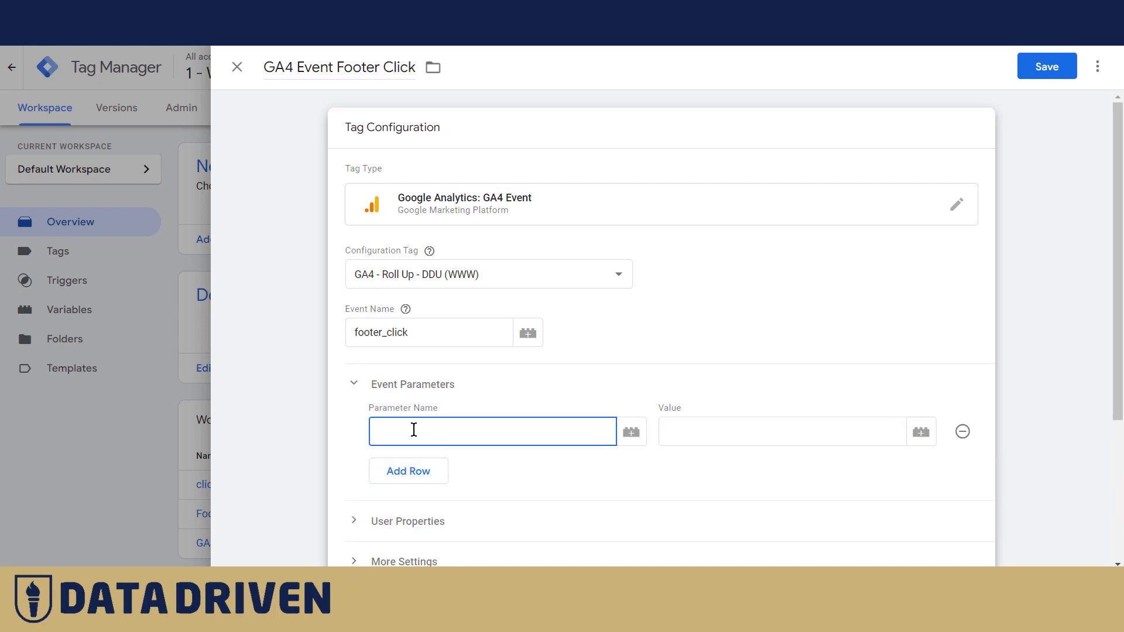
{"action": "type", "text": "footer_txt_clicked"}
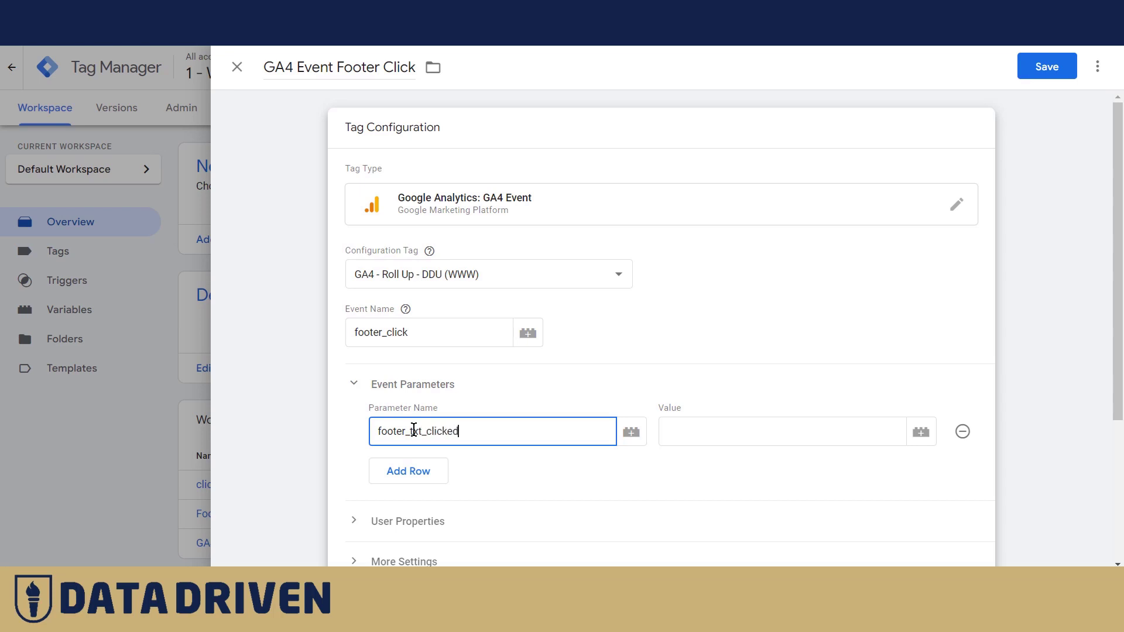
Step: Set the parameter value to {{Click Text}} and save the GA4 Event Footer Click tag
{"action": "left_click", "coordinate": [781, 431]}
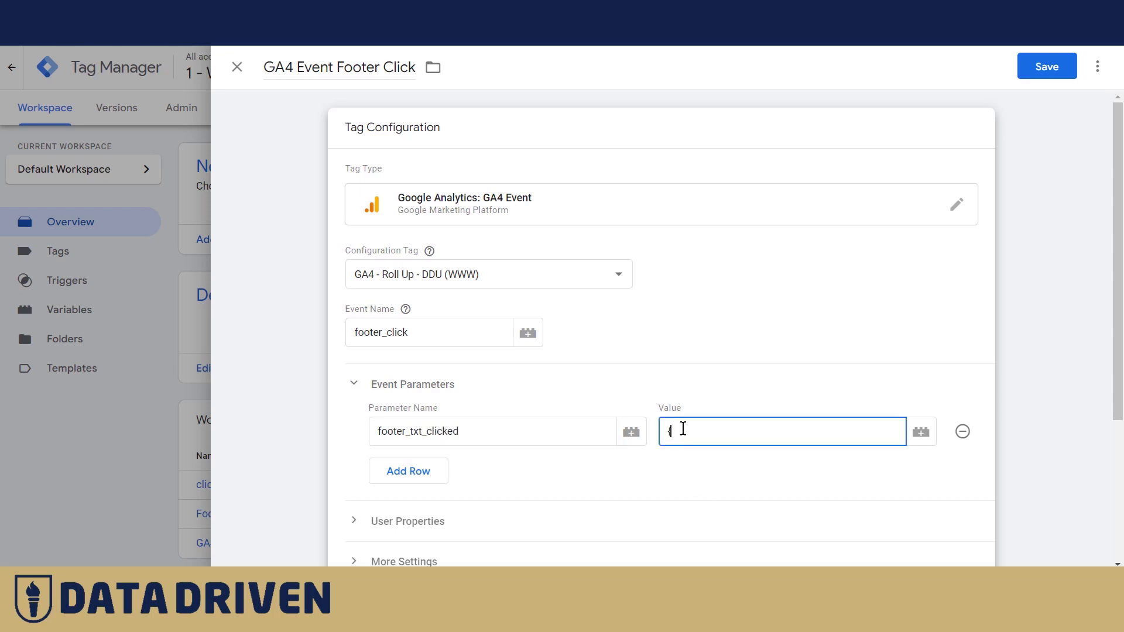
{"action": "type", "text": "{{"}
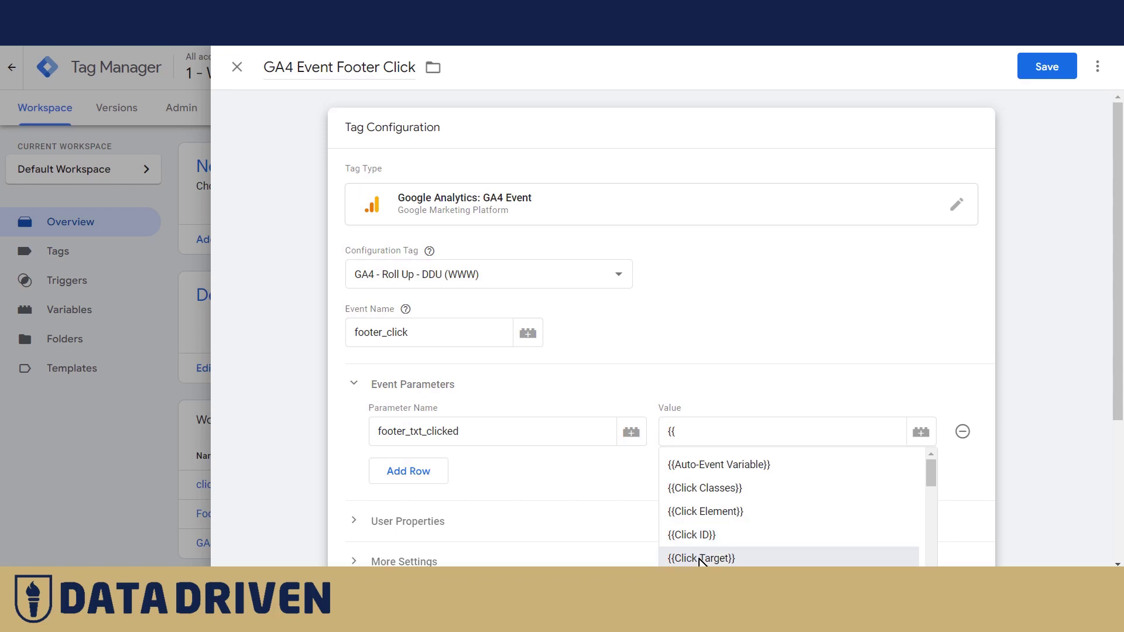
{"action": "left_click", "coordinate": [701, 557]}
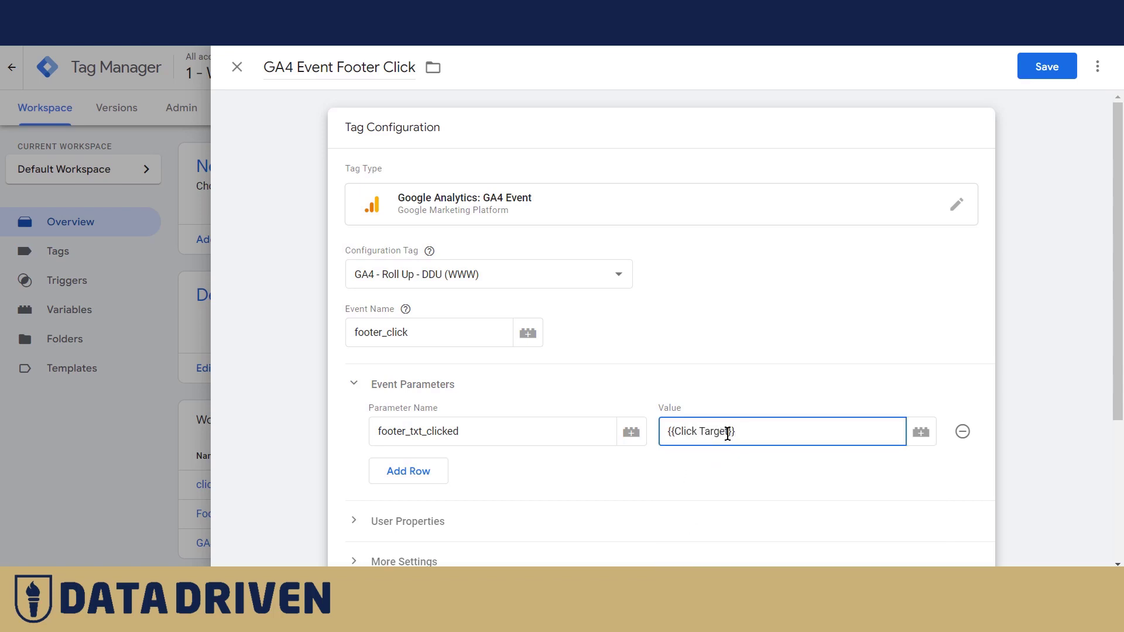
{"action": "double_click", "coordinate": [717, 431]}
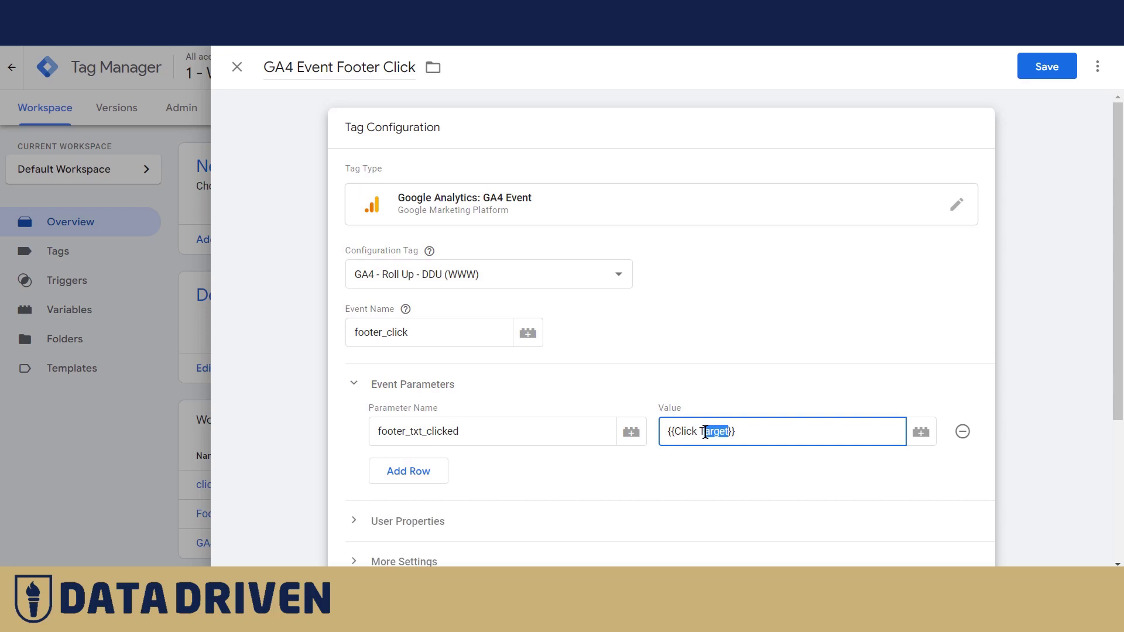
{"action": "type", "text": "{{Click Text}}"}
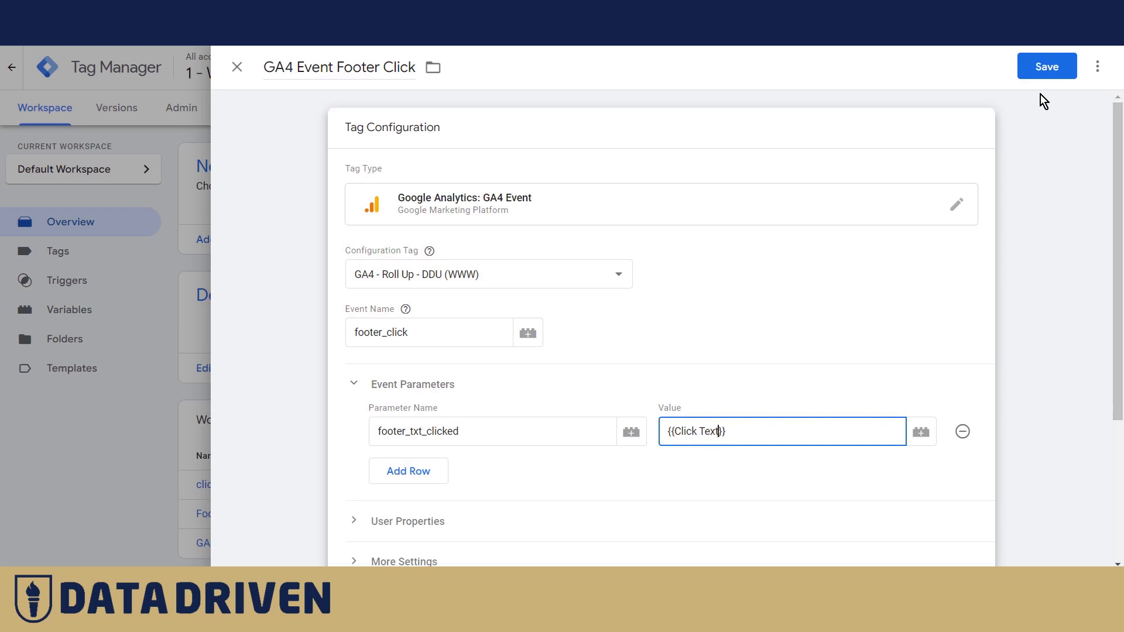
{"action": "left_click", "coordinate": [1045, 66]}
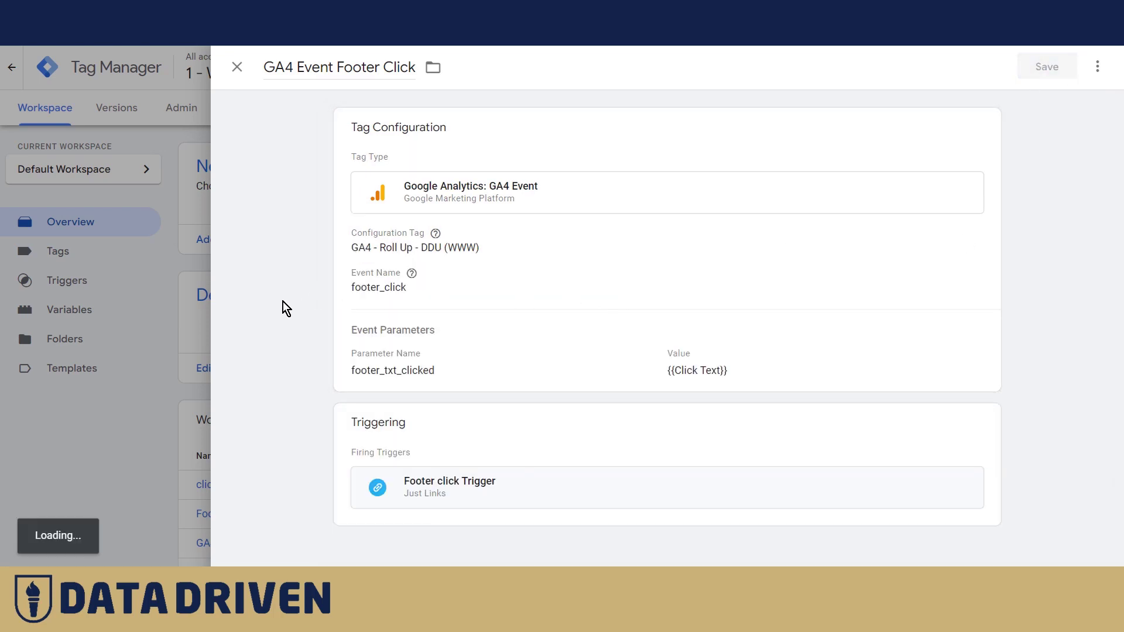
Step: Start a preview session and connect Tag Assistant to the live site
{"action": "left_click", "coordinate": [236, 67]}
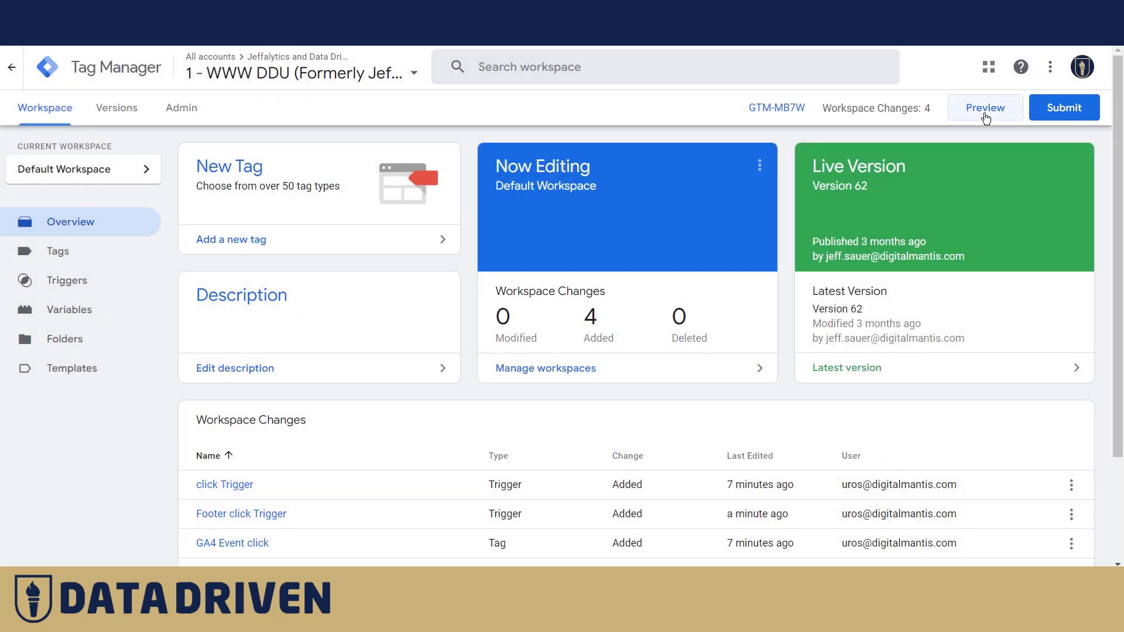
{"action": "left_click", "coordinate": [985, 108]}
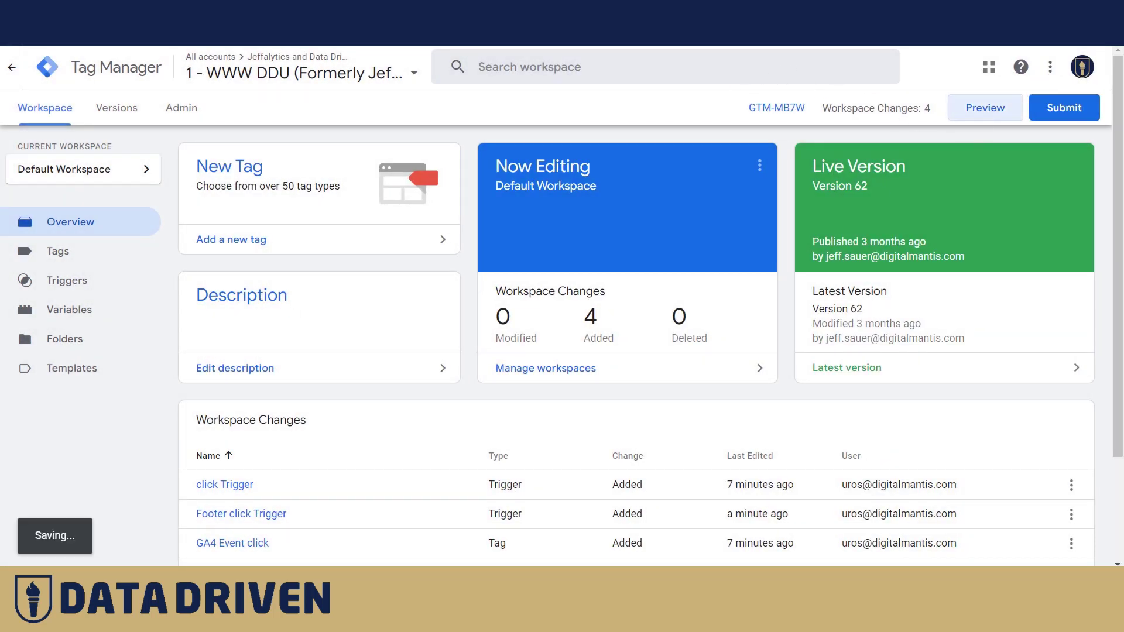
{"action": "left_click", "coordinate": [985, 108]}
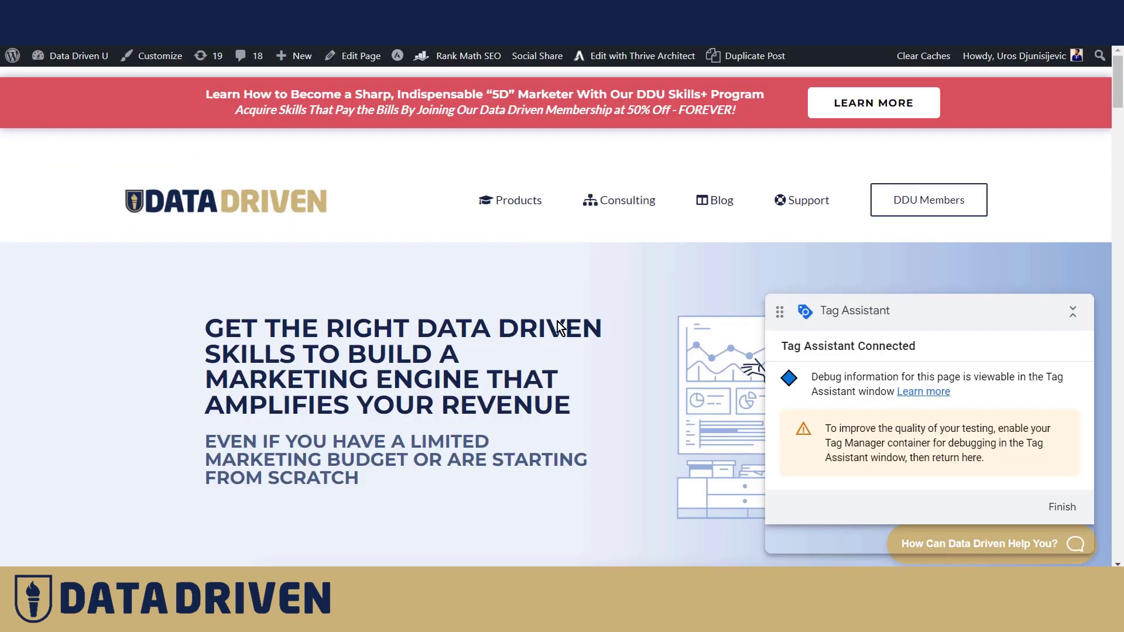
Step: Scroll to the footer and click the Linked Jumpstart link to fire the footer event
{"action": "scroll", "scroll_direction": "down", "scroll_amount": 3}
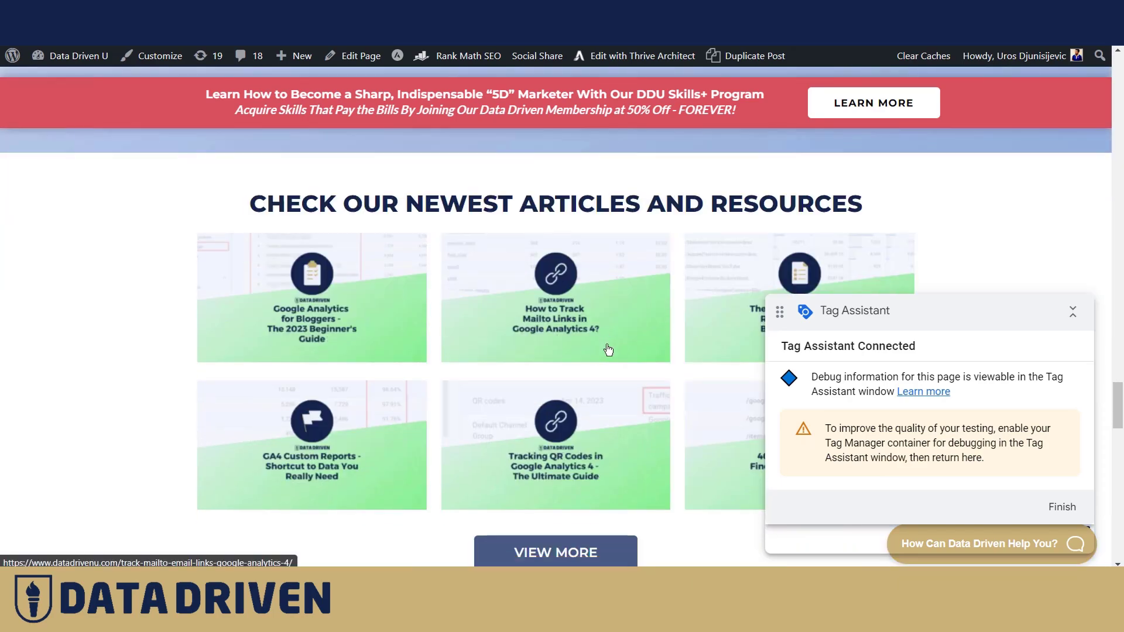
{"action": "scroll", "scroll_direction": "down", "scroll_amount": 3}
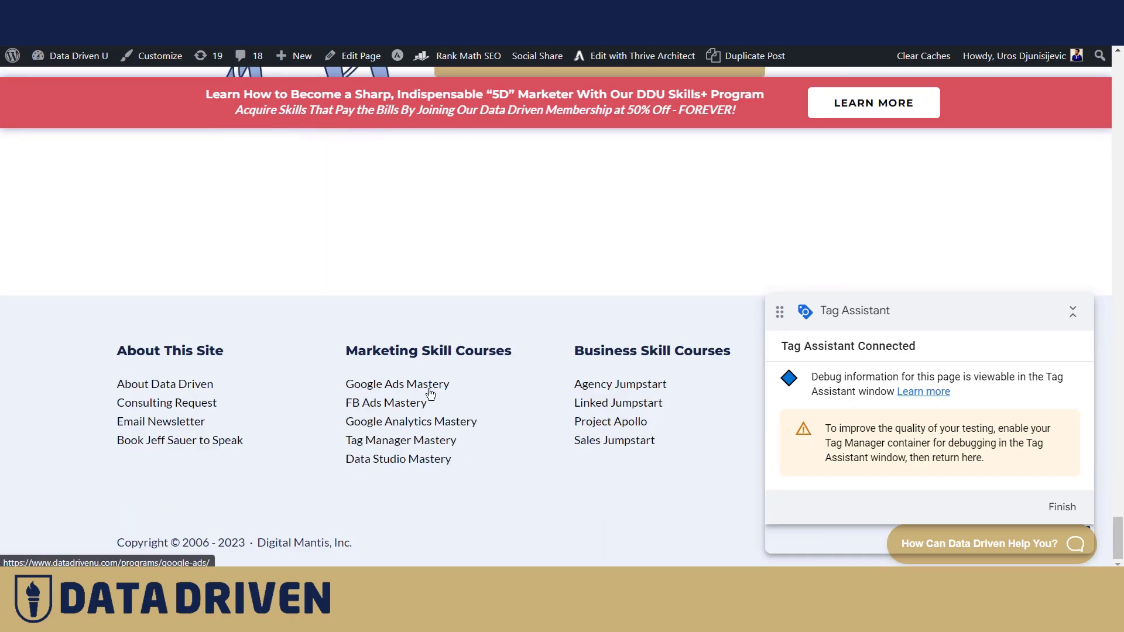
{"action": "mouse_move", "coordinate": [593, 404]}
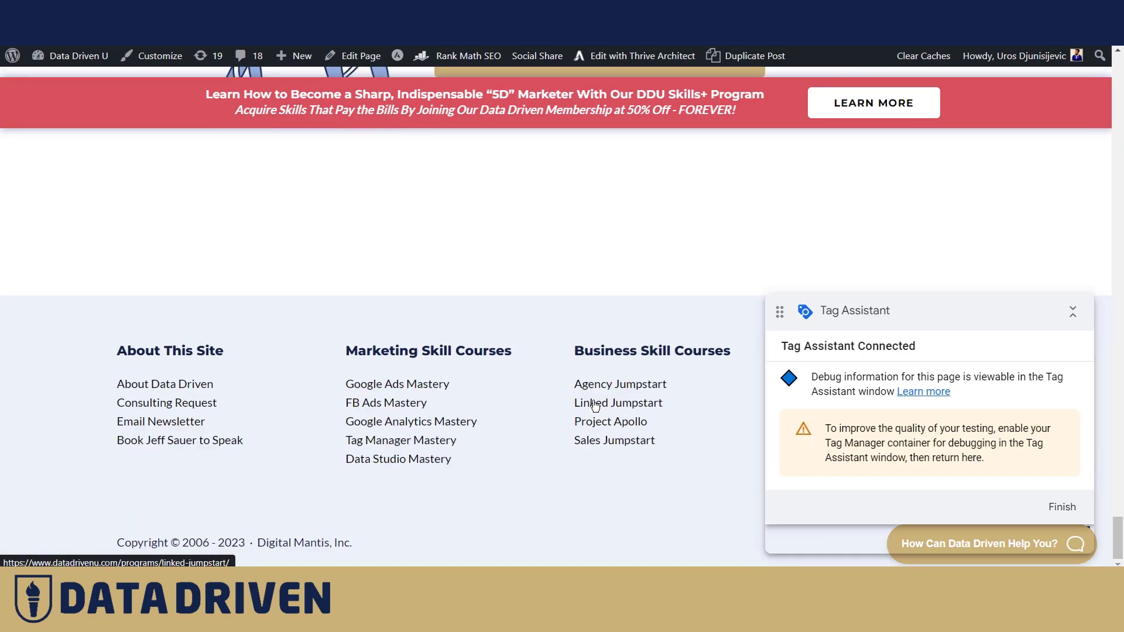
{"action": "left_click", "coordinate": [618, 402]}
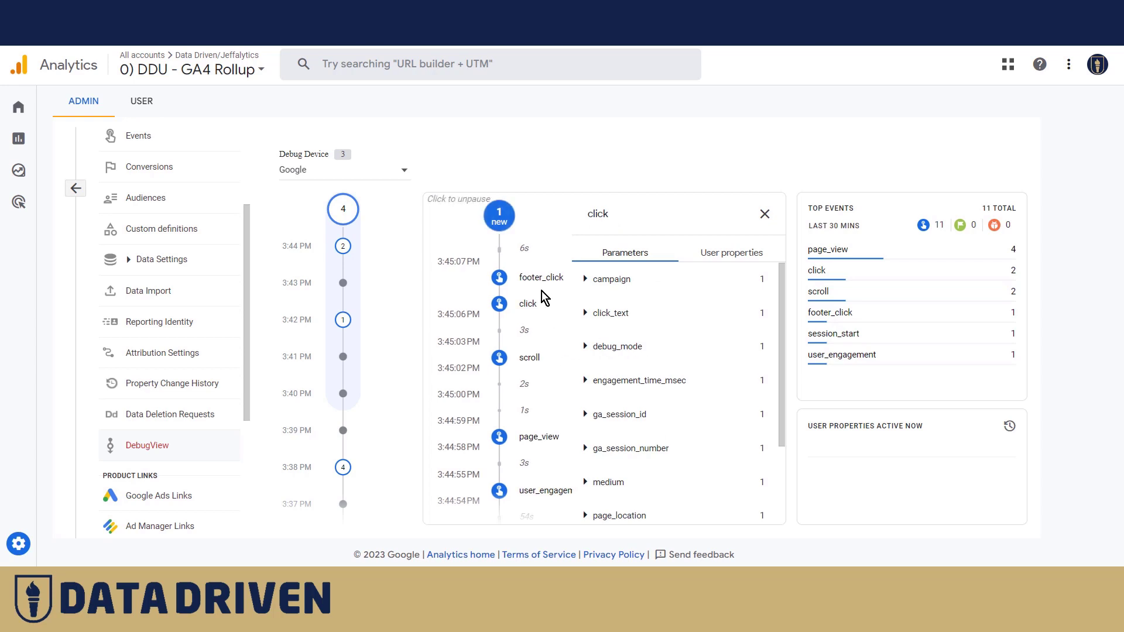
Step: Inspect the footer_click debug event and reveal footer_txt_clicked set to Linked Jumpstart
{"action": "left_click", "coordinate": [586, 312]}
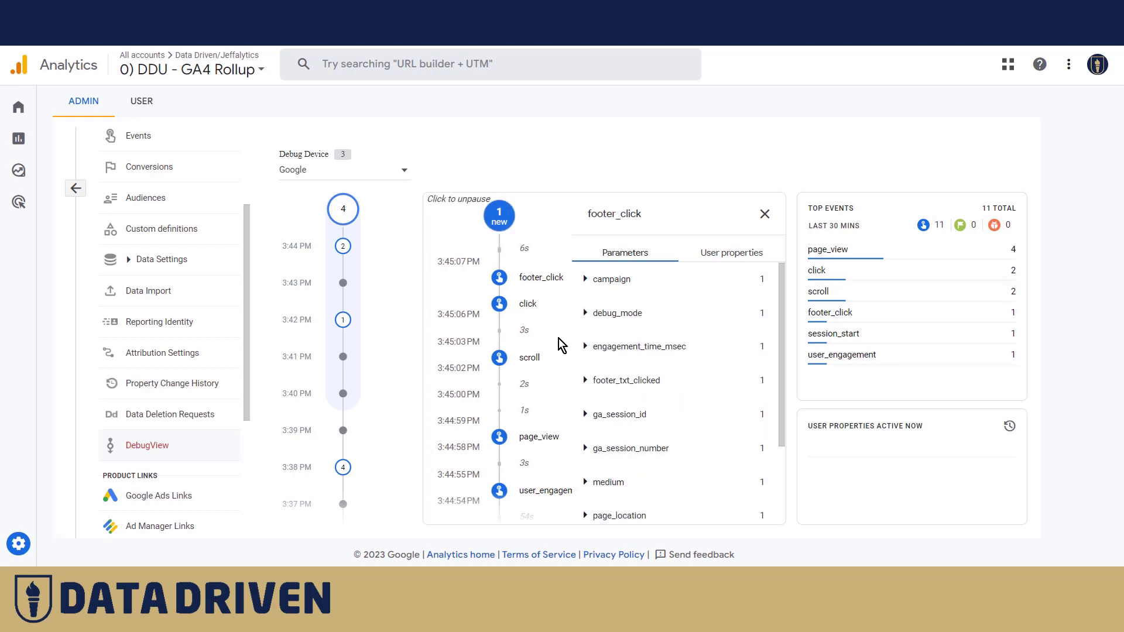
{"action": "mouse_move", "coordinate": [588, 387]}
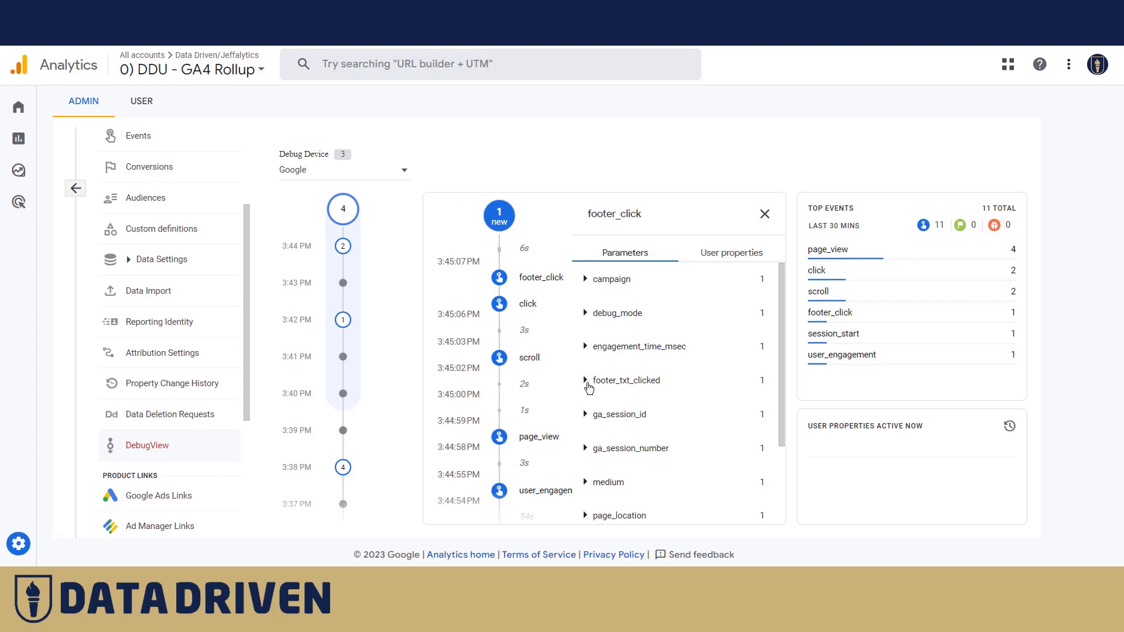
{"action": "left_click", "coordinate": [586, 380]}
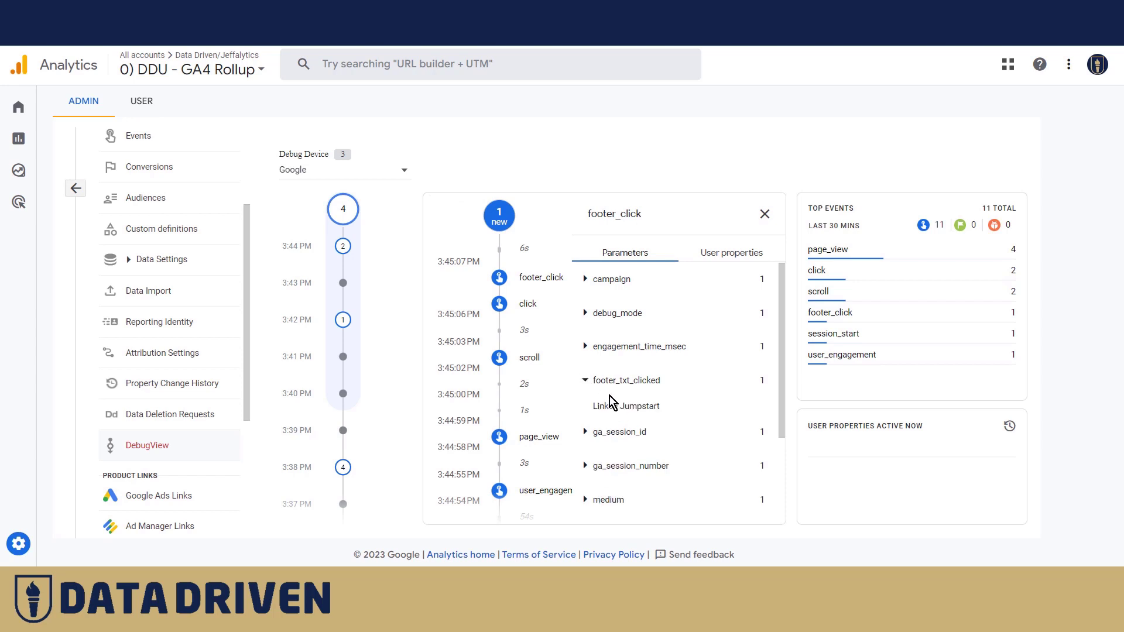
{"action": "double_click", "coordinate": [625, 379]}
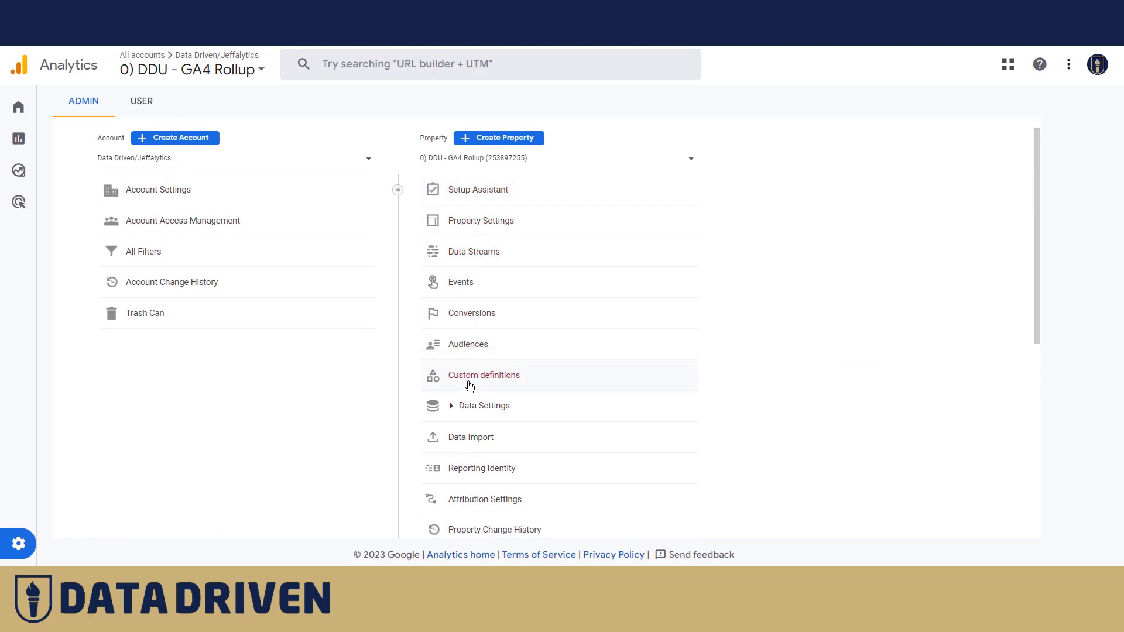
Step: Create an event-scoped footer_txt_clicked custom dimension in Custom definitions
{"action": "left_click", "coordinate": [483, 374]}
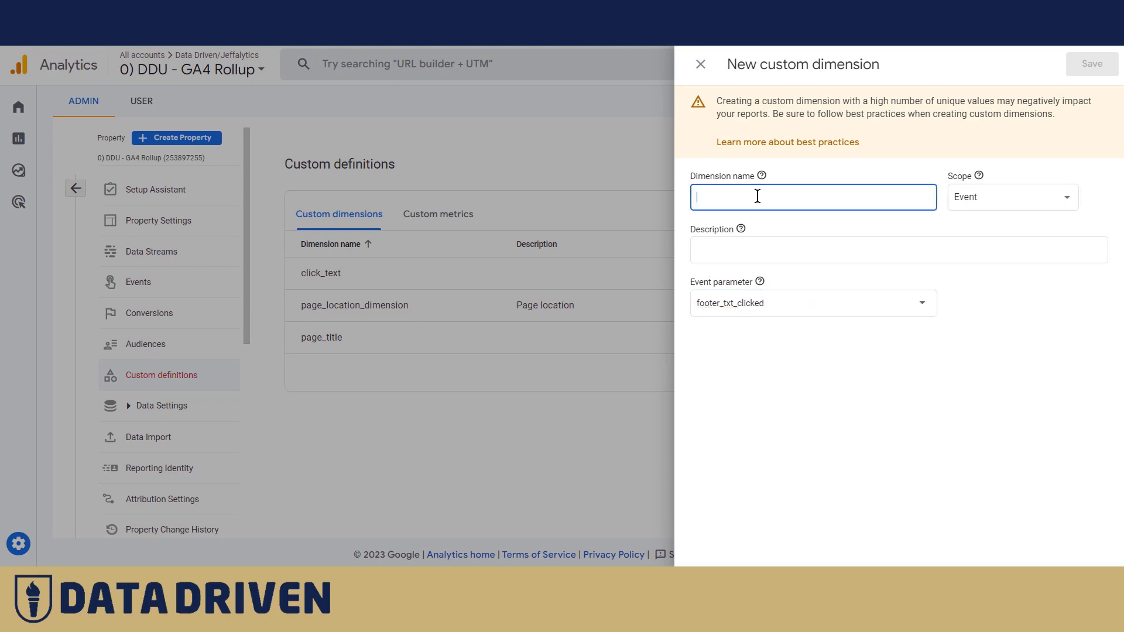
{"action": "left_click", "coordinate": [1090, 64]}
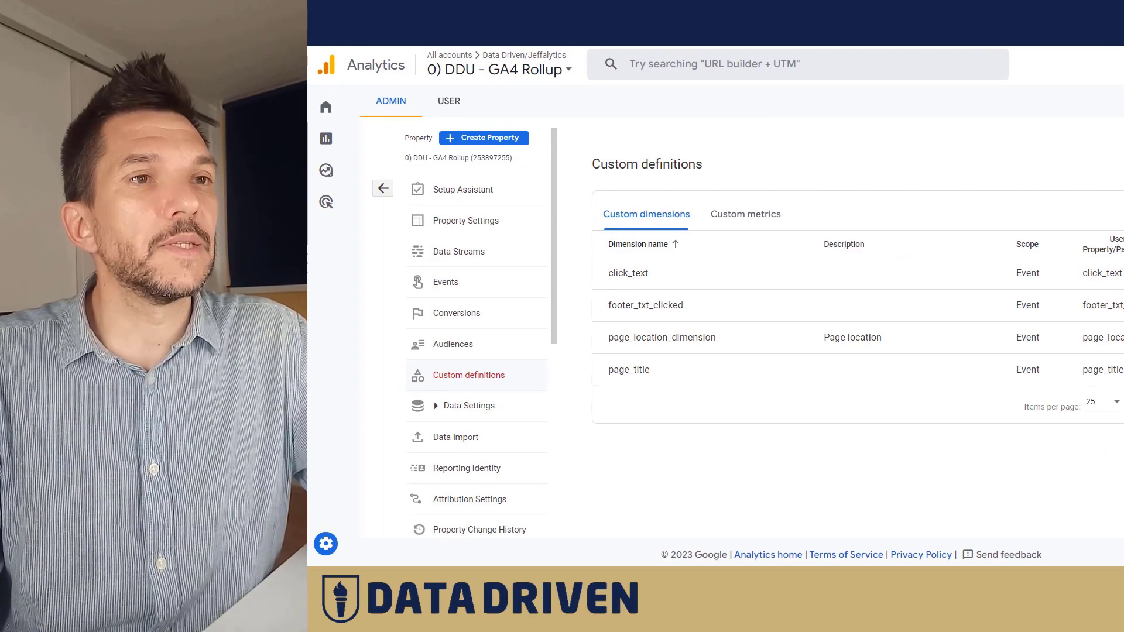
{"action": "mouse_move", "coordinate": [927, 145]}
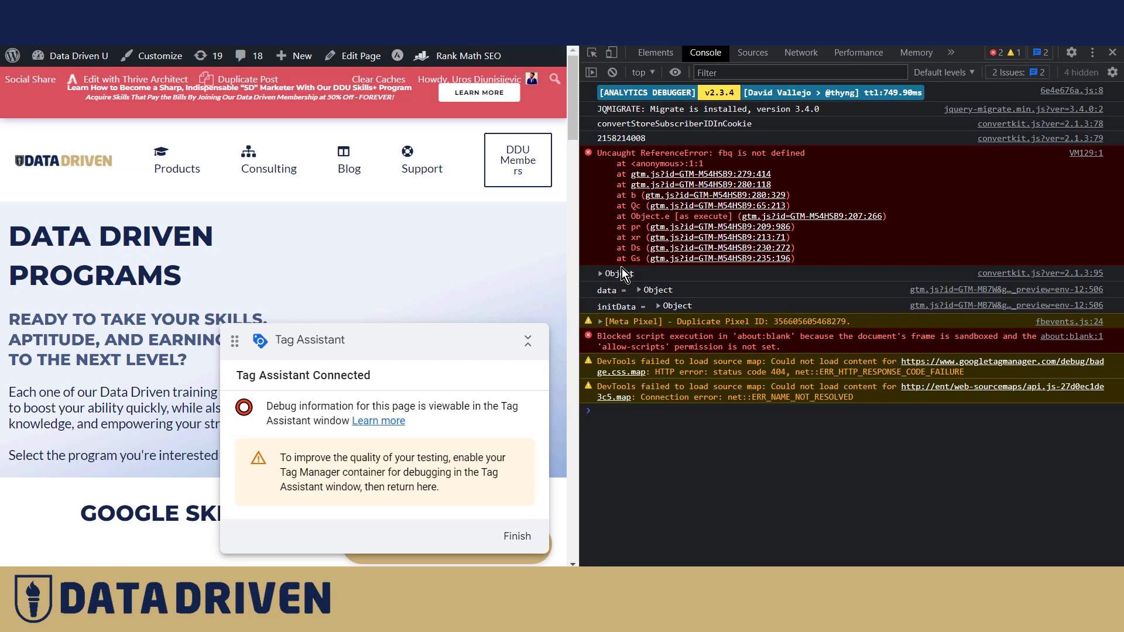
Step: Print the dataLayer in the Console to reveal visitorType set to administrator
{"action": "type", "text": "data"}
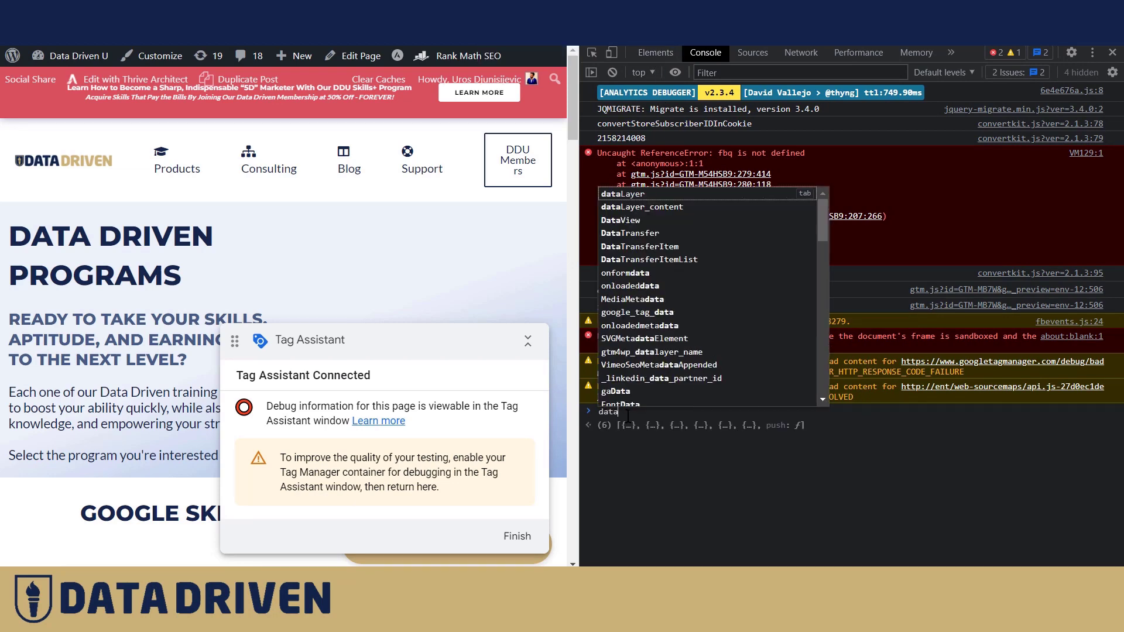
{"action": "key", "text": "Enter"}
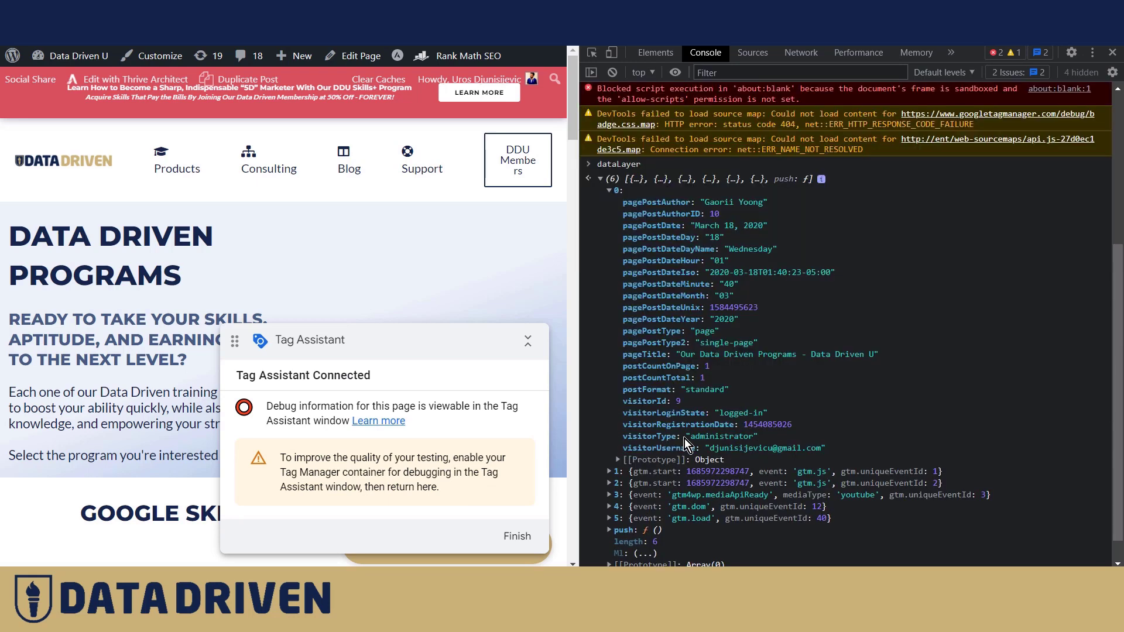
{"action": "mouse_move", "coordinate": [824, 449]}
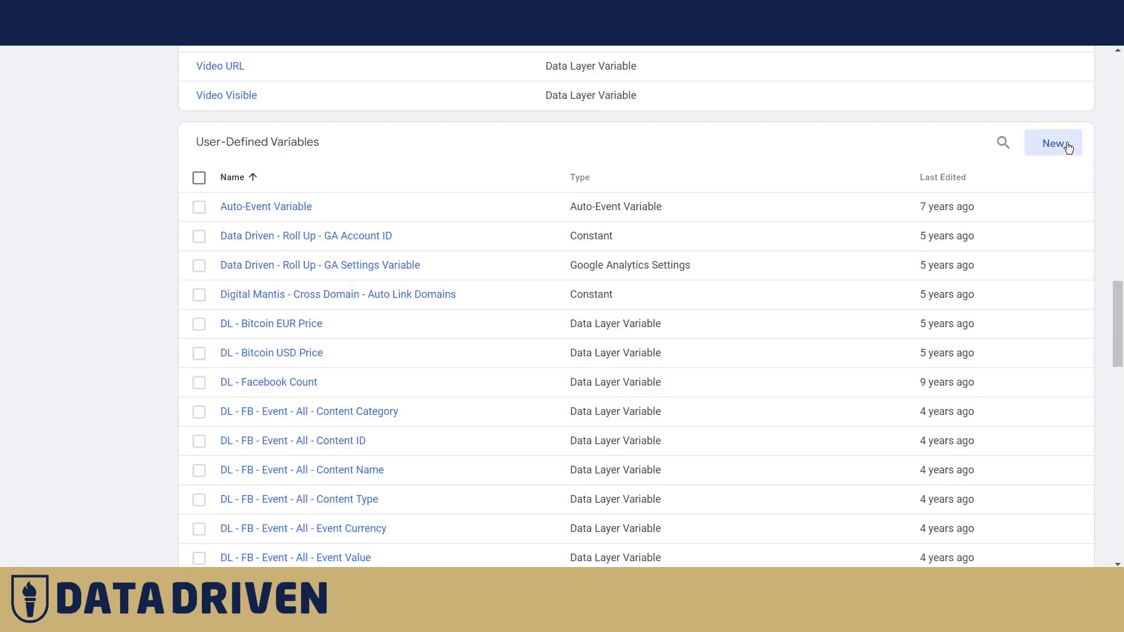
Step: Create Data Layer Variable 'DL - Visitor Type' reading the visitorType key and save it
{"action": "left_click", "coordinate": [1053, 142]}
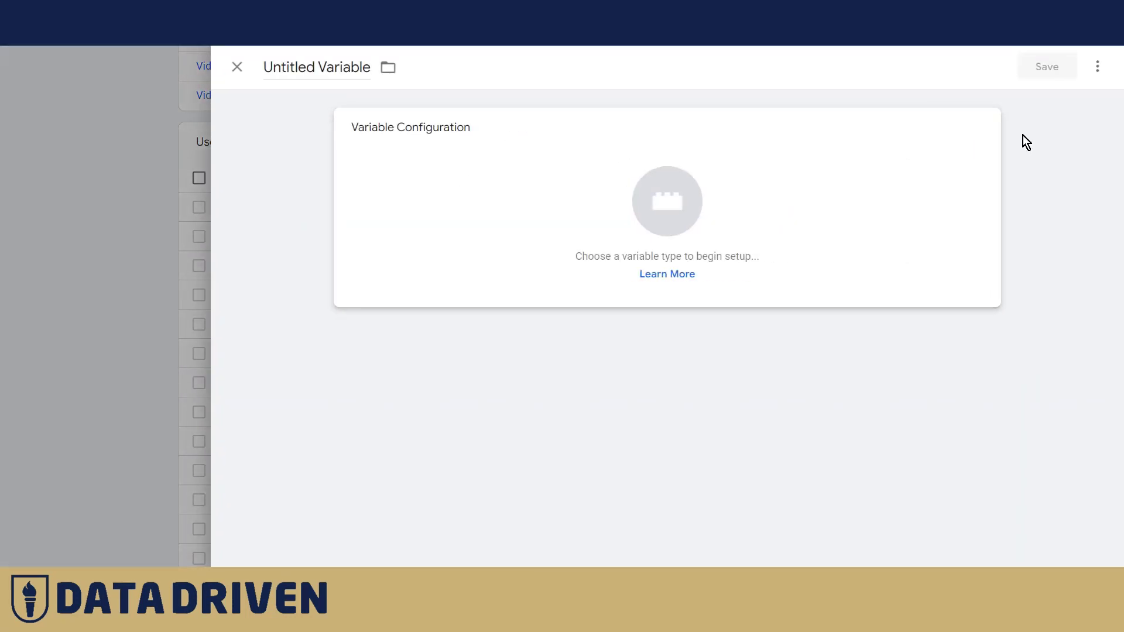
{"action": "left_click", "coordinate": [666, 200]}
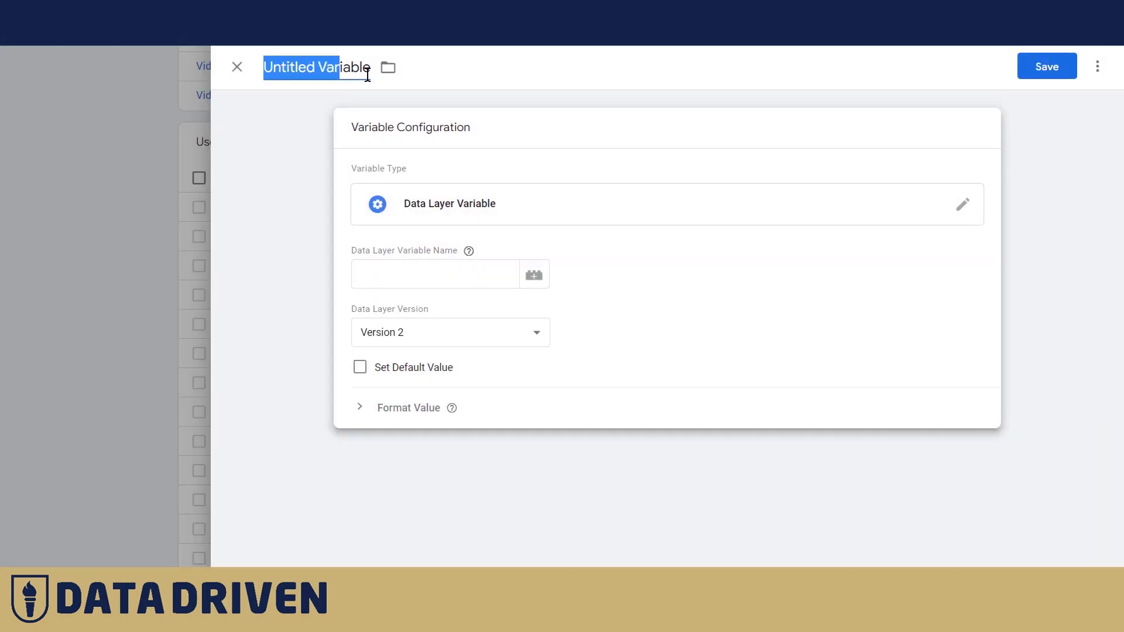
{"action": "type", "text": "DL"}
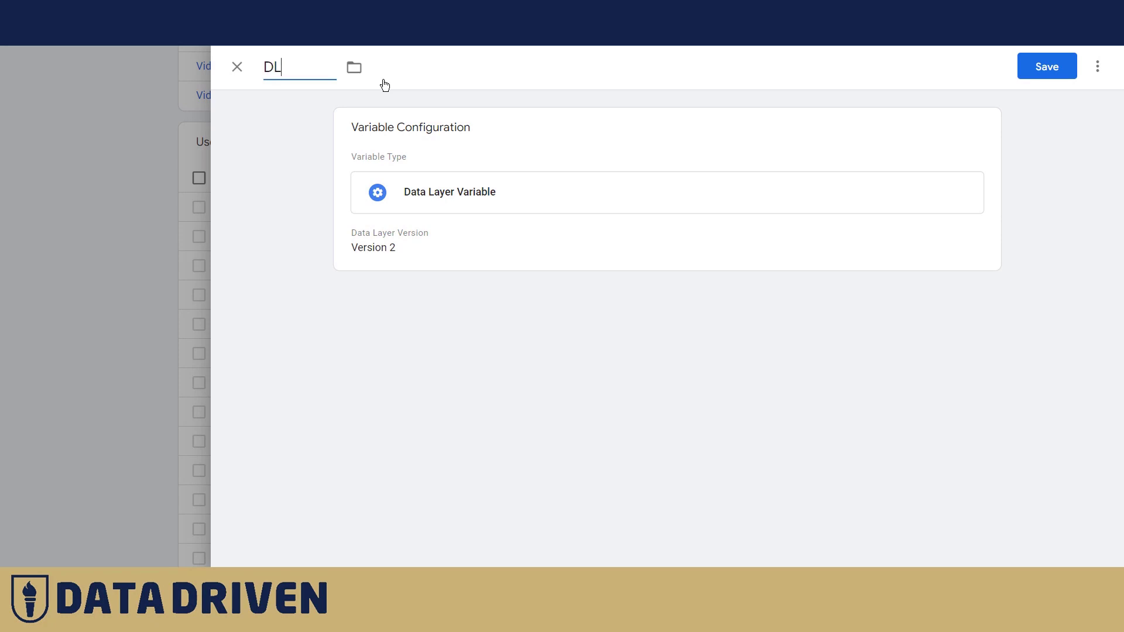
{"action": "type", "text": "- Visitor Type"}
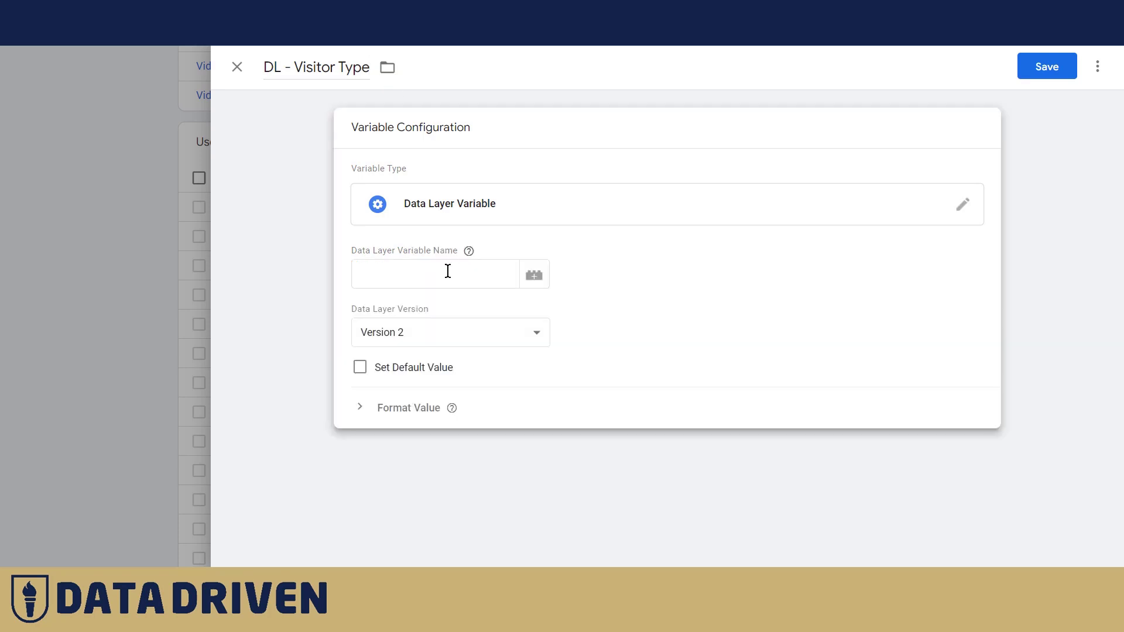
{"action": "type", "text": "visitorTyp"}
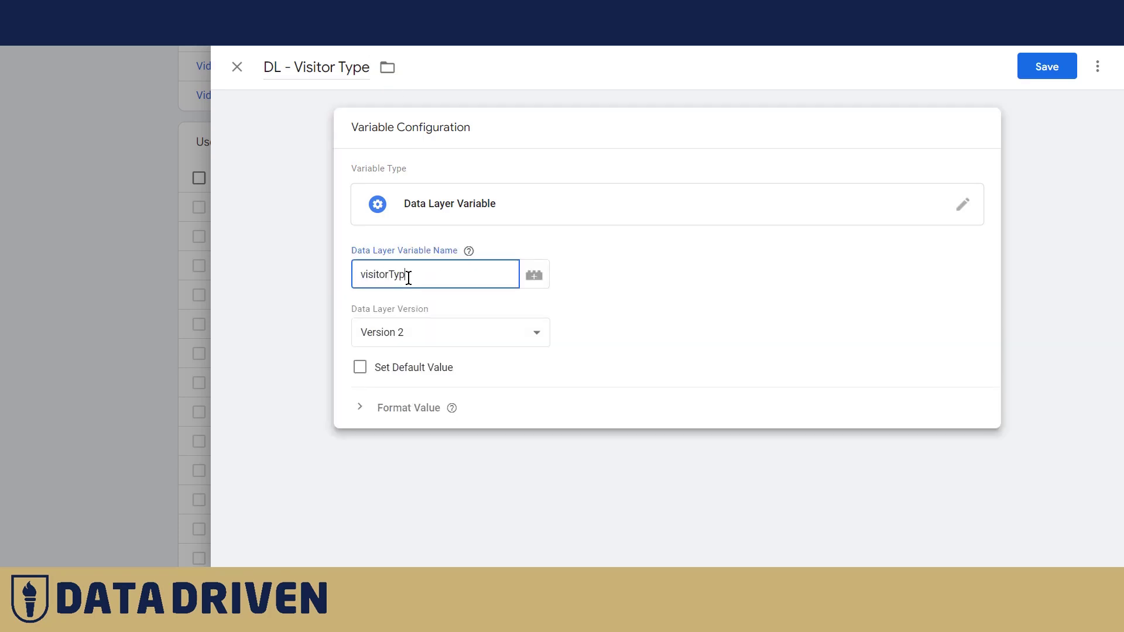
{"action": "type", "text": "e"}
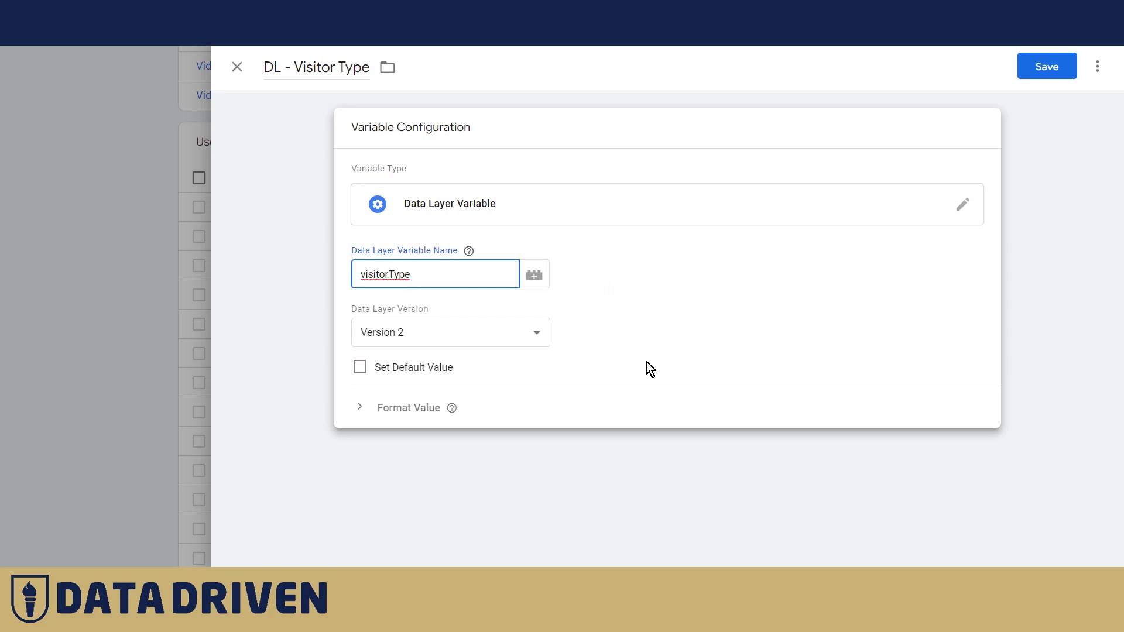
{"action": "left_click", "coordinate": [1045, 66]}
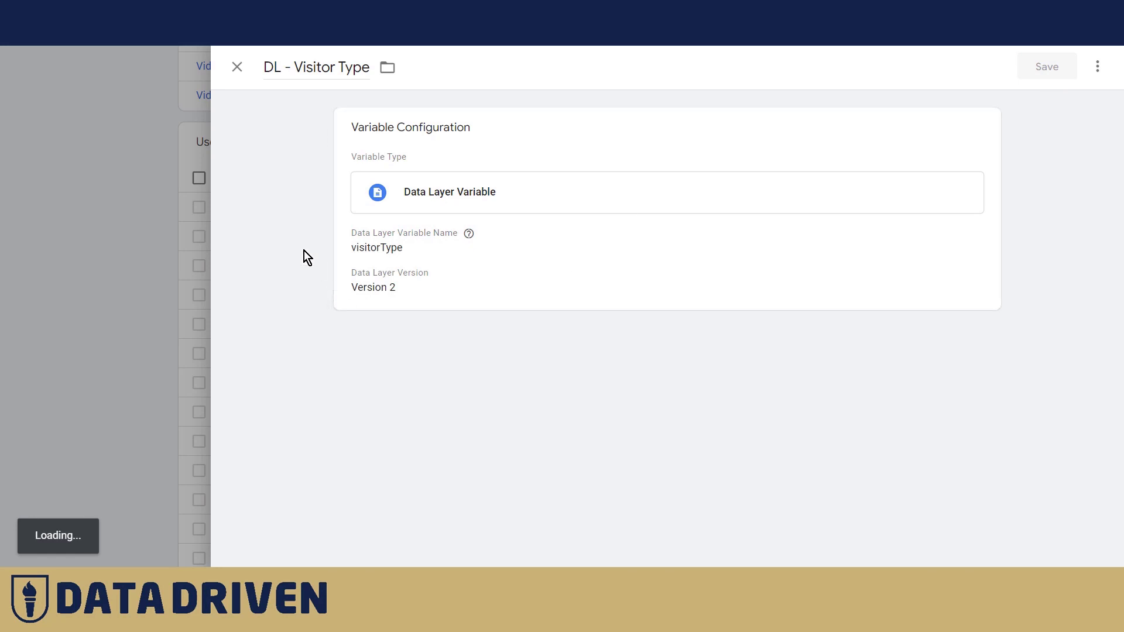
{"action": "left_click", "coordinate": [236, 67]}
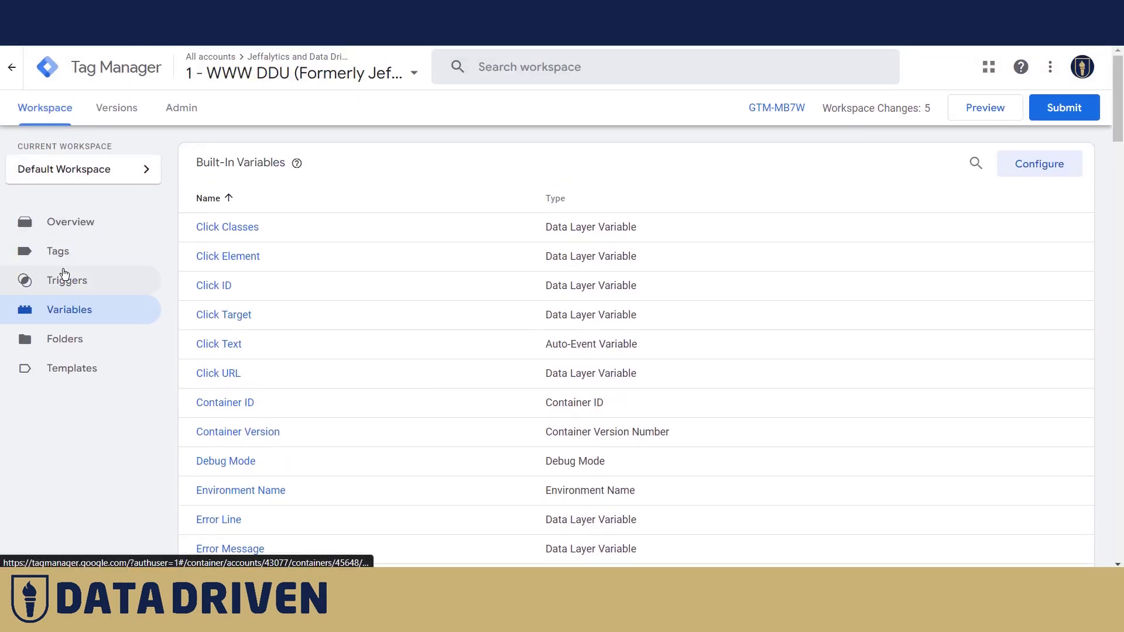
Step: Scroll the Tags list down to the GA4 Roll Up and GA4 Demo configuration tags
{"action": "left_click", "coordinate": [57, 251]}
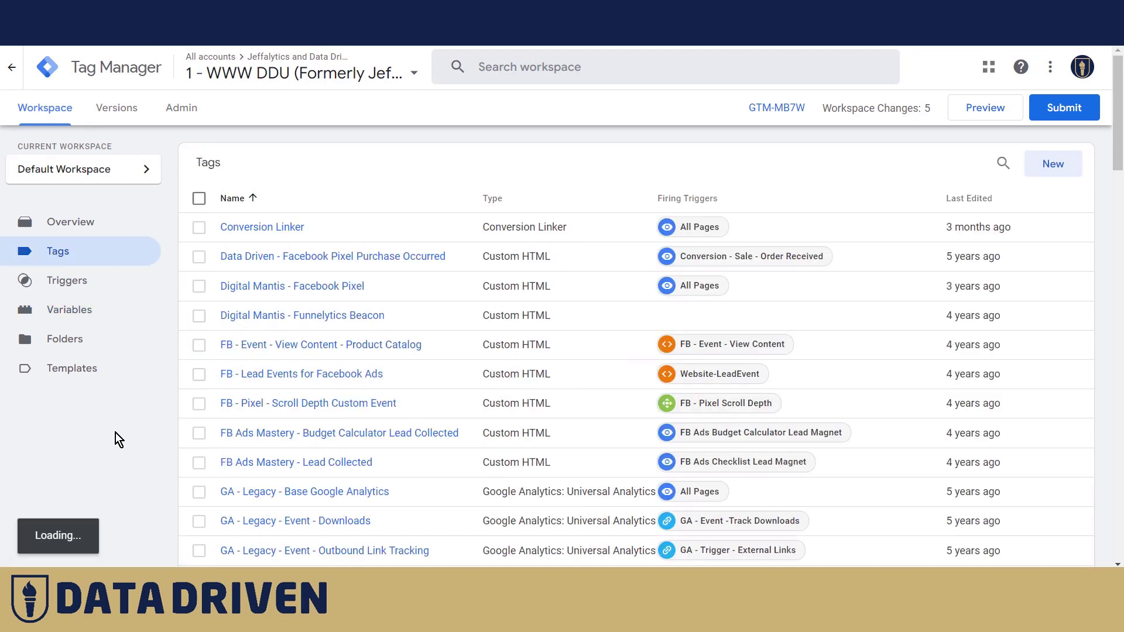
{"action": "scroll", "scroll_direction": "down", "scroll_amount": 3}
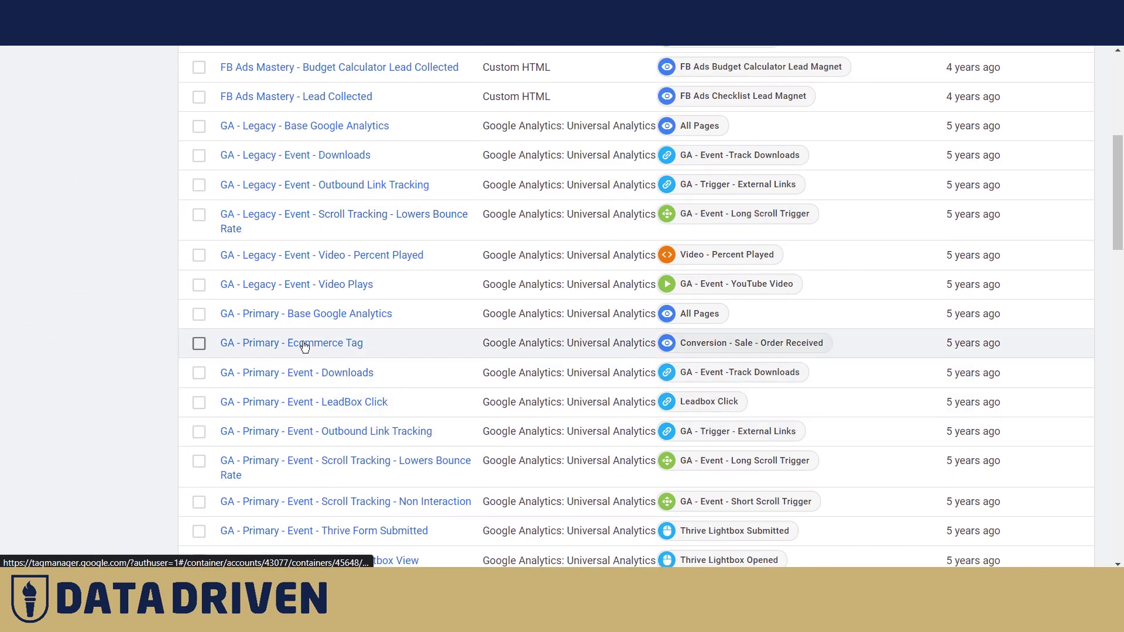
{"action": "scroll", "scroll_direction": "down", "scroll_amount": 3}
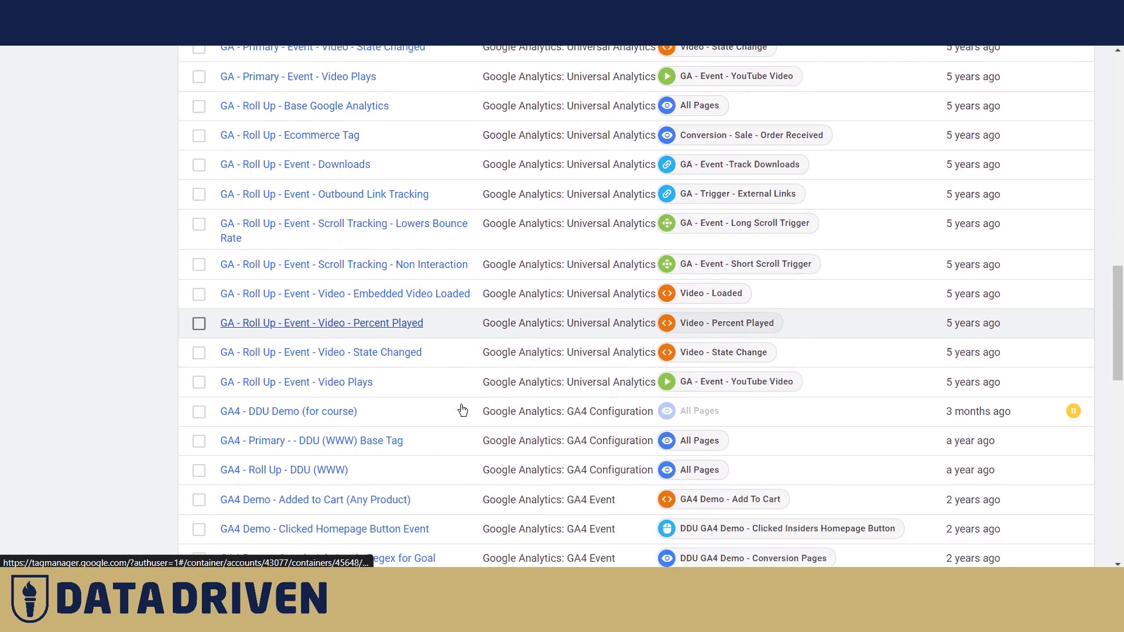
{"action": "scroll", "scroll_direction": "down", "scroll_amount": 3}
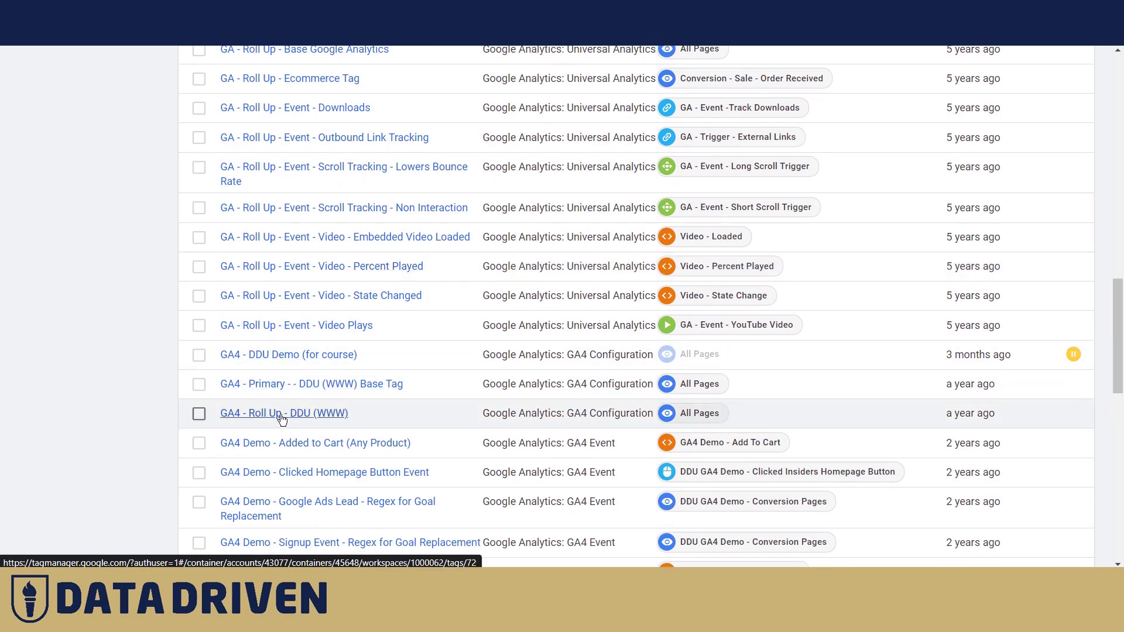
Step: Add a visitor_type user property to the GA4 - Roll Up - DDU (WWW) tag
{"action": "left_click", "coordinate": [284, 414]}
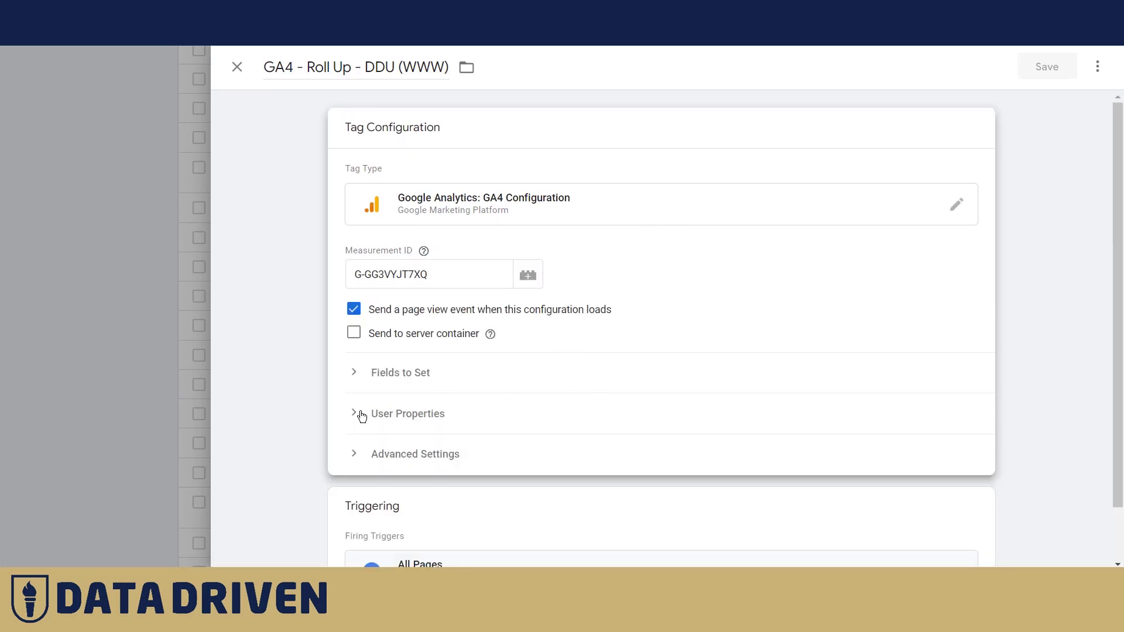
{"action": "left_click", "coordinate": [362, 413]}
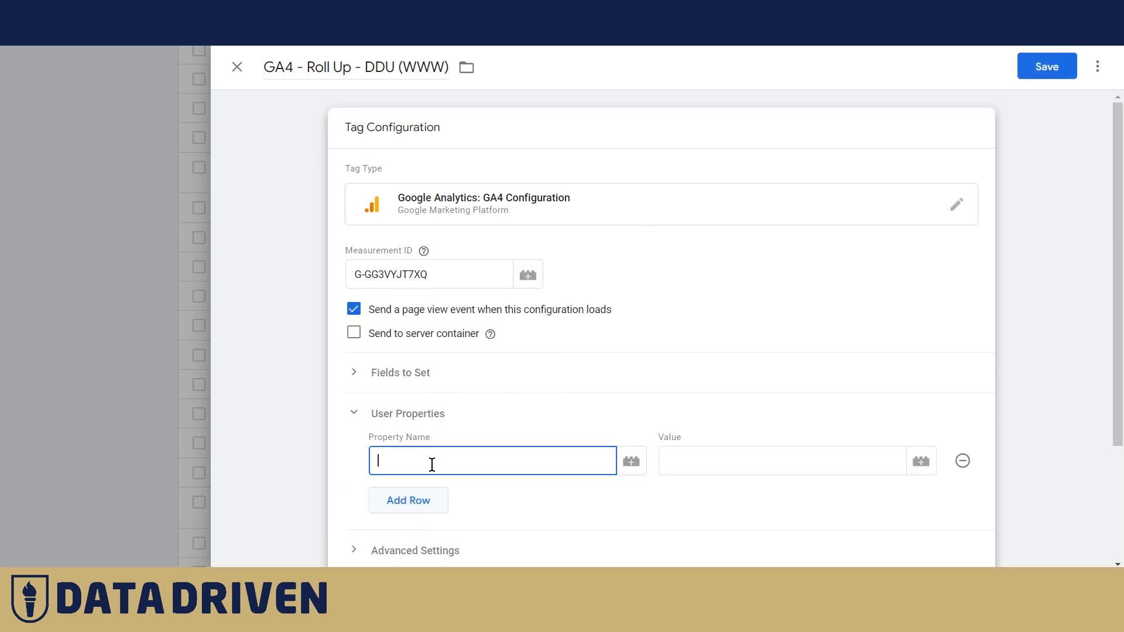
{"action": "type", "text": "user_"}
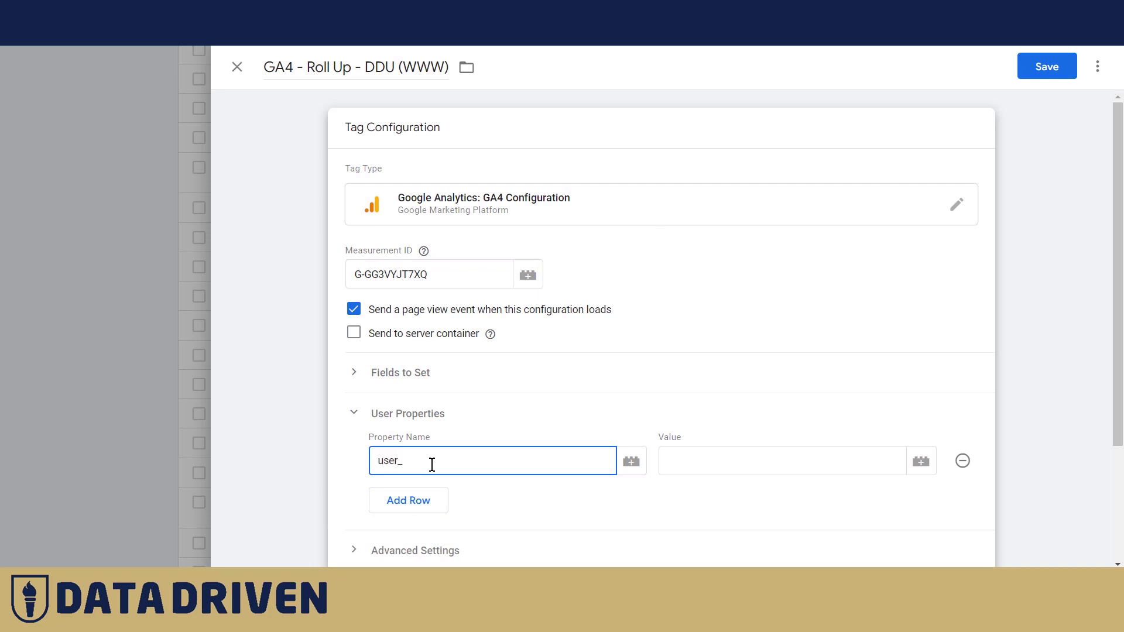
{"action": "key", "text": "Backspace"}
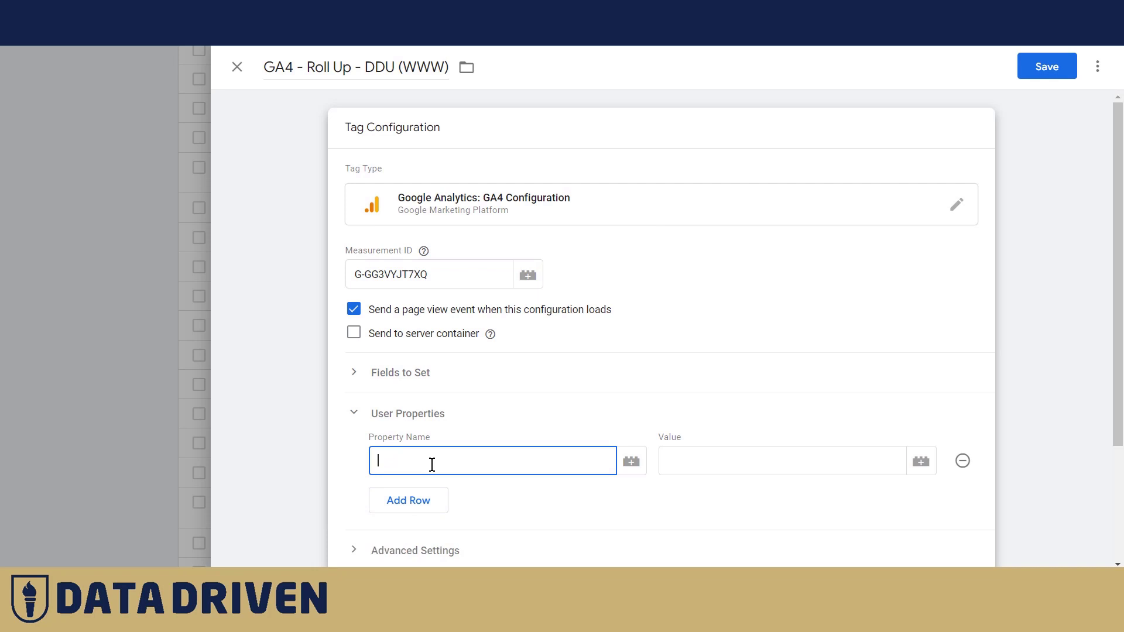
{"action": "type", "text": "visitor_type"}
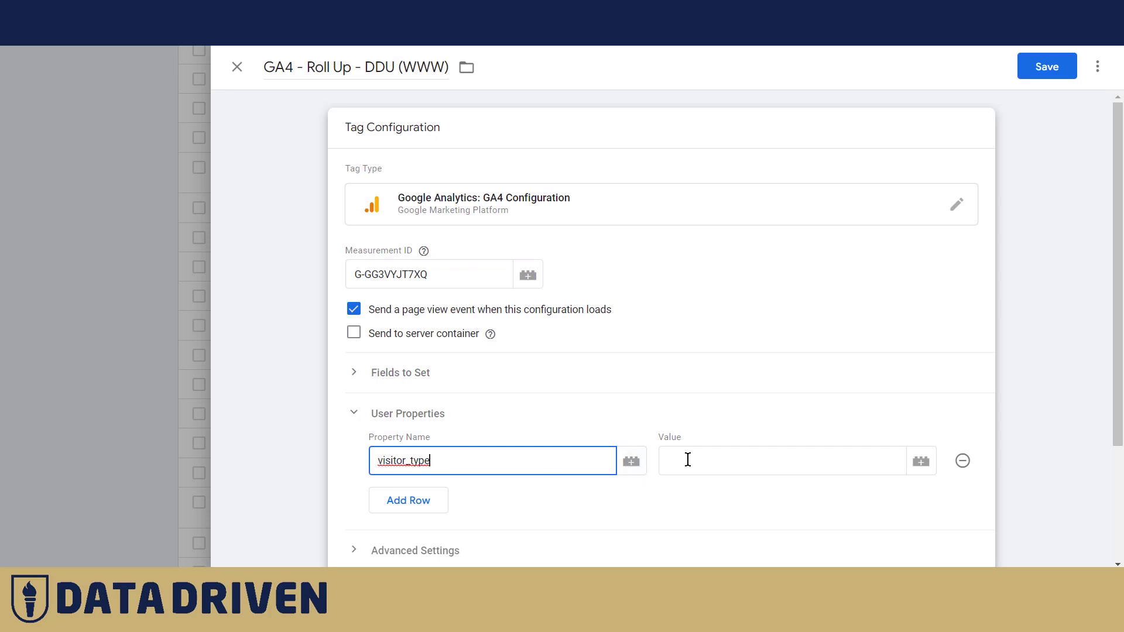
Step: Set the property value to {{DL - Visitor Type}} and save the tag
{"action": "type", "text": "{{"}
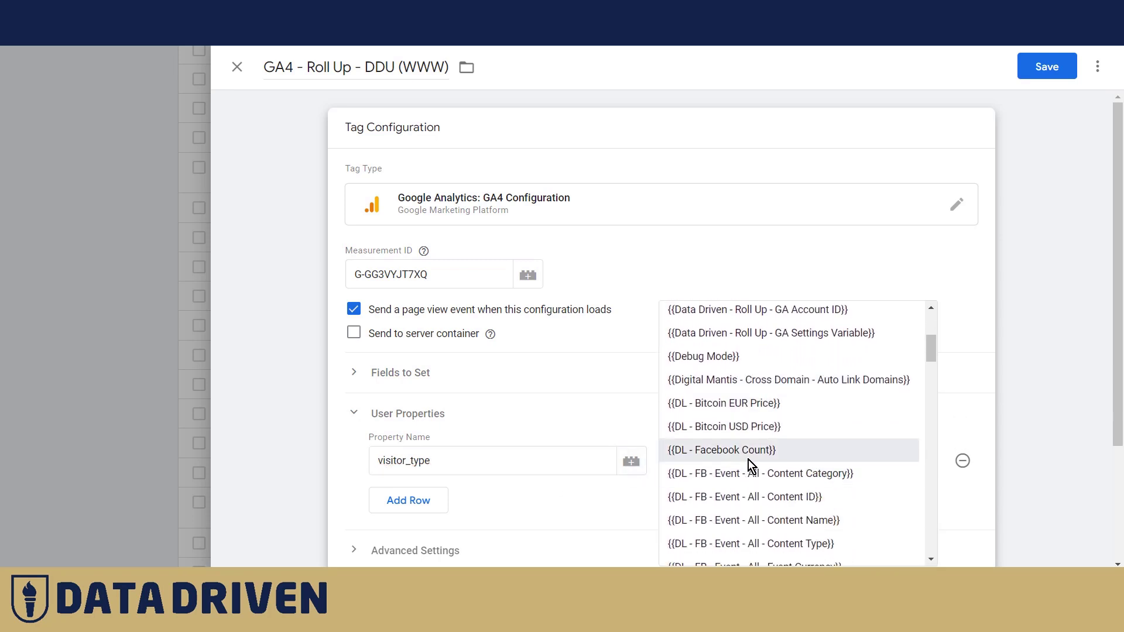
{"action": "scroll", "scroll_direction": "down", "scroll_amount": 3}
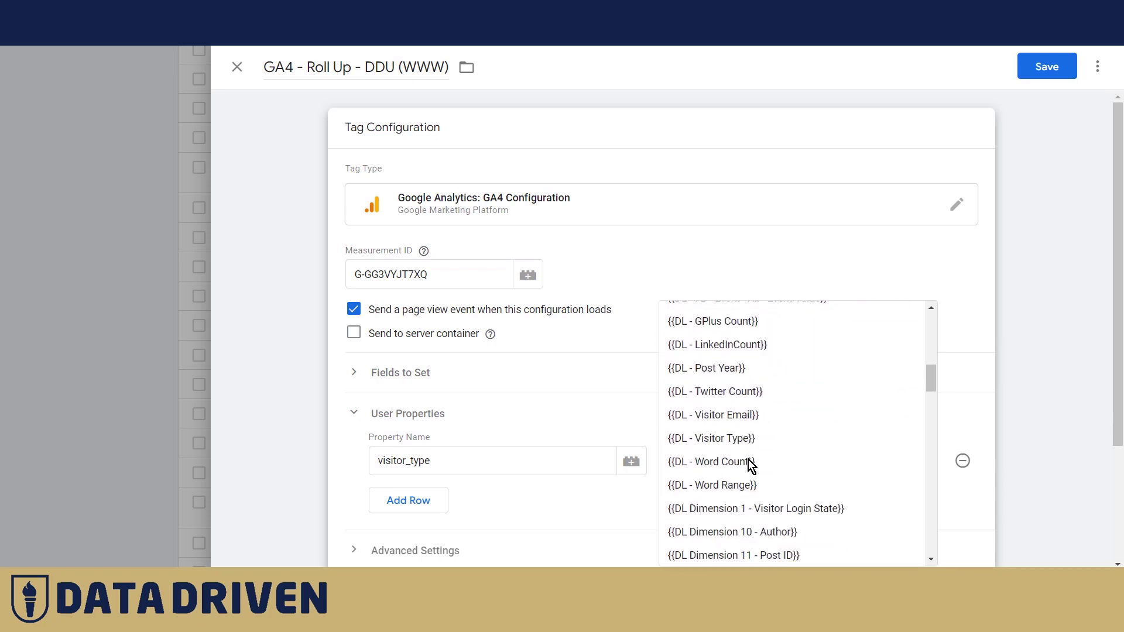
{"action": "left_click", "coordinate": [710, 438]}
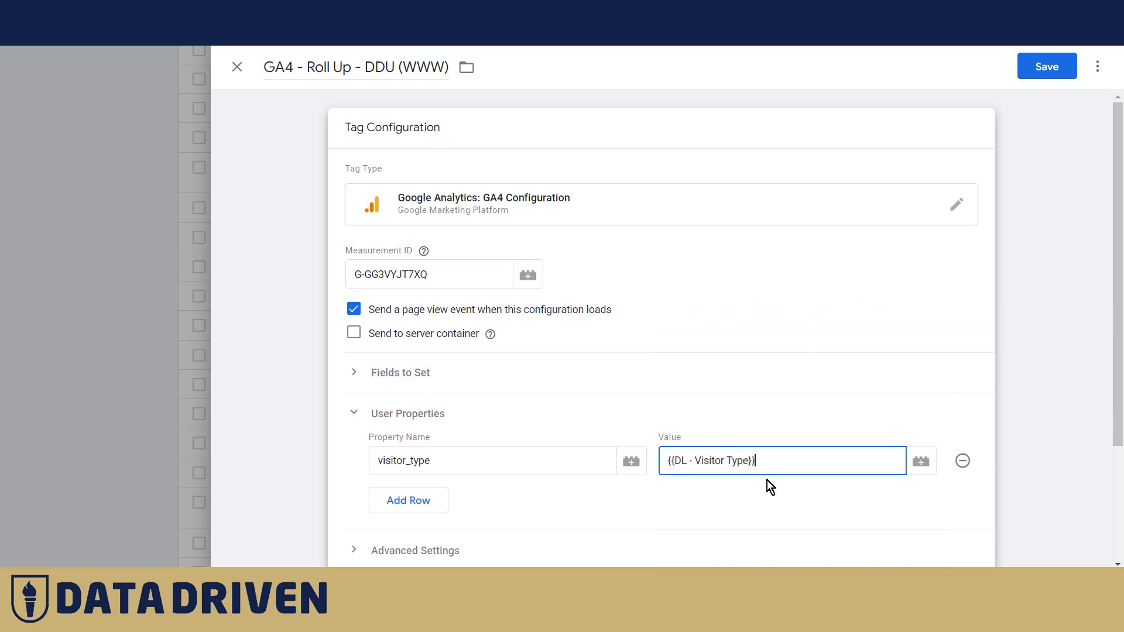
{"action": "mouse_move", "coordinate": [1065, 238]}
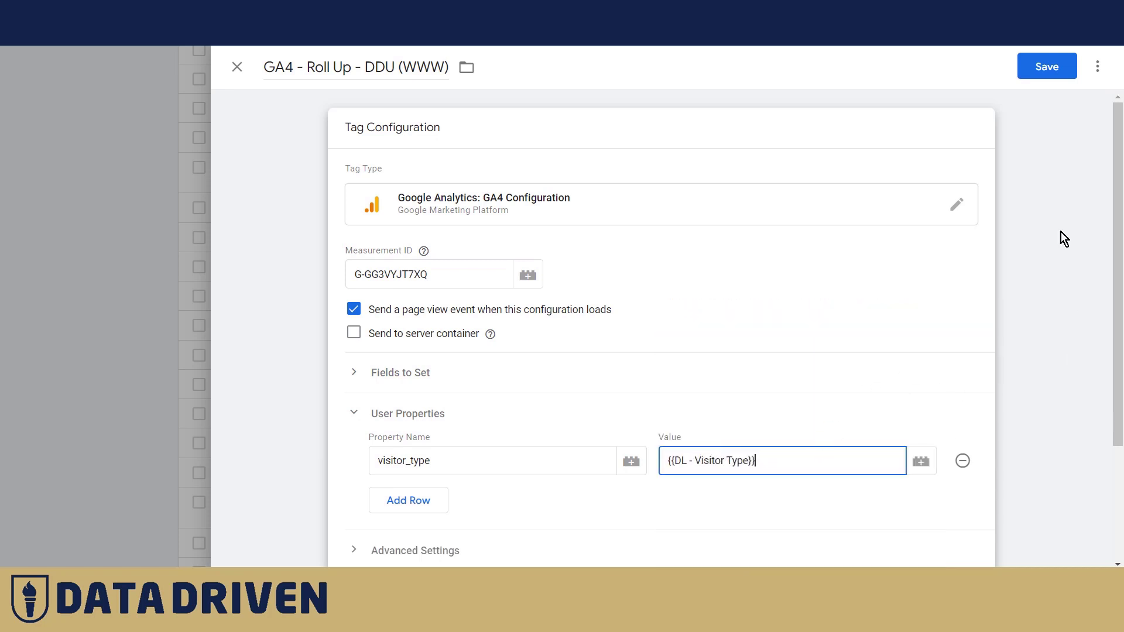
{"action": "left_click", "coordinate": [1045, 66]}
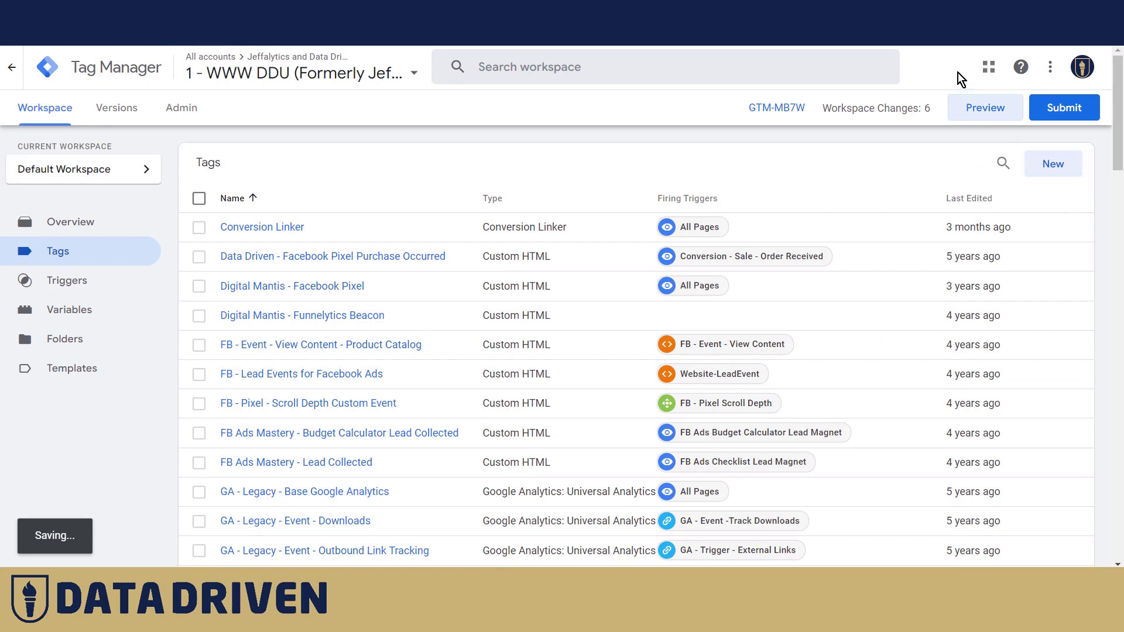
Step: Launch preview mode so Tag Assistant opens the site for testing
{"action": "left_click", "coordinate": [985, 107]}
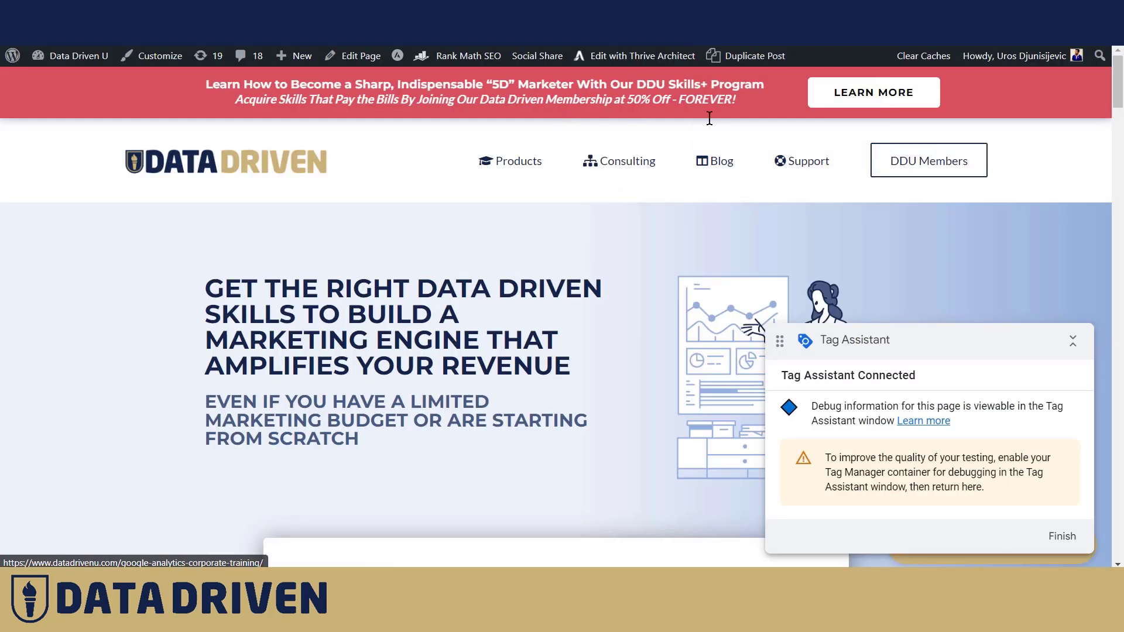
{"action": "mouse_move", "coordinate": [641, 224]}
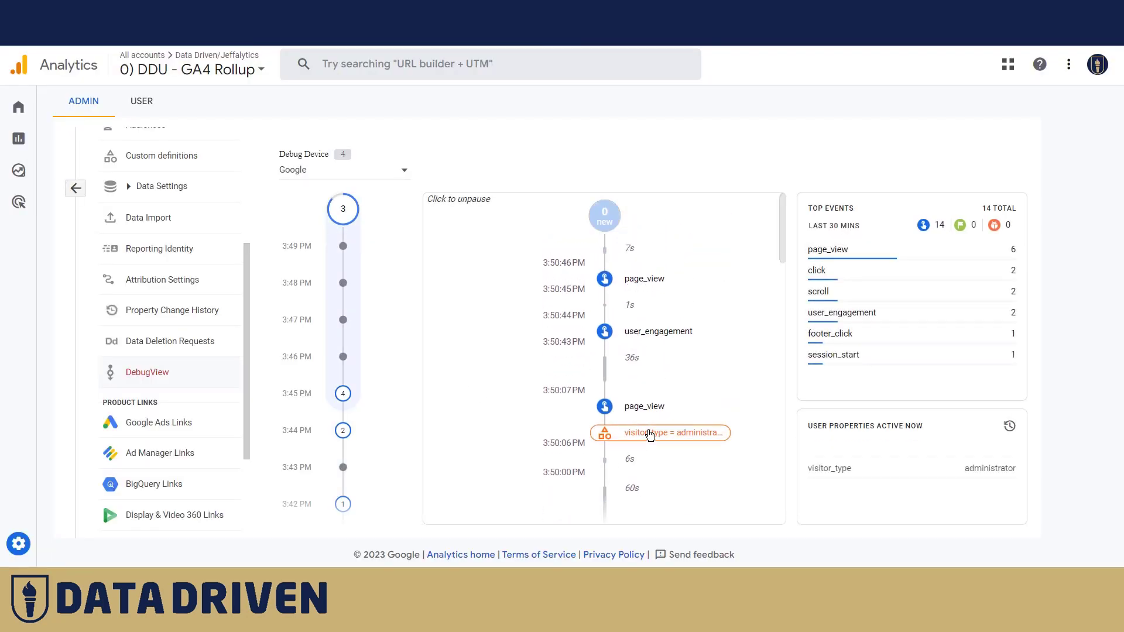
Step: Confirm visitor_type arrives as administrator on the user_engagement event, then return to the site
{"action": "left_click", "coordinate": [658, 432]}
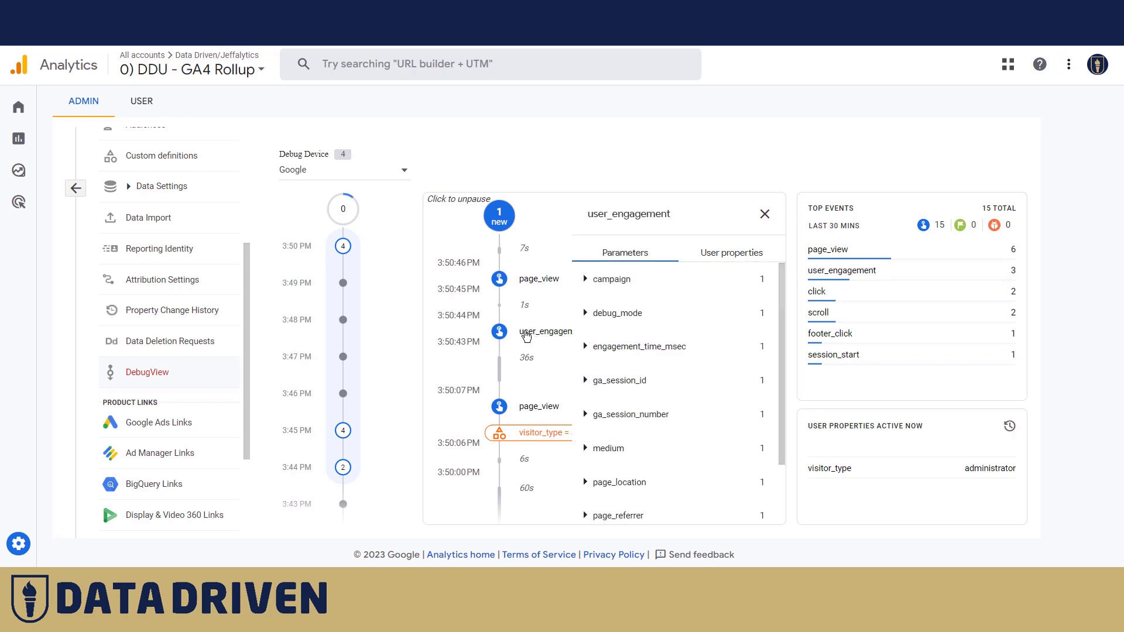
{"action": "left_click", "coordinate": [731, 253]}
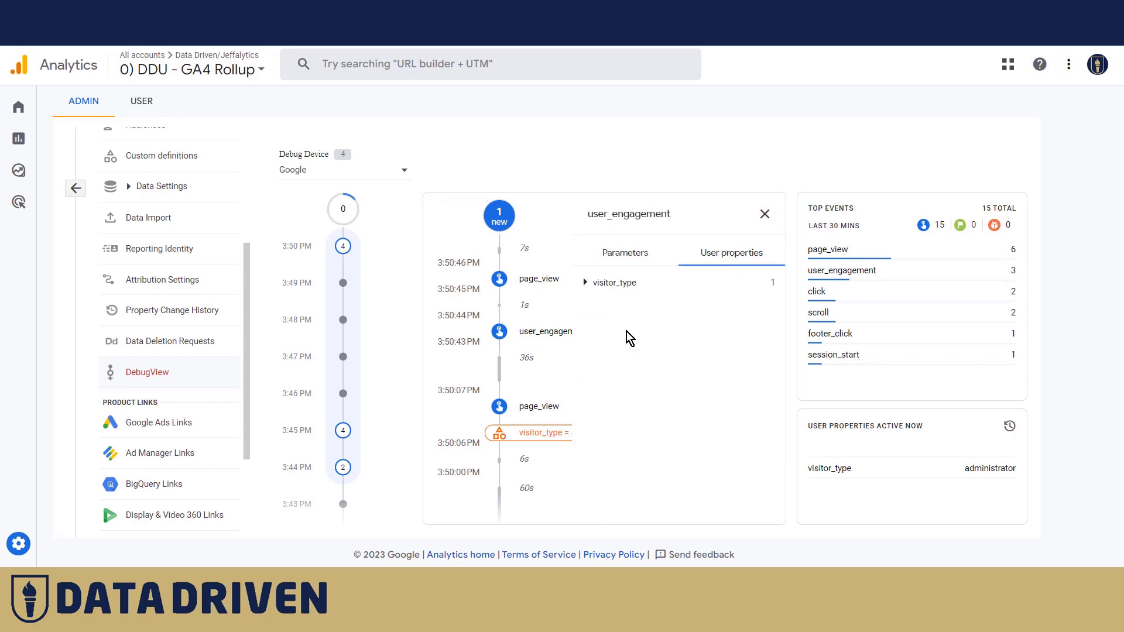
{"action": "left_click", "coordinate": [586, 282]}
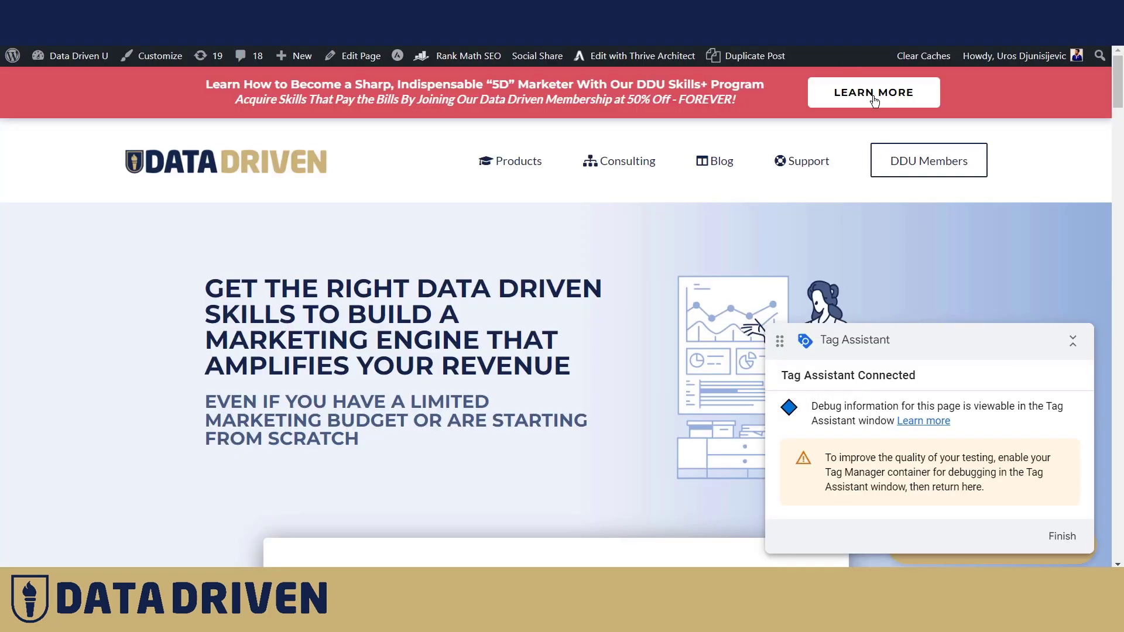
Step: Restart preview from the workspace and connect it to datadrivenu.com
{"action": "left_click", "coordinate": [1013, 56]}
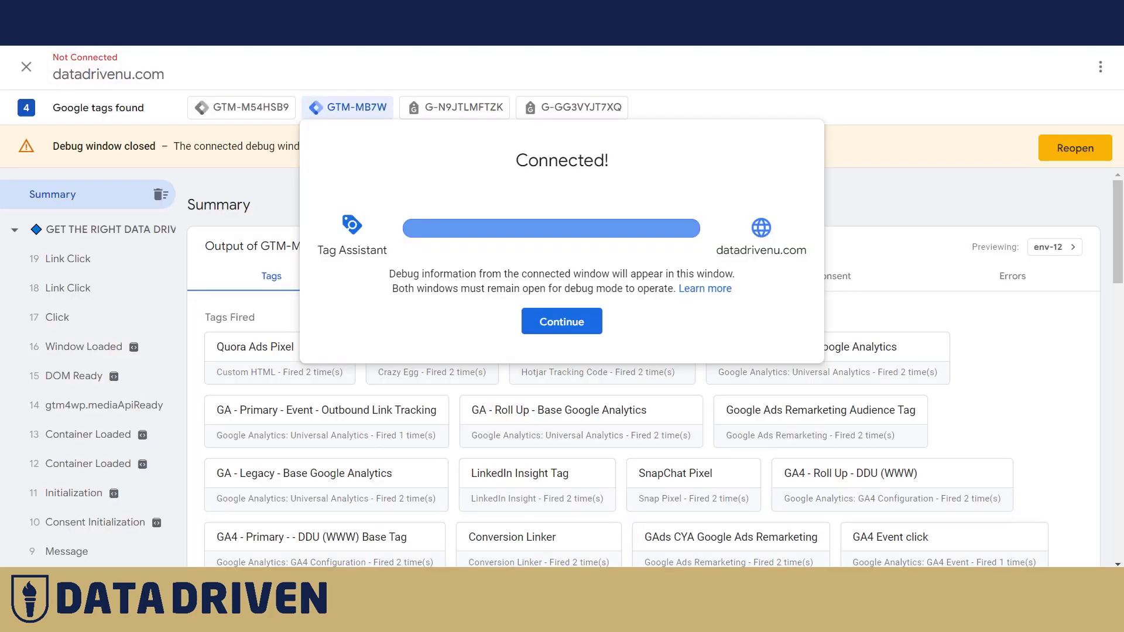
{"action": "left_click", "coordinate": [561, 320]}
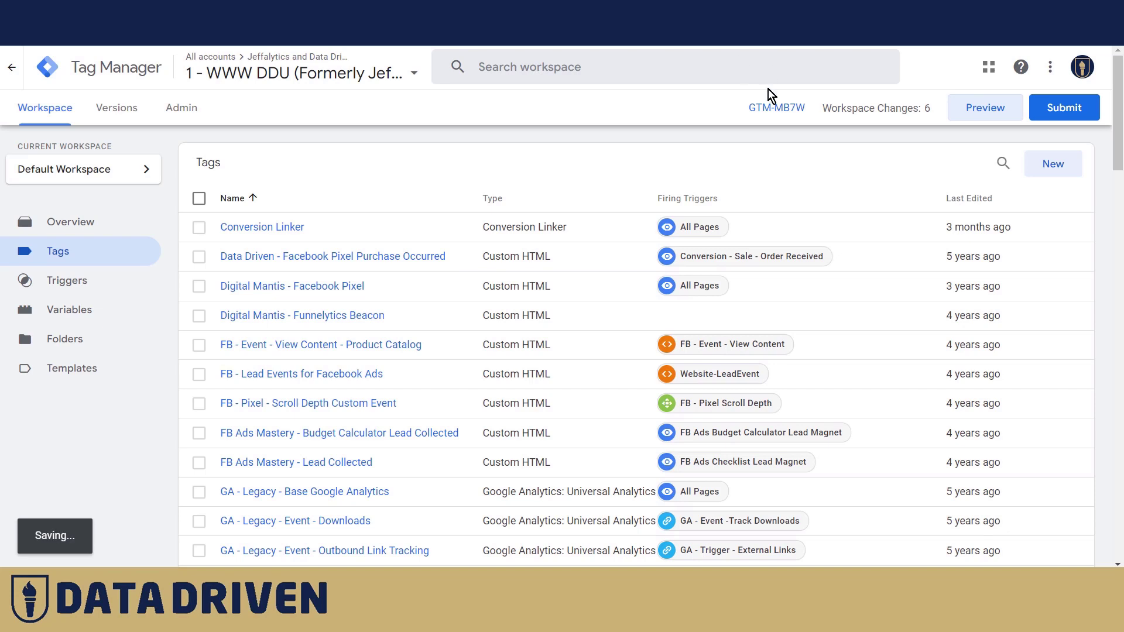
{"action": "left_click", "coordinate": [985, 108]}
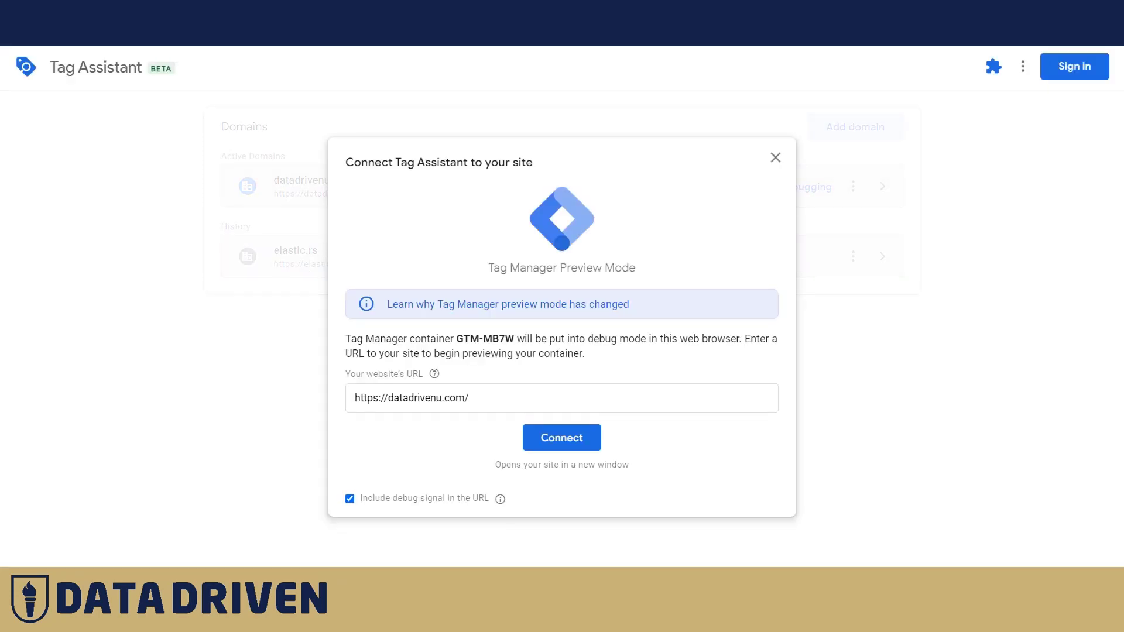
{"action": "left_click", "coordinate": [560, 437]}
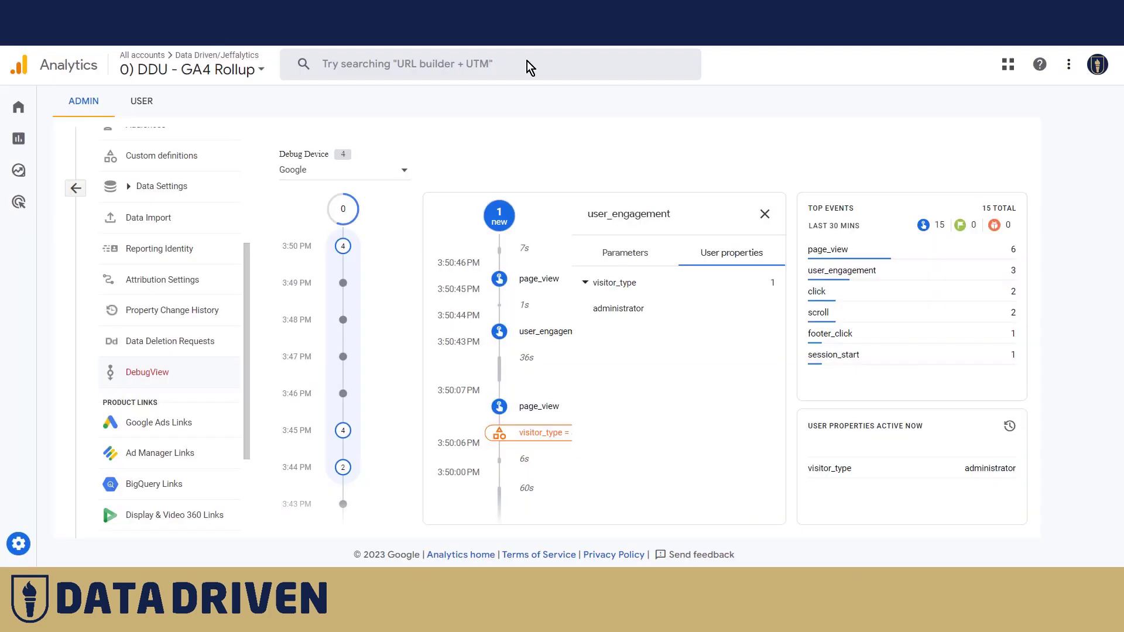
Step: On Container Loaded, confirm the GA4 Roll Up tag sends visitor_type as visitor-logged-out
{"action": "left_click", "coordinate": [765, 213]}
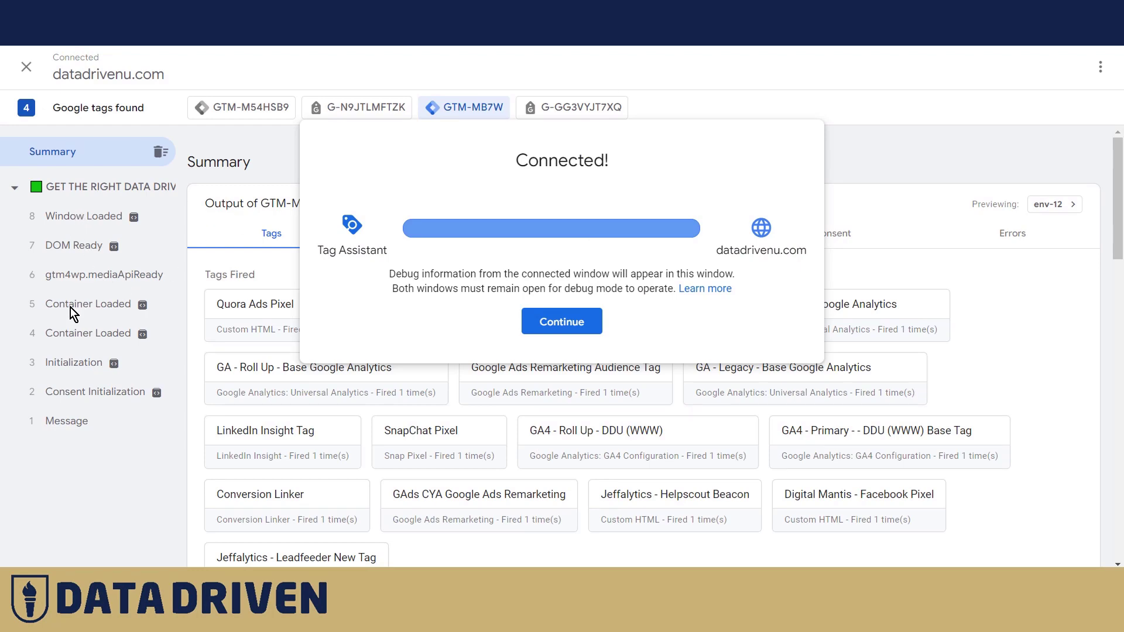
{"action": "left_click", "coordinate": [561, 321]}
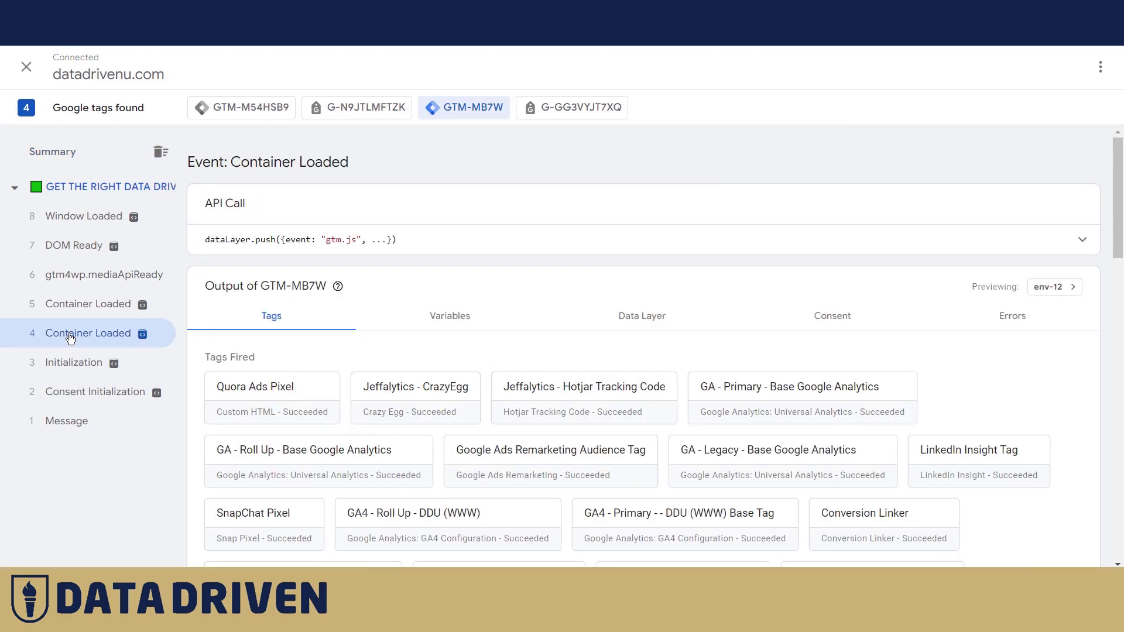
{"action": "left_click", "coordinate": [448, 513]}
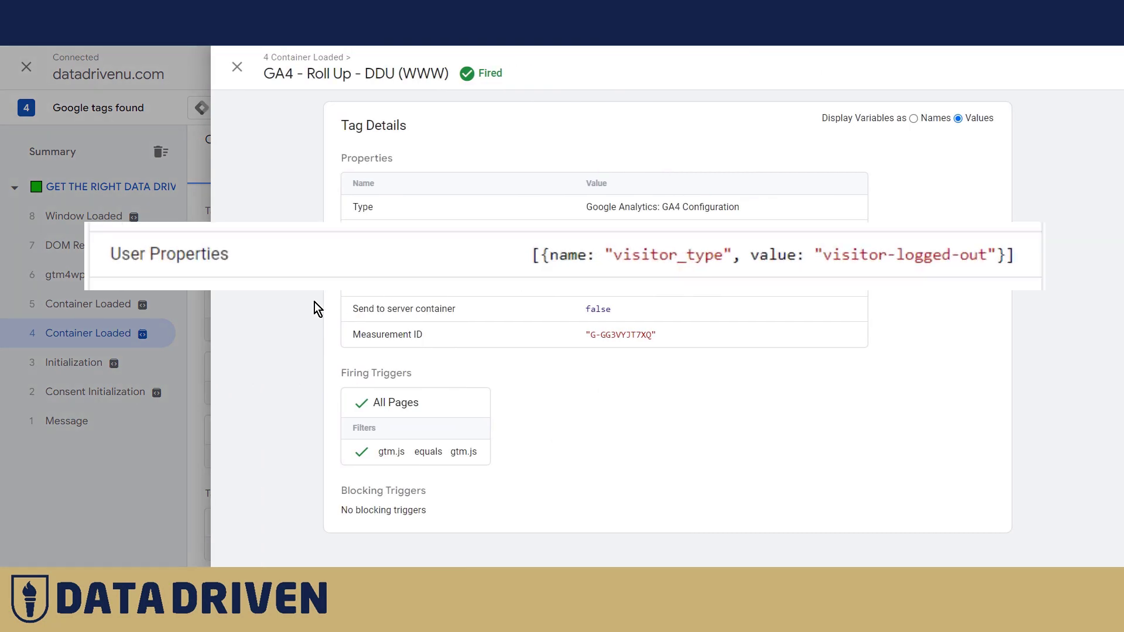
{"action": "double_click", "coordinate": [145, 253]}
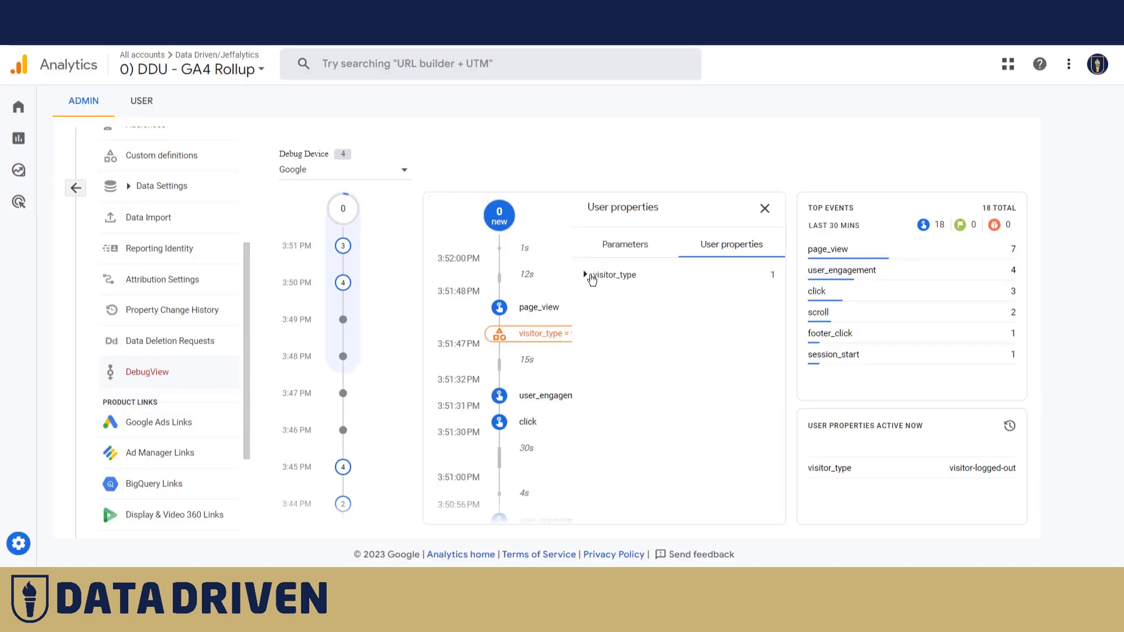
Step: Confirm visitor_type shows visitor-logged-out, then start a new custom dimension under Admin custom definitions
{"action": "left_click", "coordinate": [585, 275]}
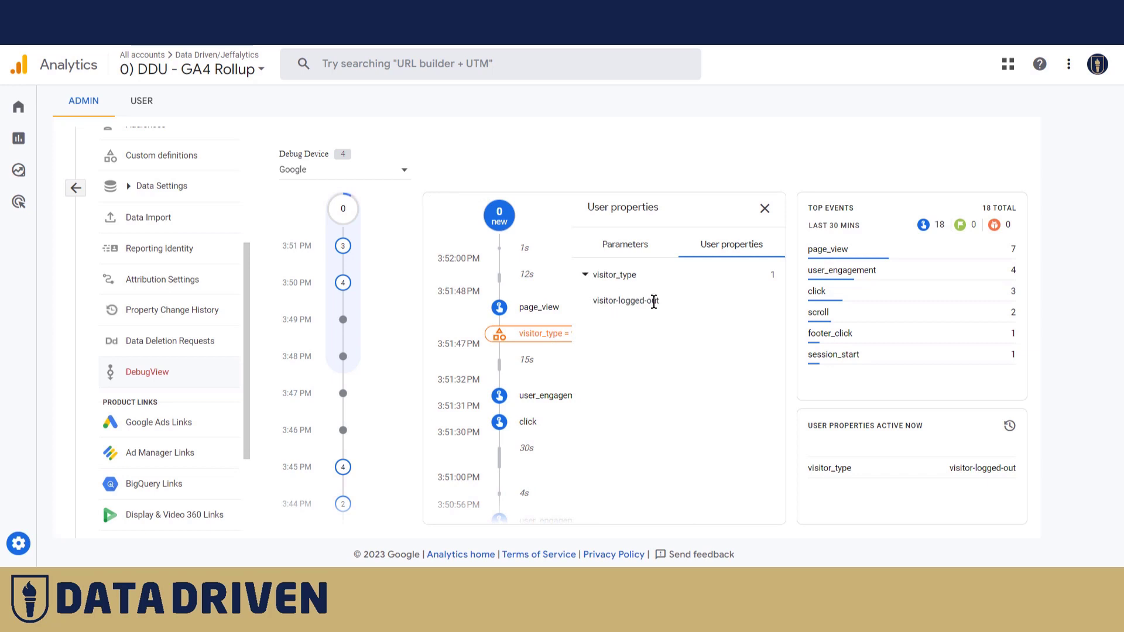
{"action": "mouse_move", "coordinate": [621, 182]}
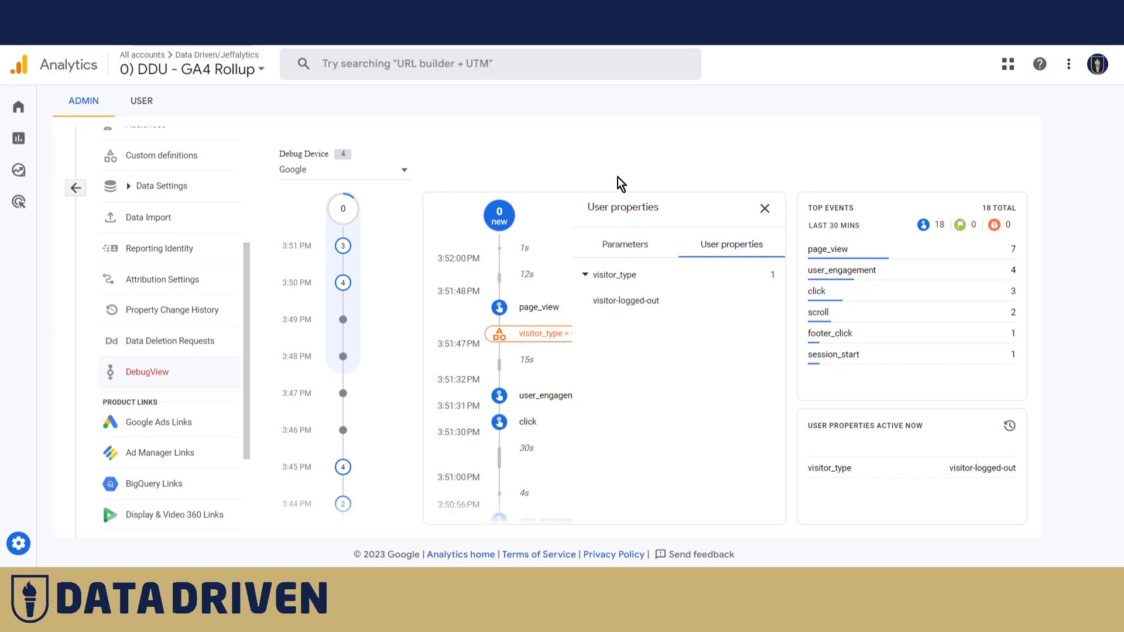
{"action": "mouse_move", "coordinate": [36, 558]}
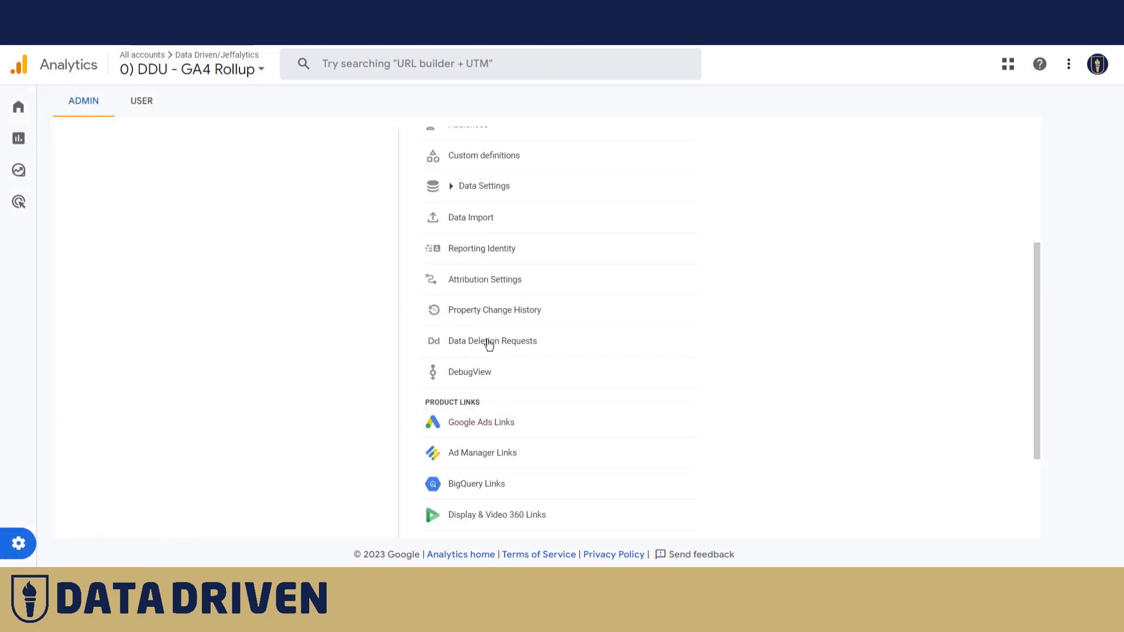
{"action": "mouse_move", "coordinate": [471, 218]}
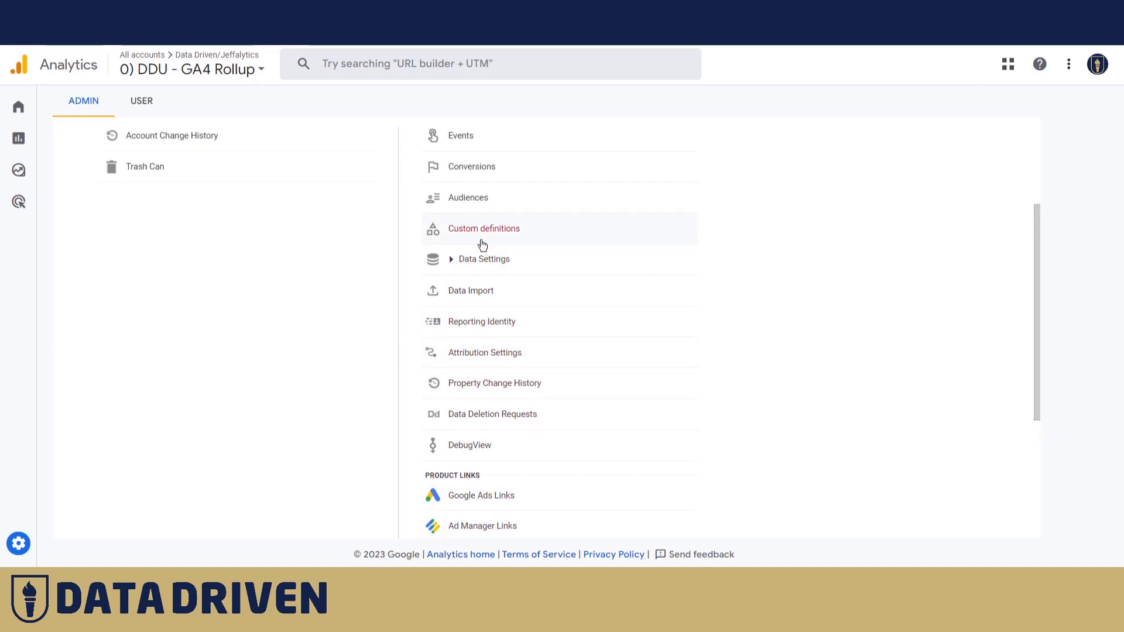
{"action": "left_click", "coordinate": [484, 228]}
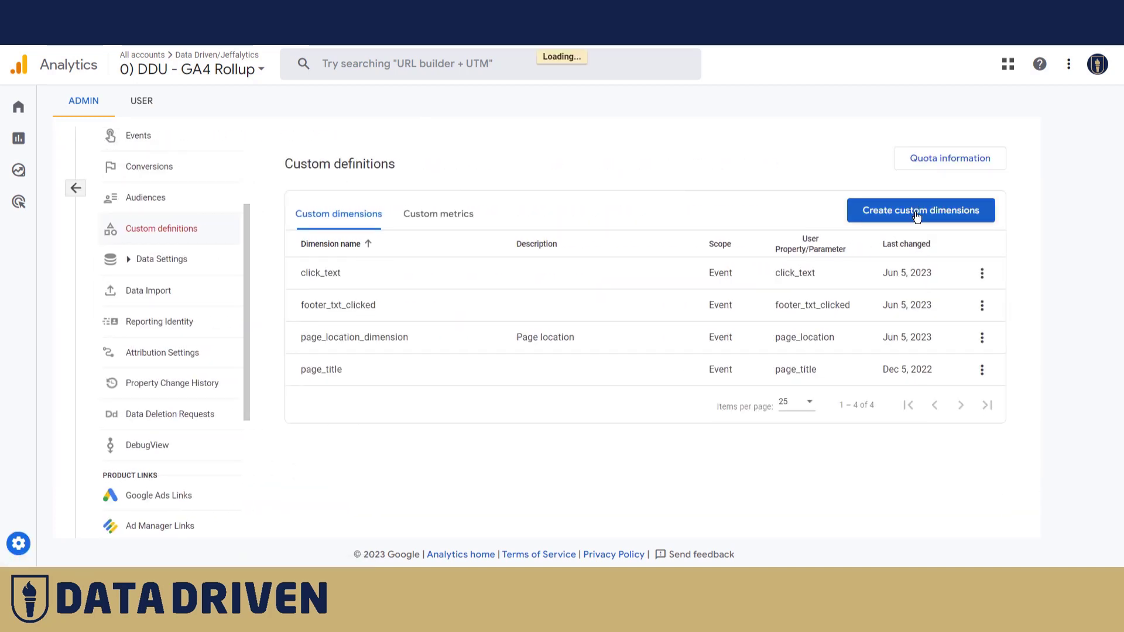
{"action": "left_click", "coordinate": [921, 210]}
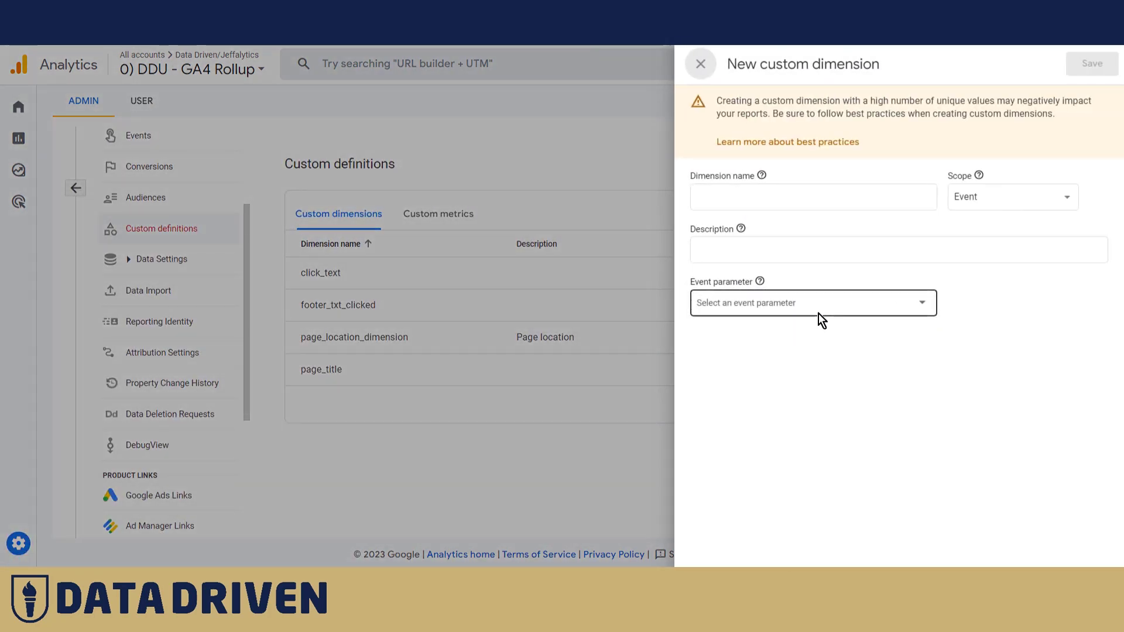
{"action": "left_click", "coordinate": [812, 302]}
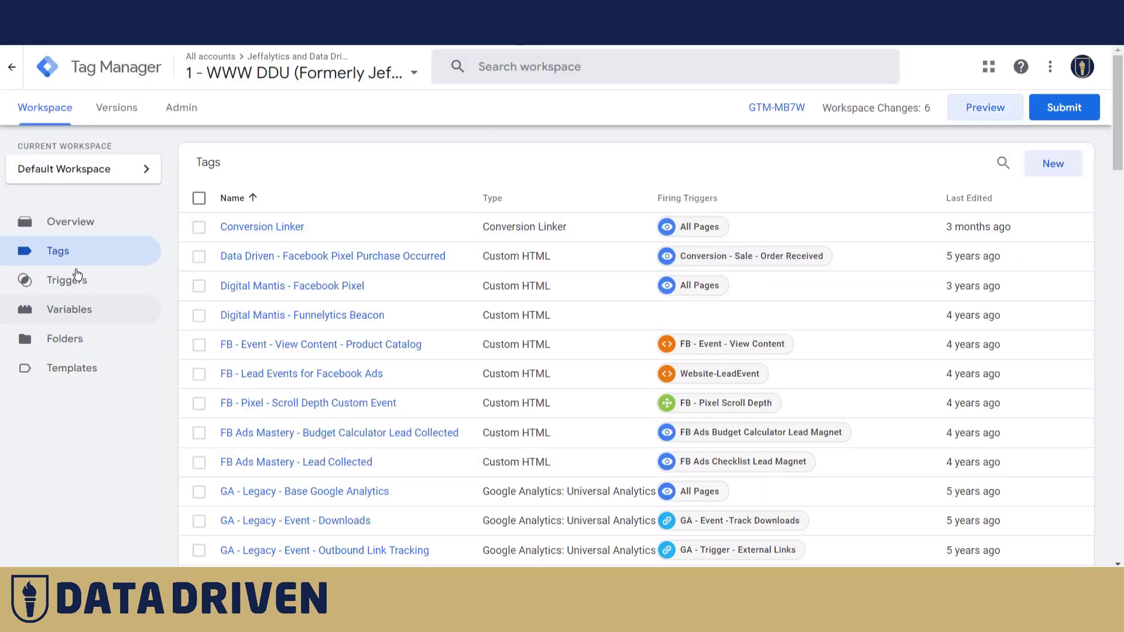
Step: Open the GA4 - Roll Up - DDU (WWW) configuration tag from the Tags list
{"action": "scroll", "scroll_direction": "down", "scroll_amount": 3}
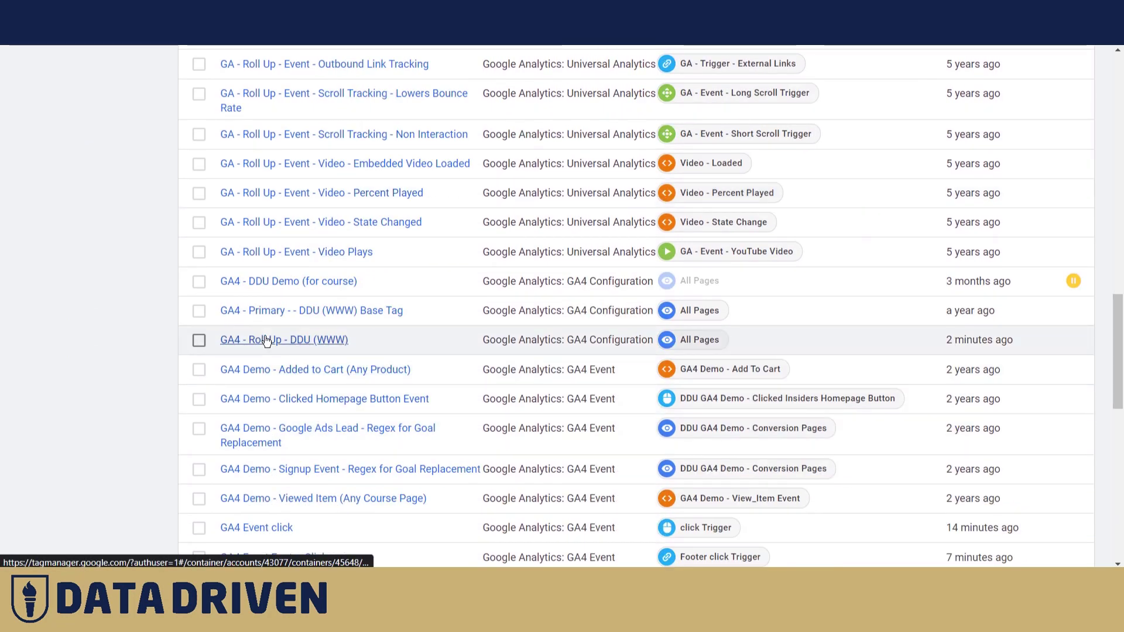
{"action": "left_click", "coordinate": [283, 340]}
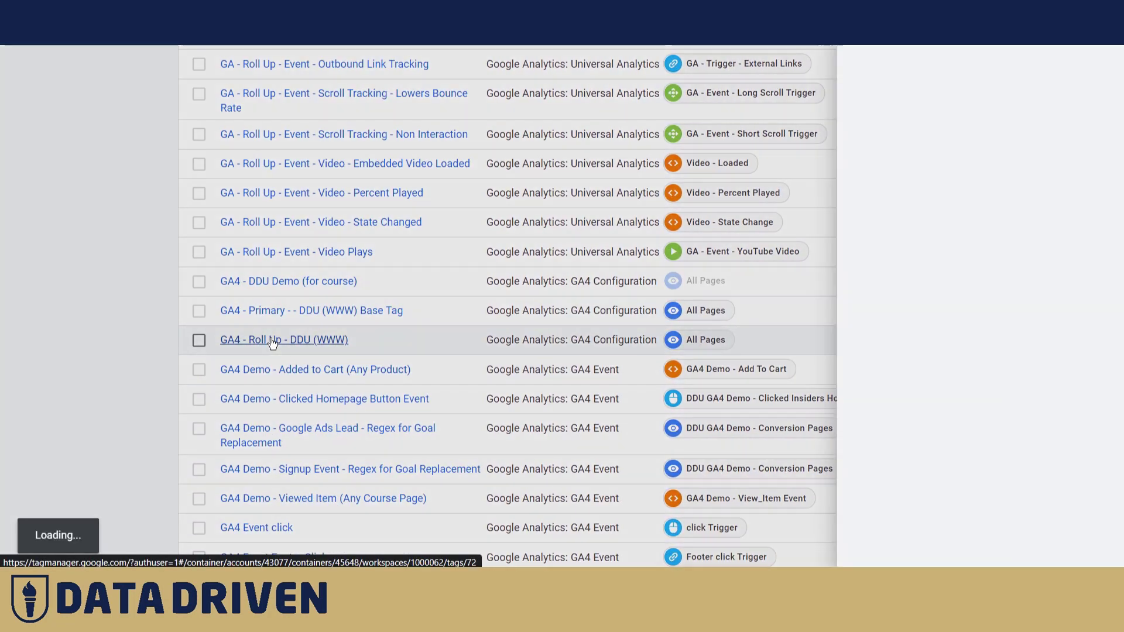
{"action": "left_click", "coordinate": [283, 339]}
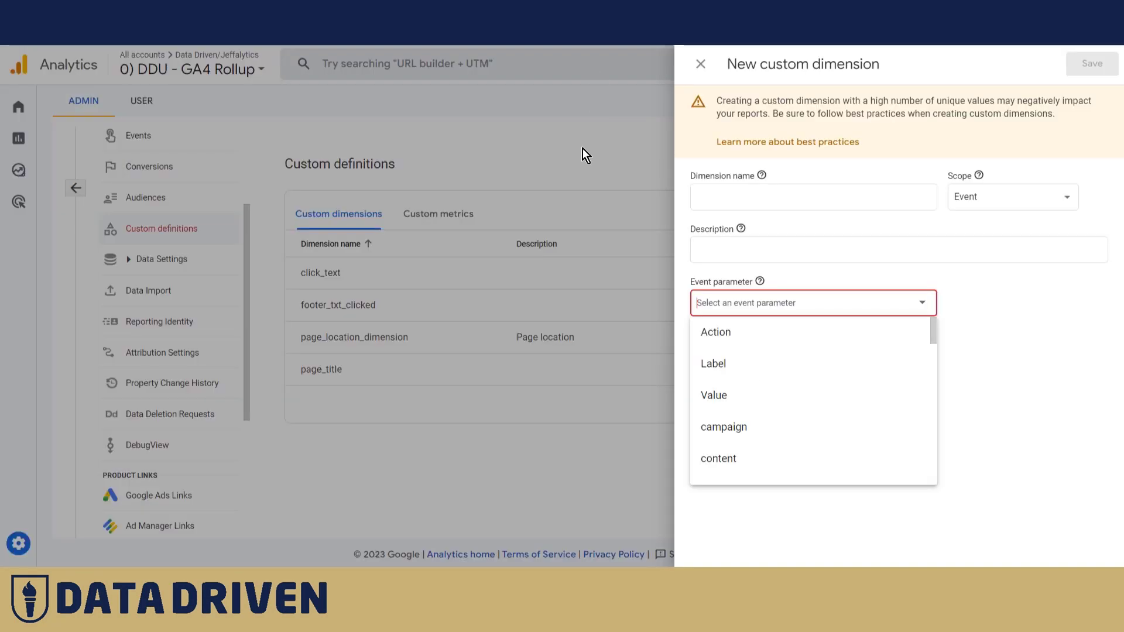
Step: Save a User-scoped custom dimension named visitor_type mapped to the visitor_type user property
{"action": "type", "text": "visitor_type"}
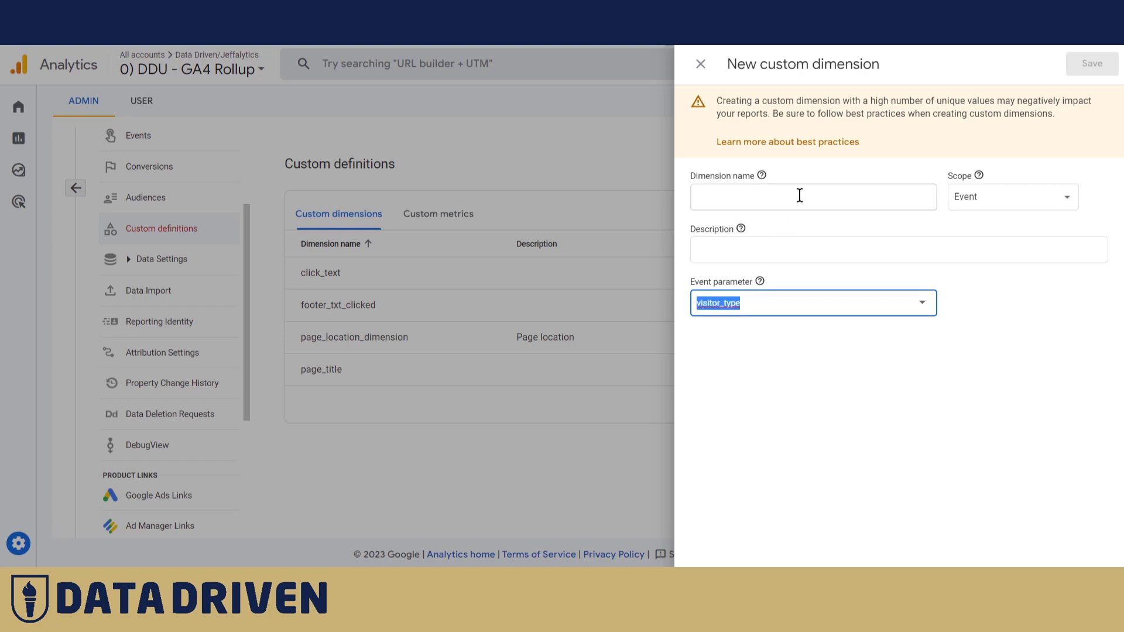
{"action": "type", "text": "visitor_type"}
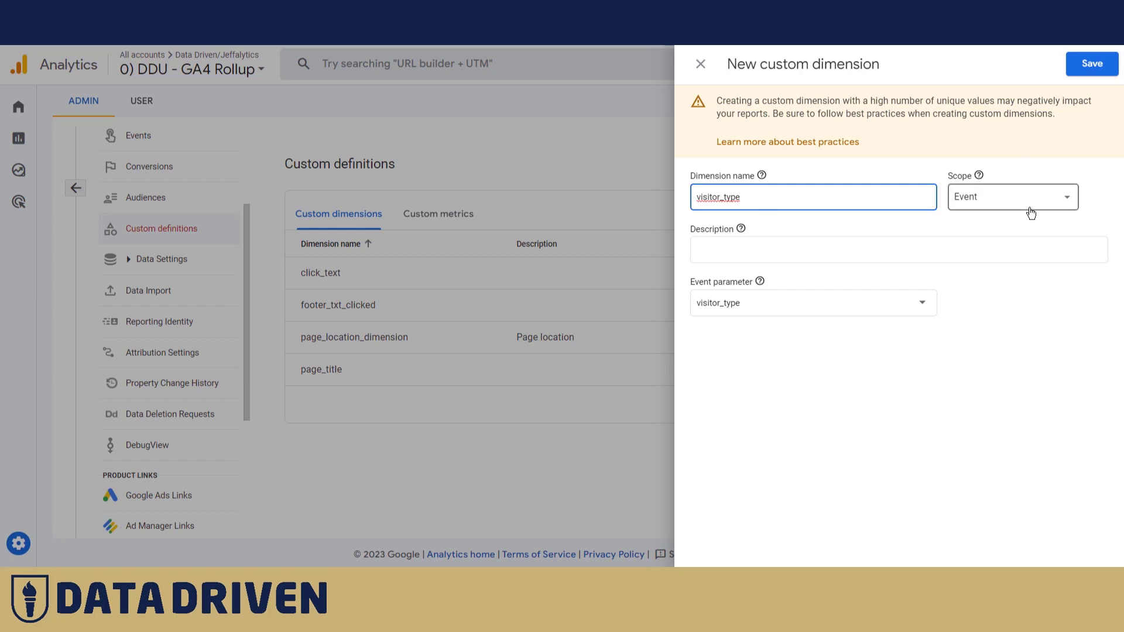
{"action": "left_click", "coordinate": [1012, 196]}
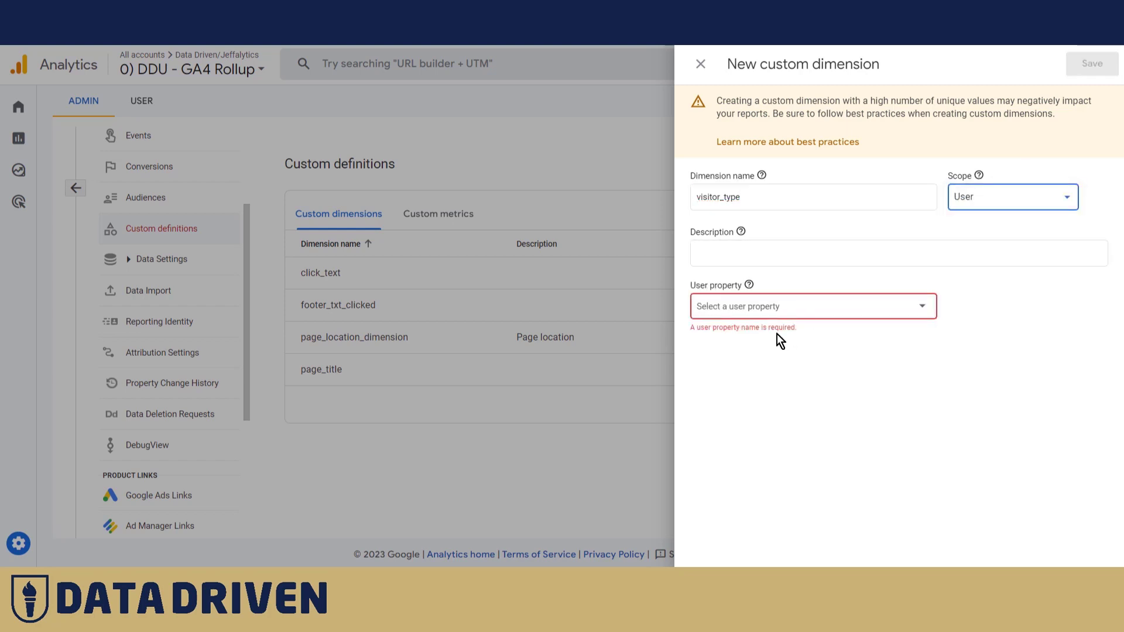
{"action": "type", "text": "visitor_type"}
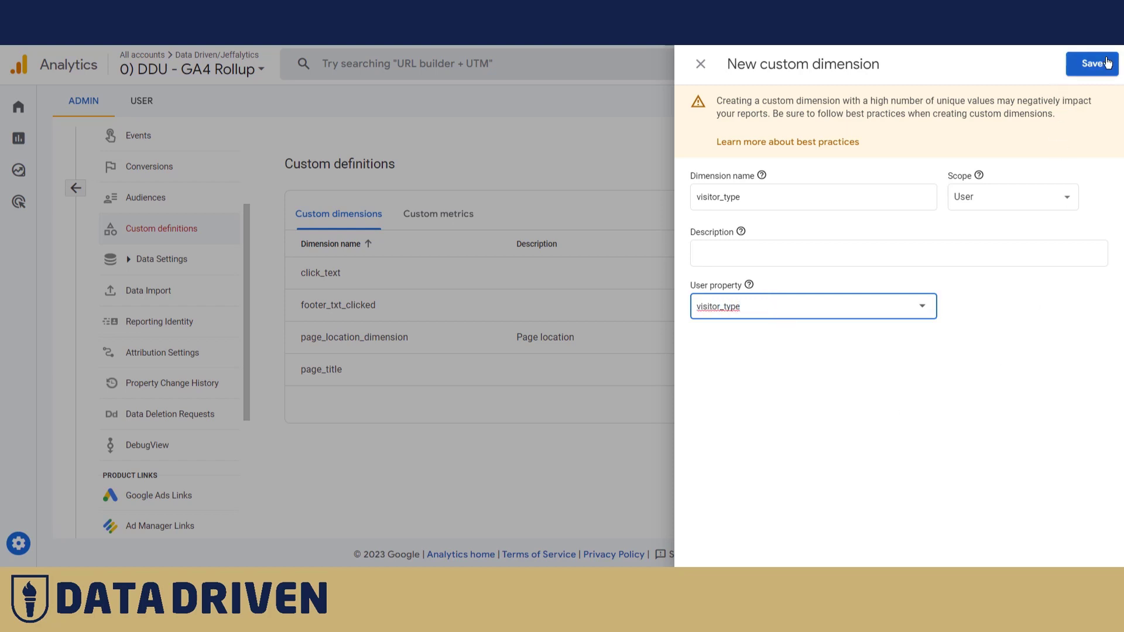
{"action": "left_click", "coordinate": [1092, 63]}
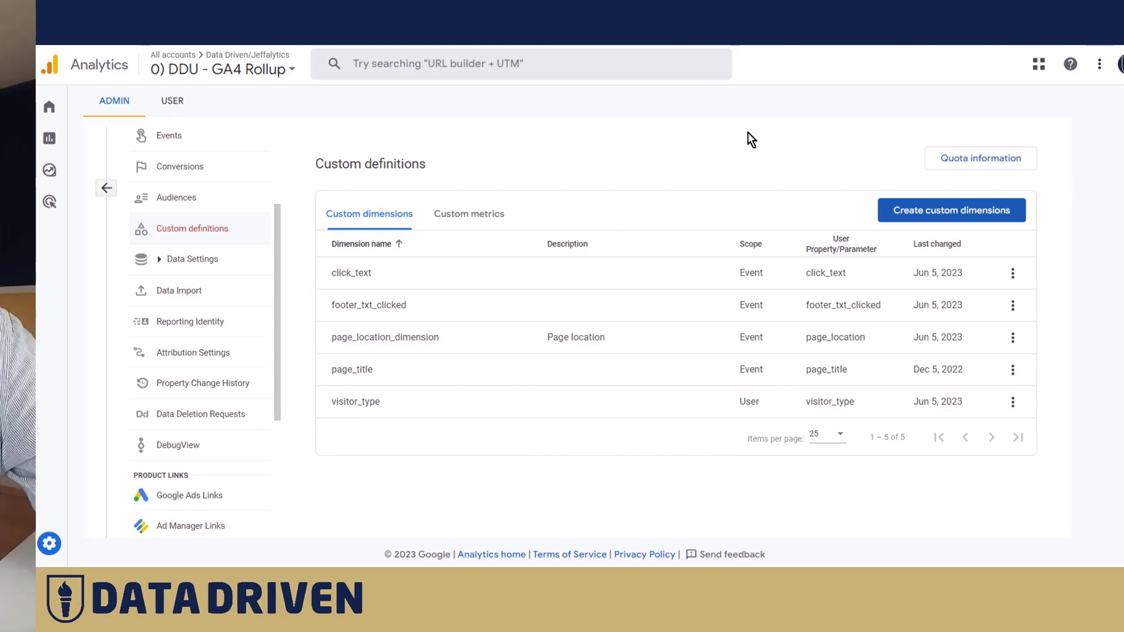